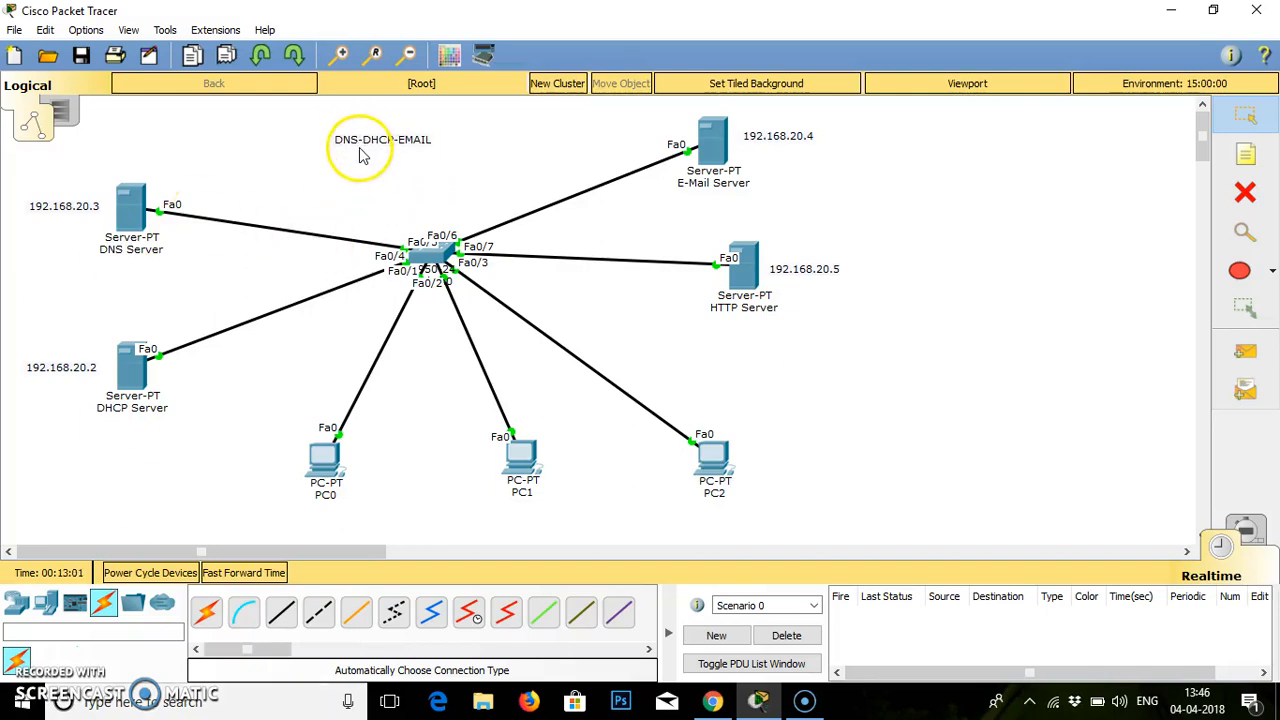
mouse_move(172, 188)
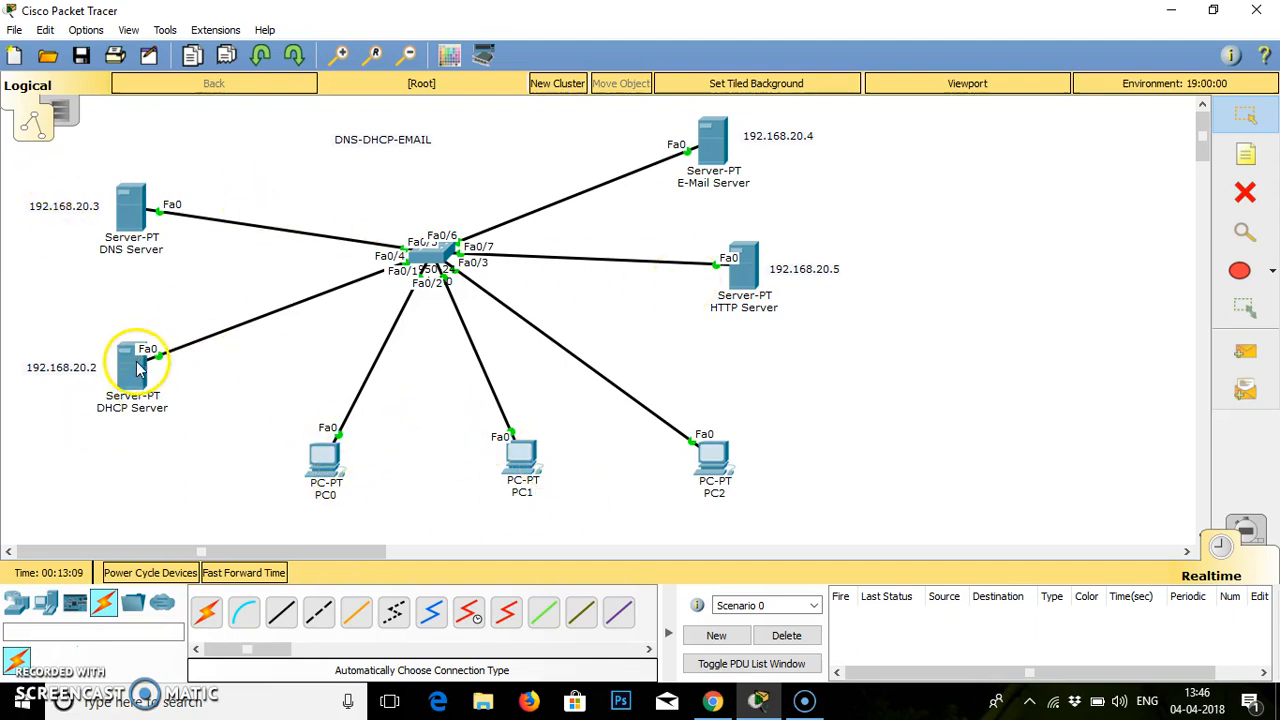
Step: Enter IP 192.168.20.2, mask 255.255.255.0 and gateway 192.168.20.1 in the DHCP Server's IP Configuration
double_click(130, 368)
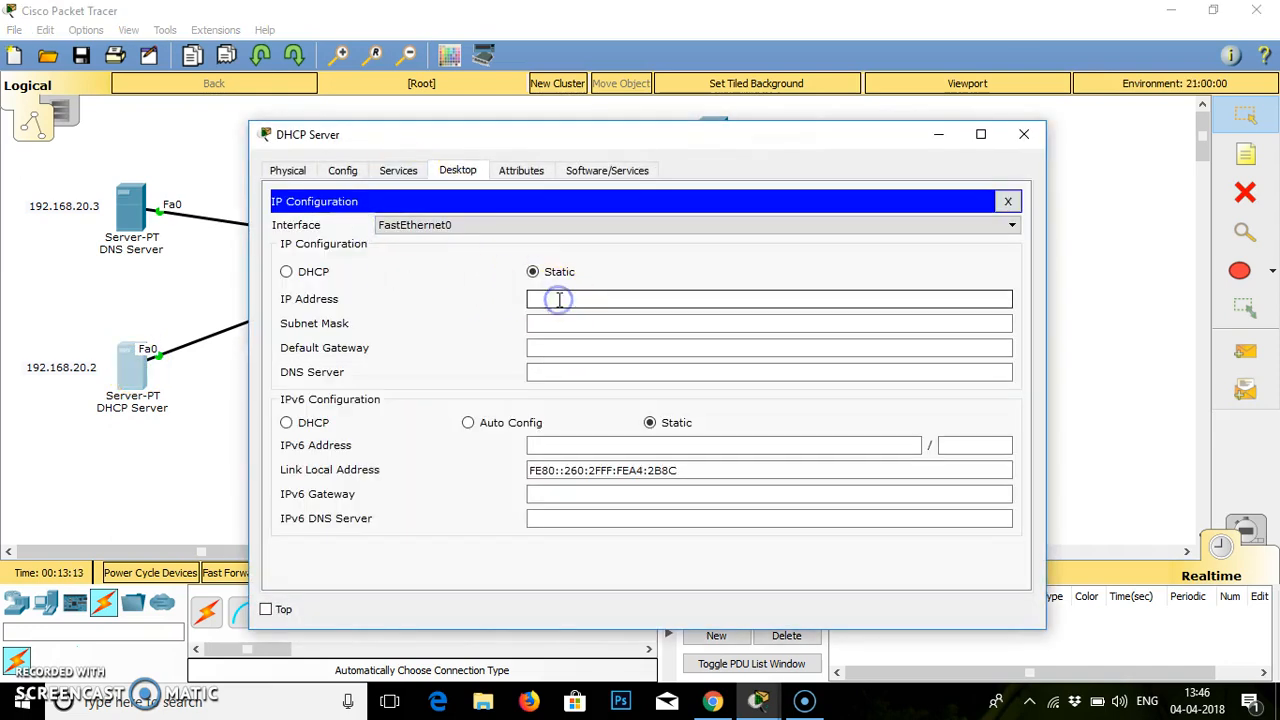
click(558, 300)
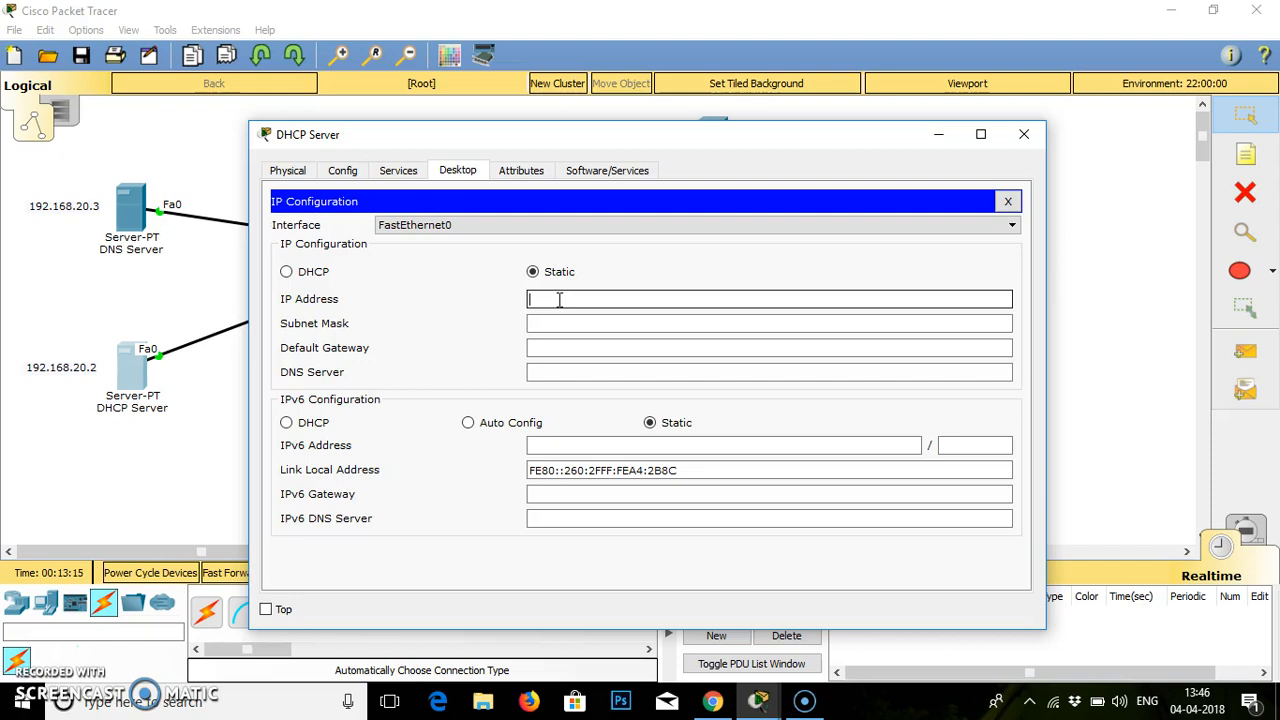
text(192.168.20.2)
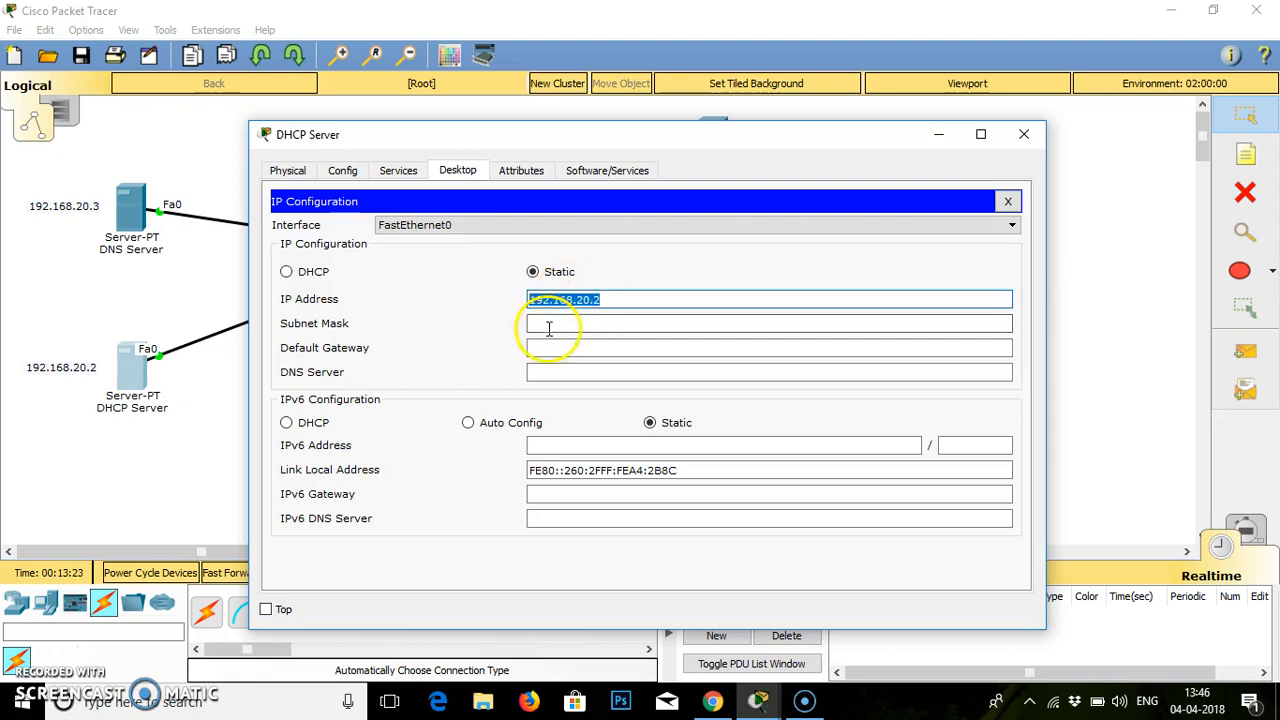
click(770, 348)
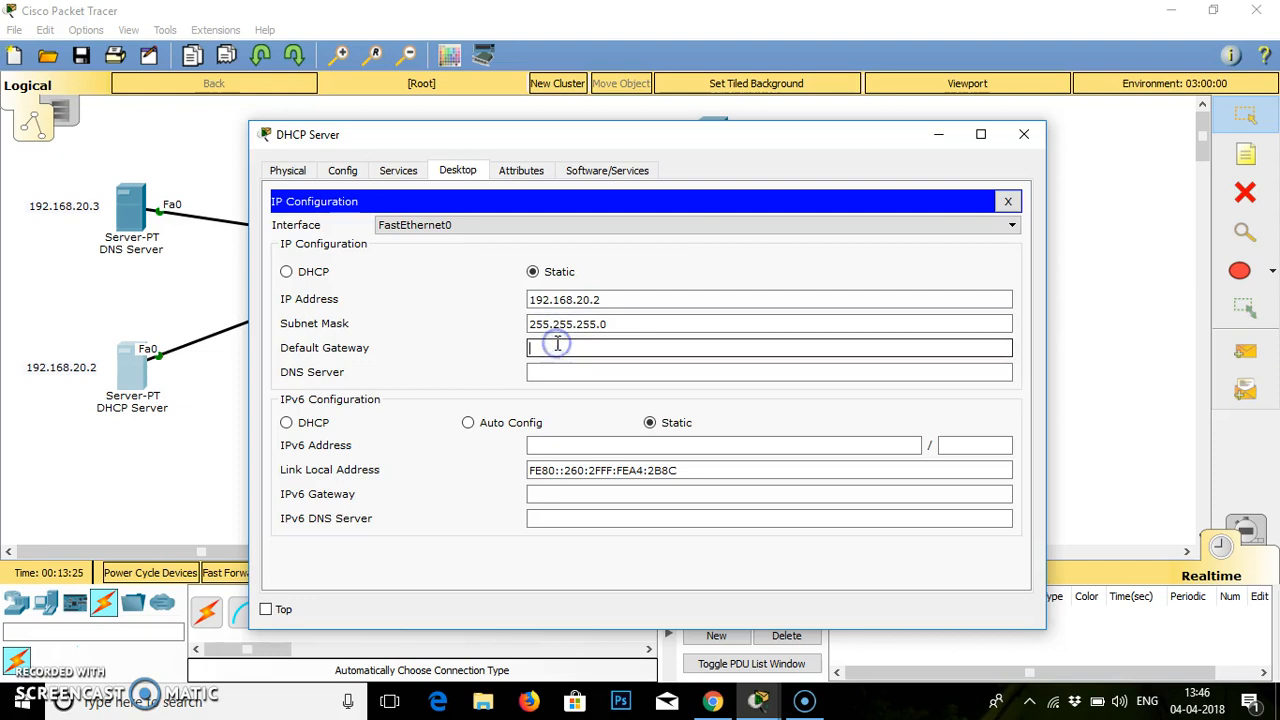
text(192.168.20.1)
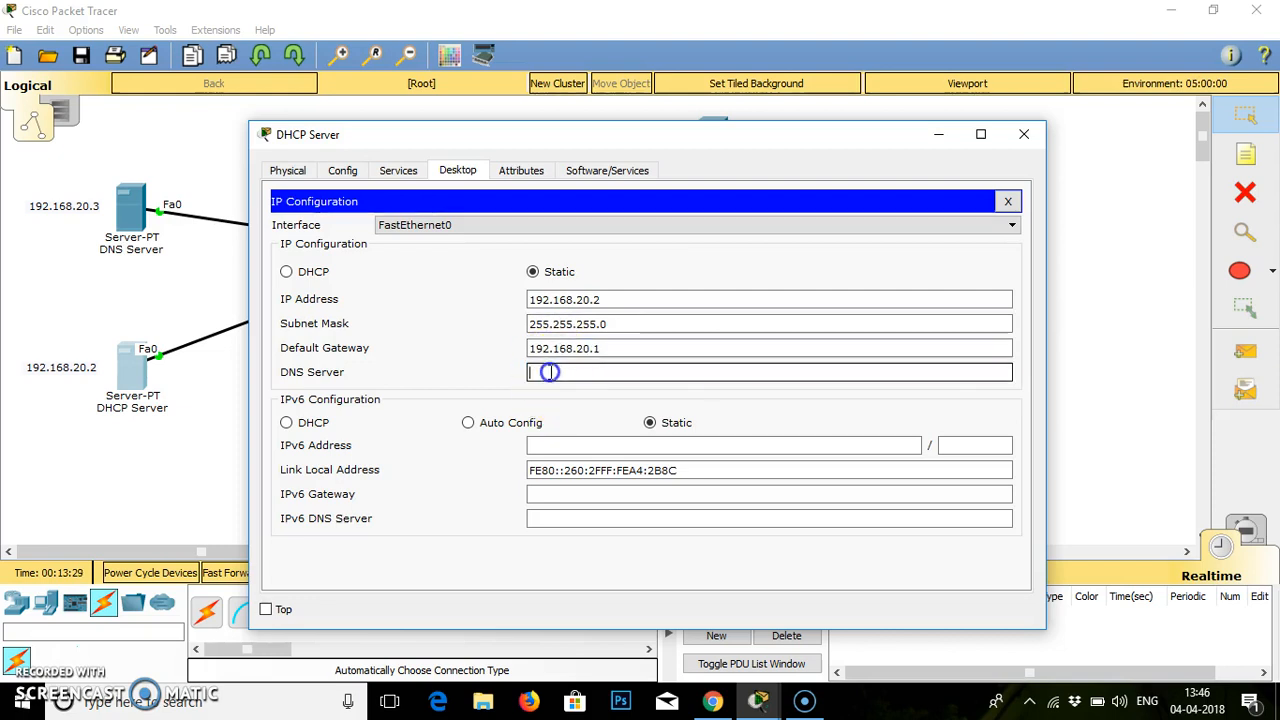
mouse_move(592, 398)
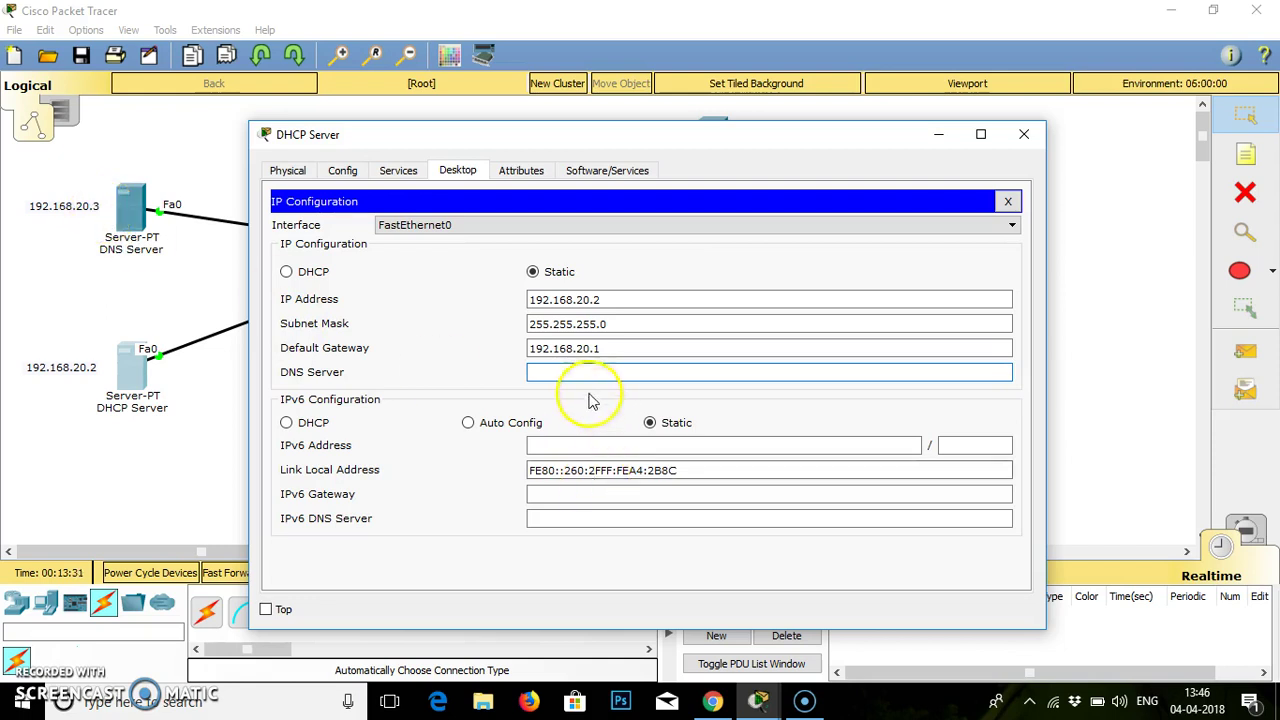
text(192.168.20.1)
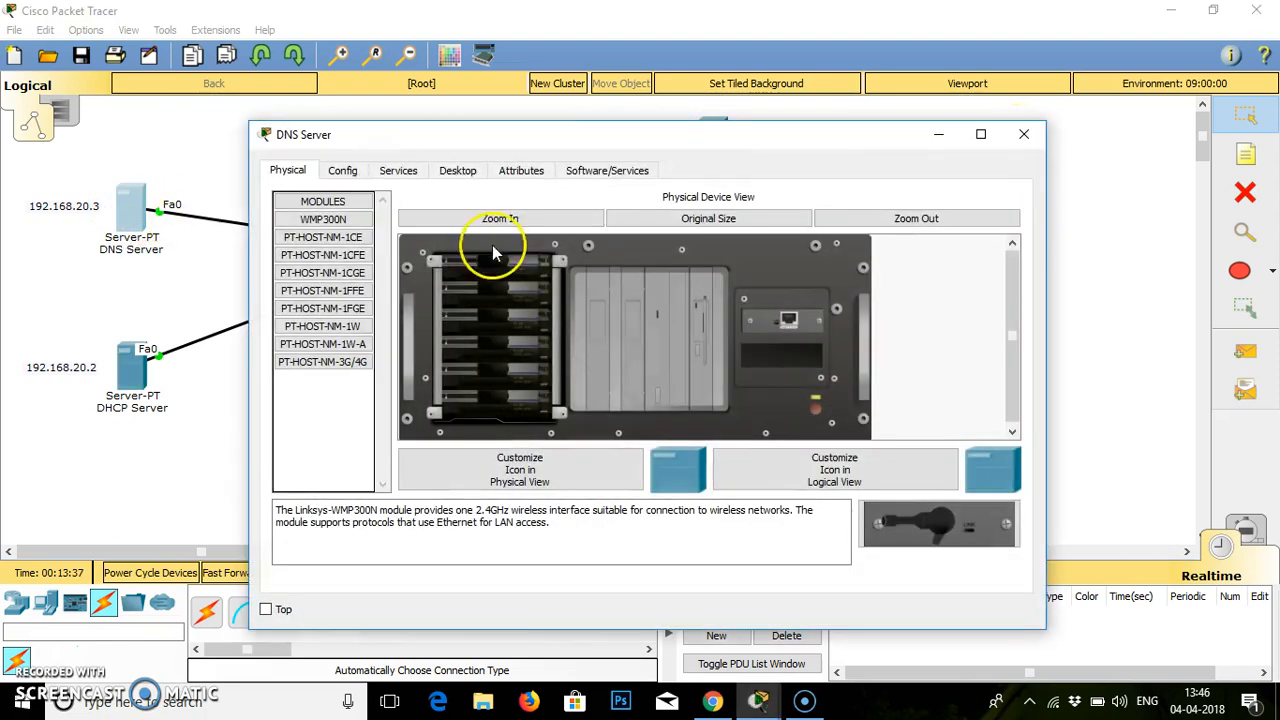
Step: Enter IP 192.168.20.3, mask 255.255.255.0 and gateway 192.168.20.1 in the DNS Server's IP Configuration
click(456, 170)
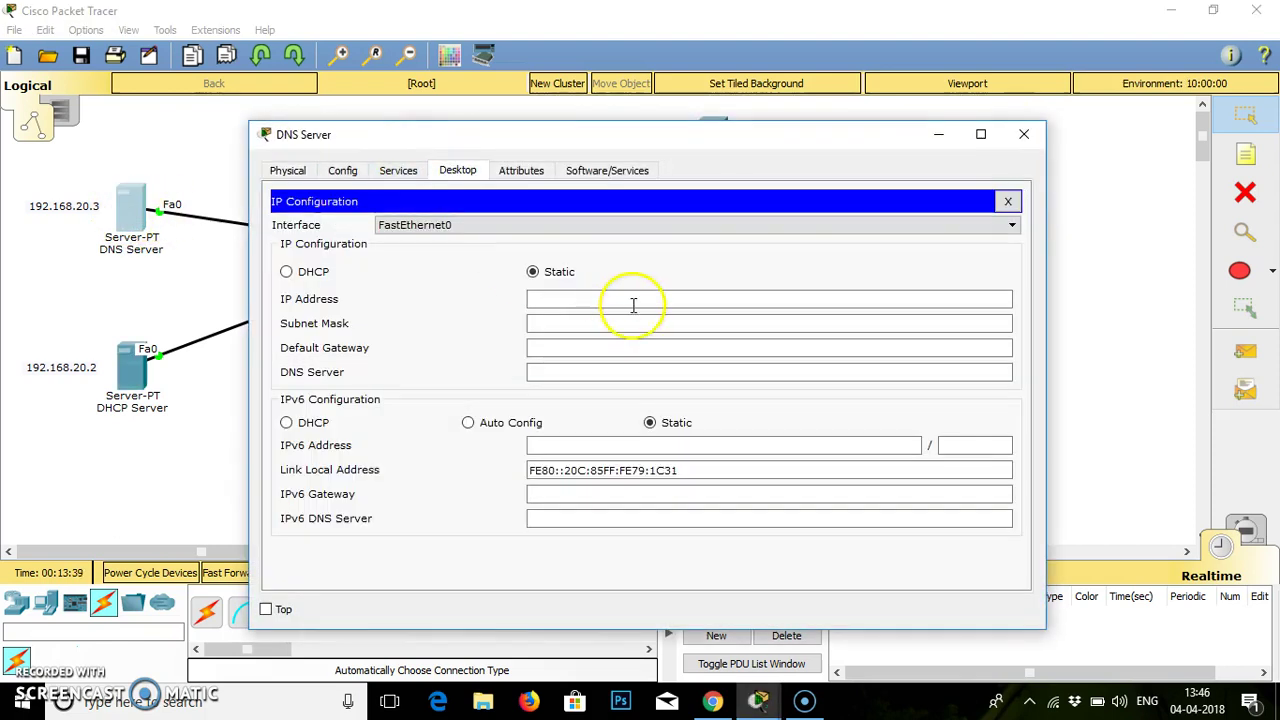
text(192.168.20.2)
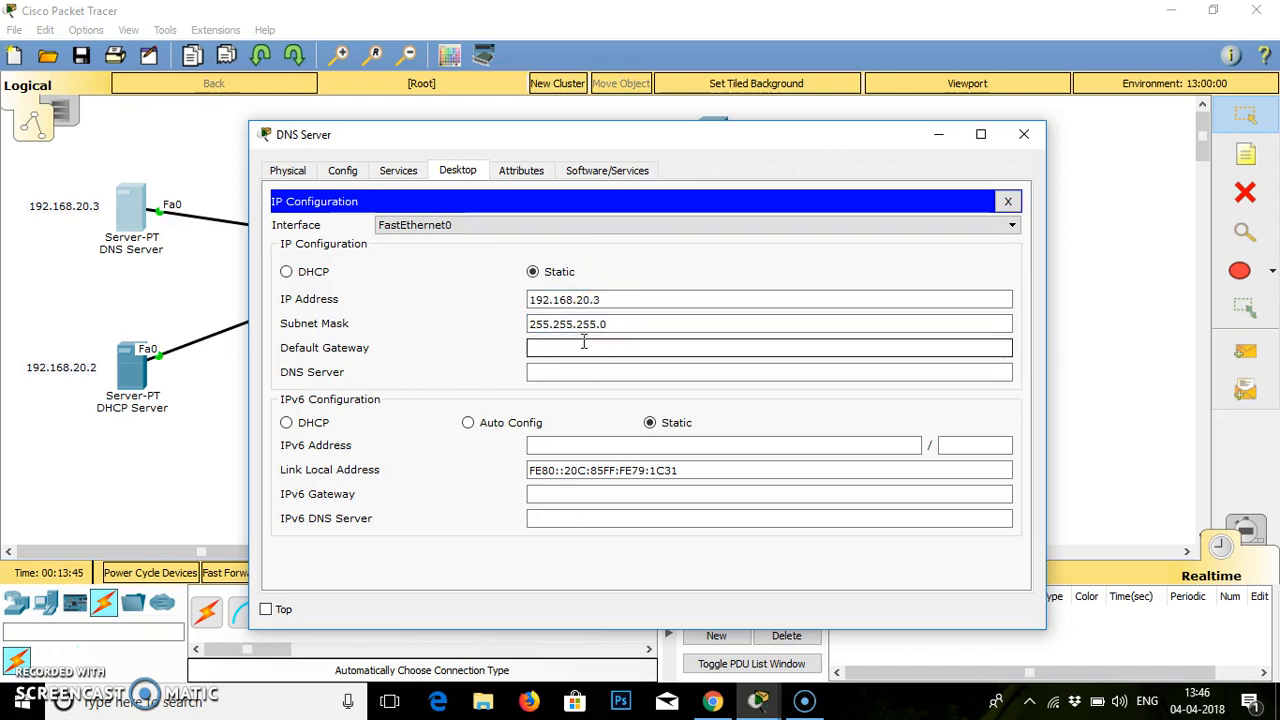
text(192.168.20.)
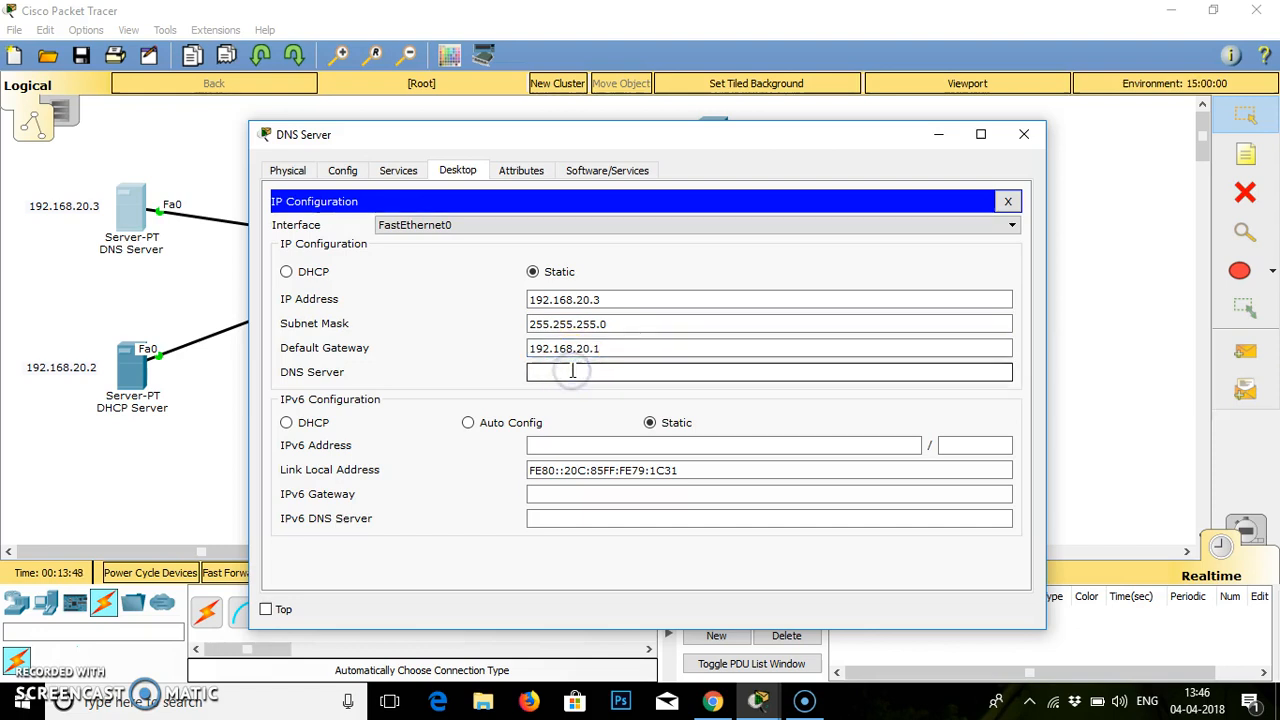
text(192.168.20.)
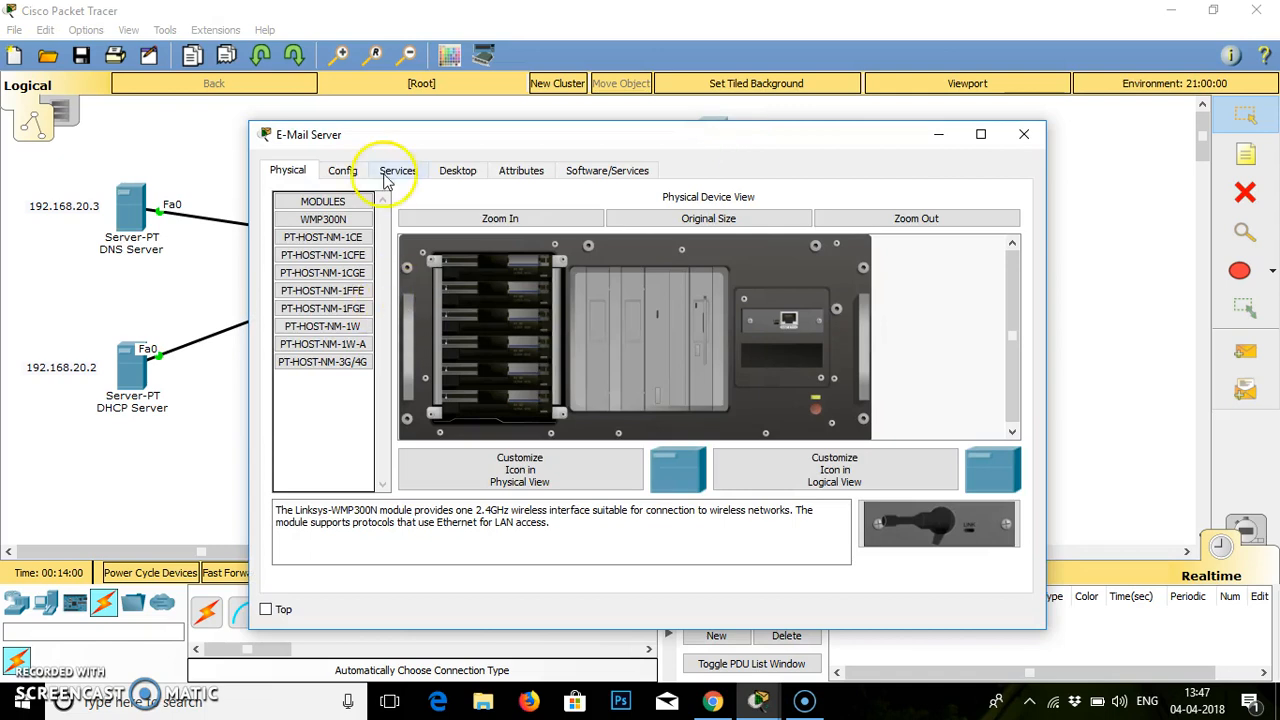
Step: Enter IP 192.168.20.4, gateway 192.168.20.1 and DNS 192.168.20.3 on the E-Mail Server, then close its window
click(456, 170)
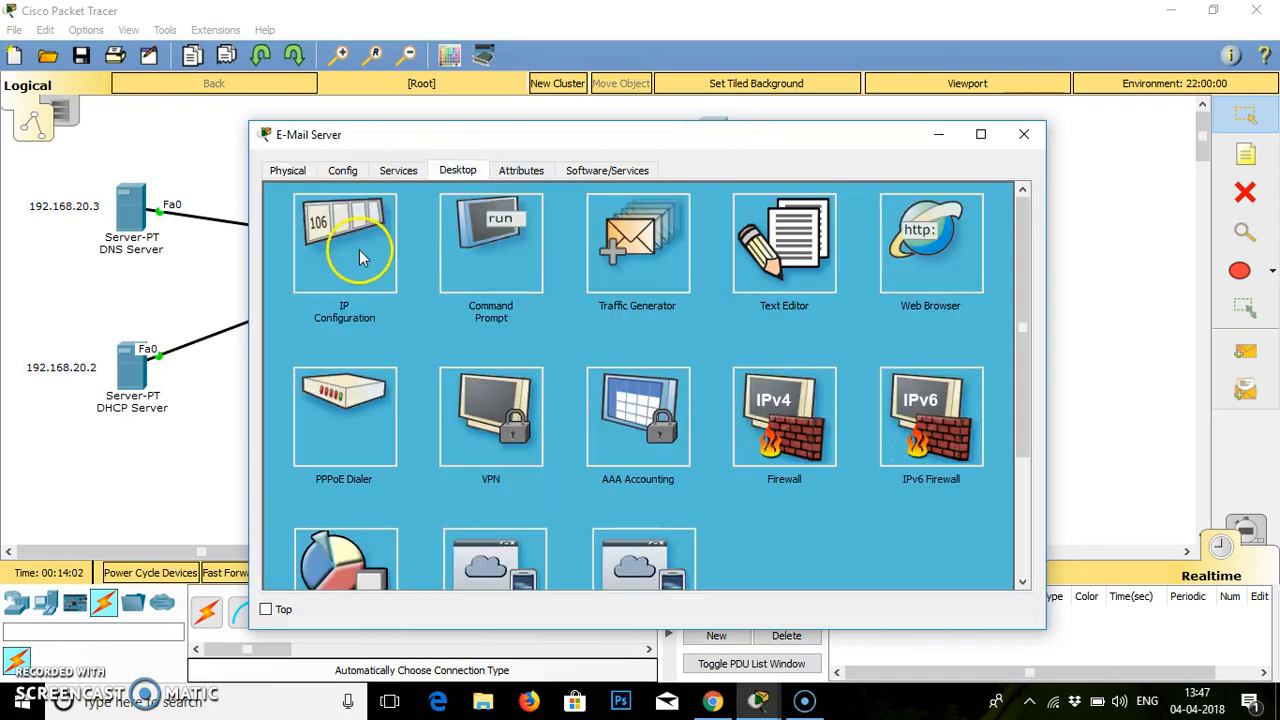
click(344, 244)
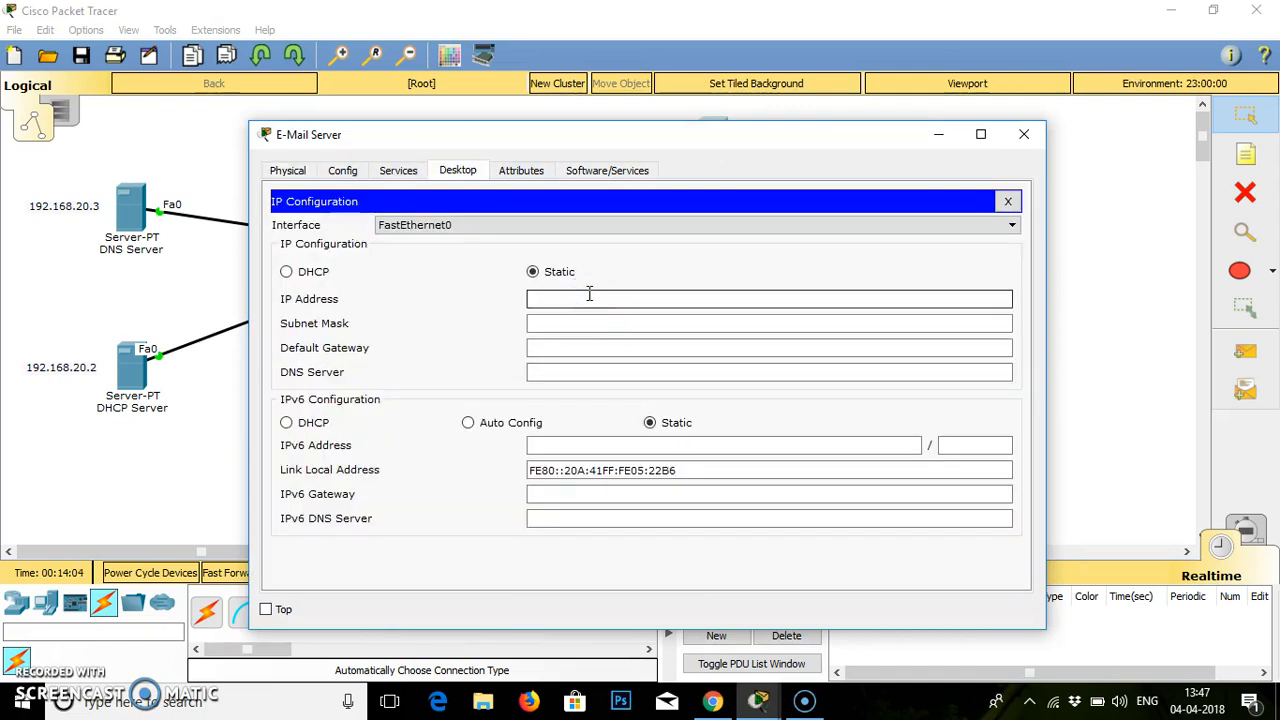
text(192.168.20.4)
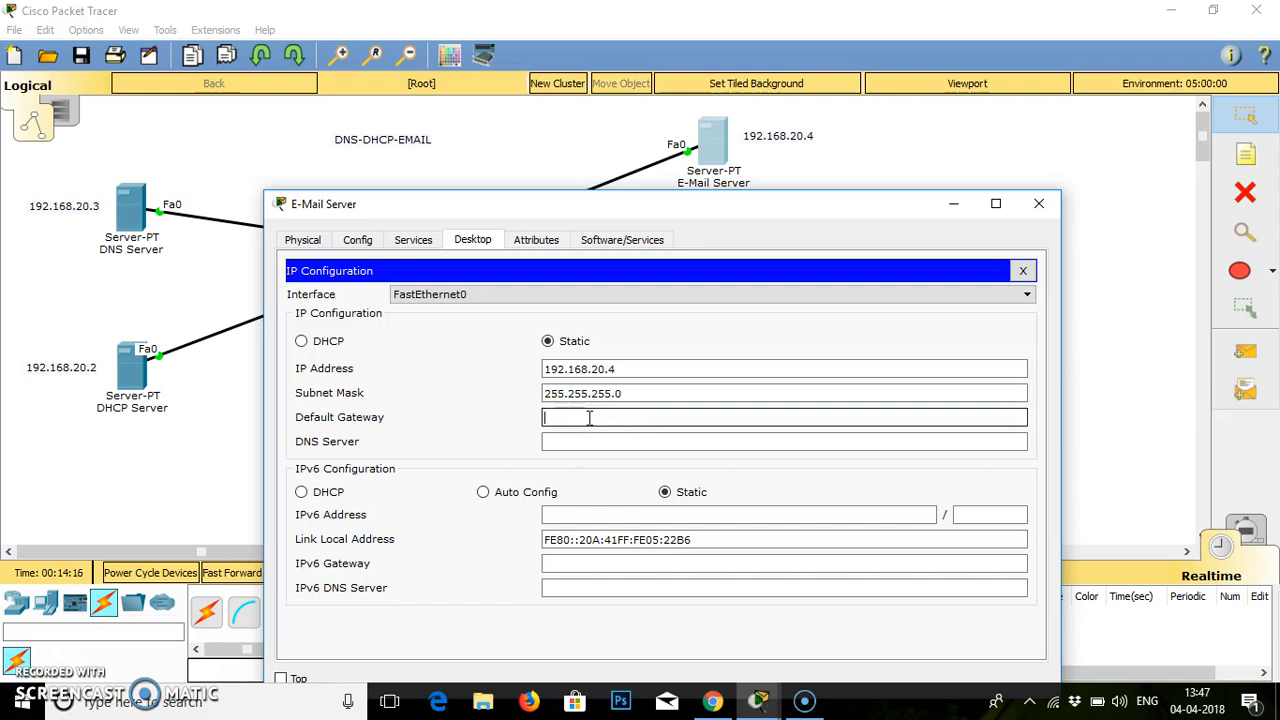
text(192.168.20.1)
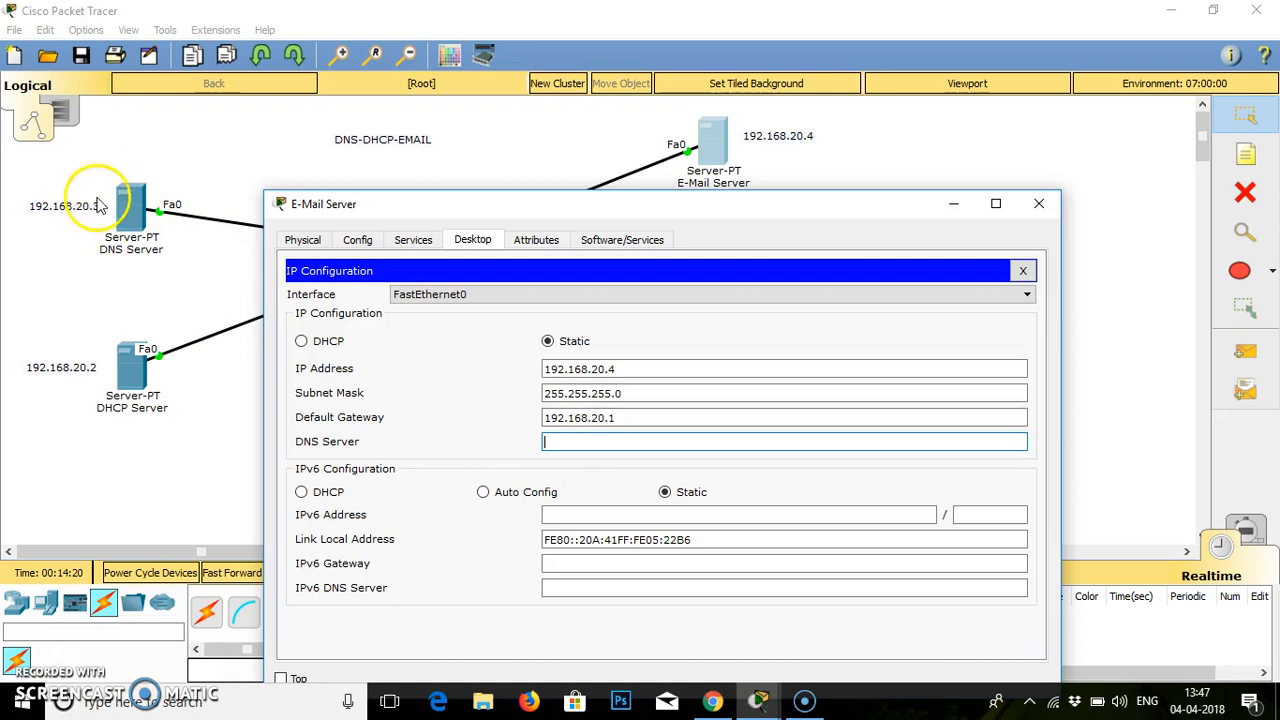
text(192.168.20.2)
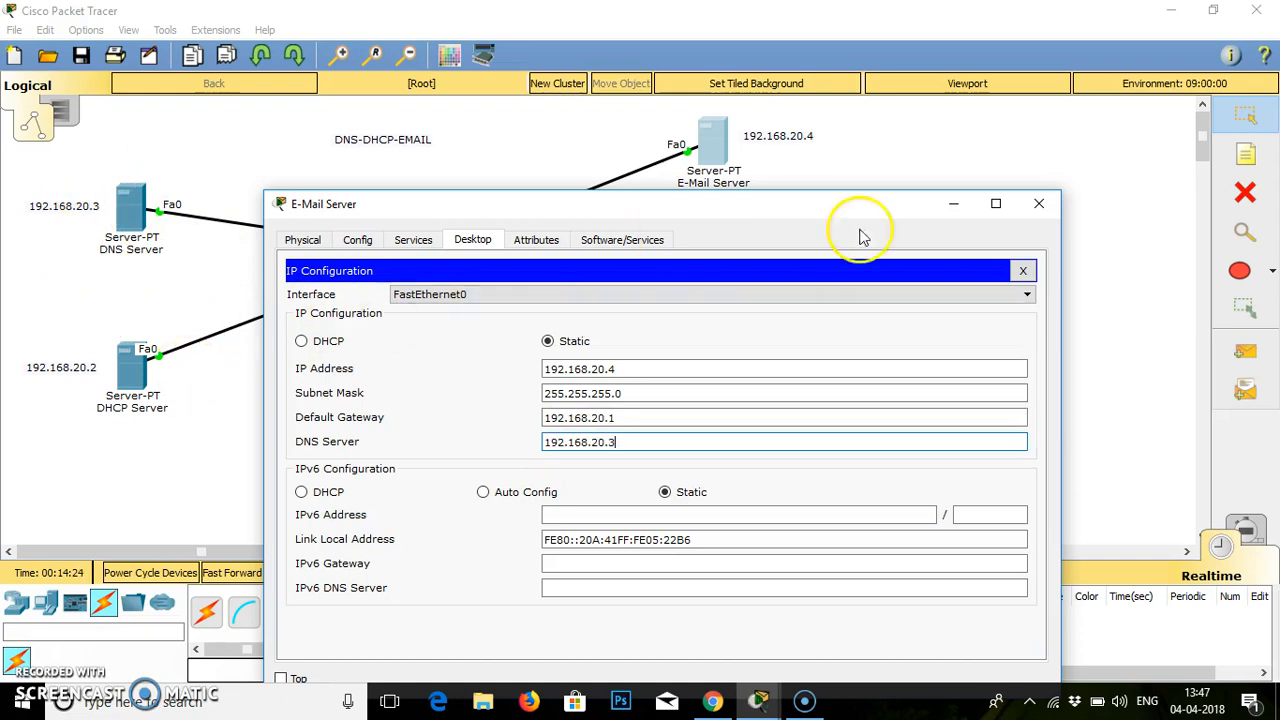
click(1038, 204)
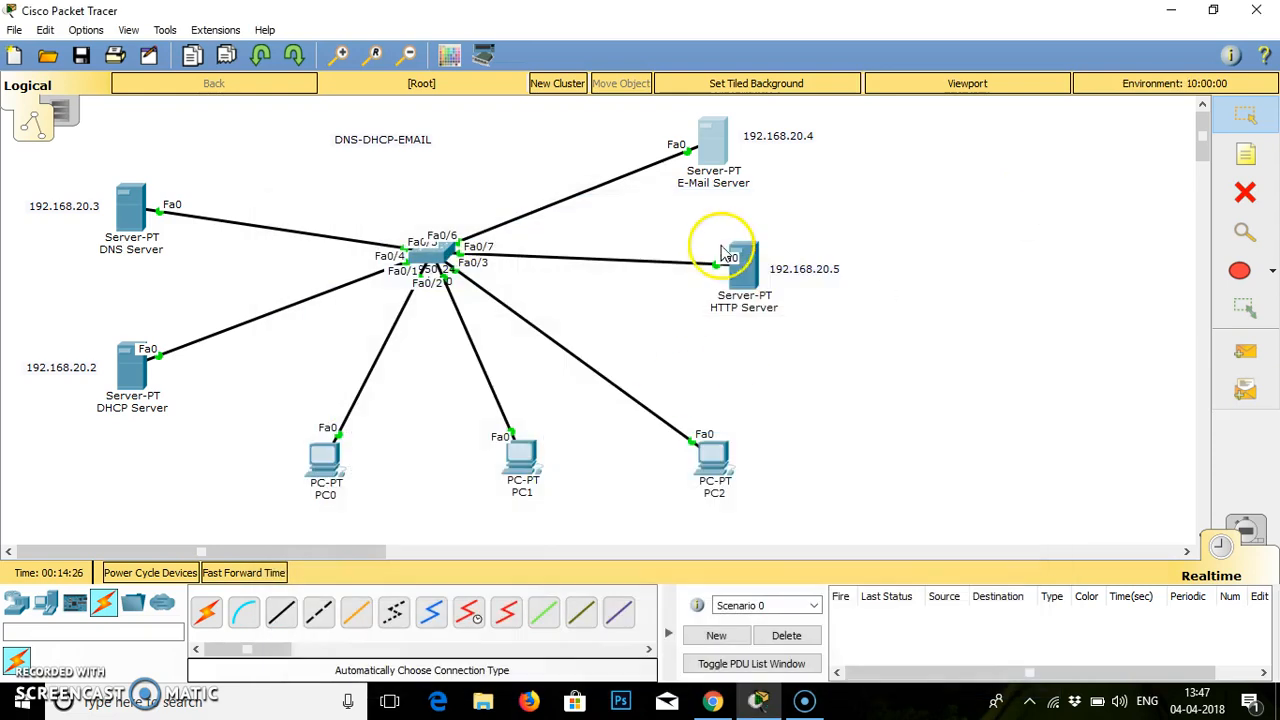
Step: Enter IP 192.168.20.5, gateway 192.168.20.1 and DNS 192.168.20.3 on the HTTP Server, then close its window
double_click(734, 256)
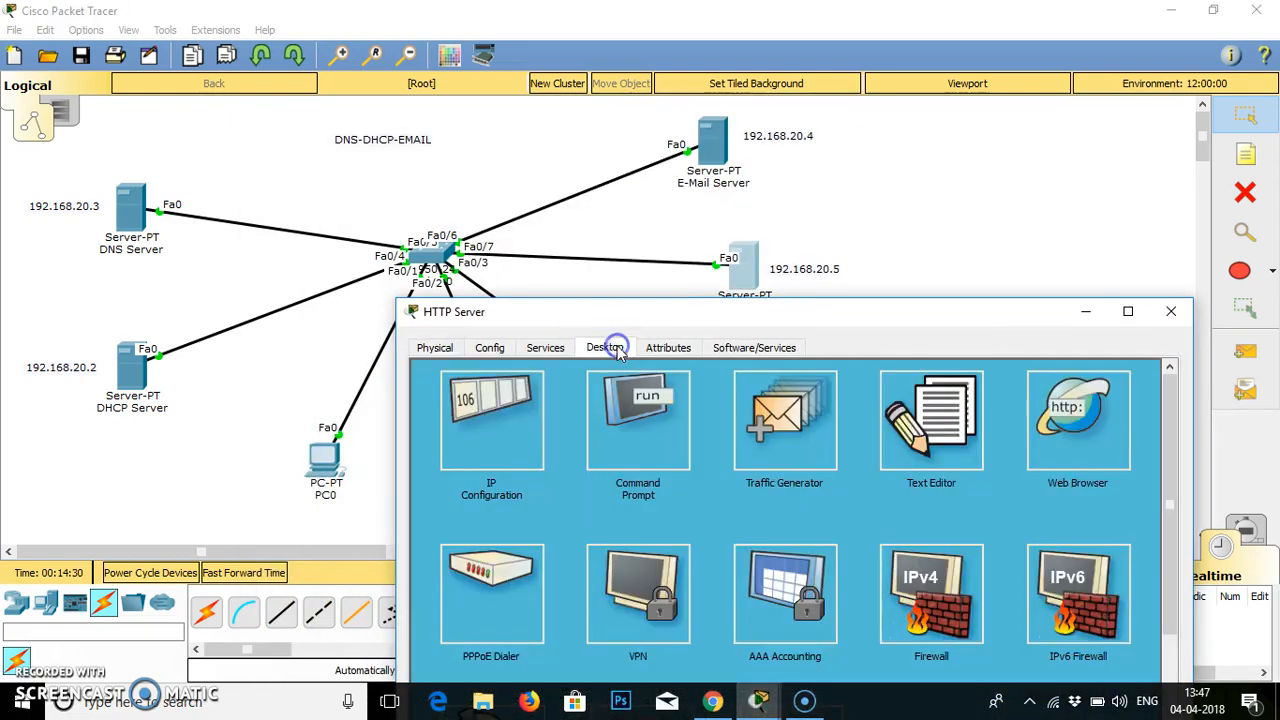
click(492, 418)
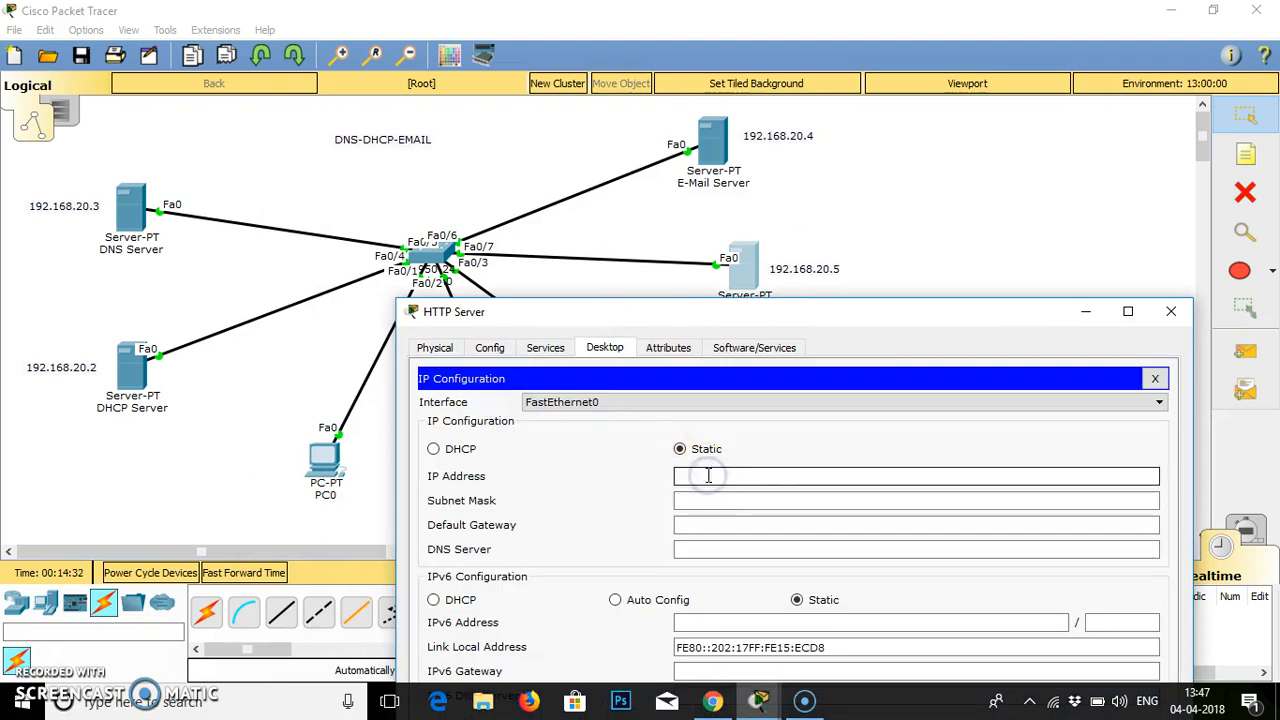
text(192.168.20.5)
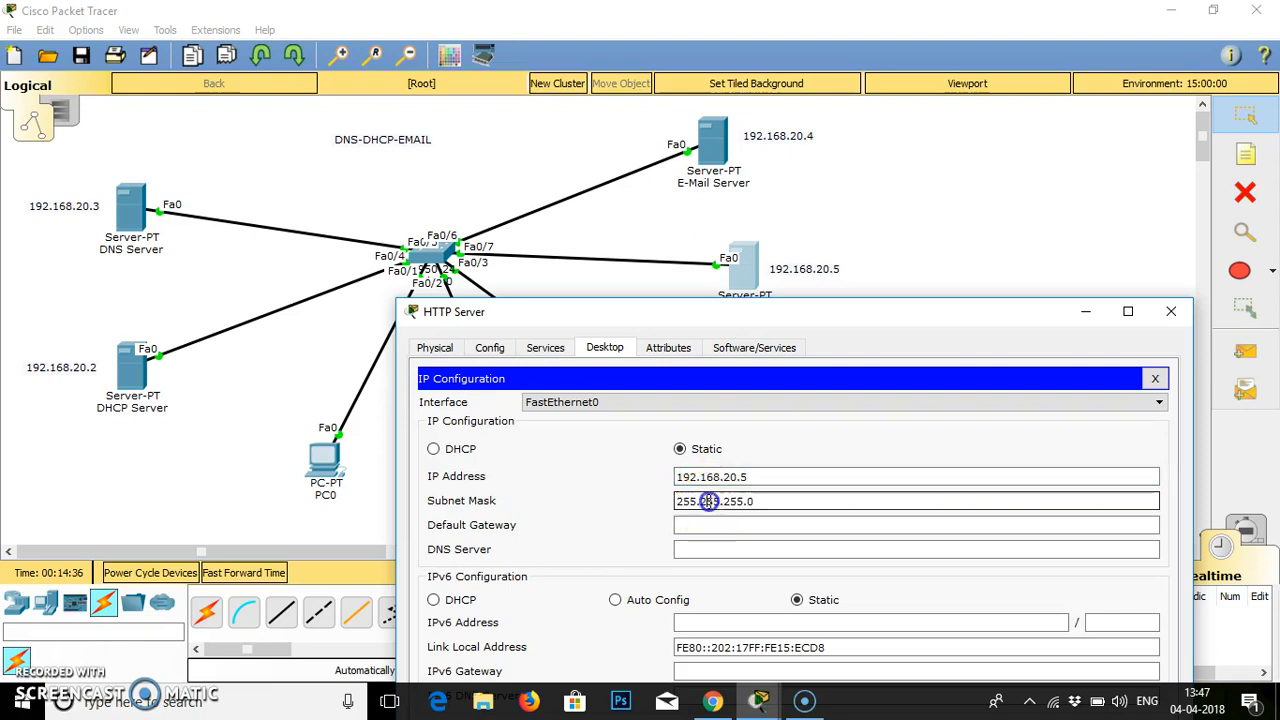
click(698, 524)
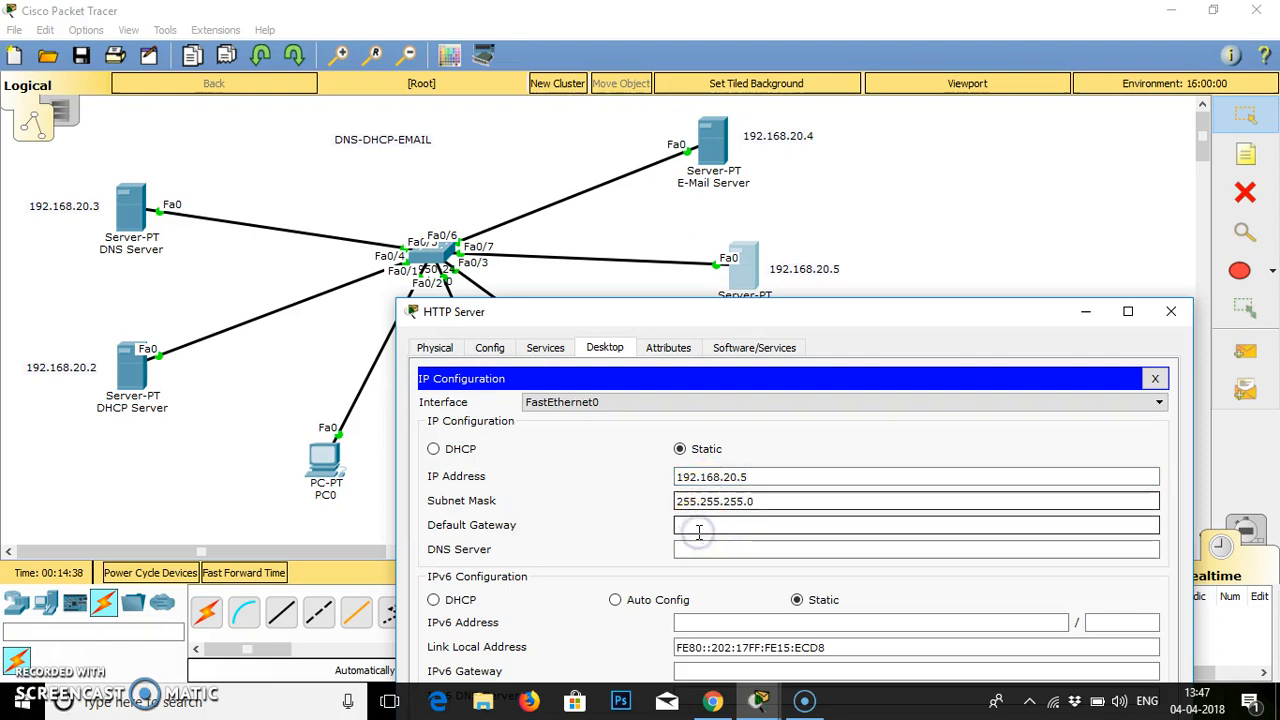
text(192.168.20.1)
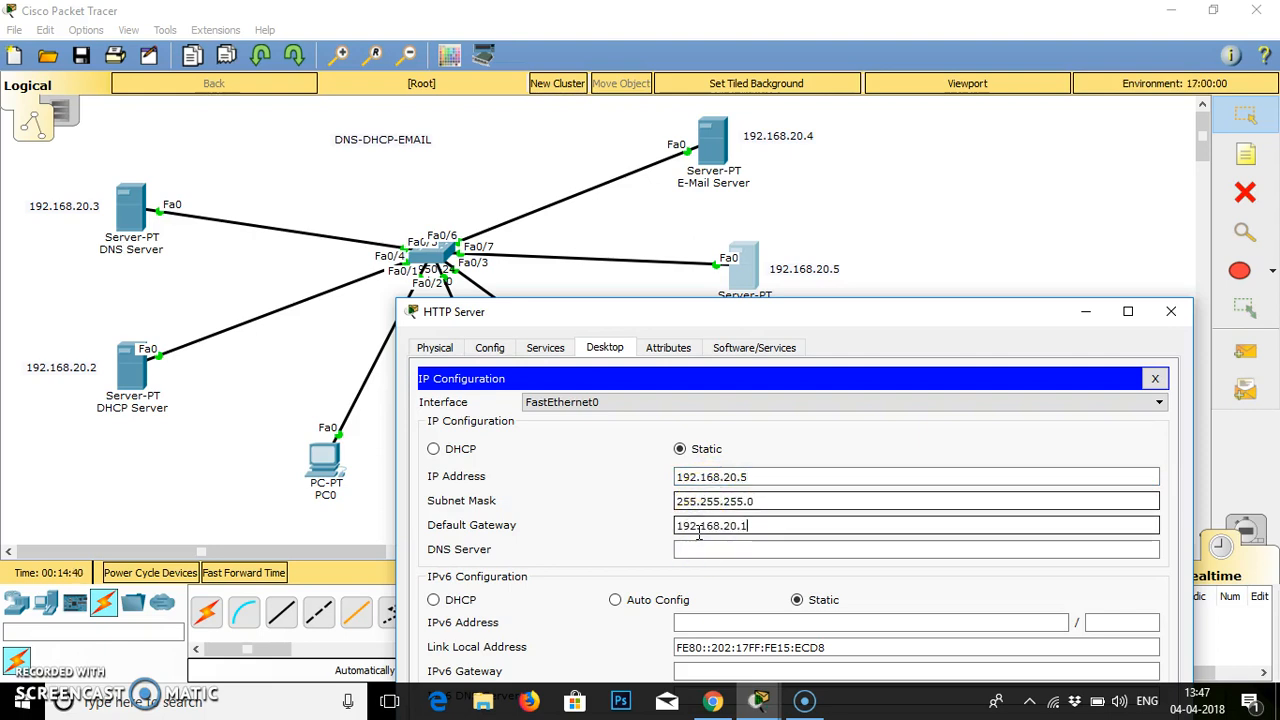
text(192.168.20.2)
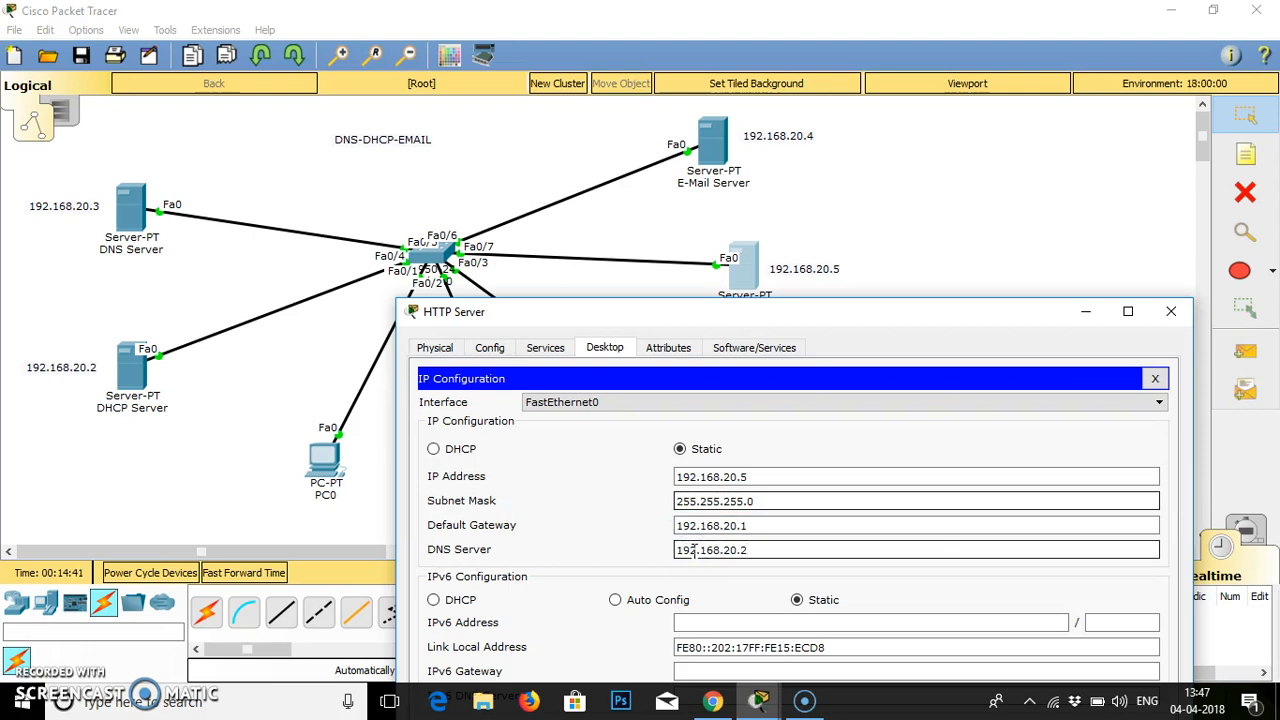
text(192.168.20.3)
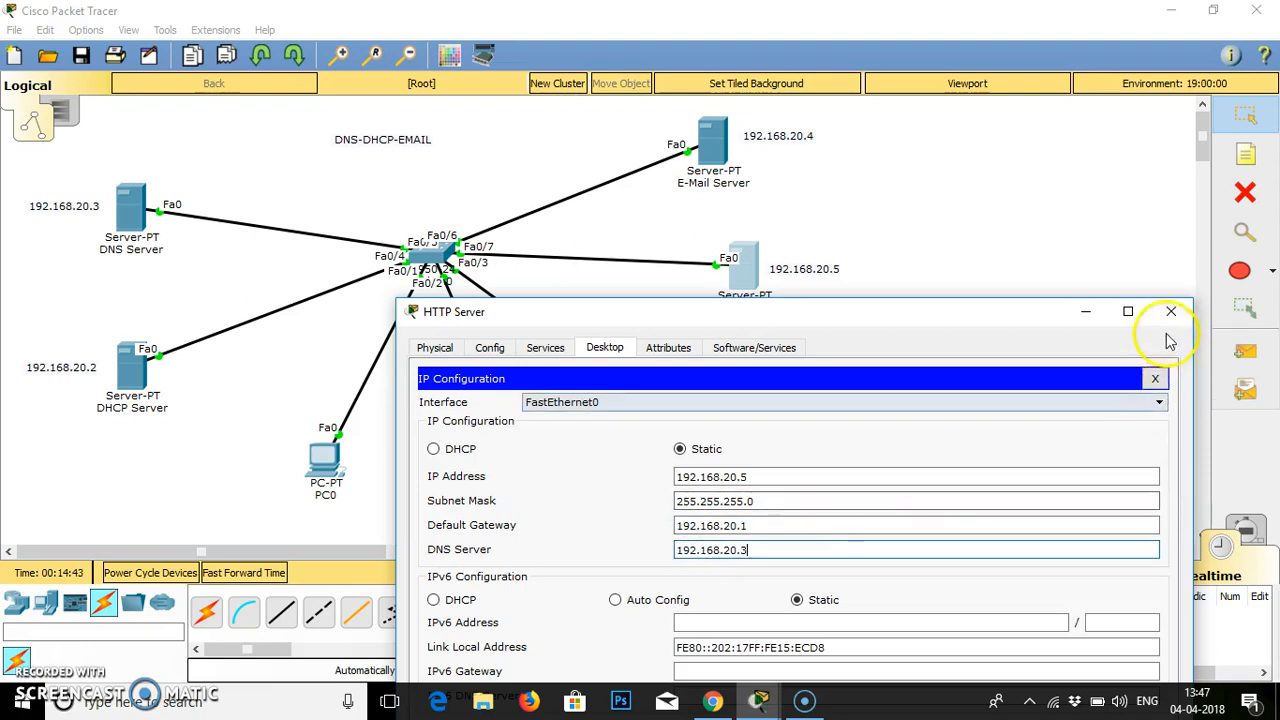
click(1170, 312)
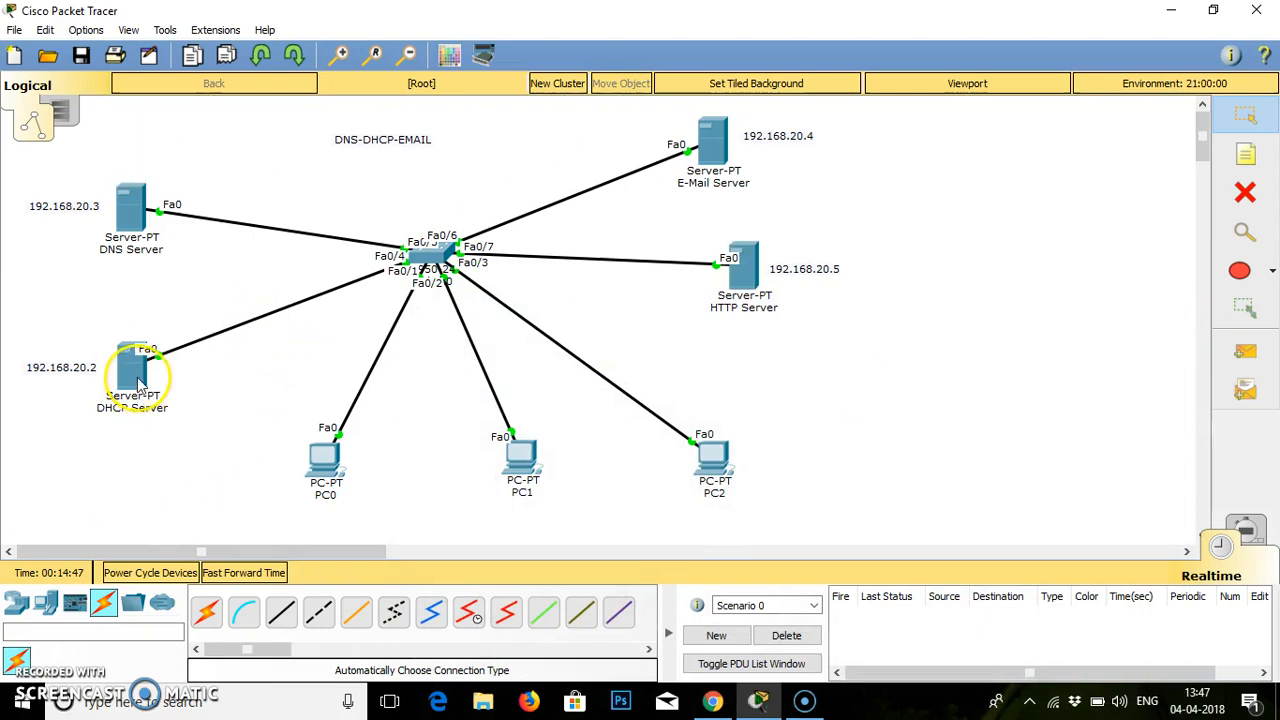
Step: Reopen the DHCP Server, check its Config settings and show its Services list
double_click(128, 376)
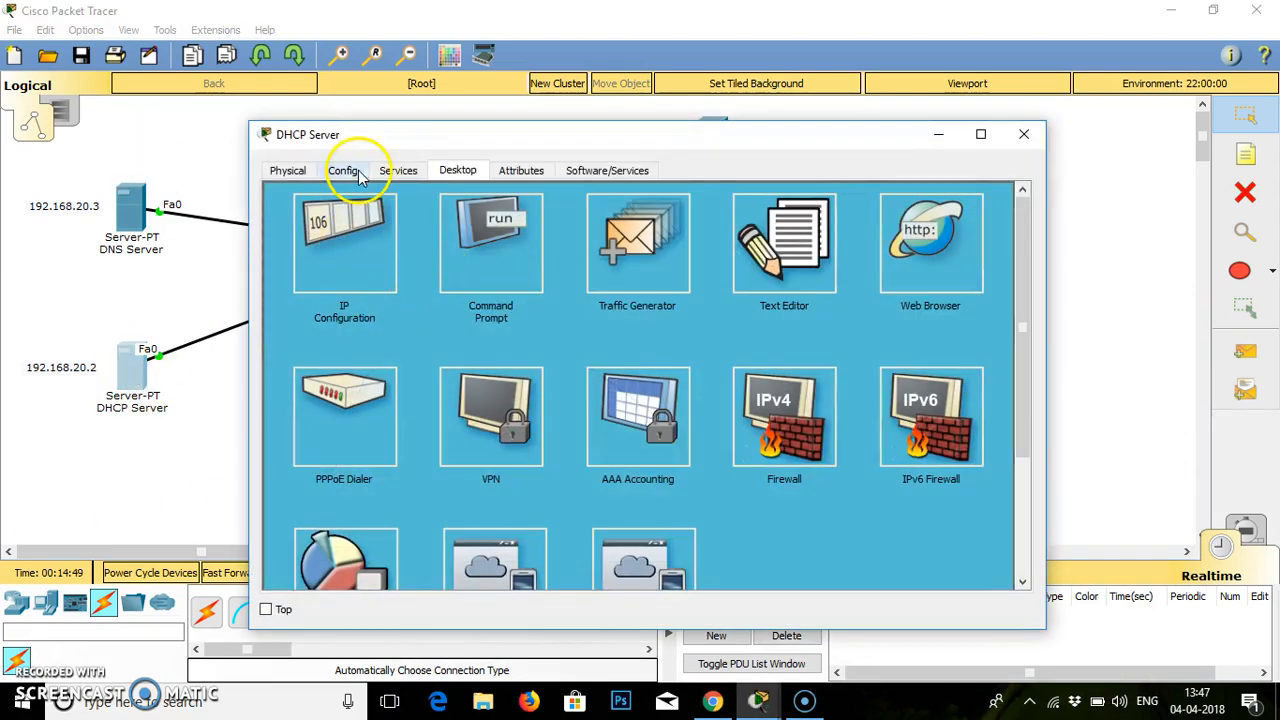
click(400, 170)
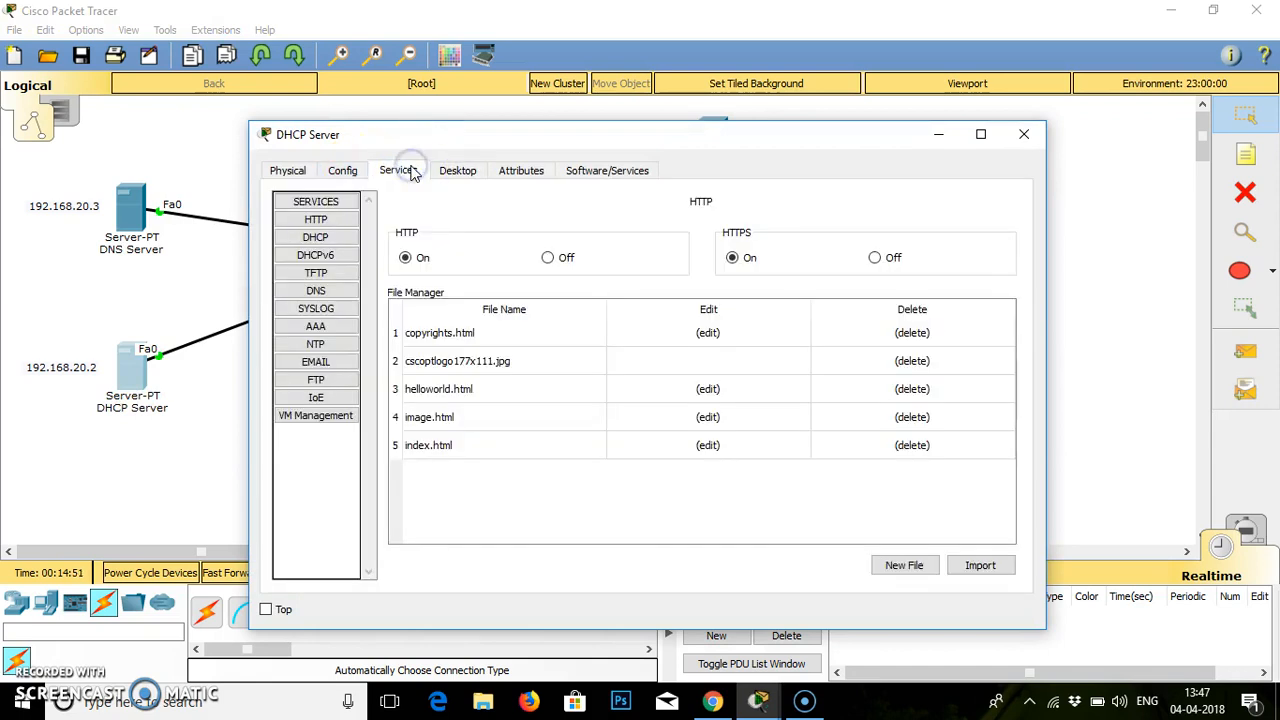
click(342, 170)
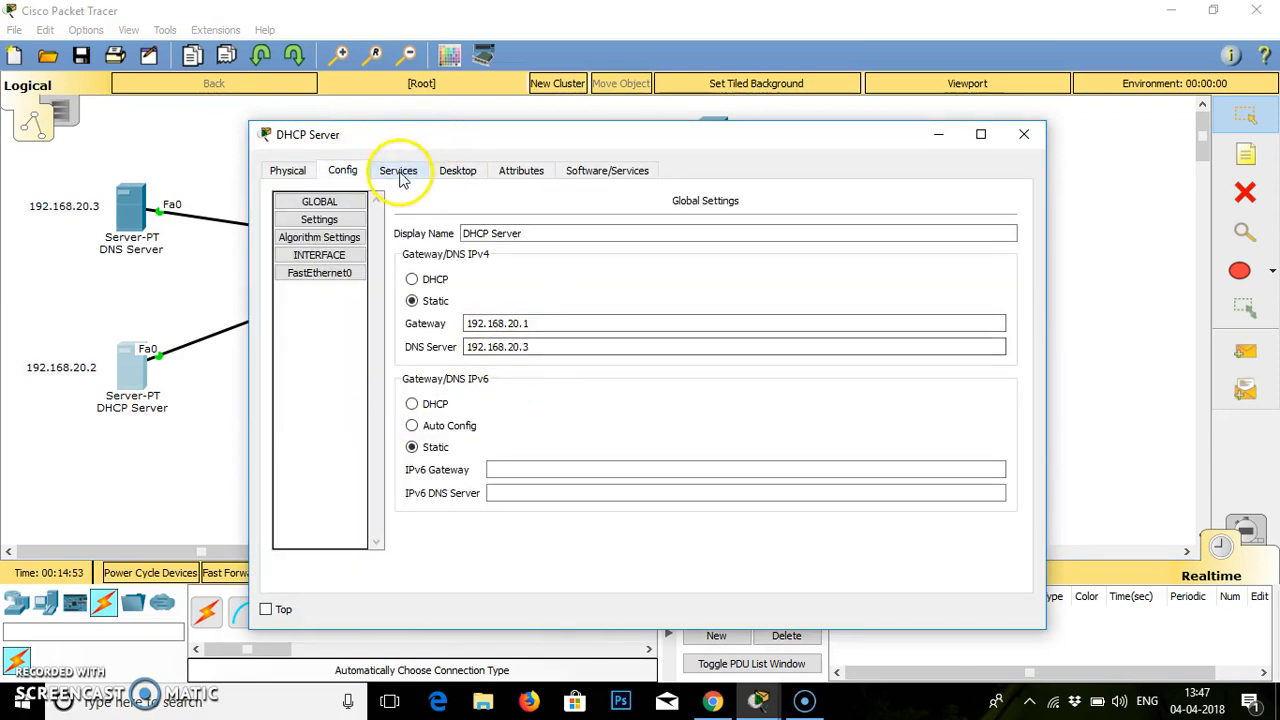
click(398, 170)
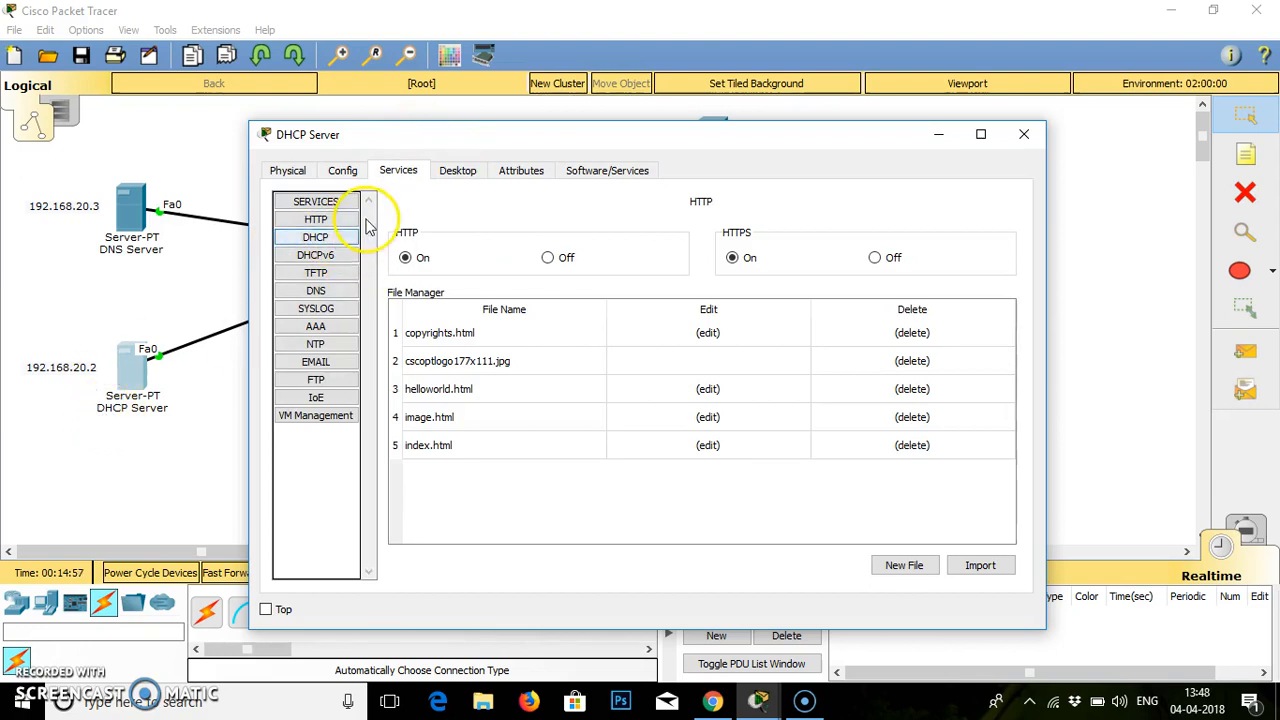
Step: In the DHCP service, set the pool's default gateway to 192.168.20.1 and DNS server to 192.168.20.3
click(316, 236)
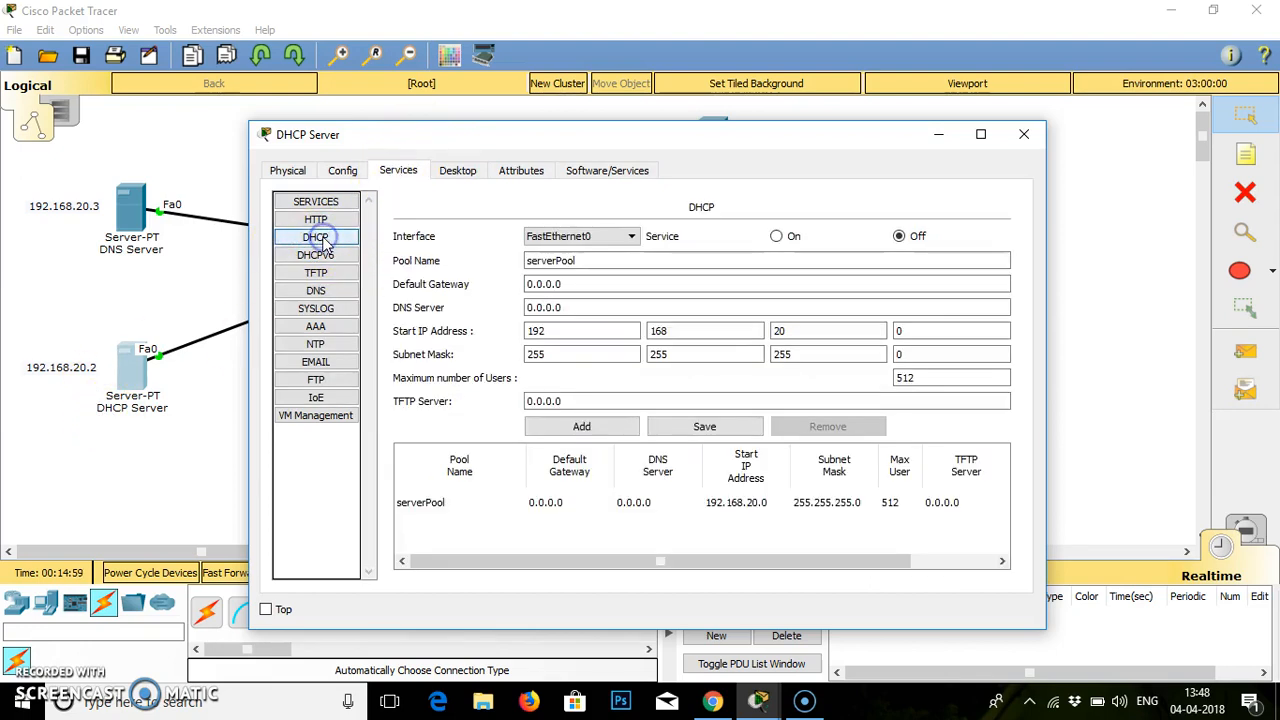
click(568, 284)
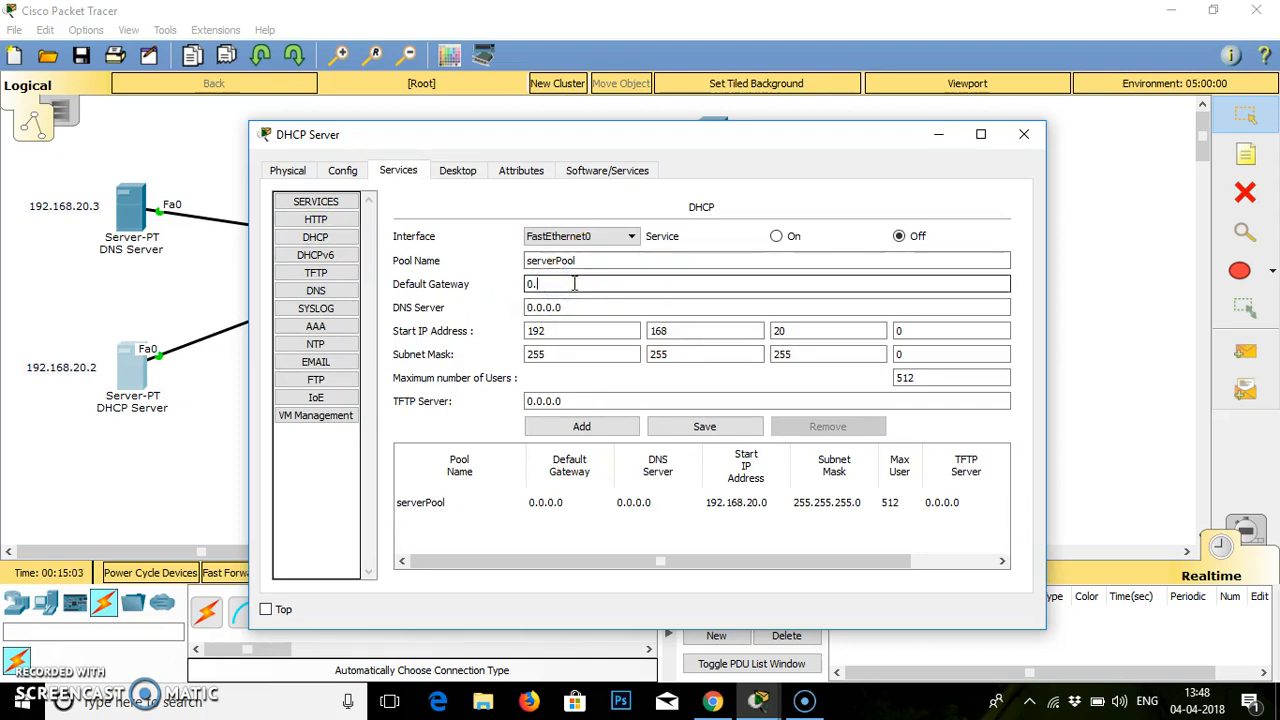
text(192.168.20.2)
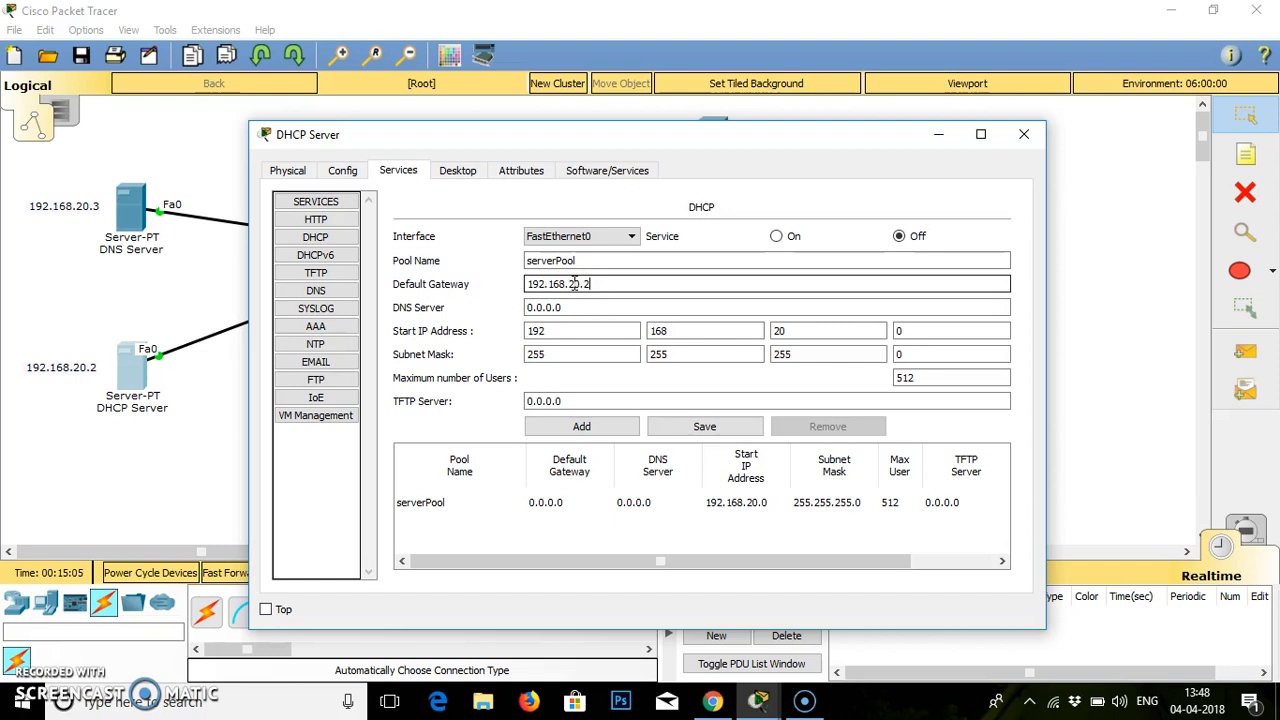
key(Backspace)
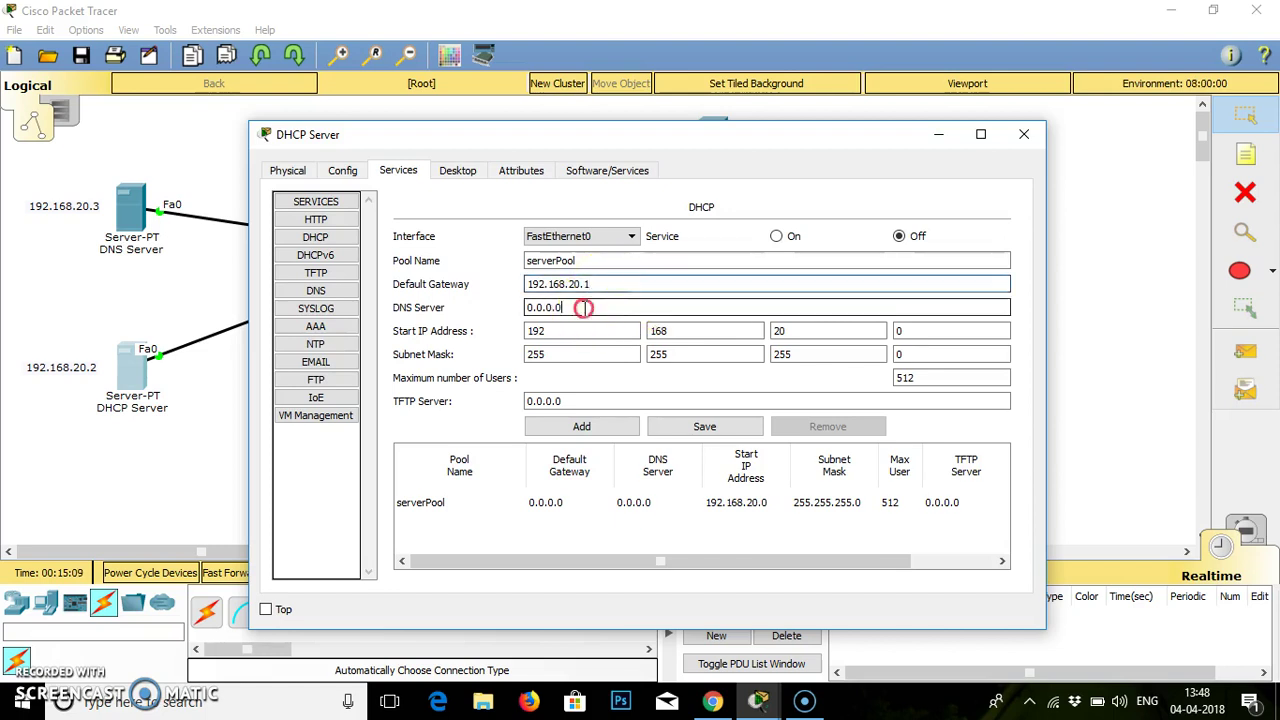
right_click(580, 308)
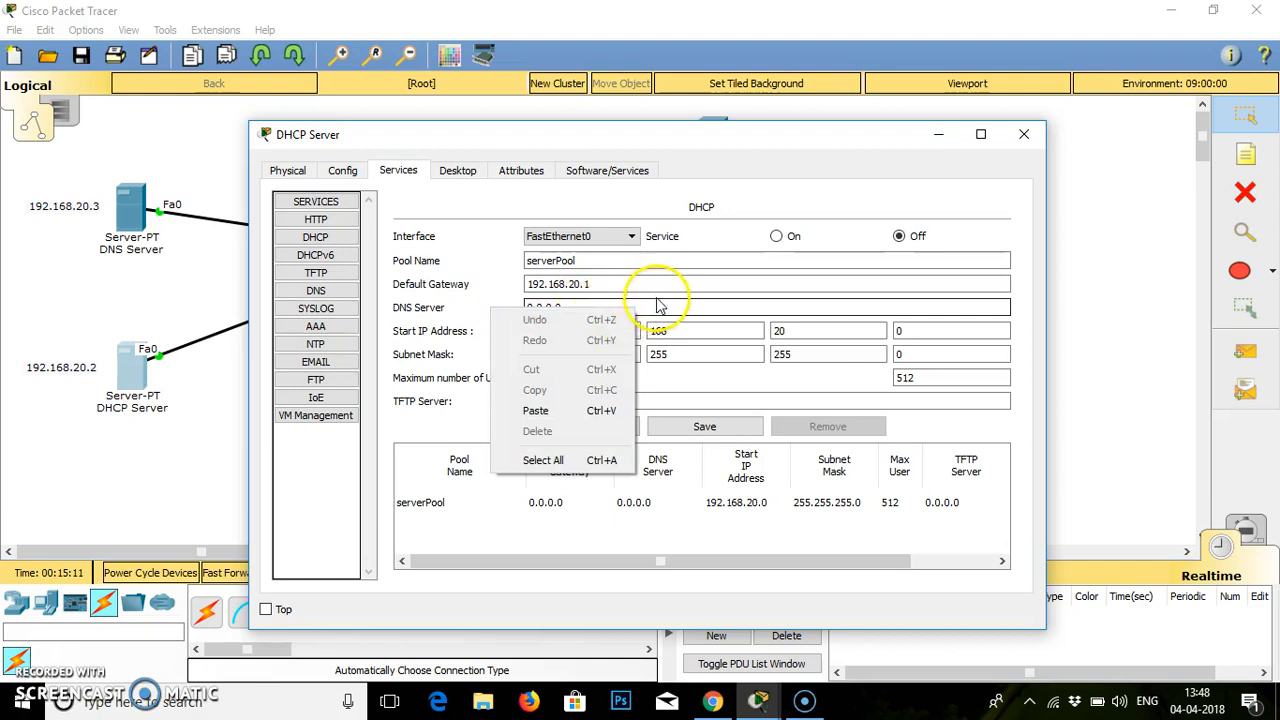
click(540, 308)
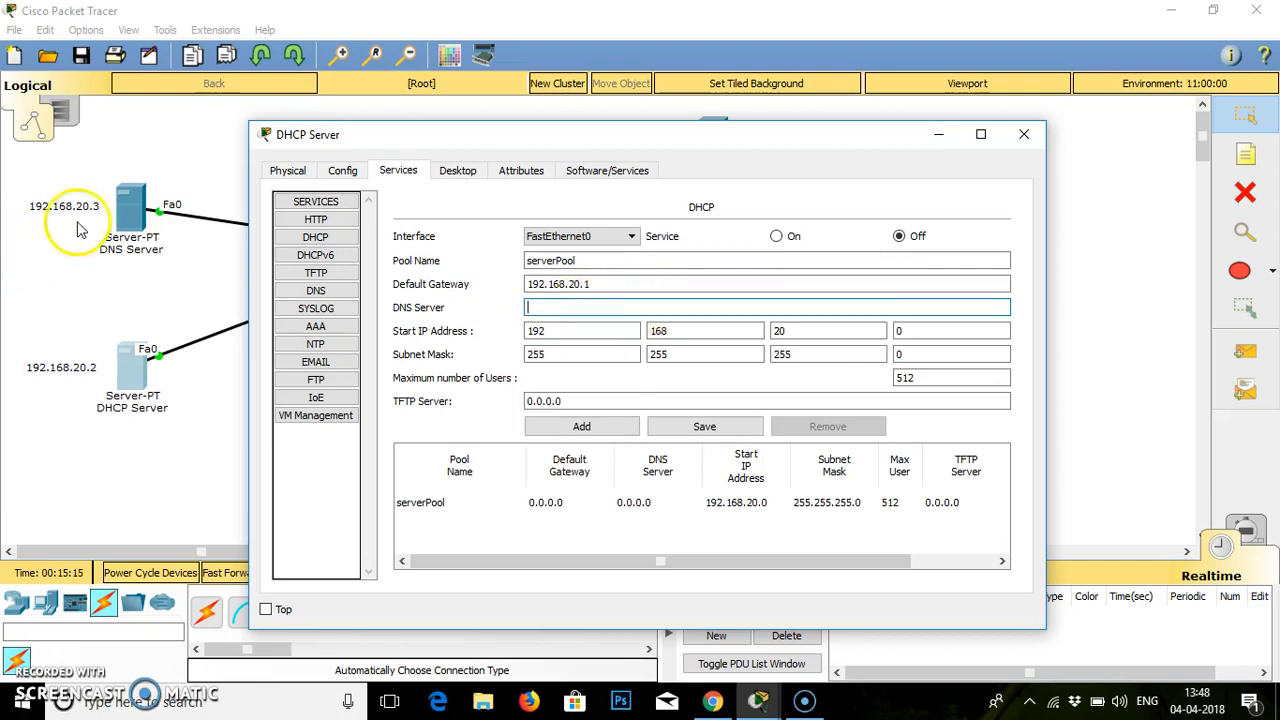
text(192.168.20.2)
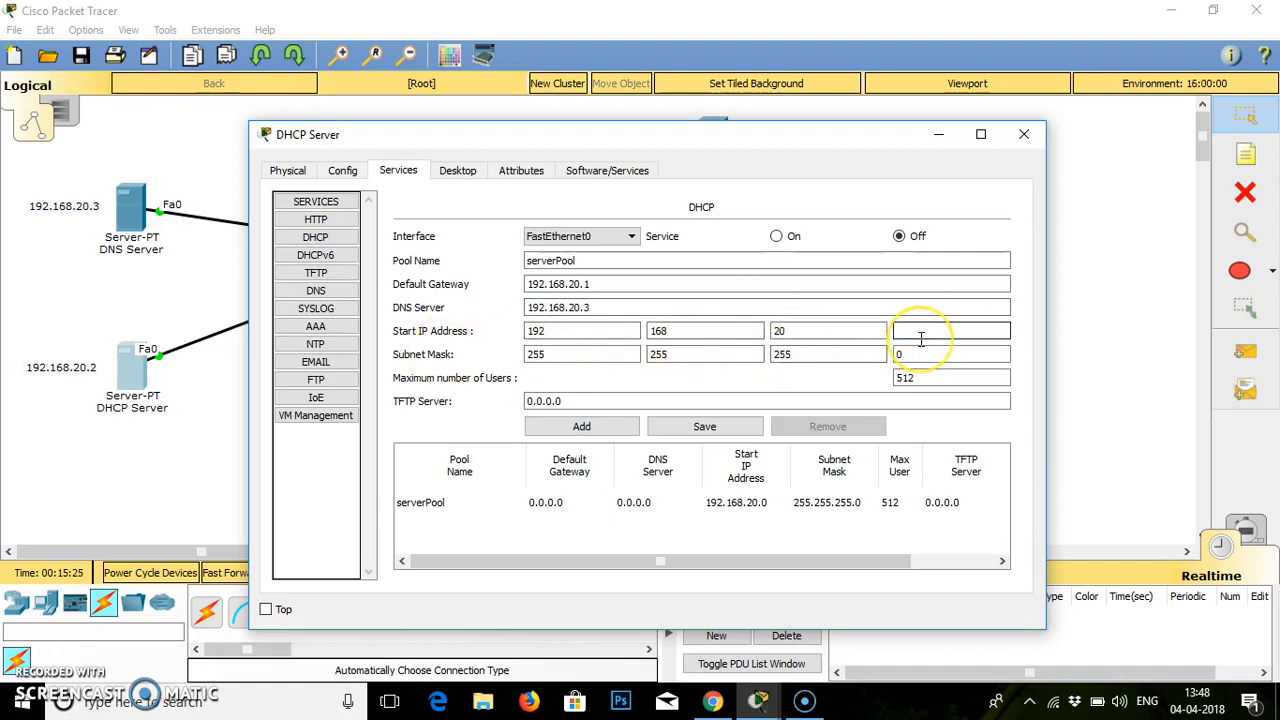
Step: Set the pool's start address to 192.168.20.6, maximum users 20 and the TFTP server address
text(6)
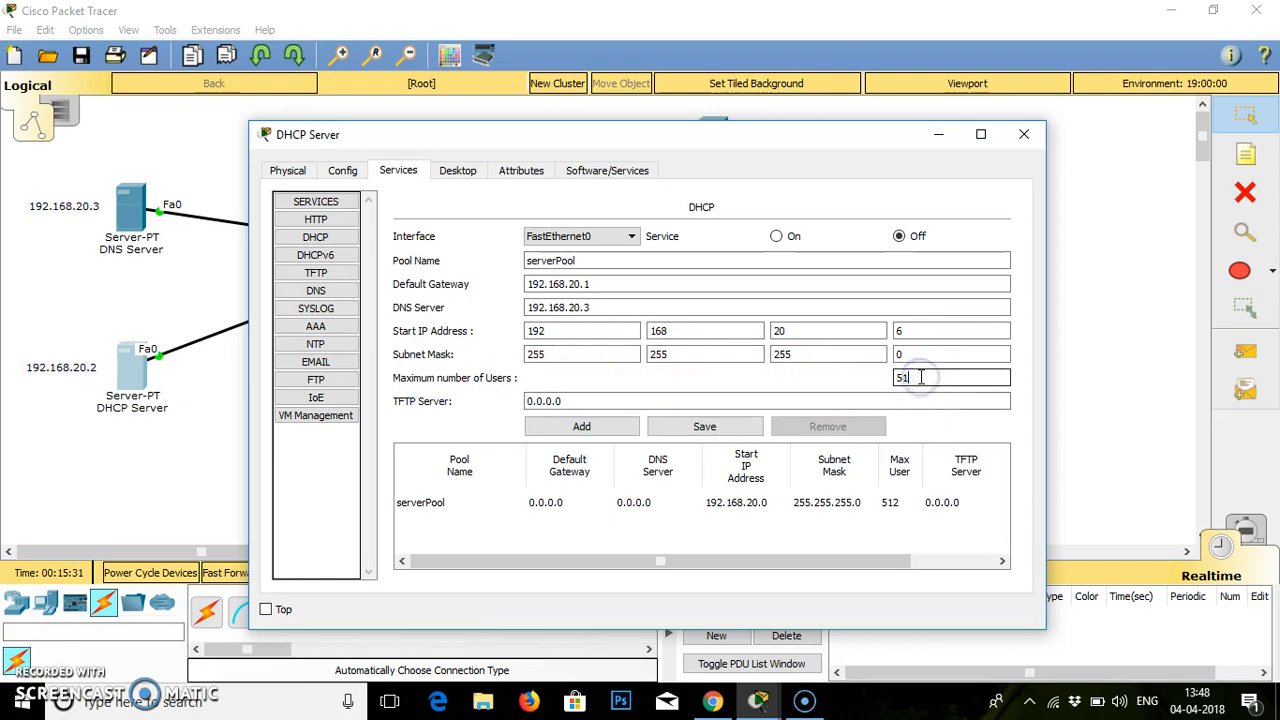
text(20)
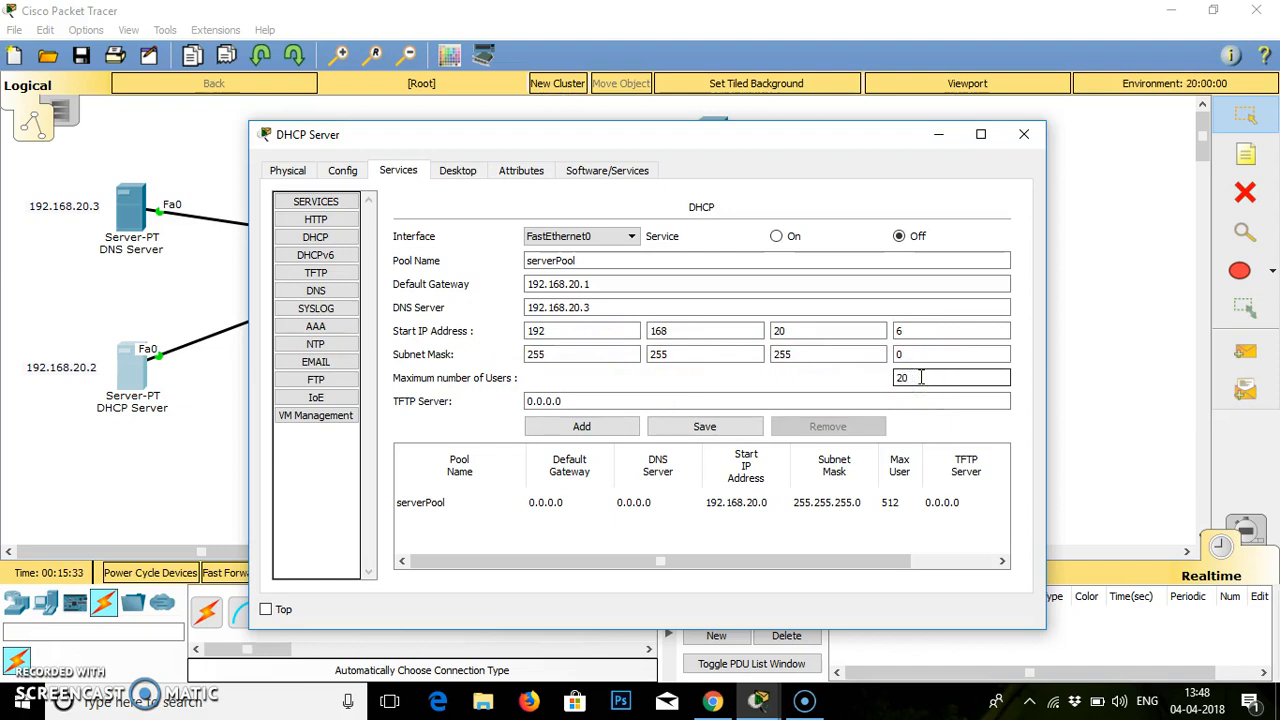
click(586, 400)
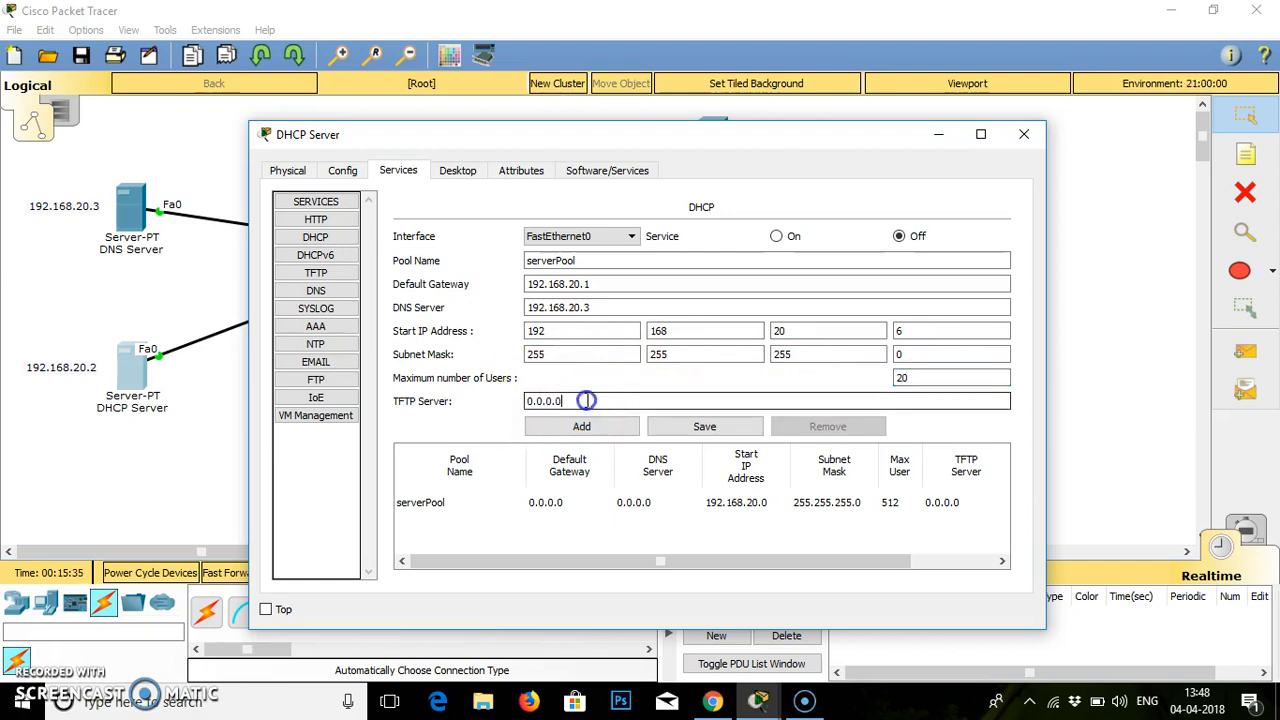
text(192.168.20.2)
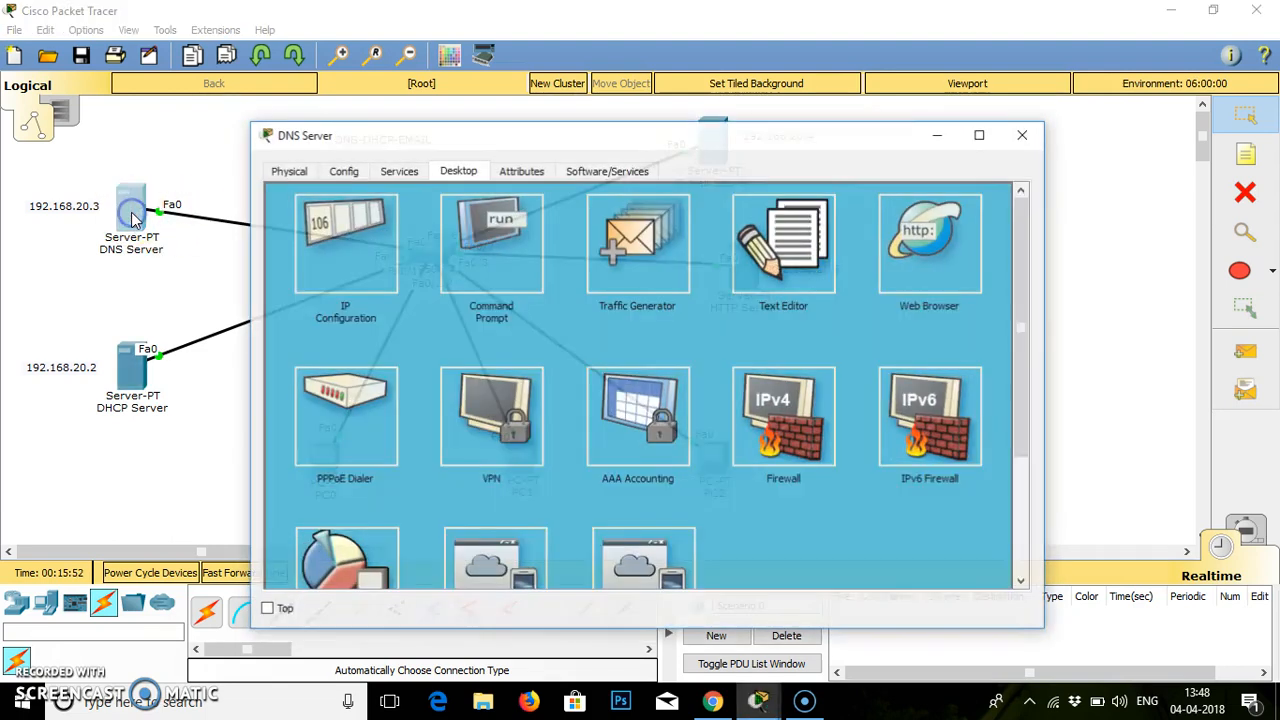
Step: Show the DNS Server's Services list
click(398, 170)
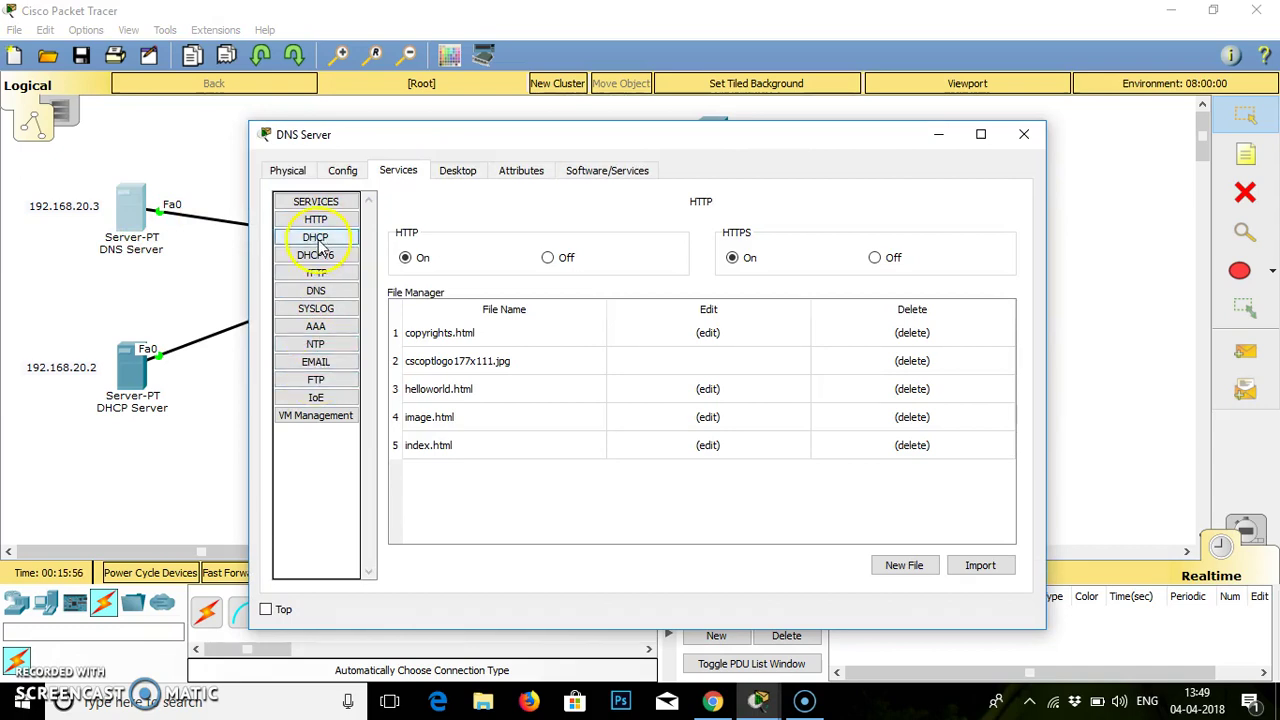
Step: Turn the DNS service on and add the A record dhcp → 192.168.20.2
click(316, 290)
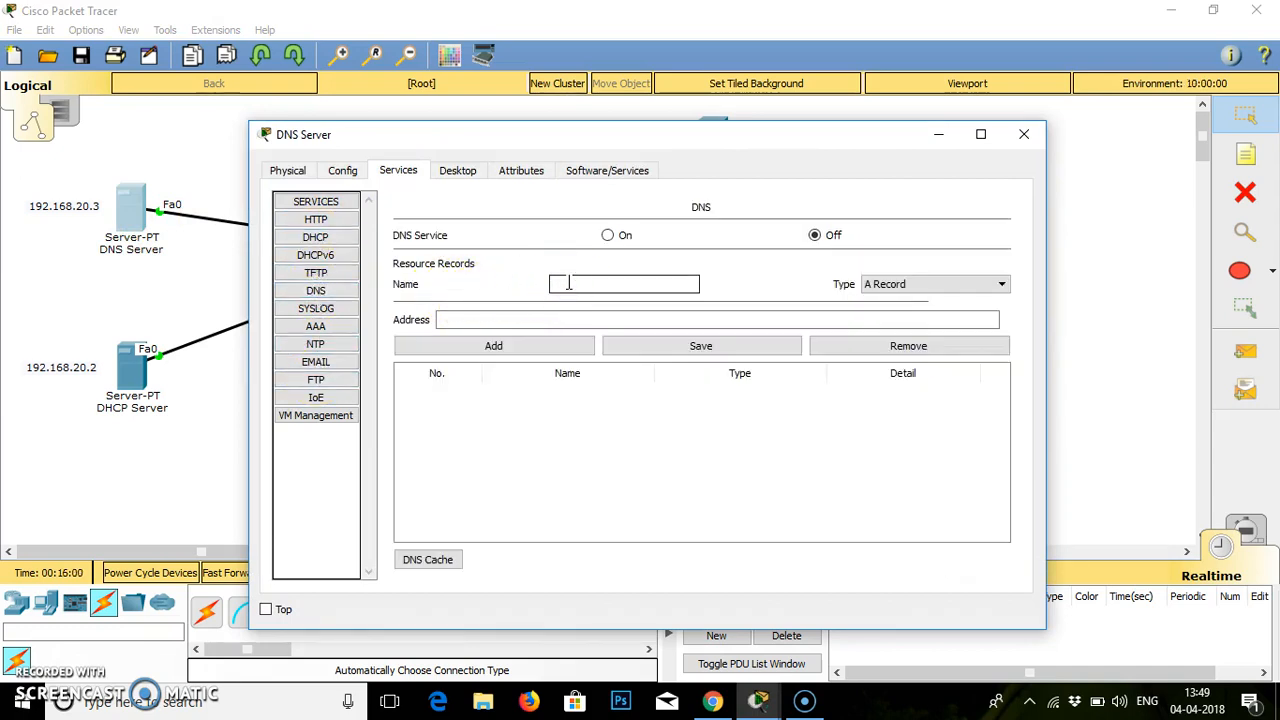
click(624, 284)
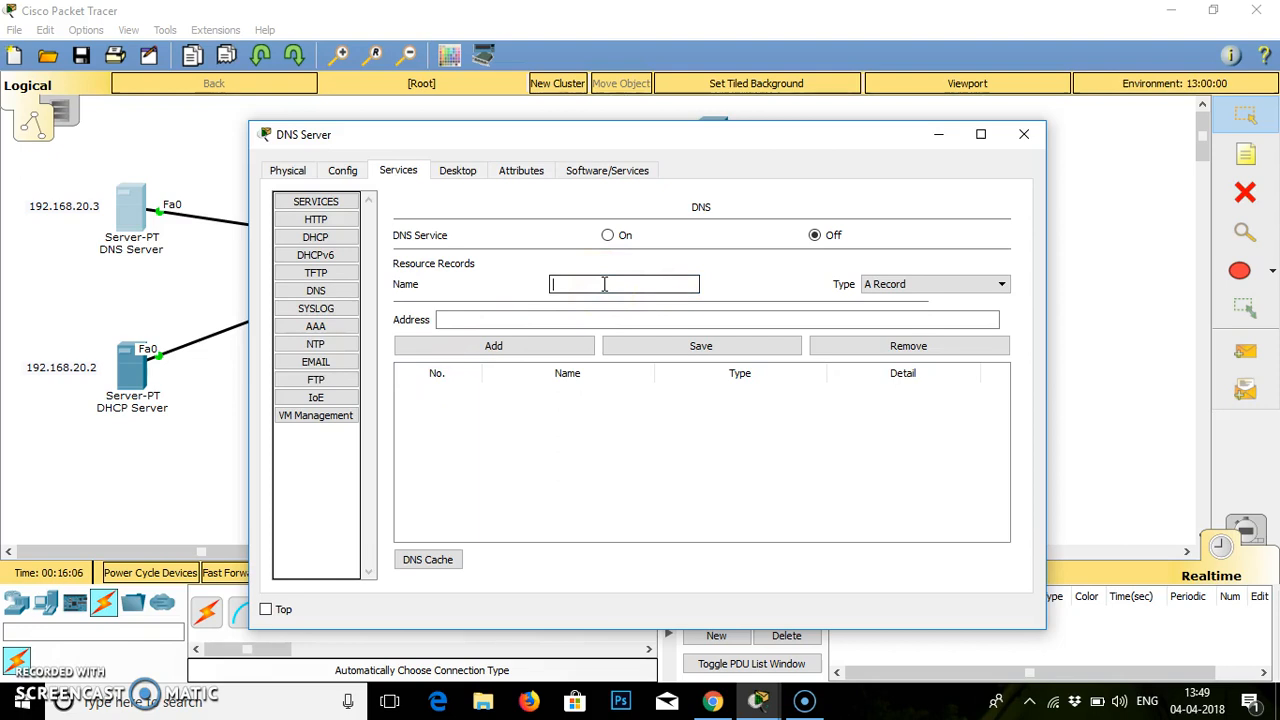
text(dhcp)
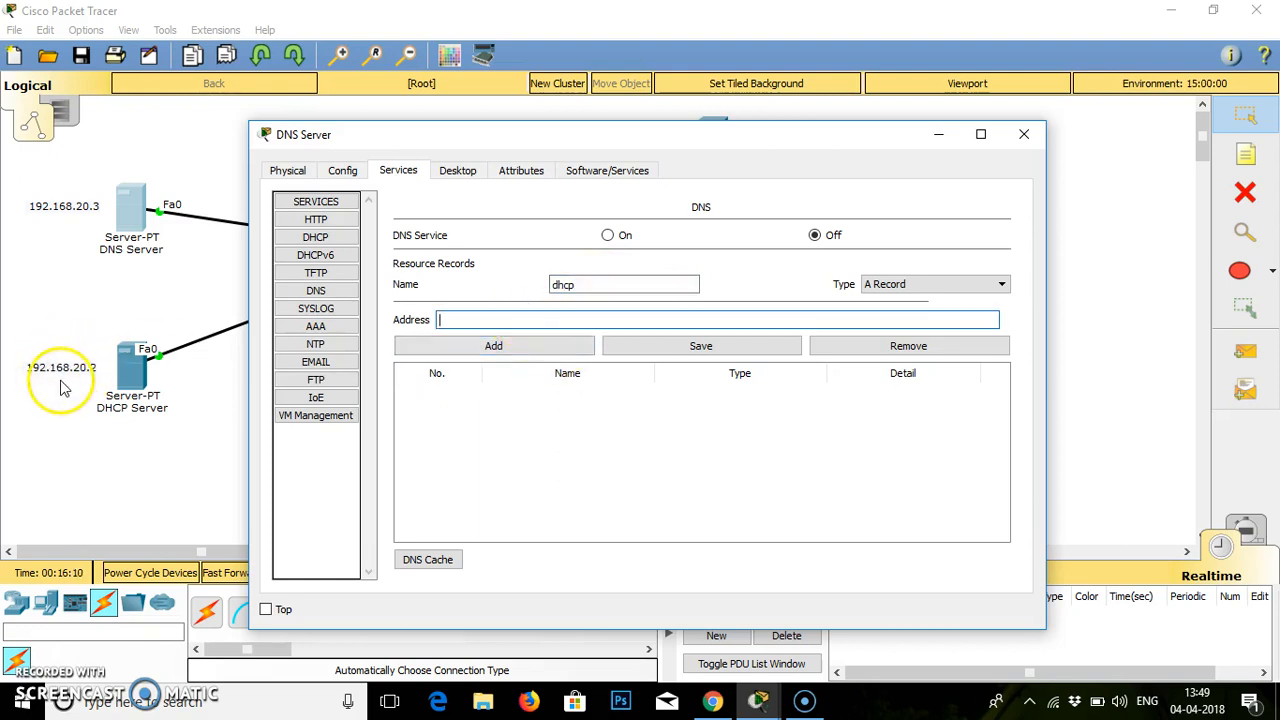
text(192.168.20.2)
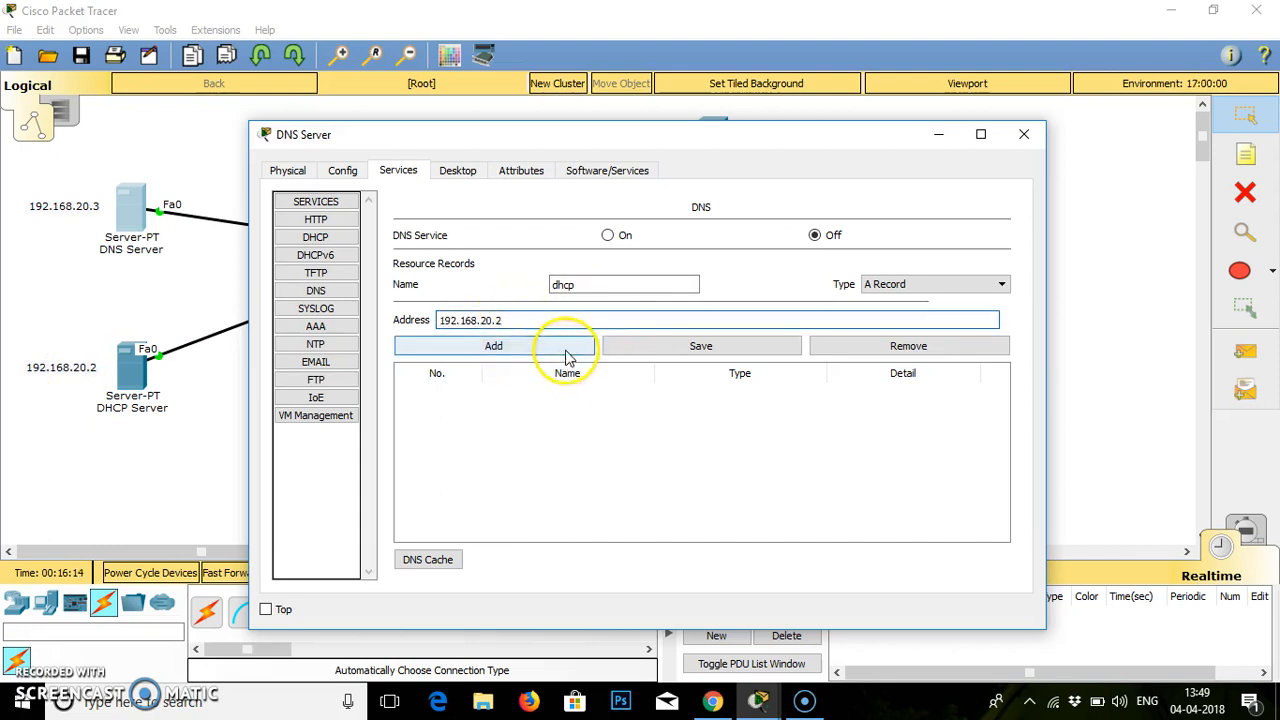
click(606, 236)
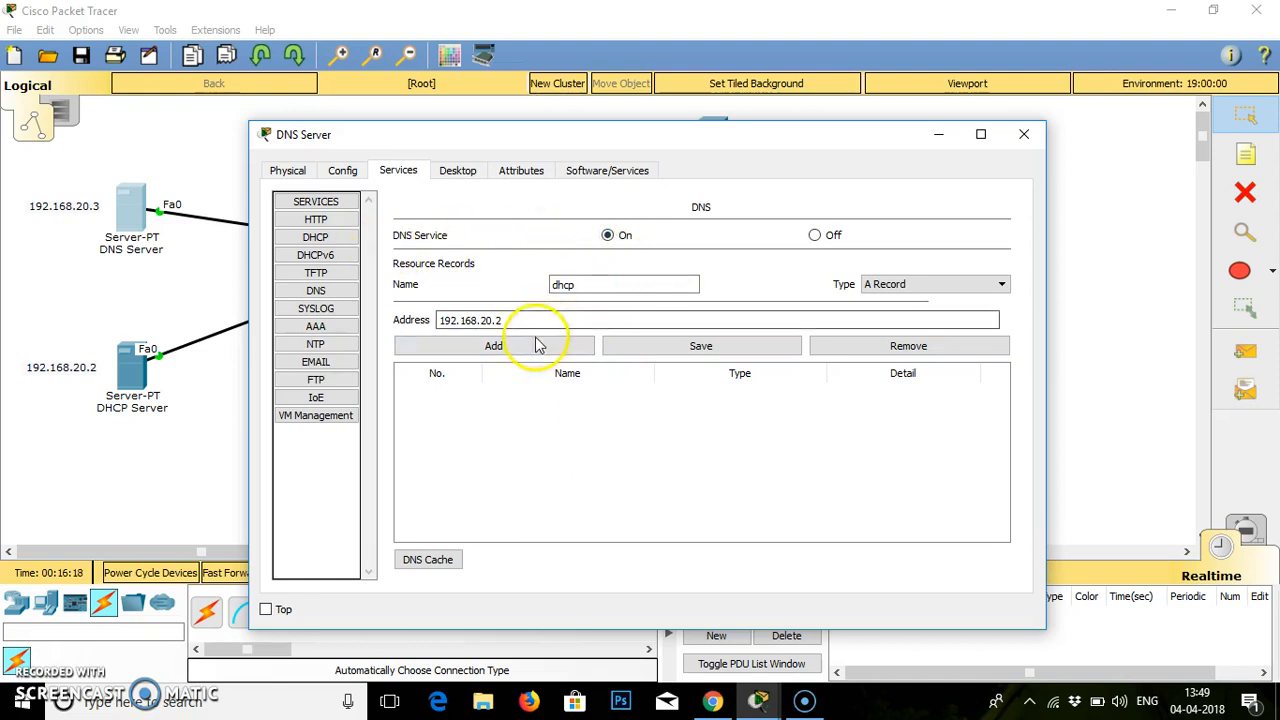
click(492, 344)
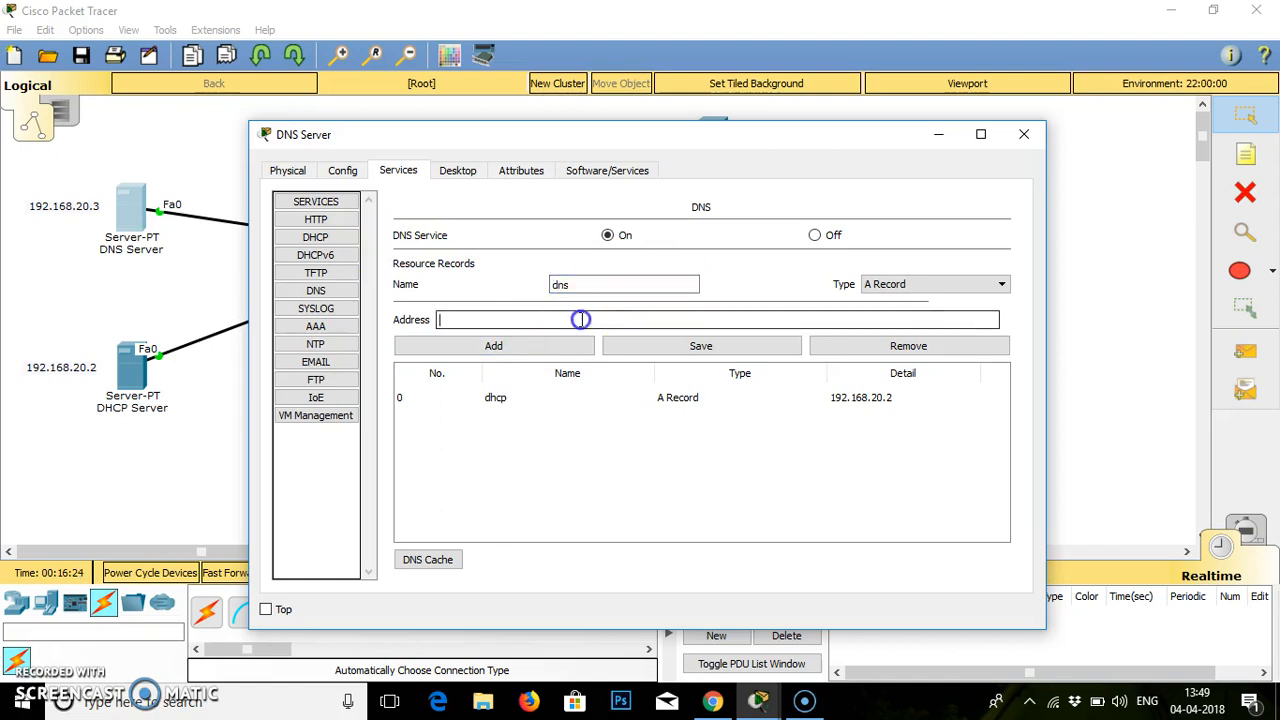
Step: Add the A record dns → 192.168.20.3
text(192.168.20.2)
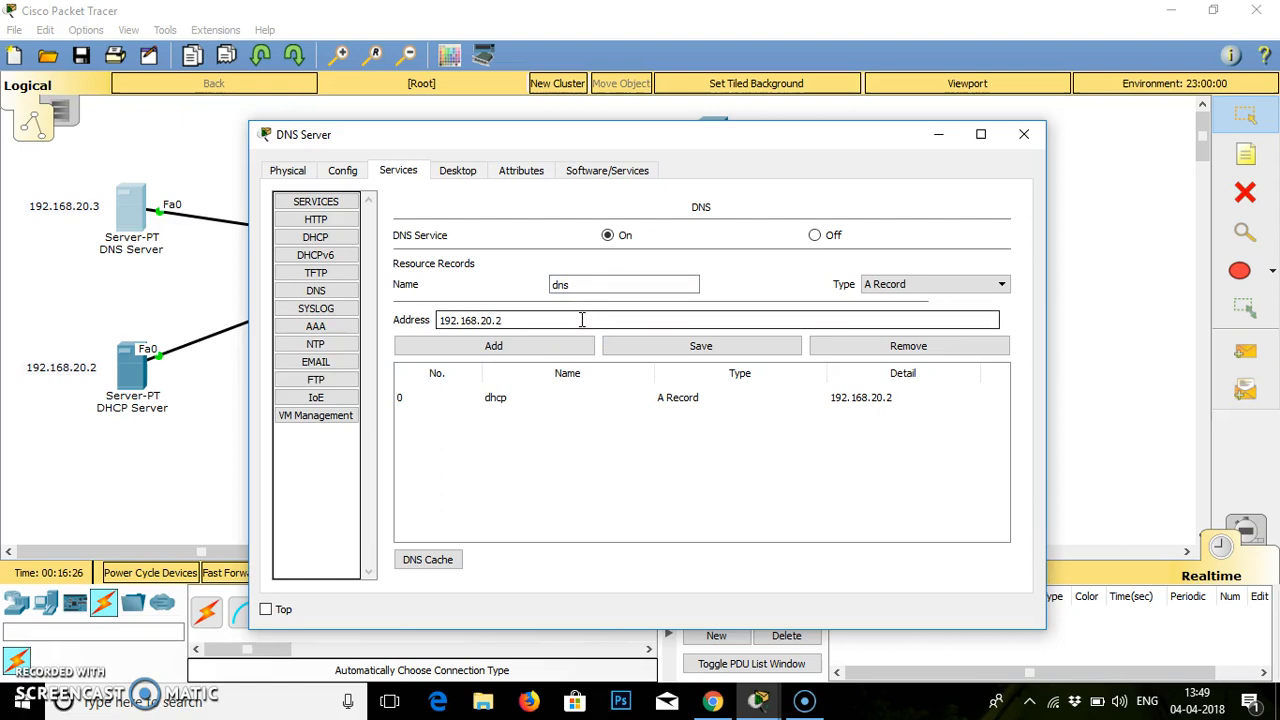
click(492, 344)
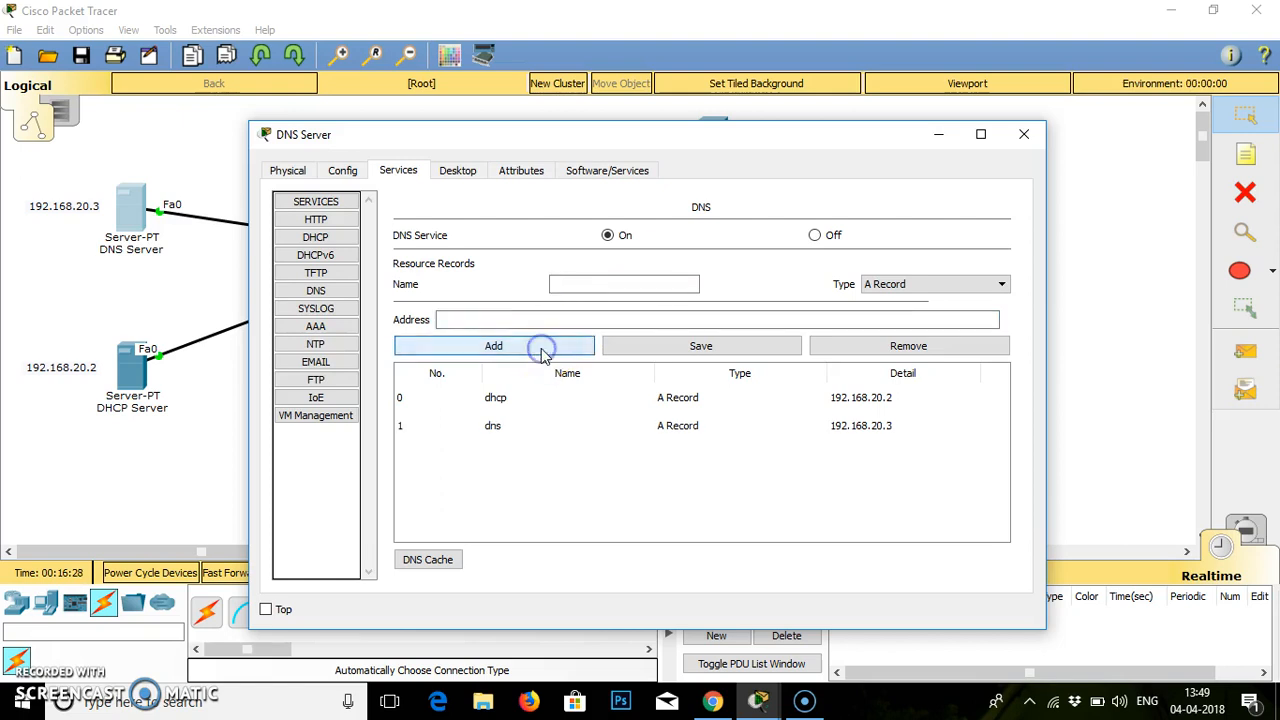
click(624, 284)
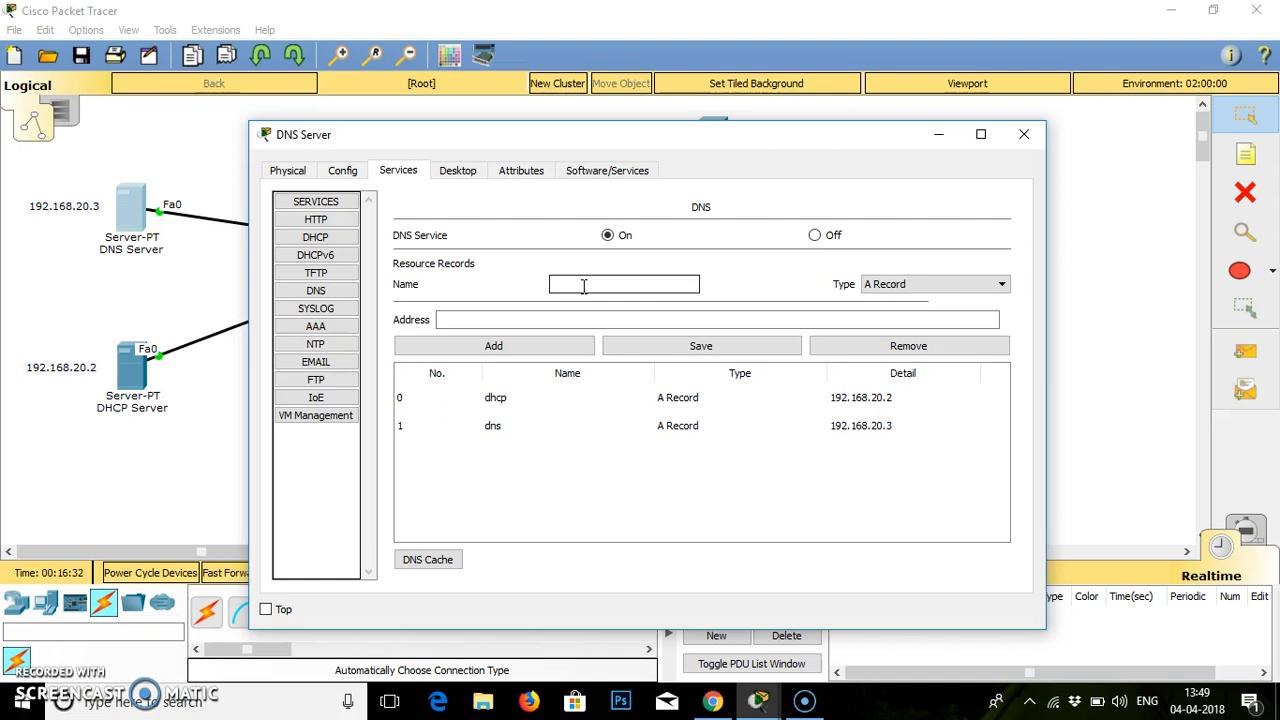
Step: Add the A record yahoo → 192.168.20.4, moving the window to read the E-Mail Server's address
text(yahoo)
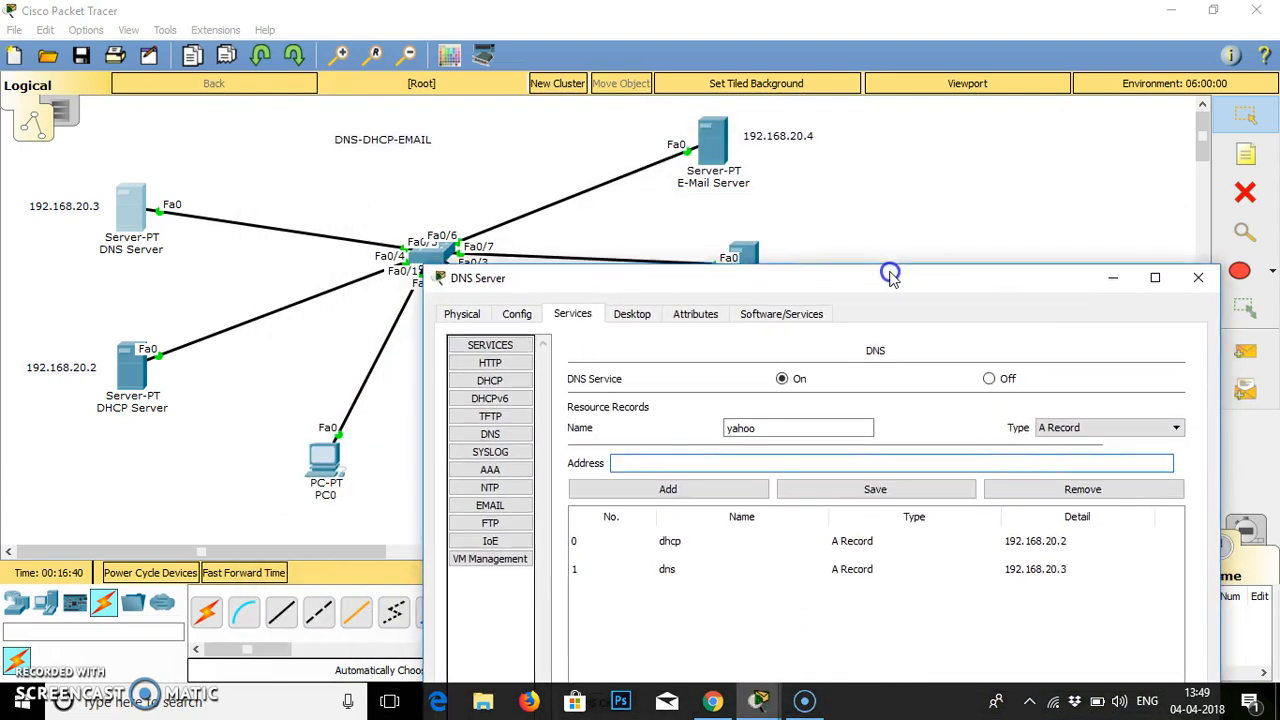
drag(890, 278, 906, 296)
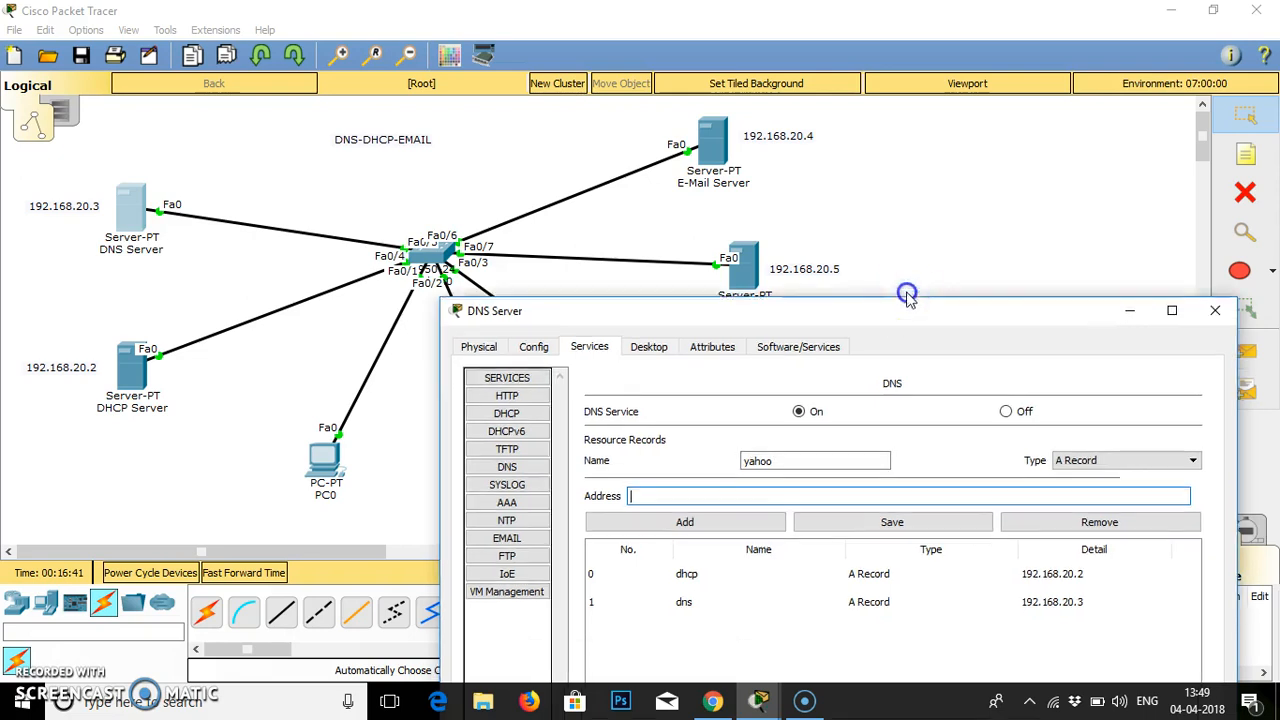
drag(904, 310, 900, 244)
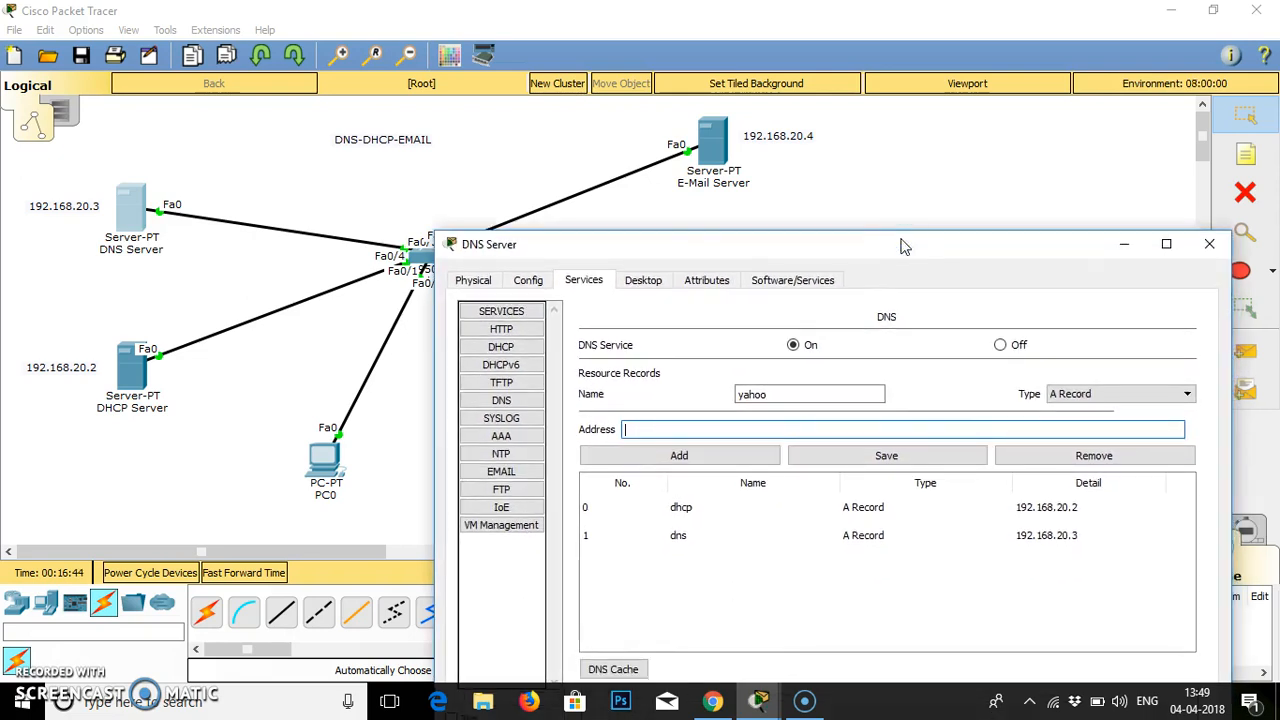
text(192.168.20.2)
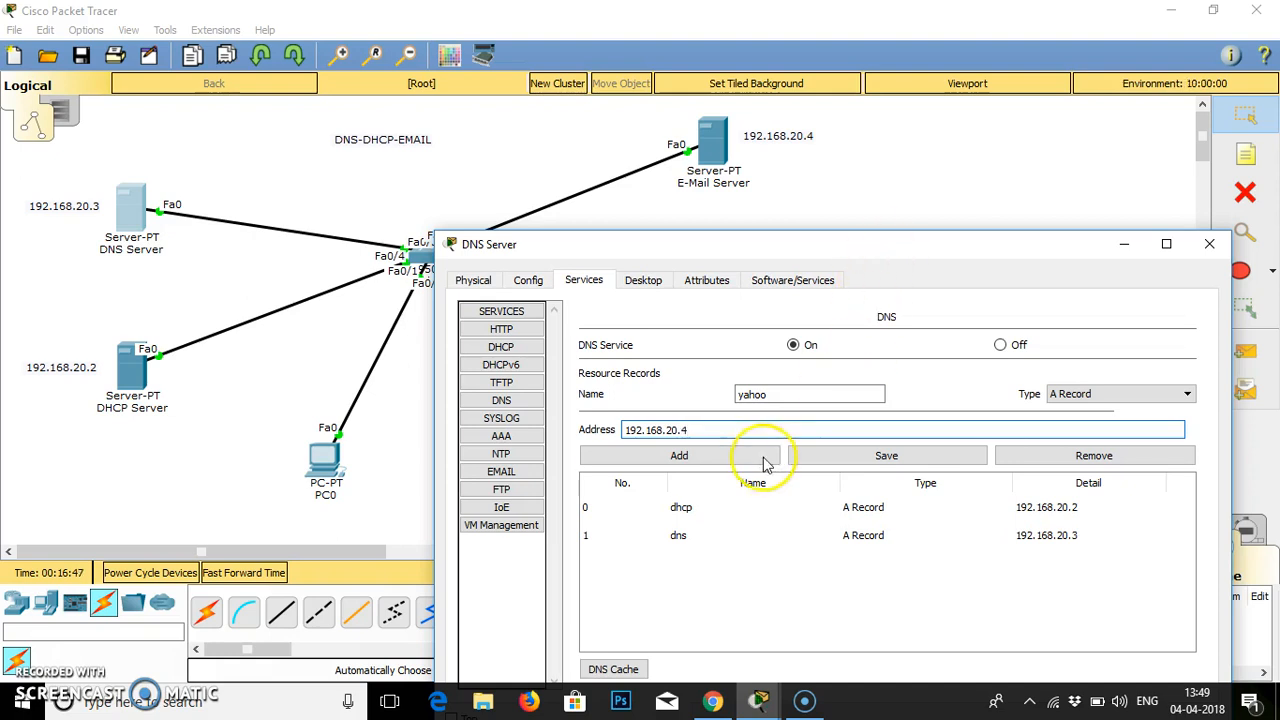
click(680, 456)
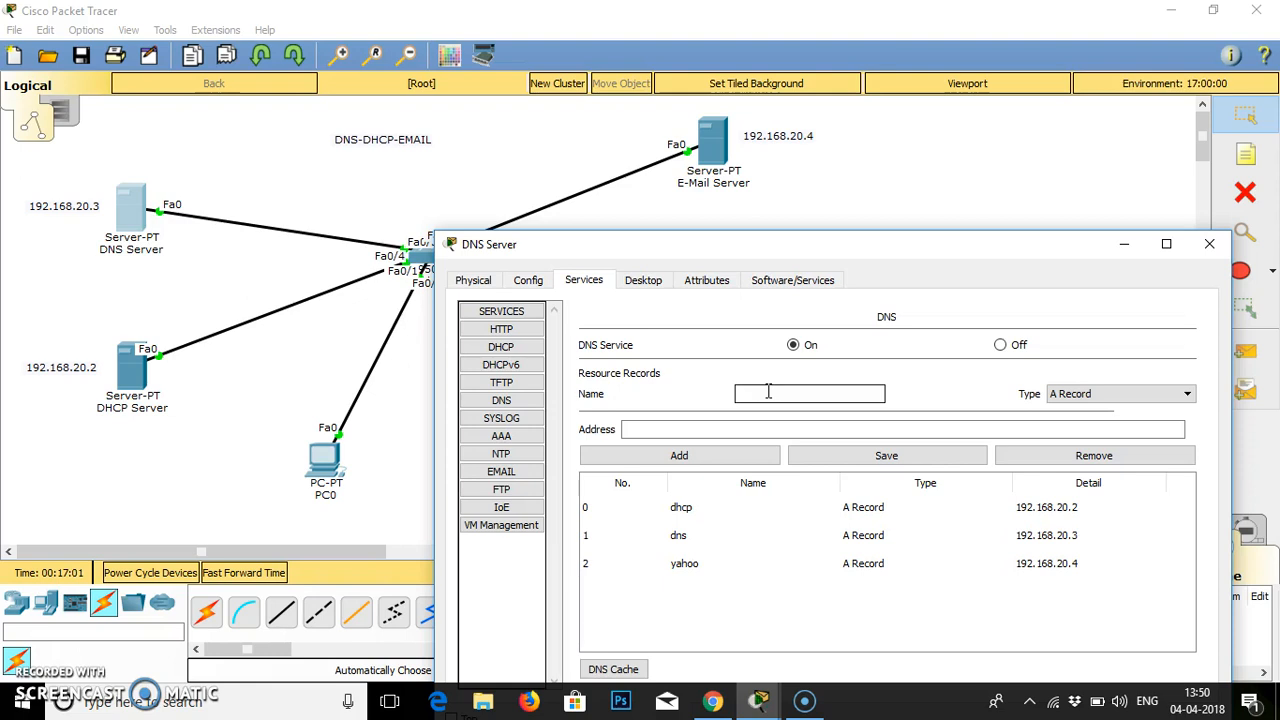
Step: Add the A record googal → 192.168.20.5 to the DNS table
click(810, 392)
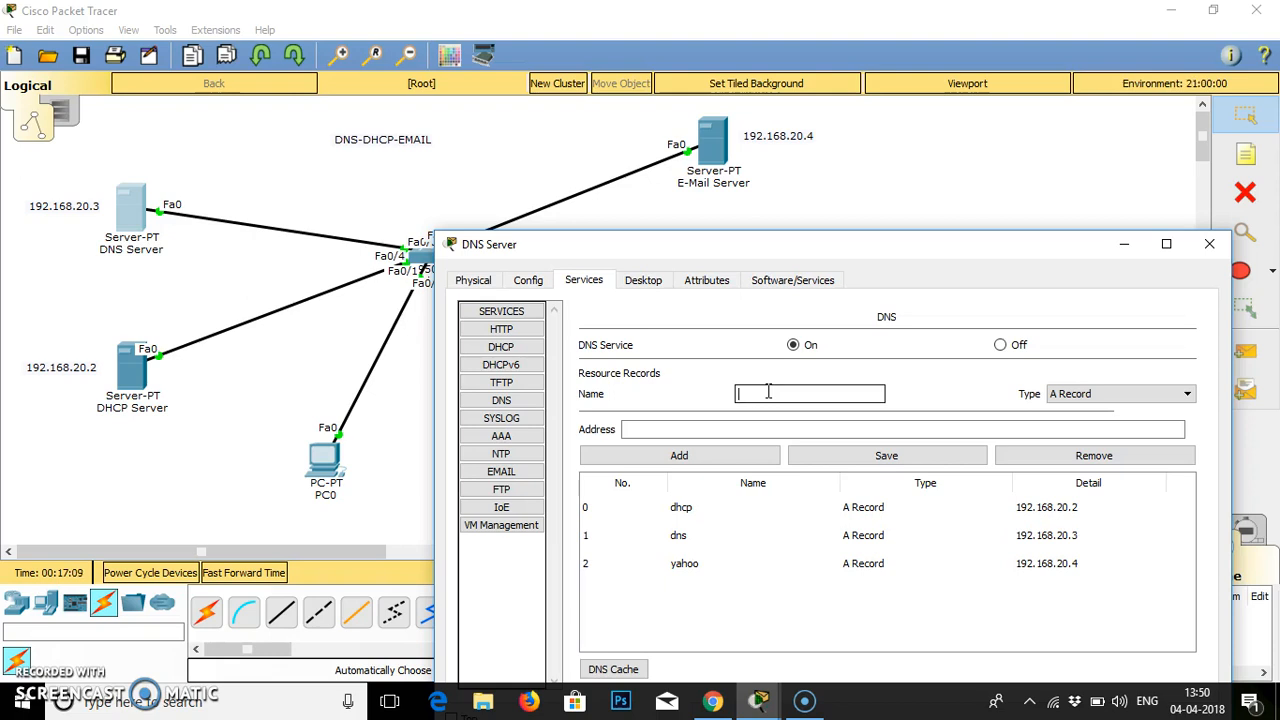
text(google)
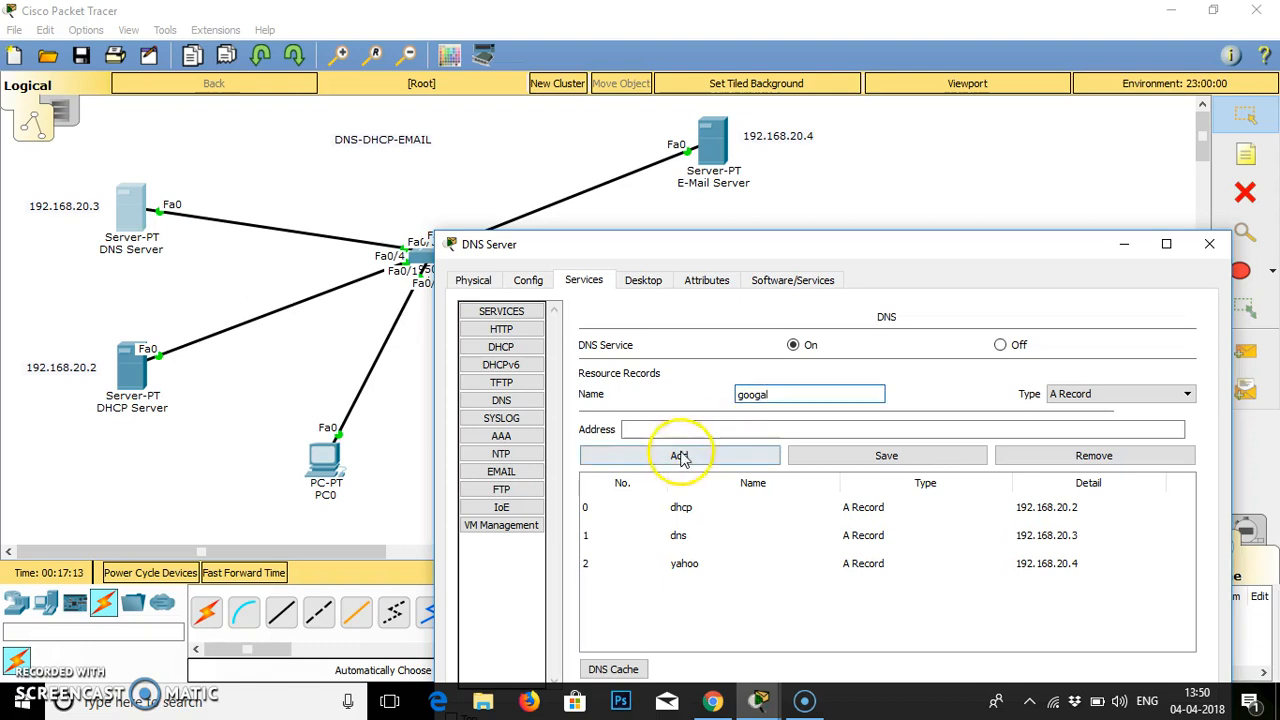
text(192.168.20.2)
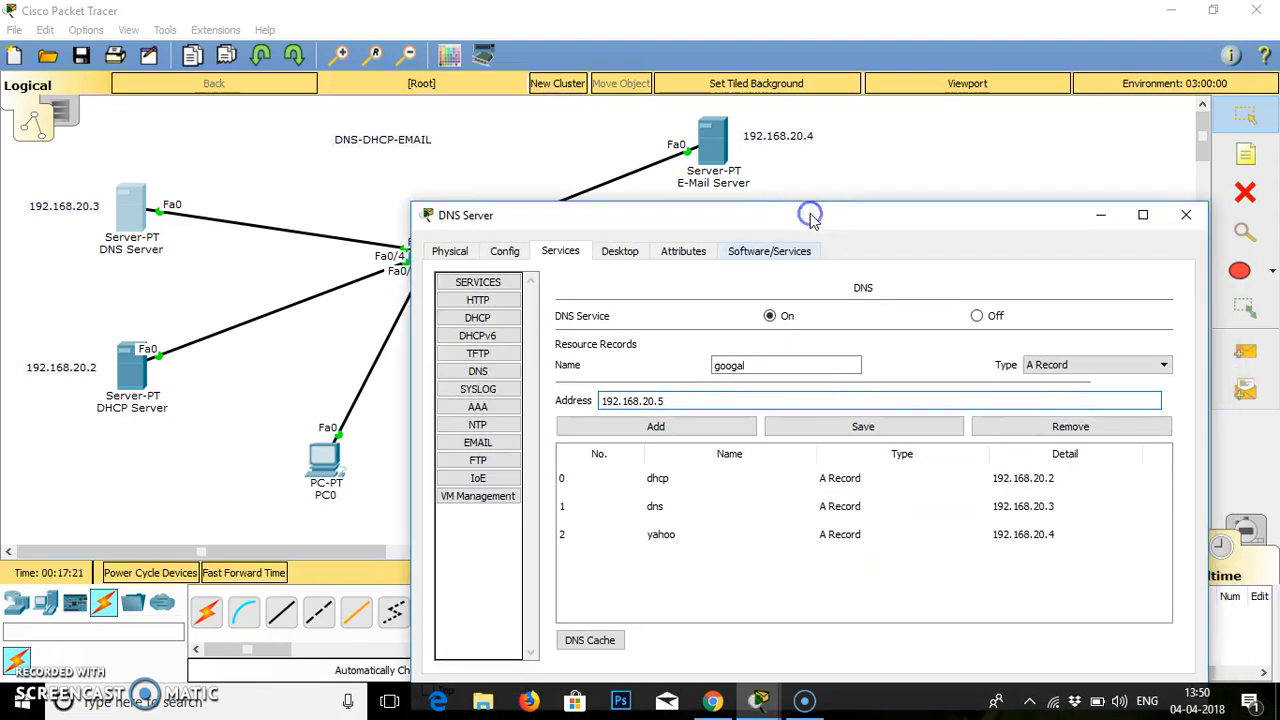
click(656, 426)
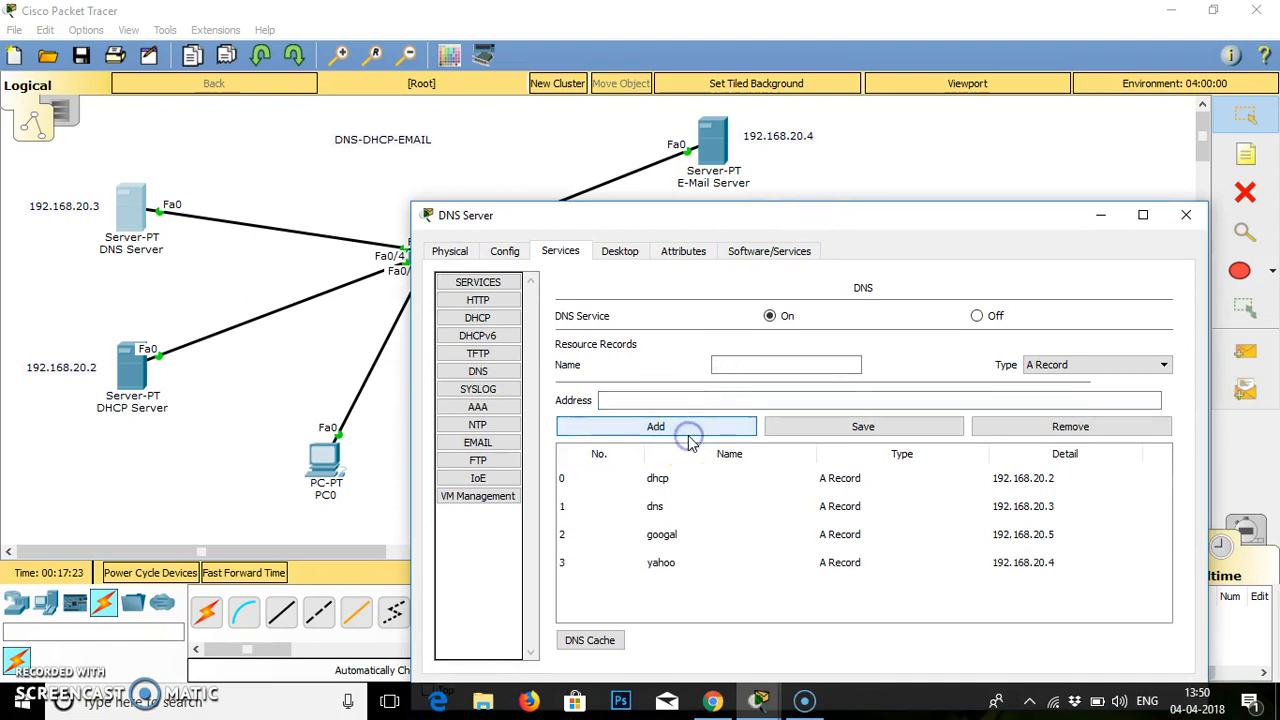
mouse_move(792, 222)
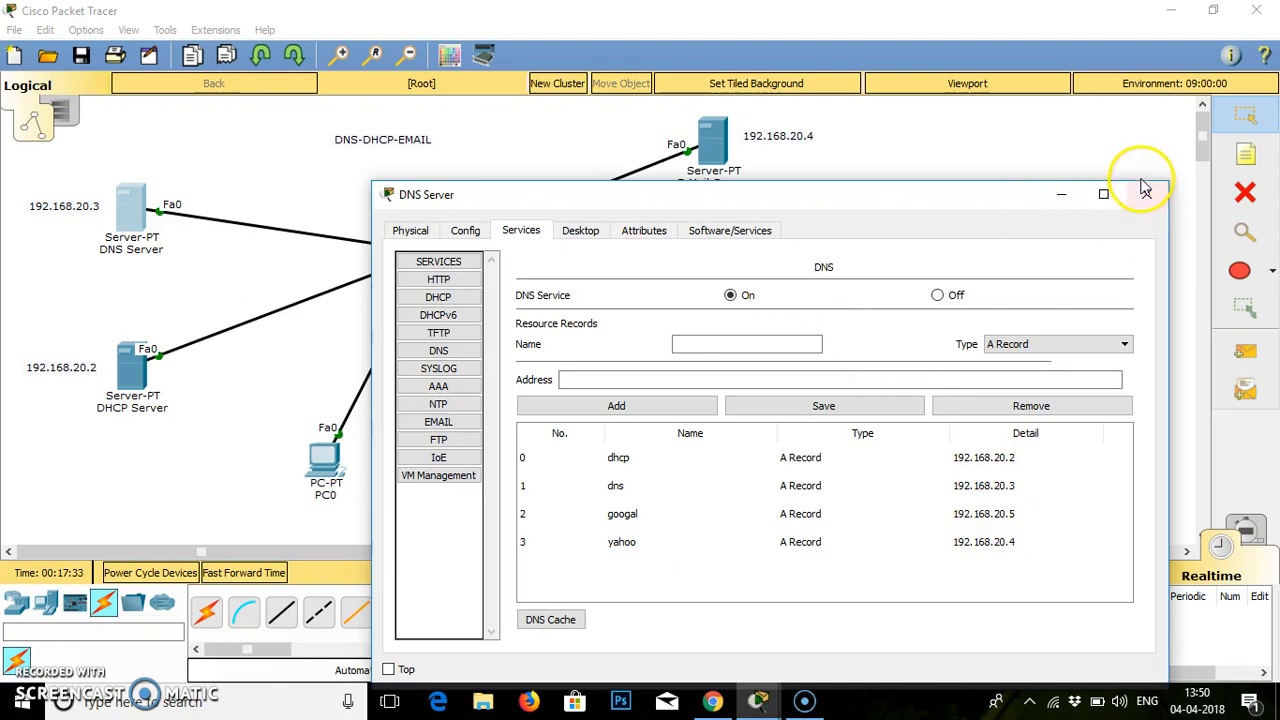
Step: Close the DNS Server window with its four A records configured
click(1138, 194)
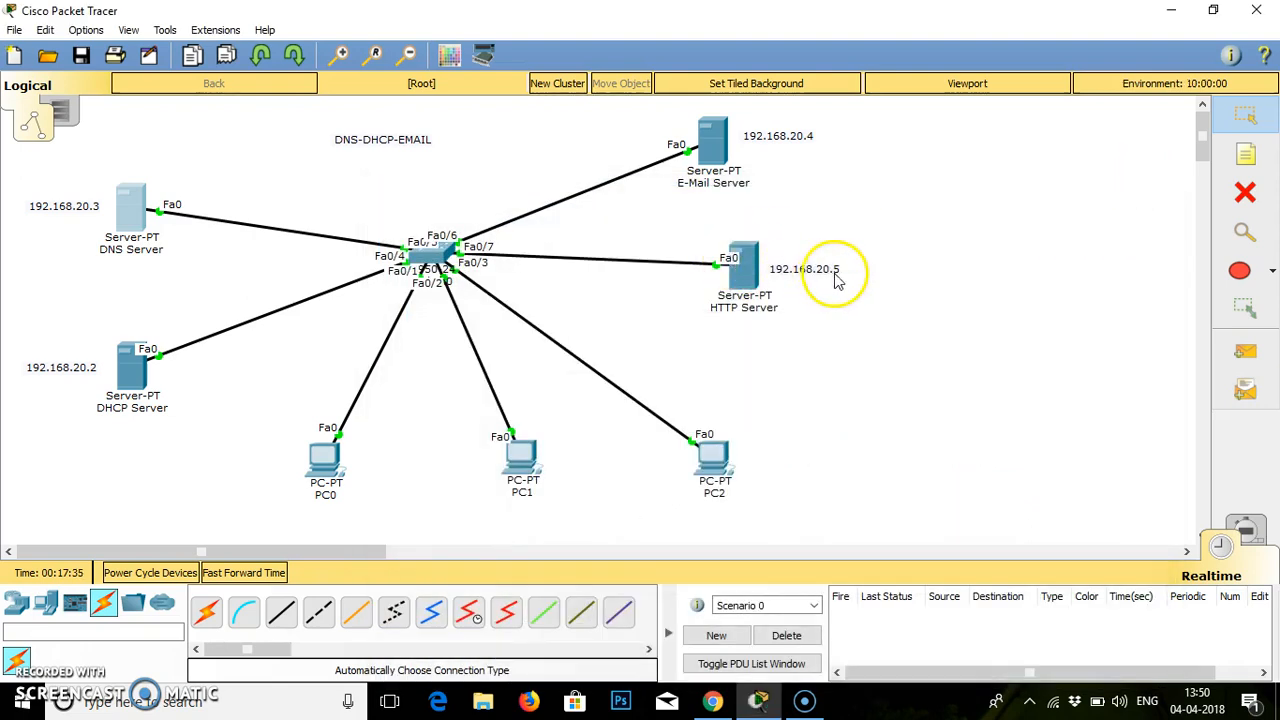
mouse_move(720, 140)
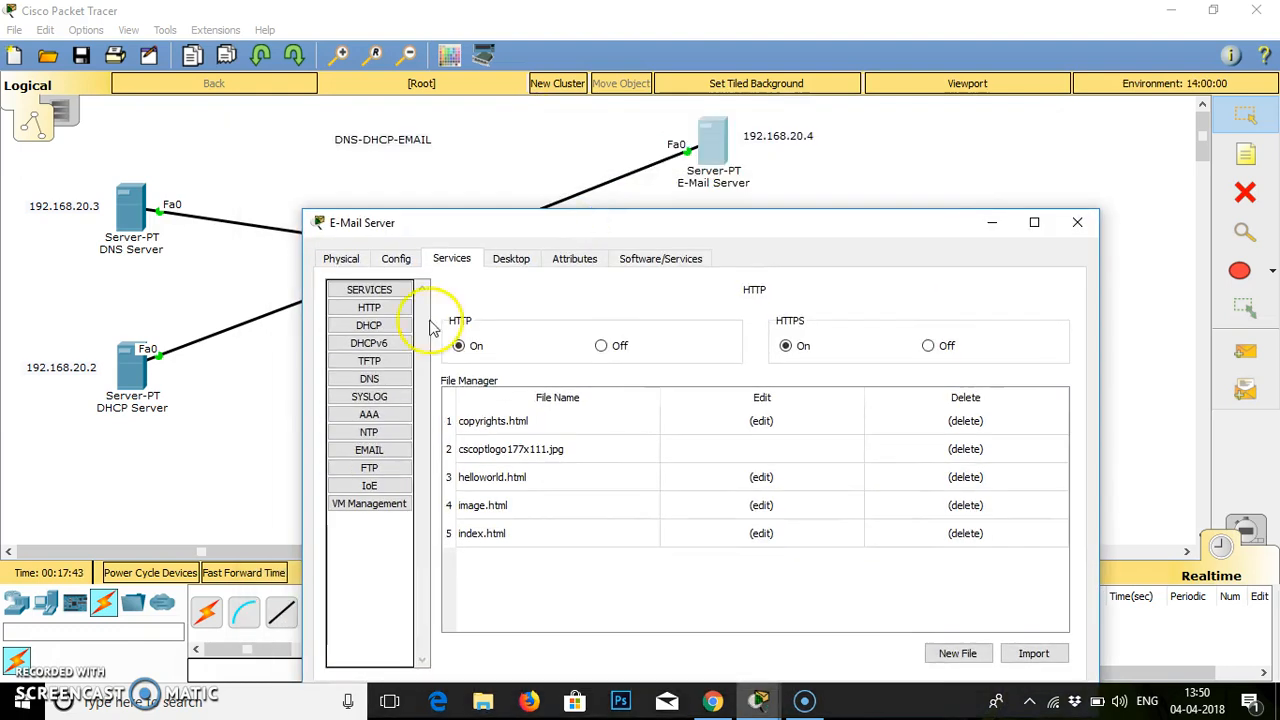
Step: Give the EMAIL service the domain name yahoo.com
click(368, 448)
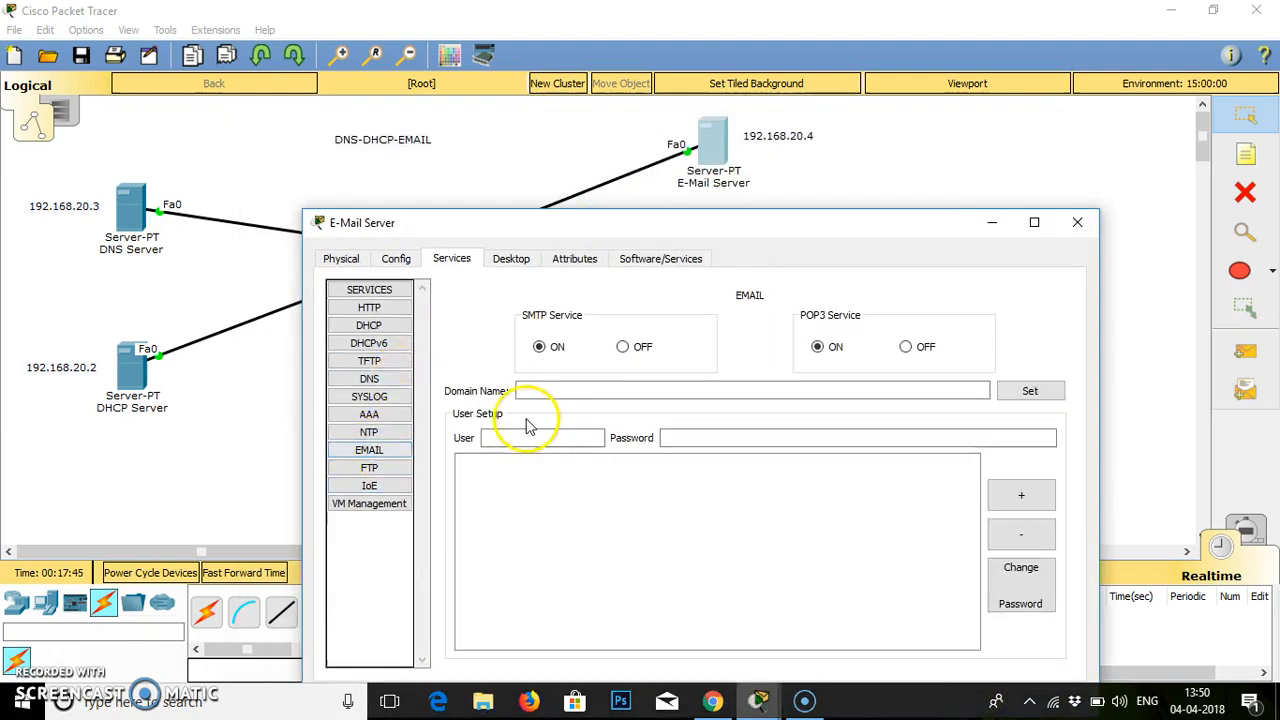
click(750, 390)
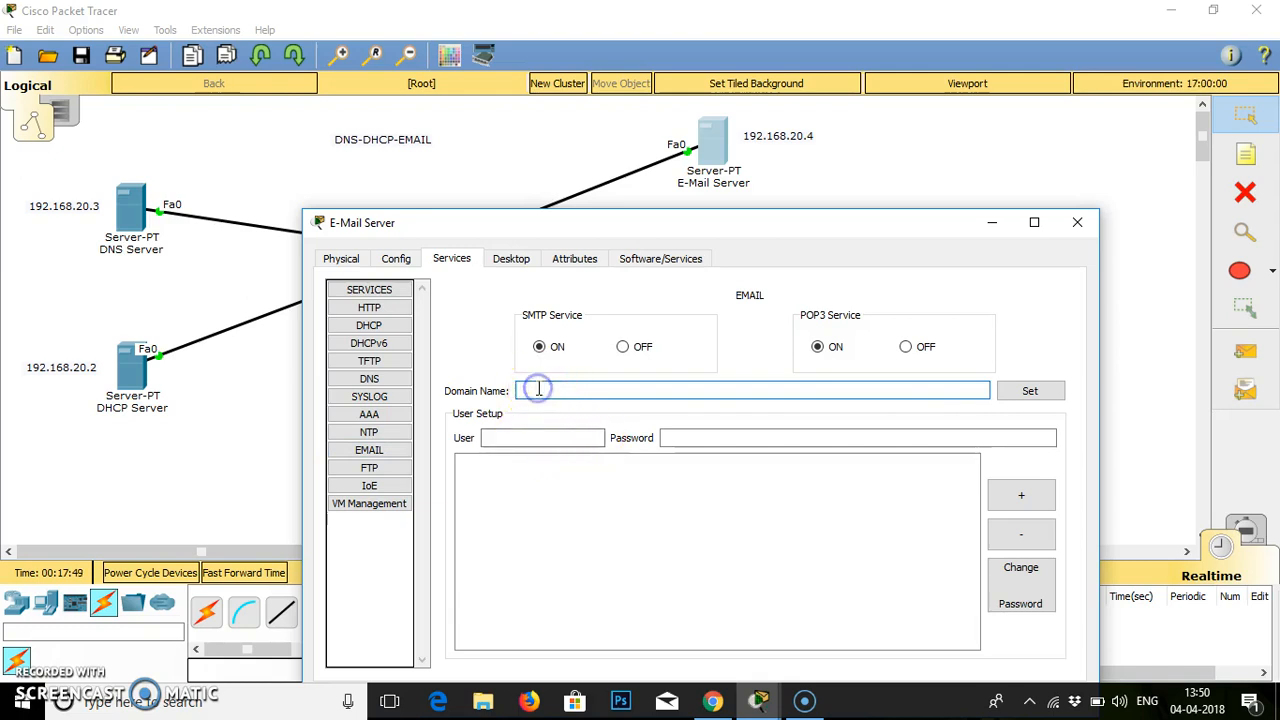
text(yahoo.com)
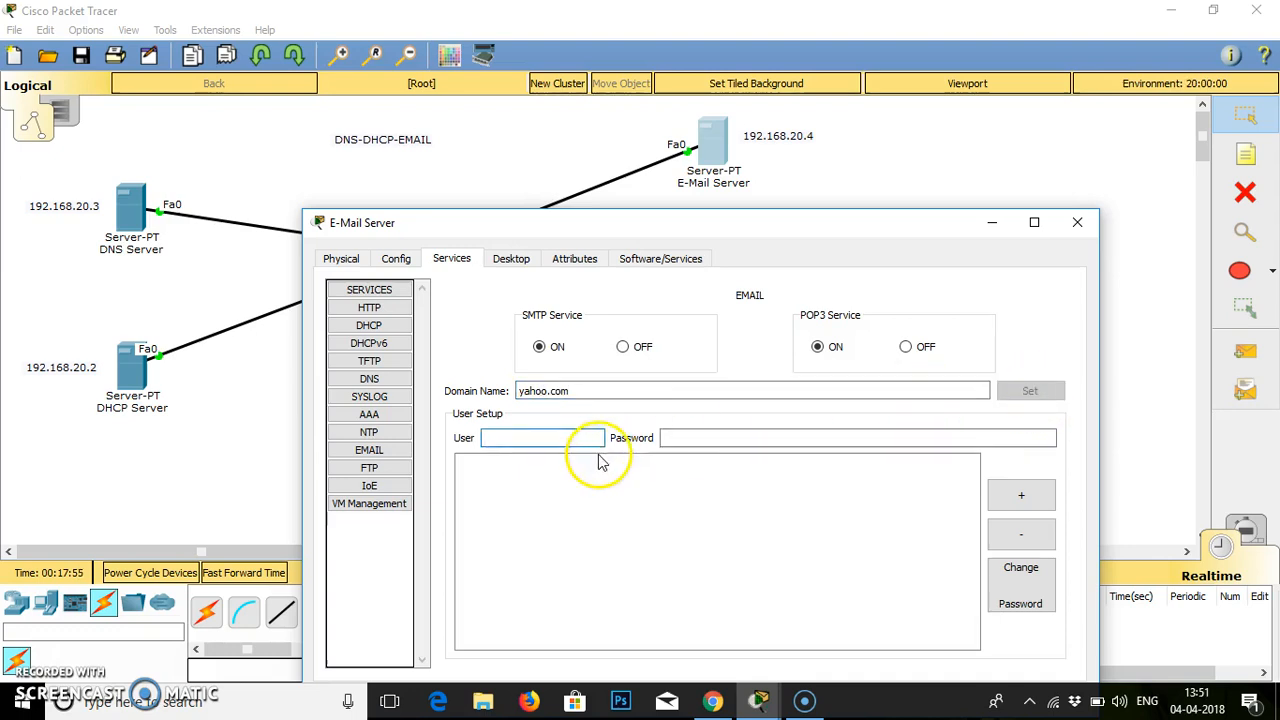
click(542, 438)
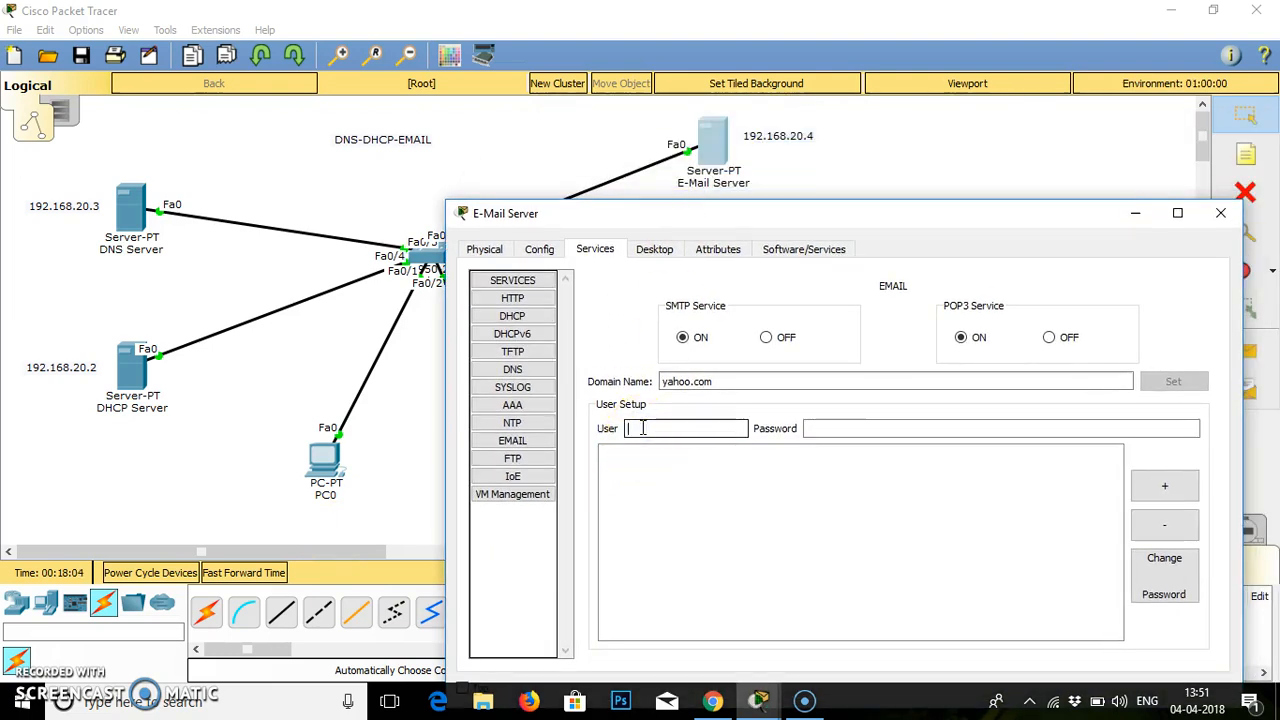
text(pc0)
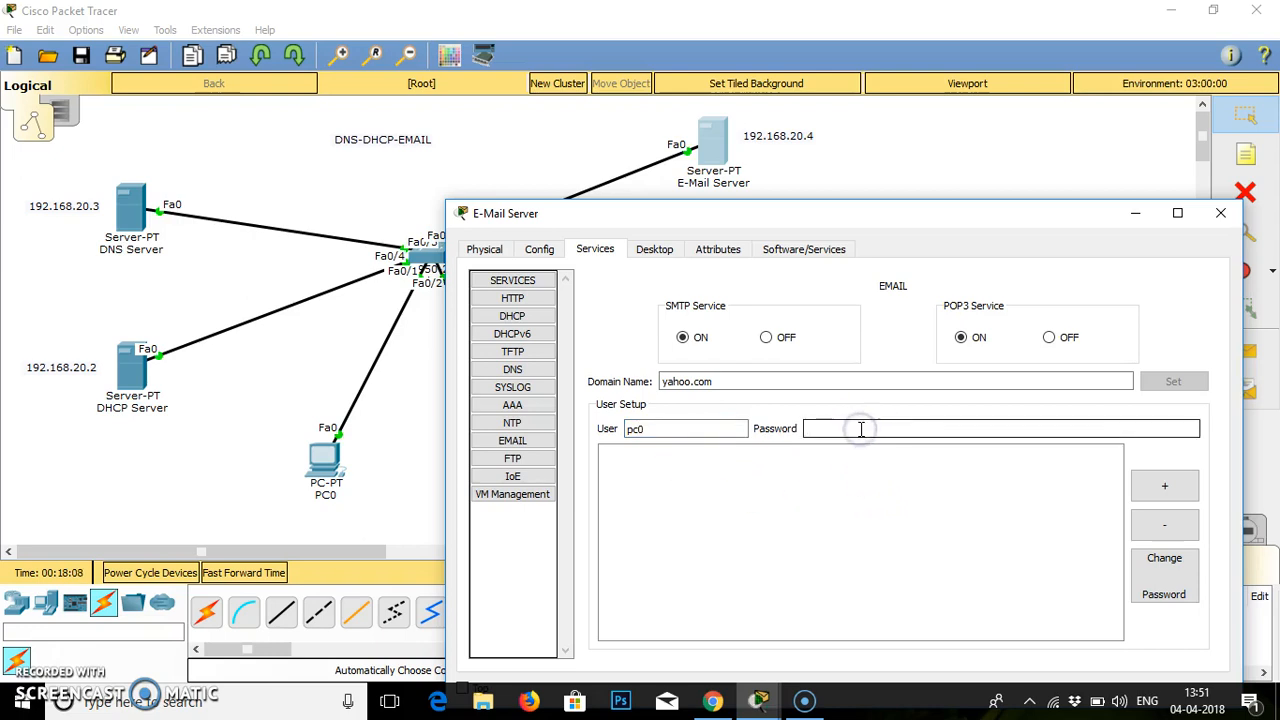
click(860, 428)
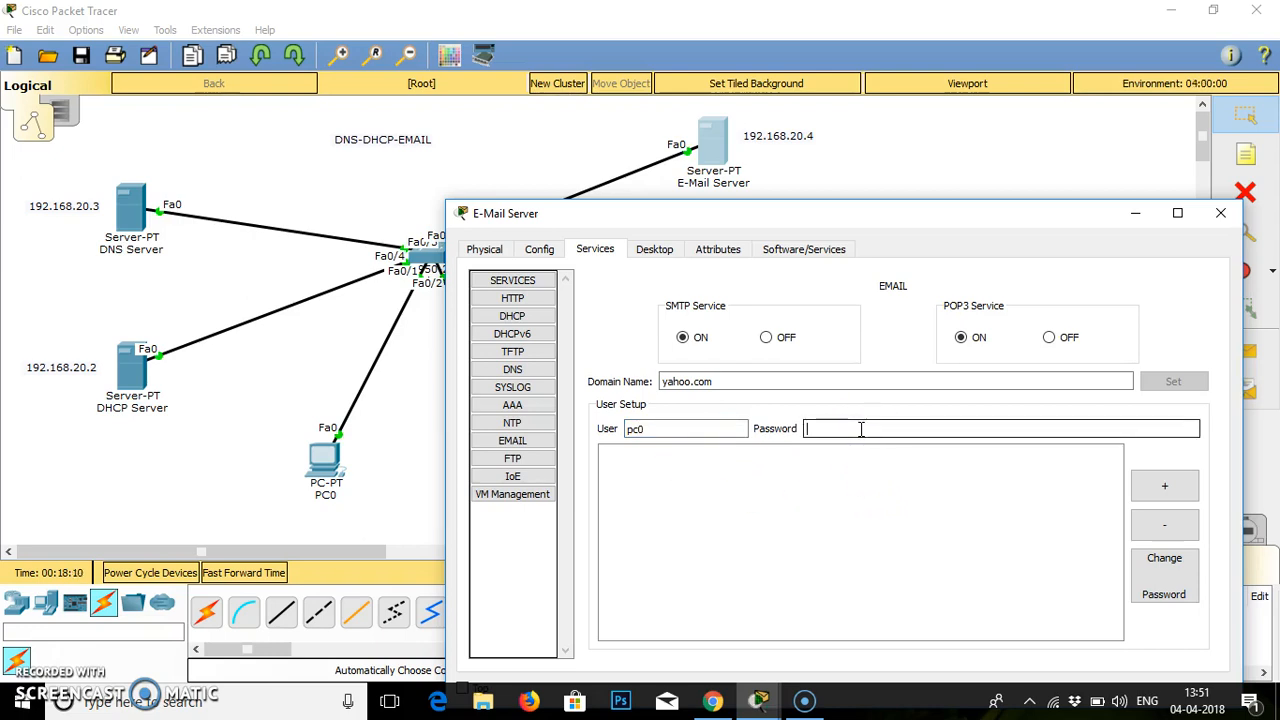
text(pc0)
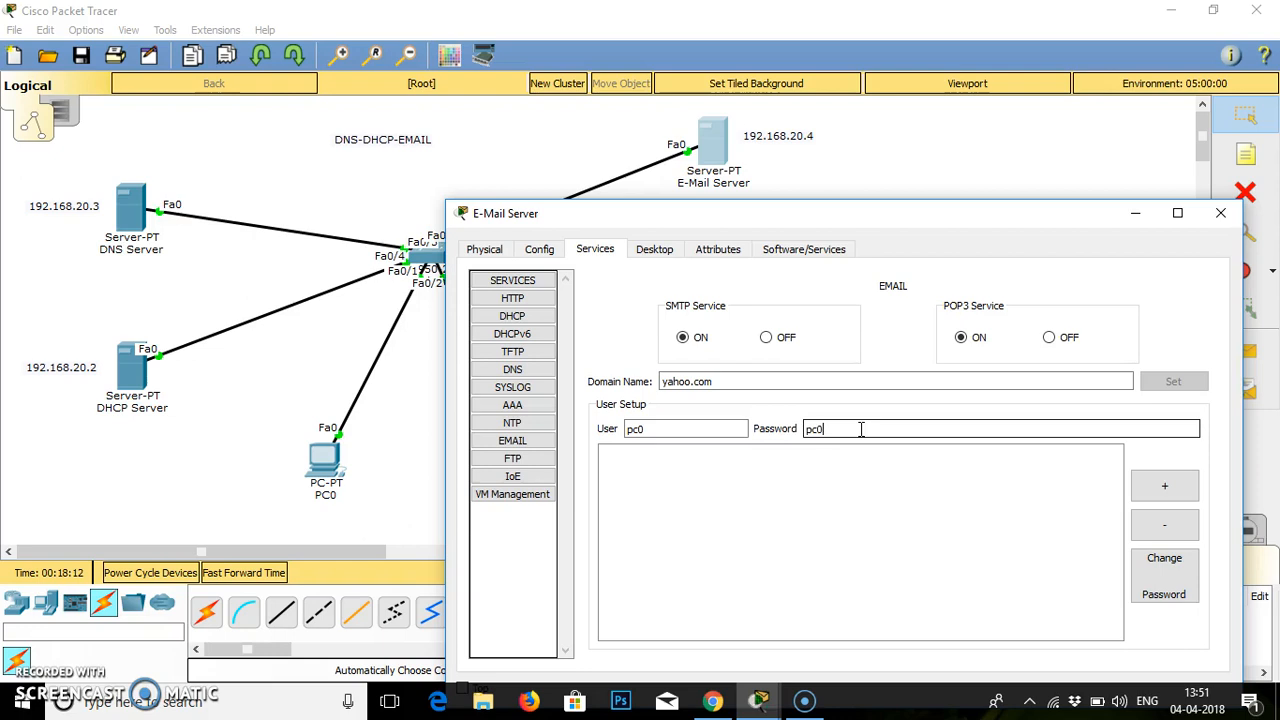
click(1164, 486)
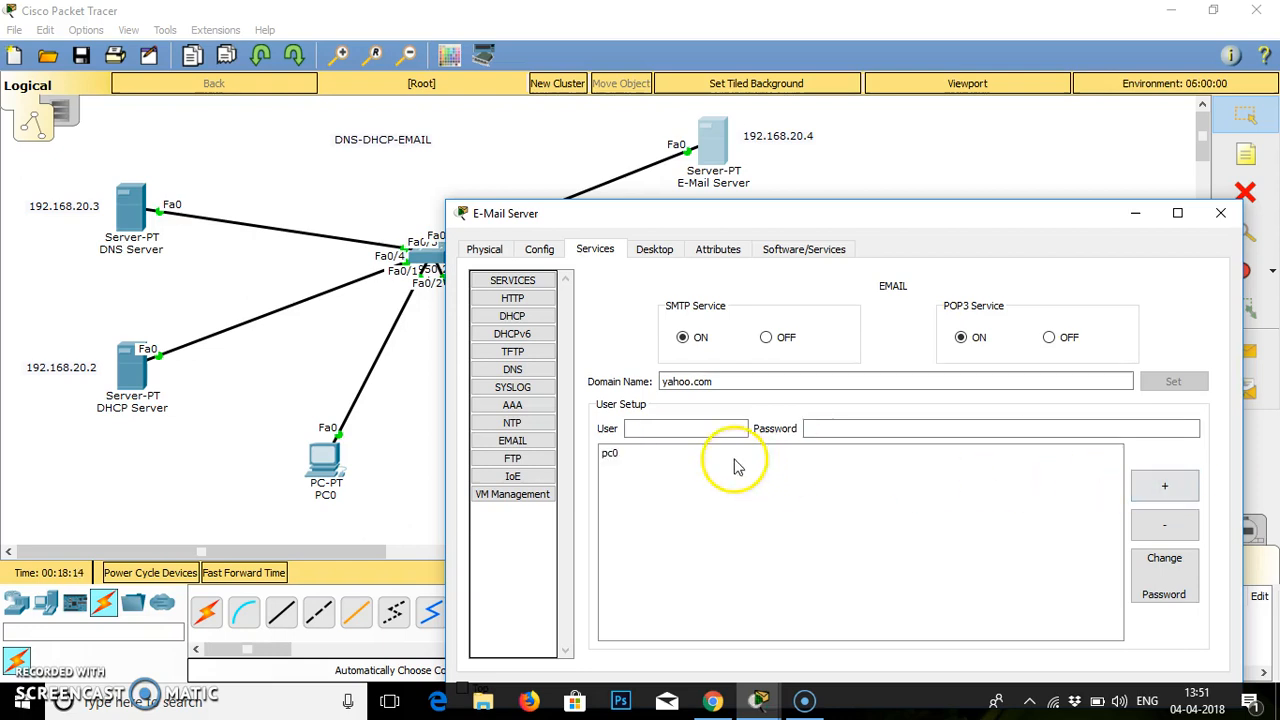
Step: Add mail users pc1 and pc2 with matching passwords
click(688, 428)
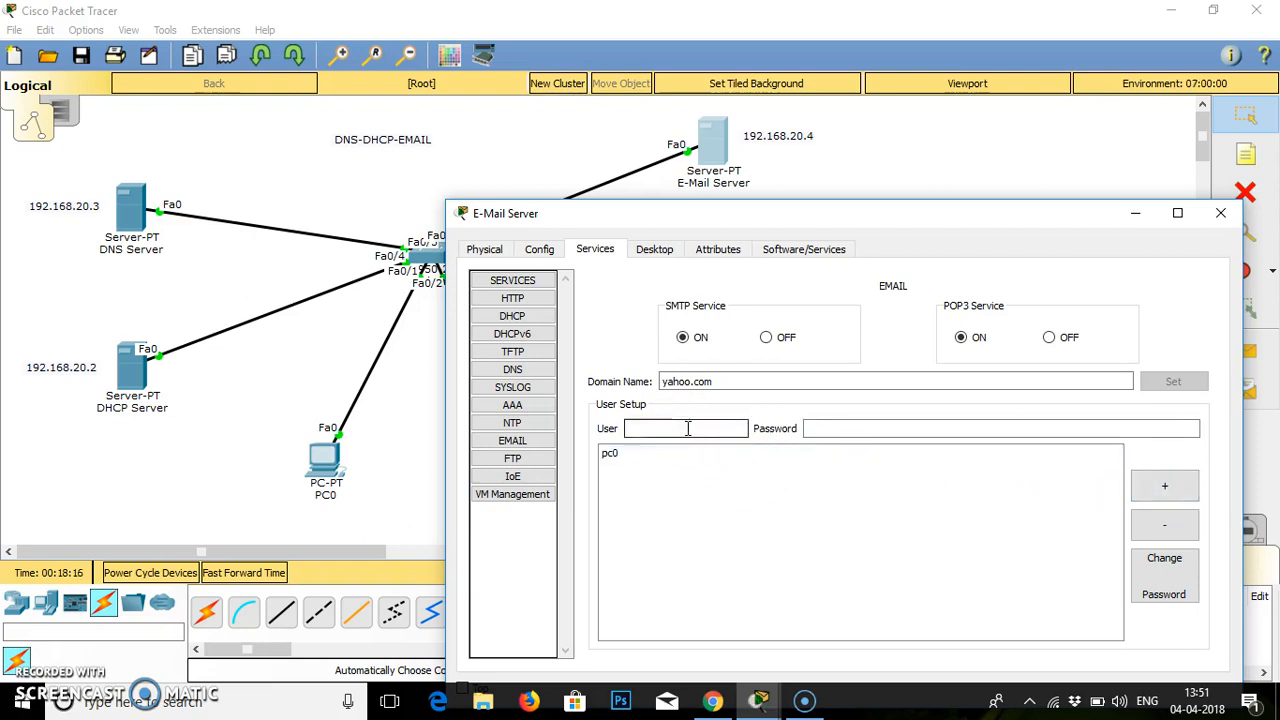
text(pc1)
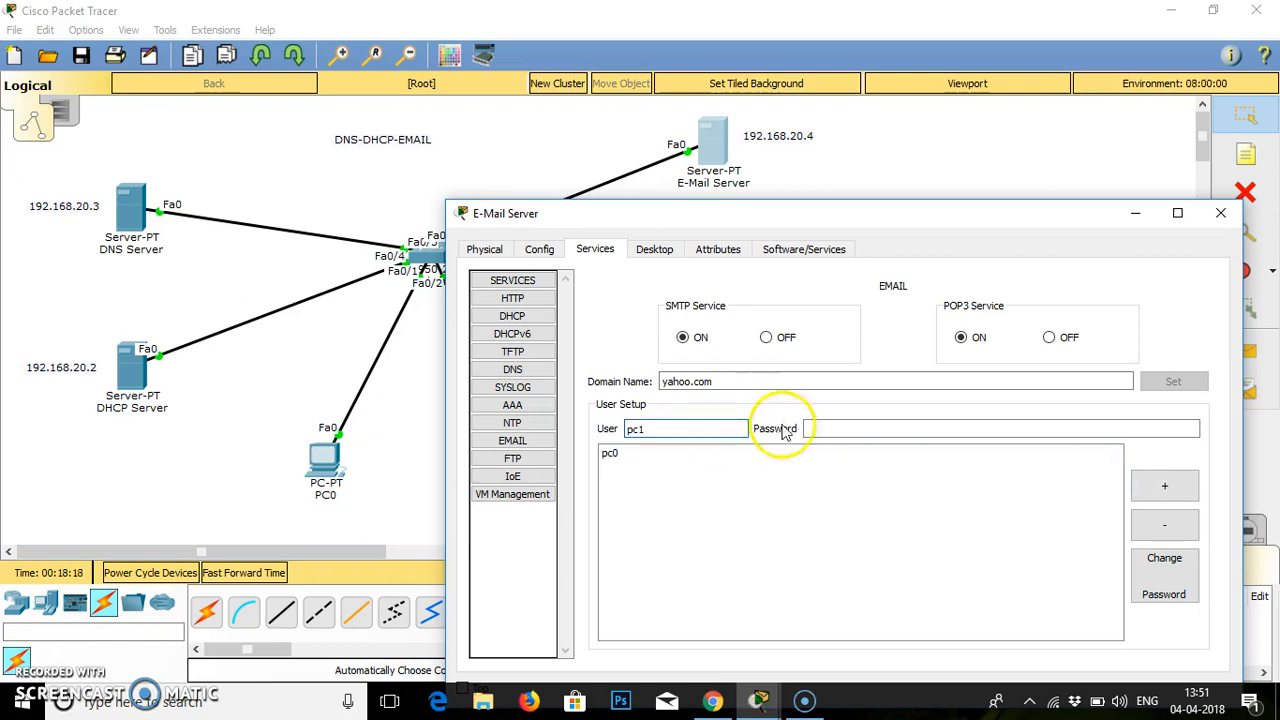
text(pc1)
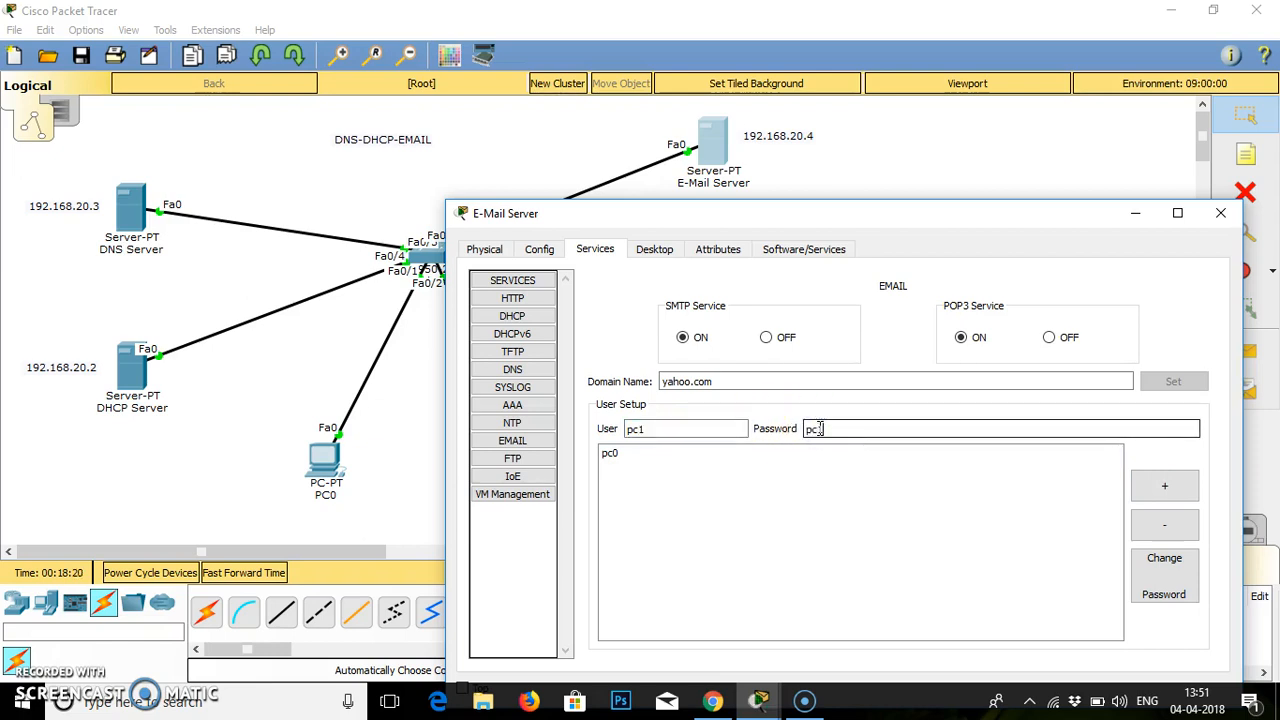
click(1164, 486)
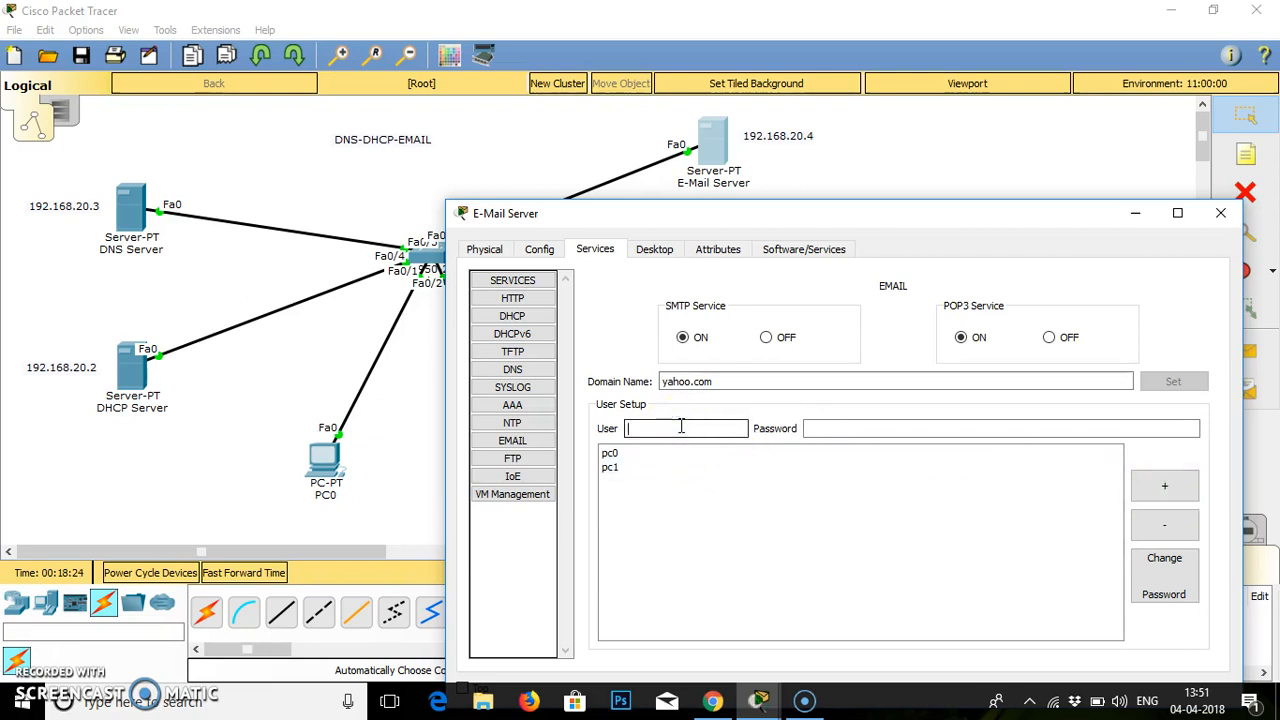
text(pc2)
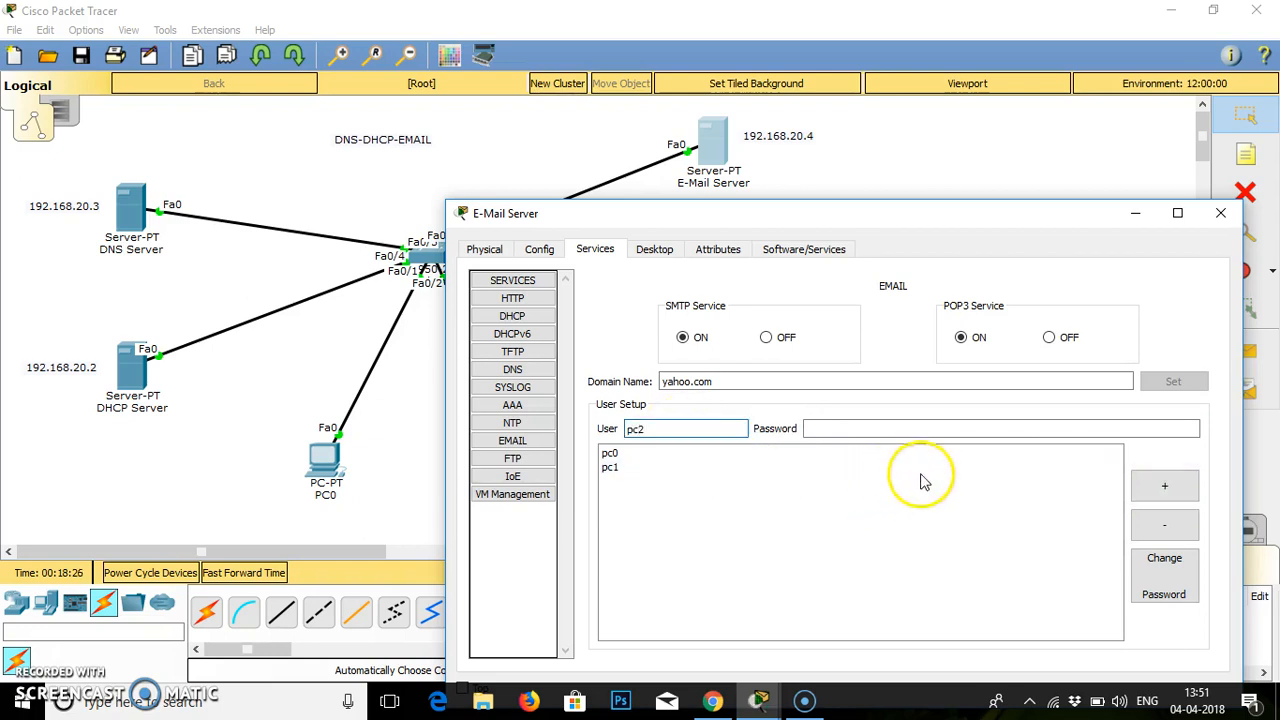
text(pc)
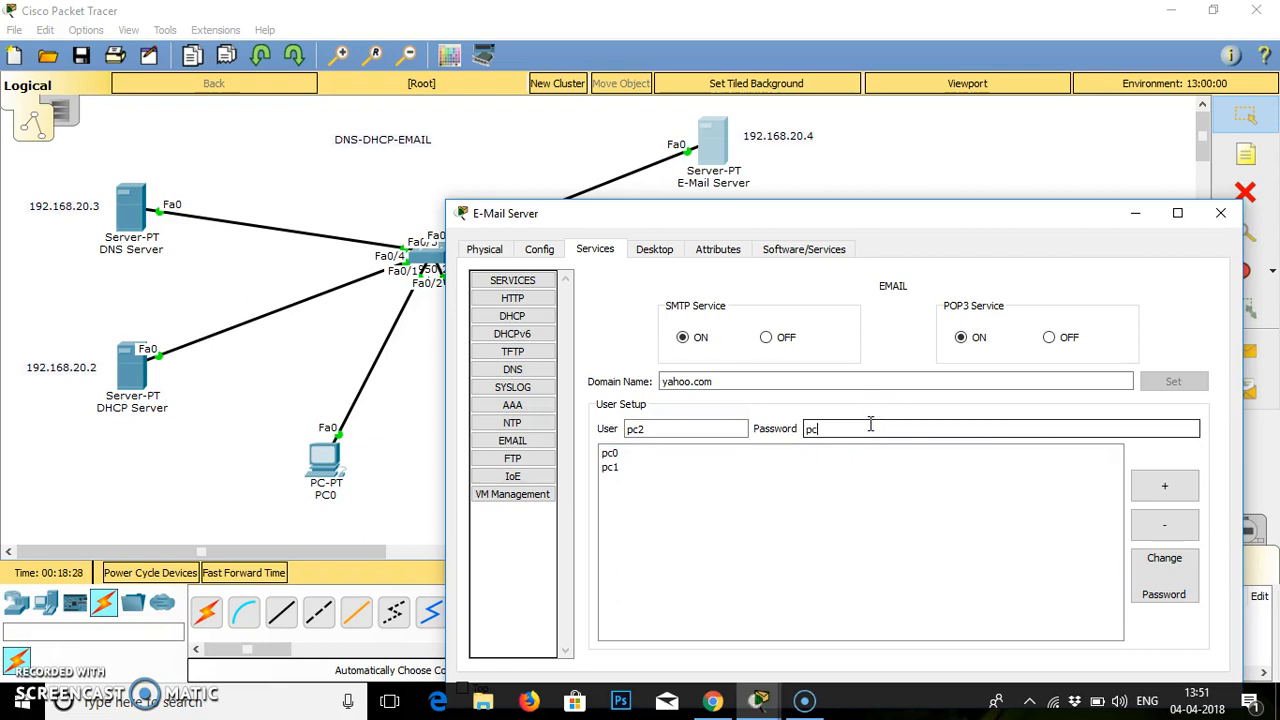
click(1164, 486)
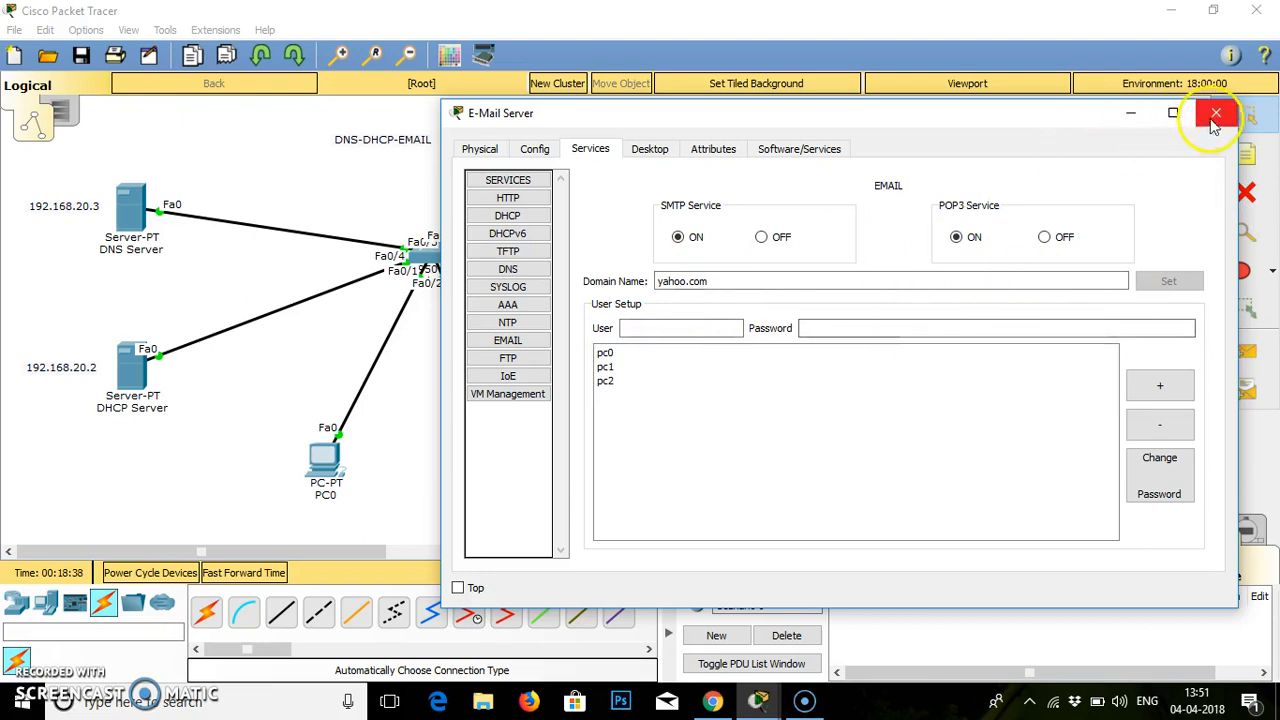
Step: Close the e-mail server and view the HTTP server's HTTP service
click(1216, 112)
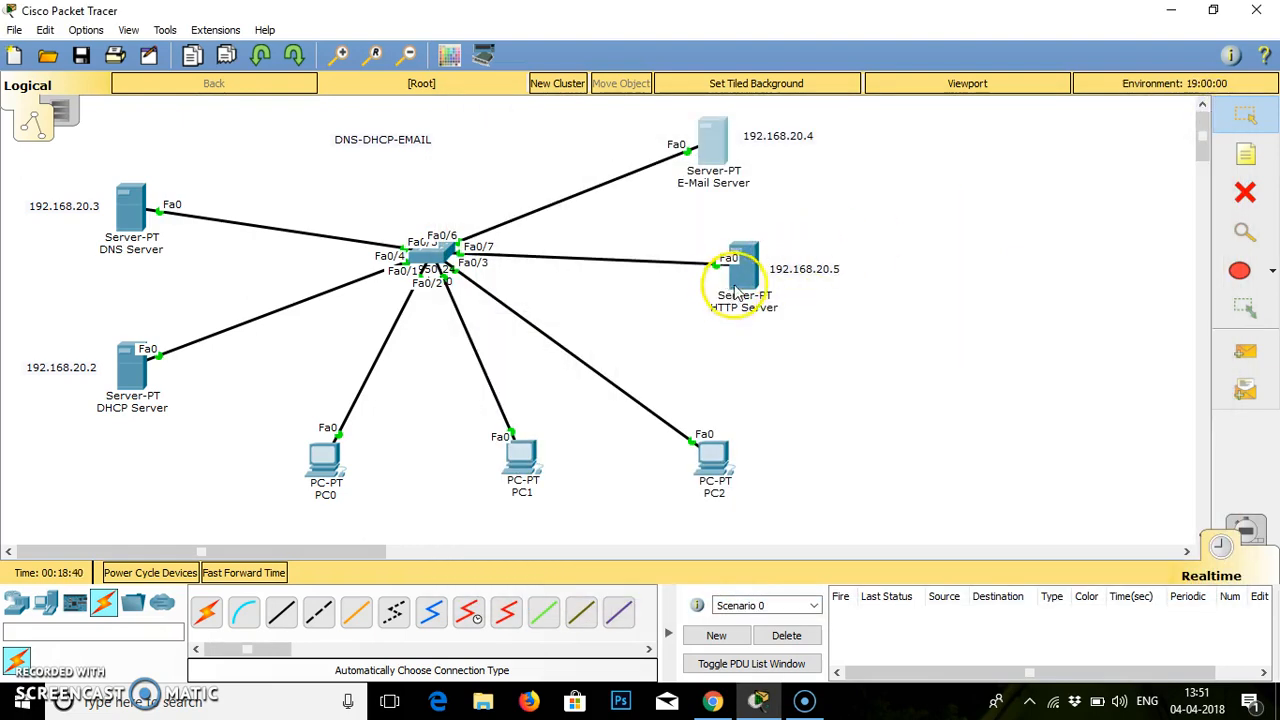
double_click(730, 270)
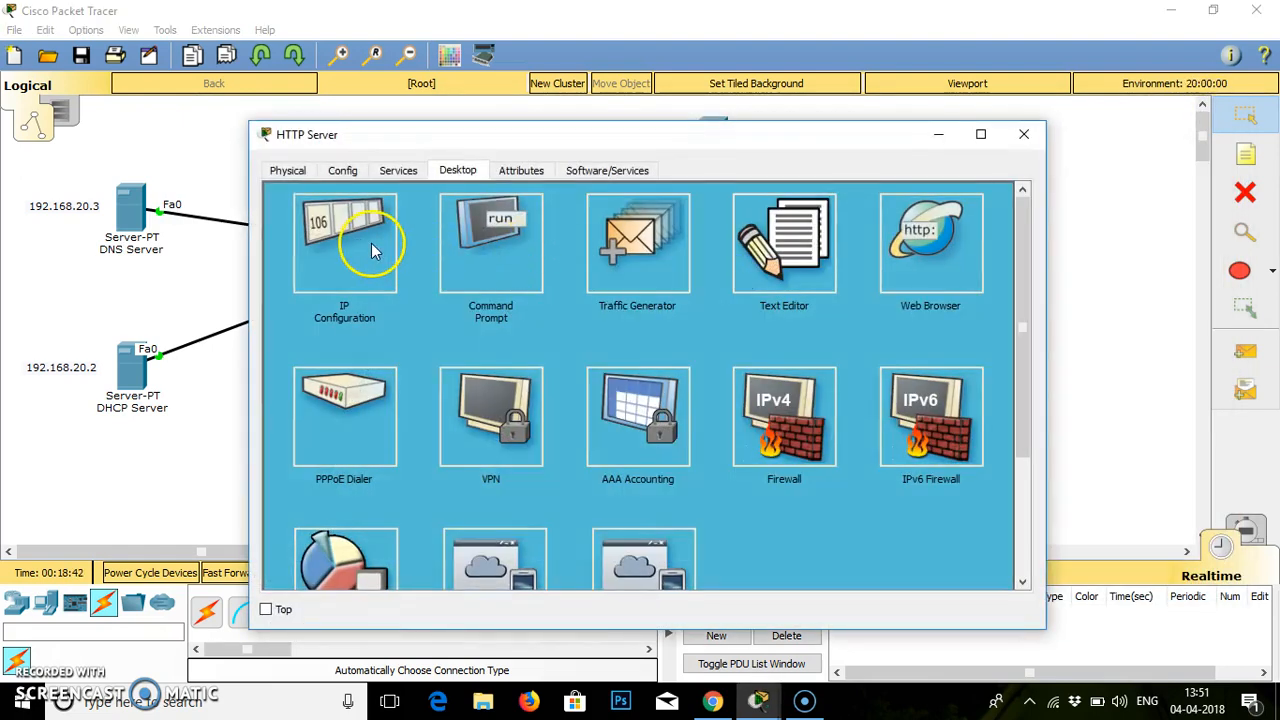
click(398, 170)
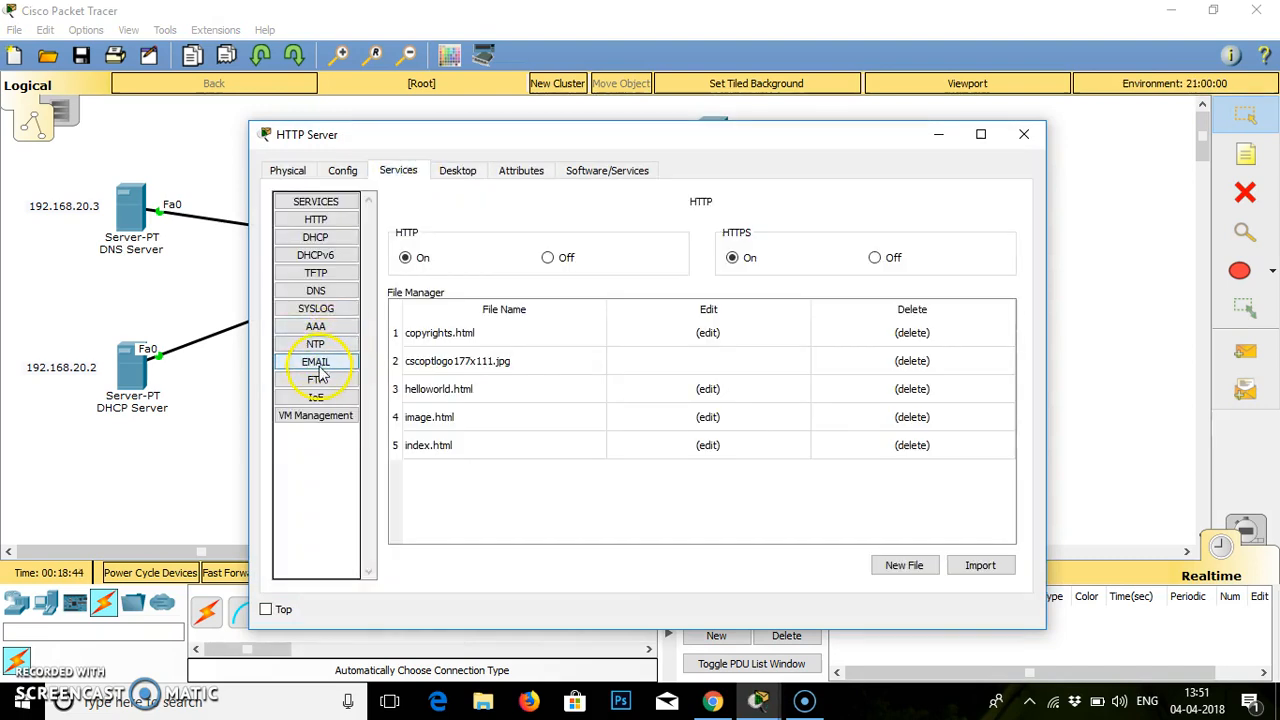
click(316, 218)
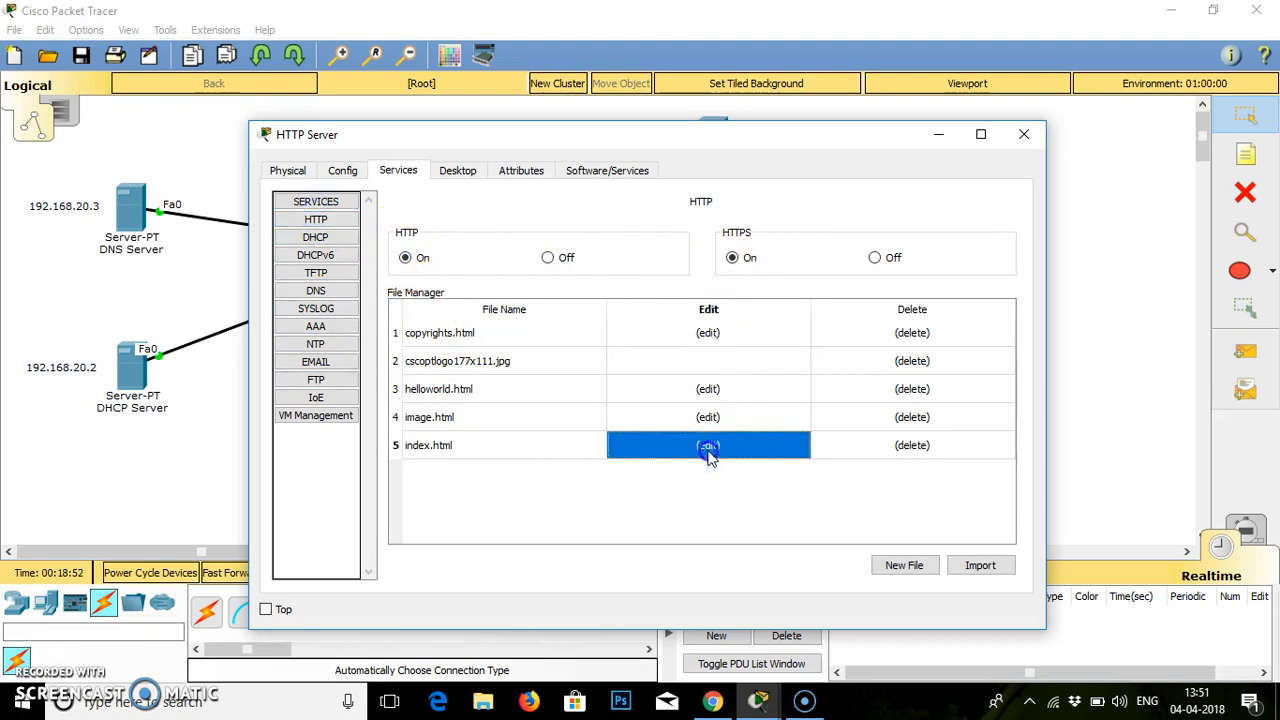
Step: View the index.html page contents and close the HTTP server window
click(708, 444)
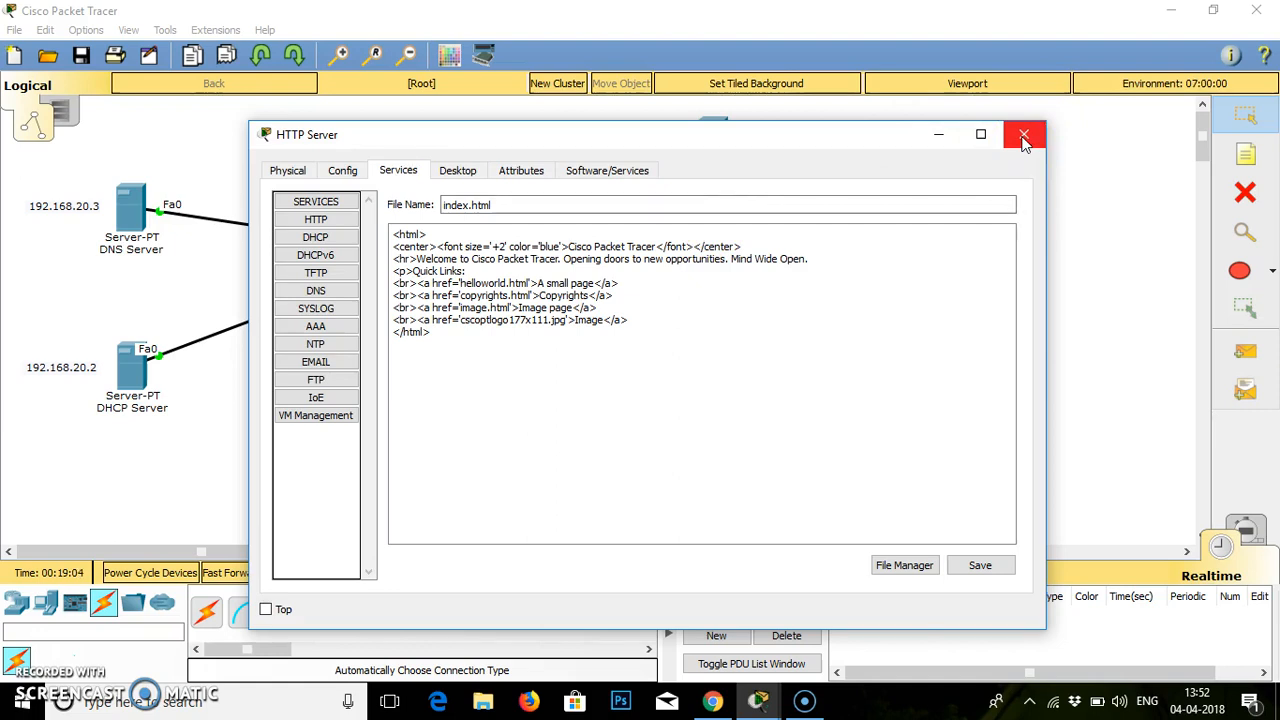
click(1024, 134)
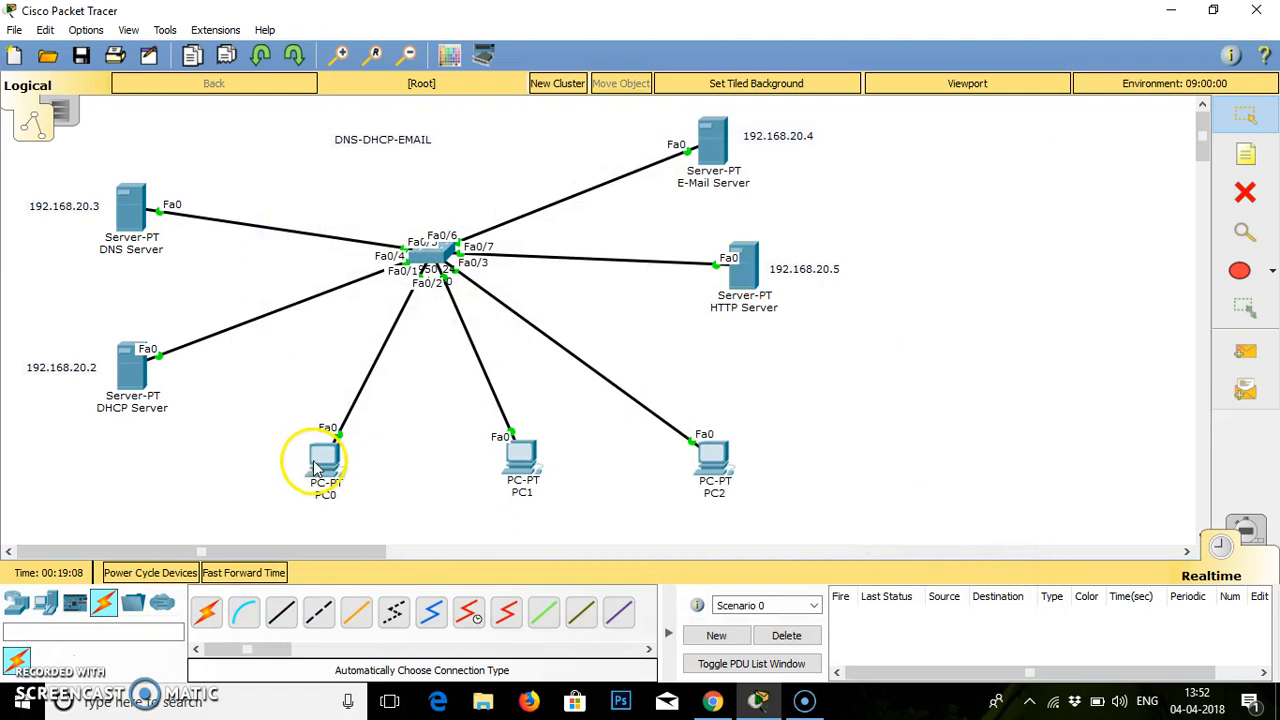
double_click(320, 464)
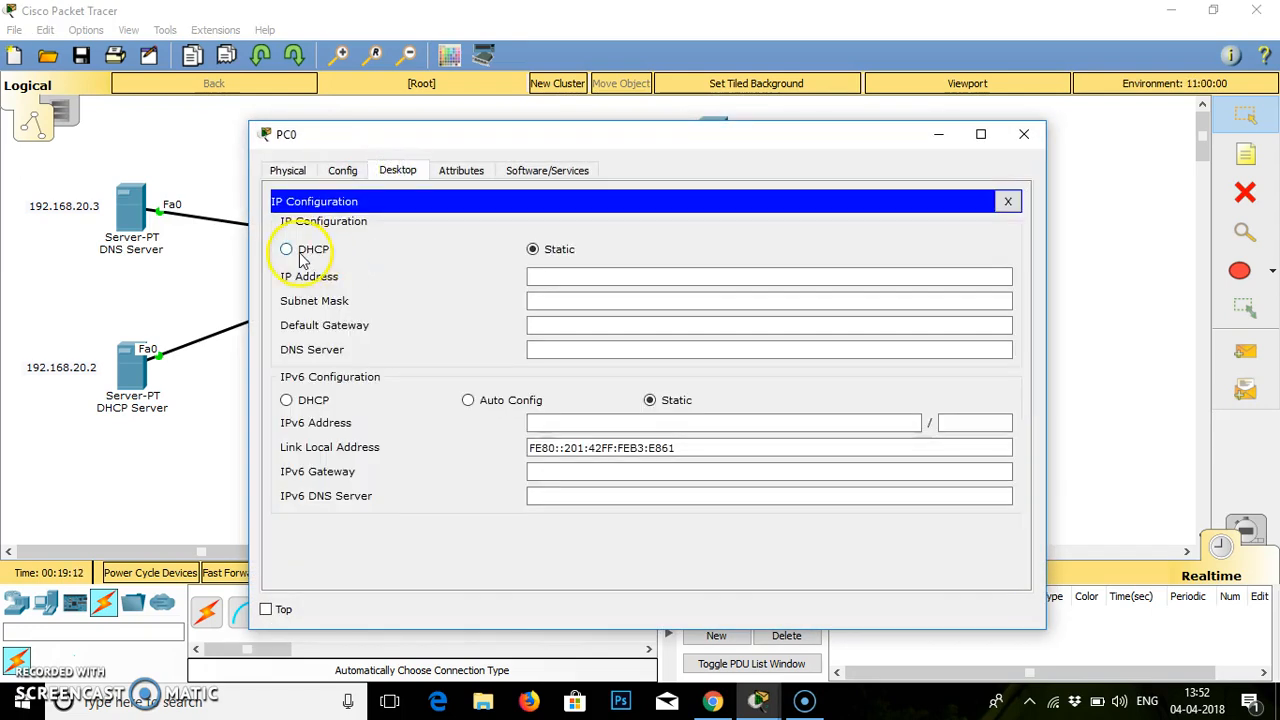
click(286, 248)
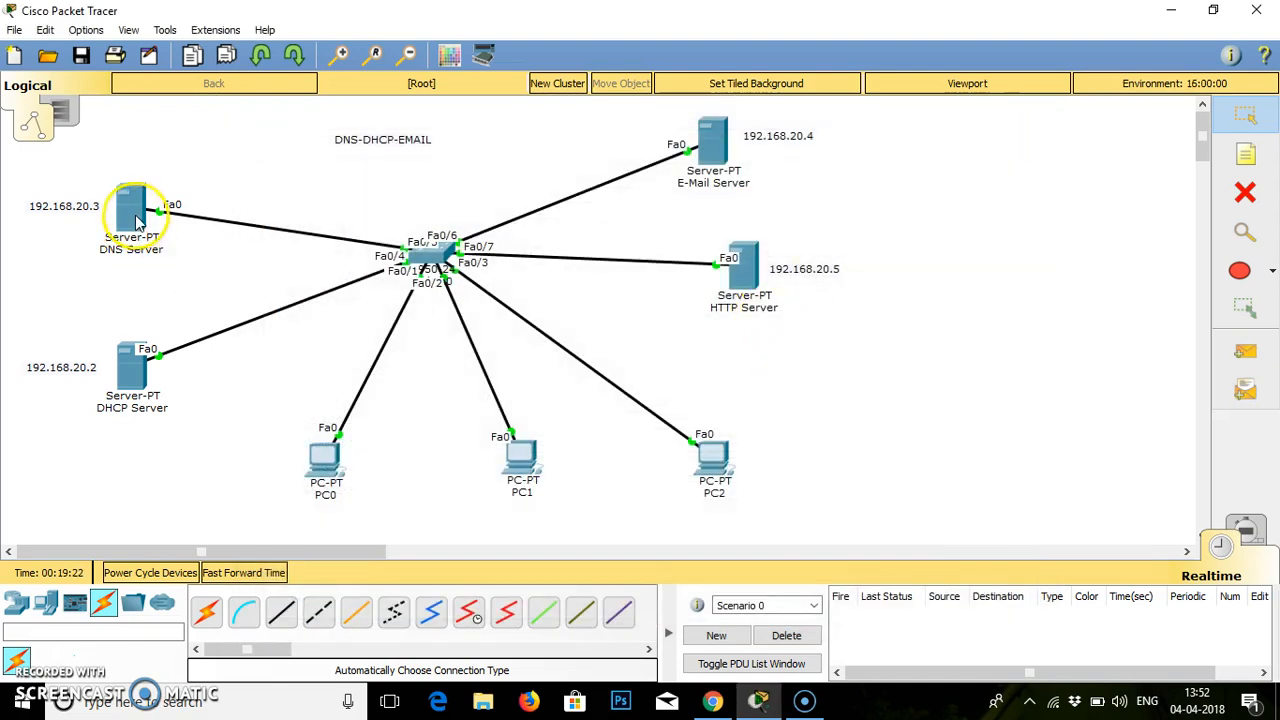
Step: Switch the DHCP Server's DHCP service to On and close its window
double_click(132, 210)
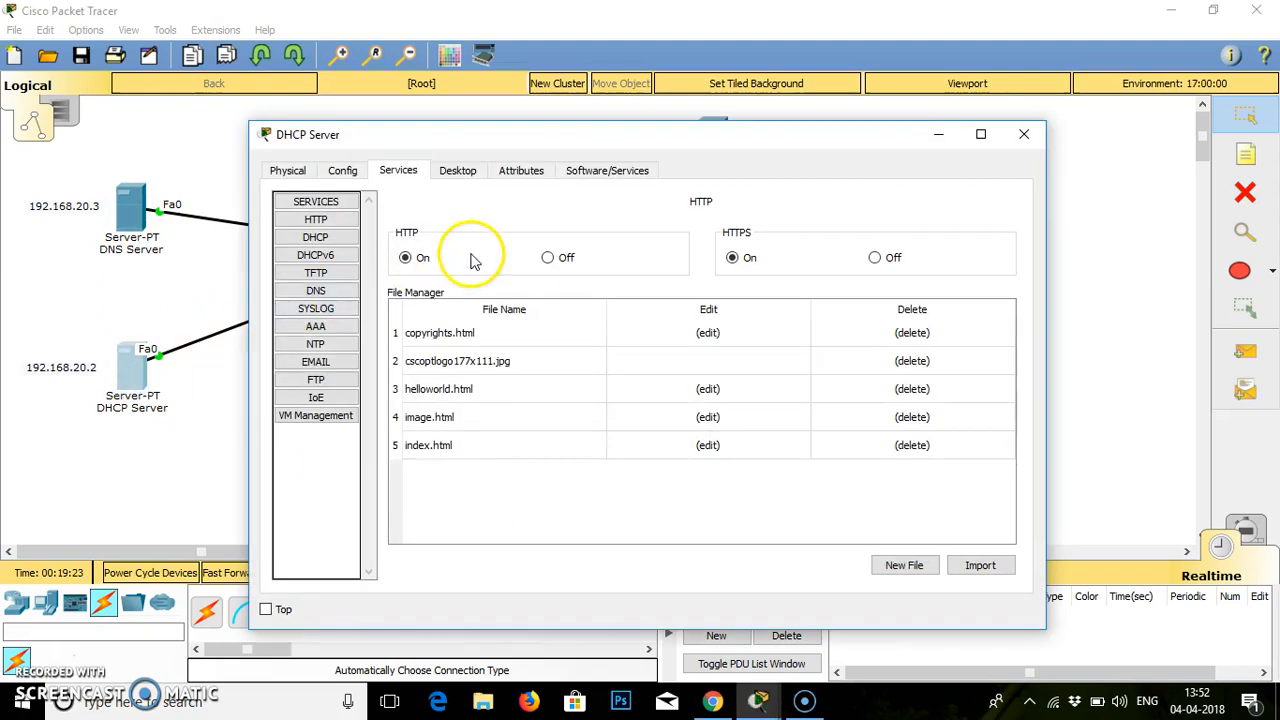
click(316, 236)
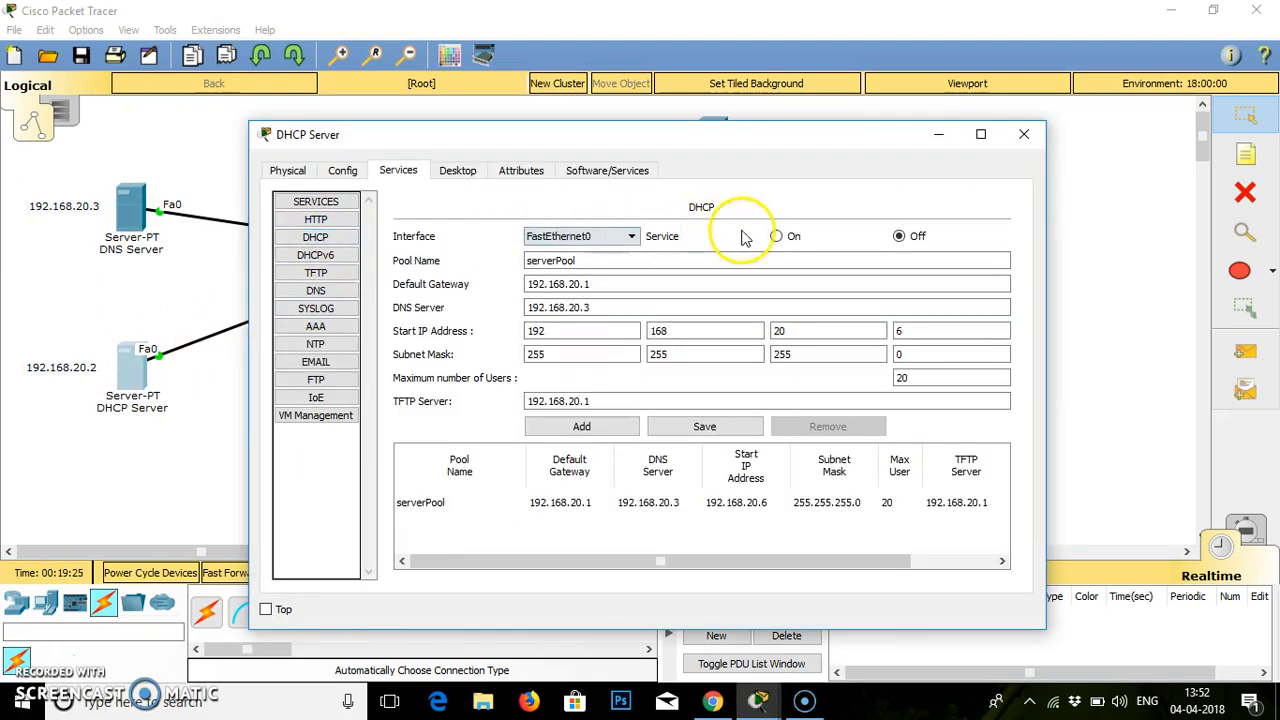
click(776, 236)
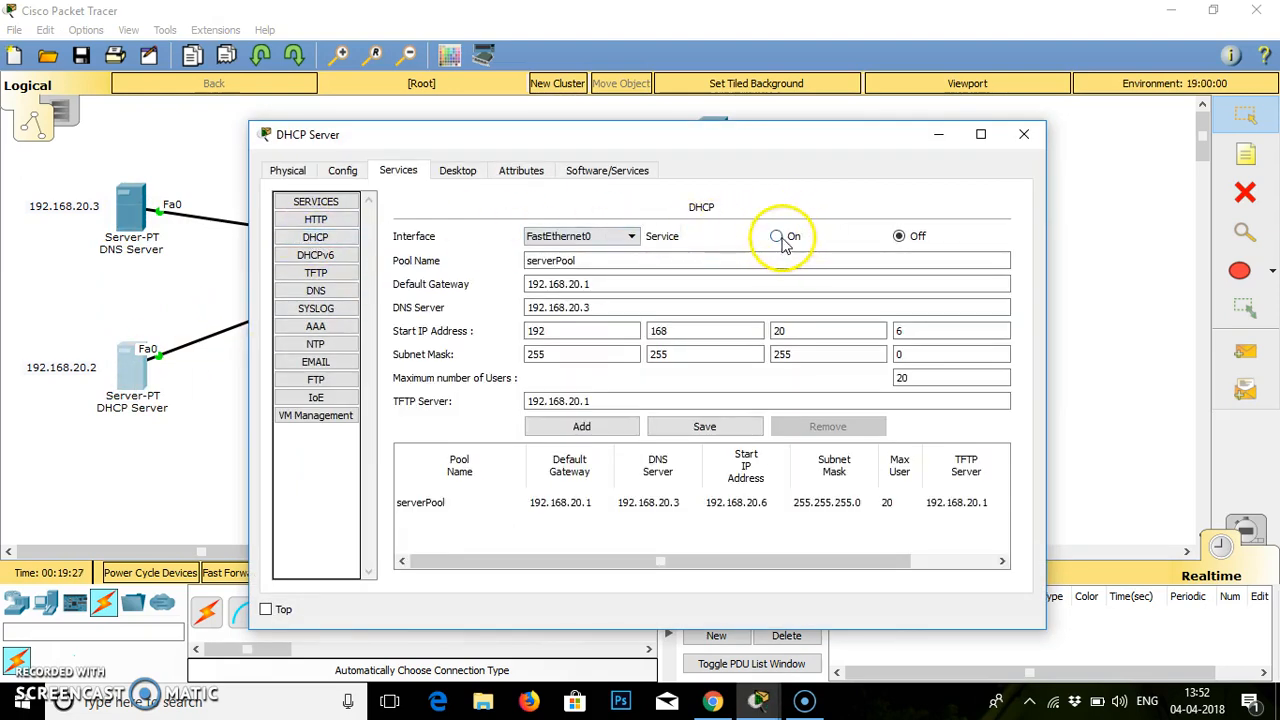
click(776, 236)
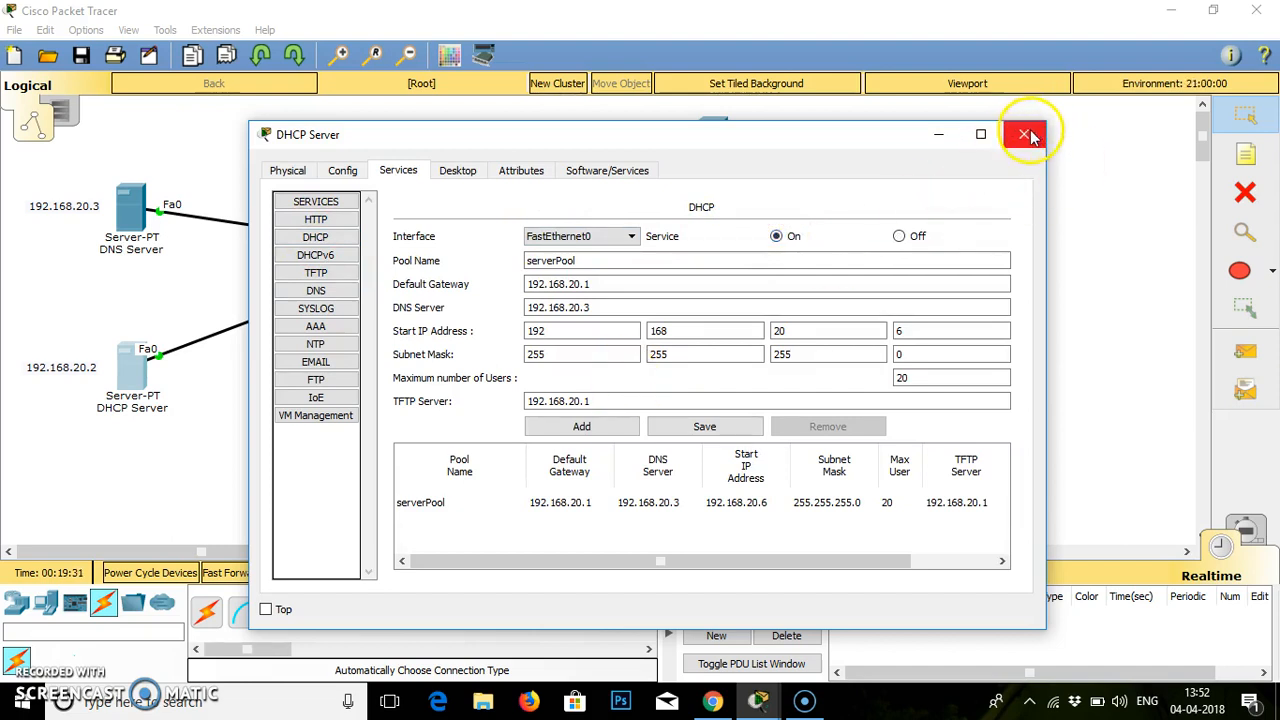
click(704, 426)
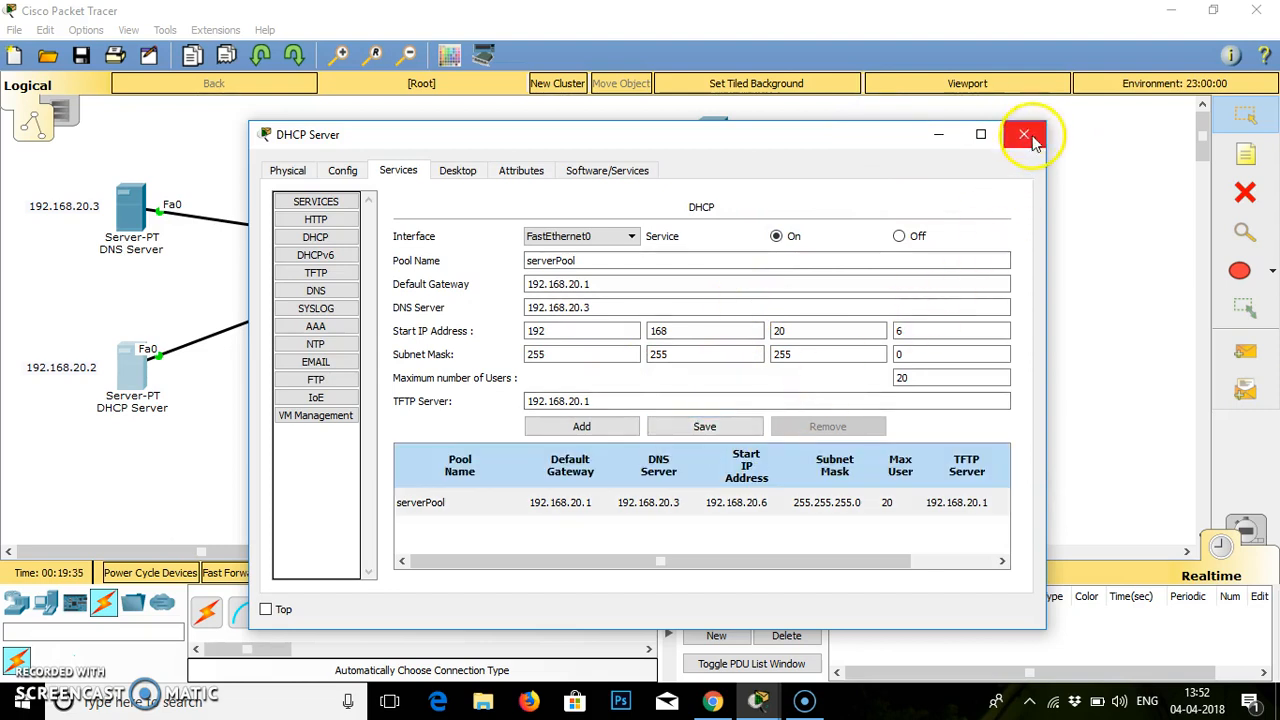
click(1024, 134)
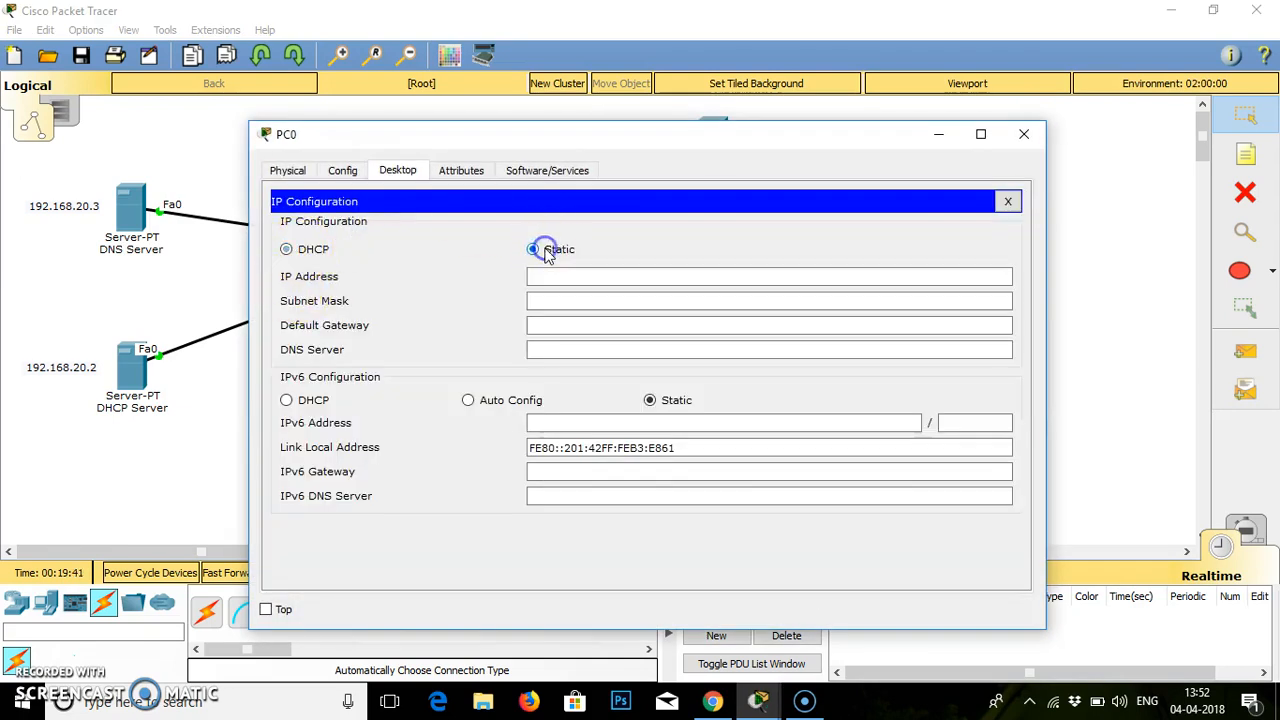
Step: Set PC0 and PC1 to obtain their IP configuration via DHCP
click(286, 248)
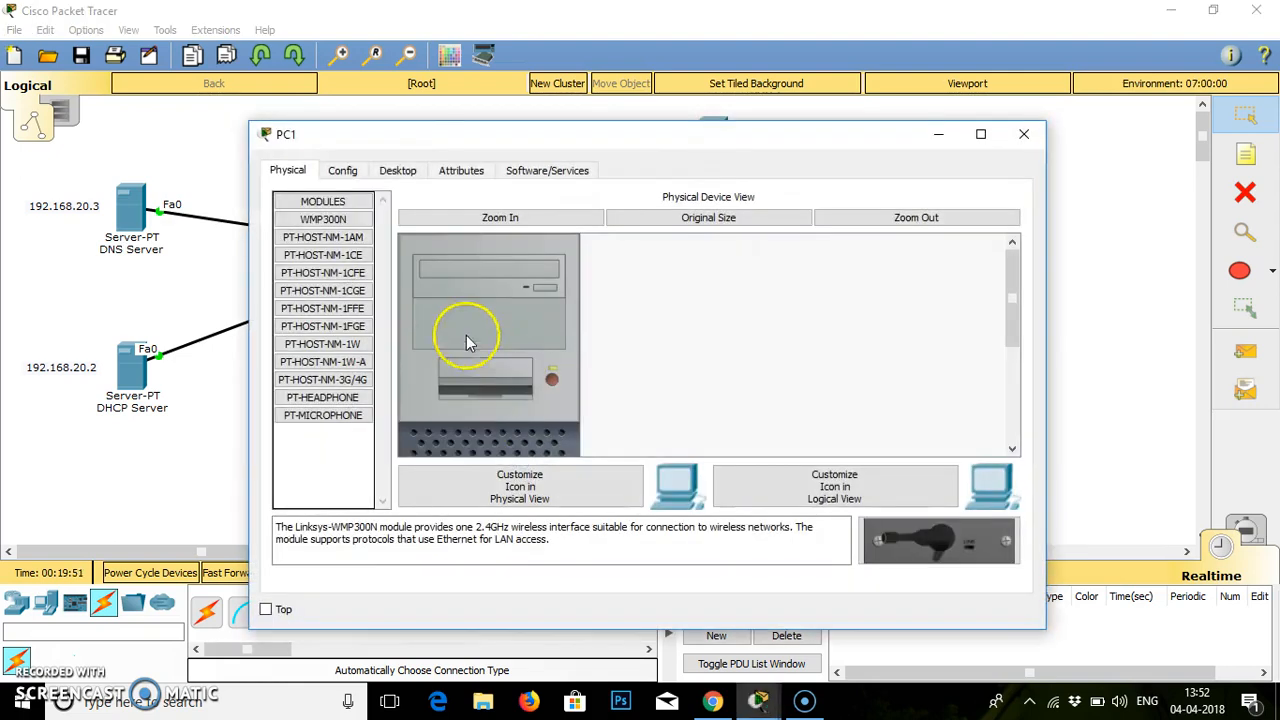
click(396, 170)
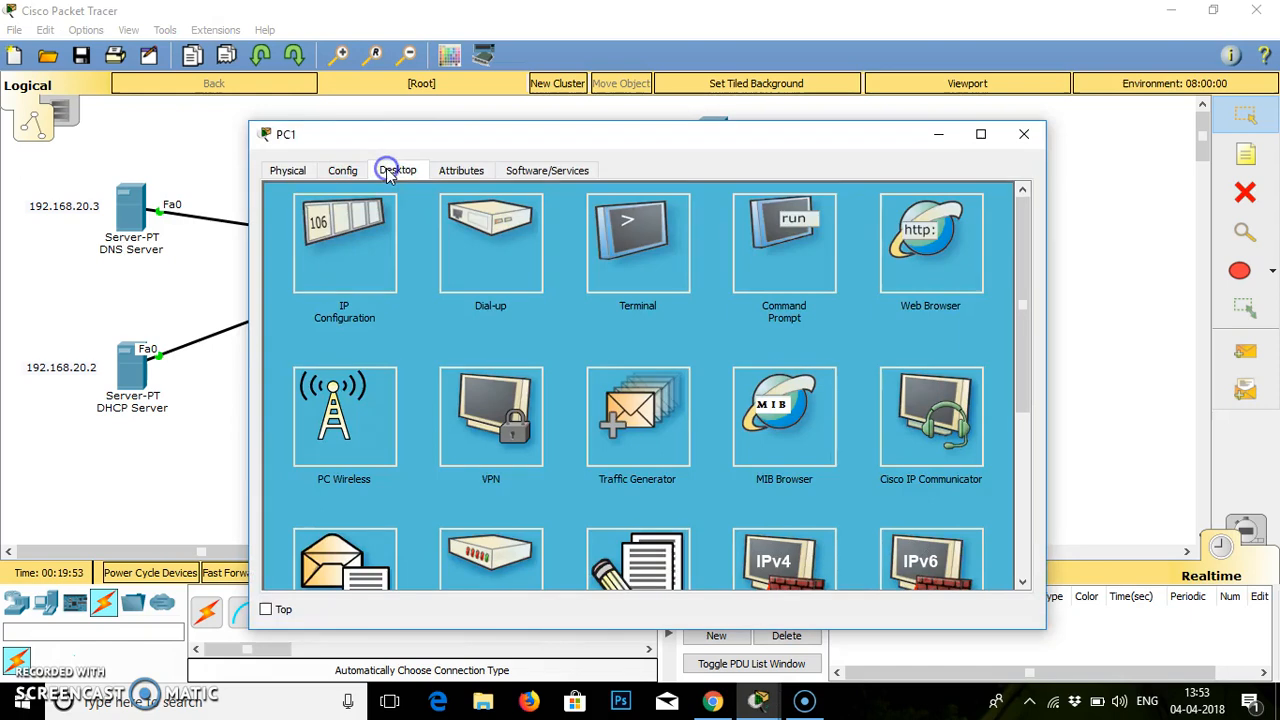
click(344, 240)
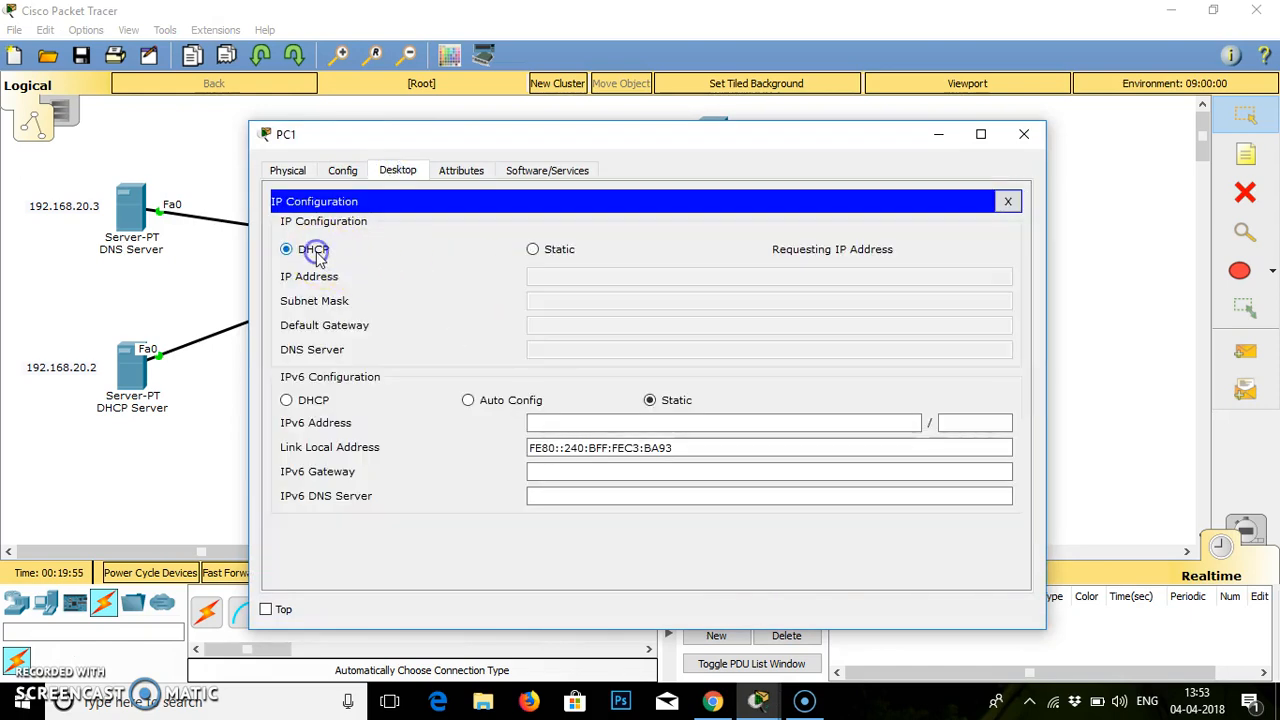
click(286, 248)
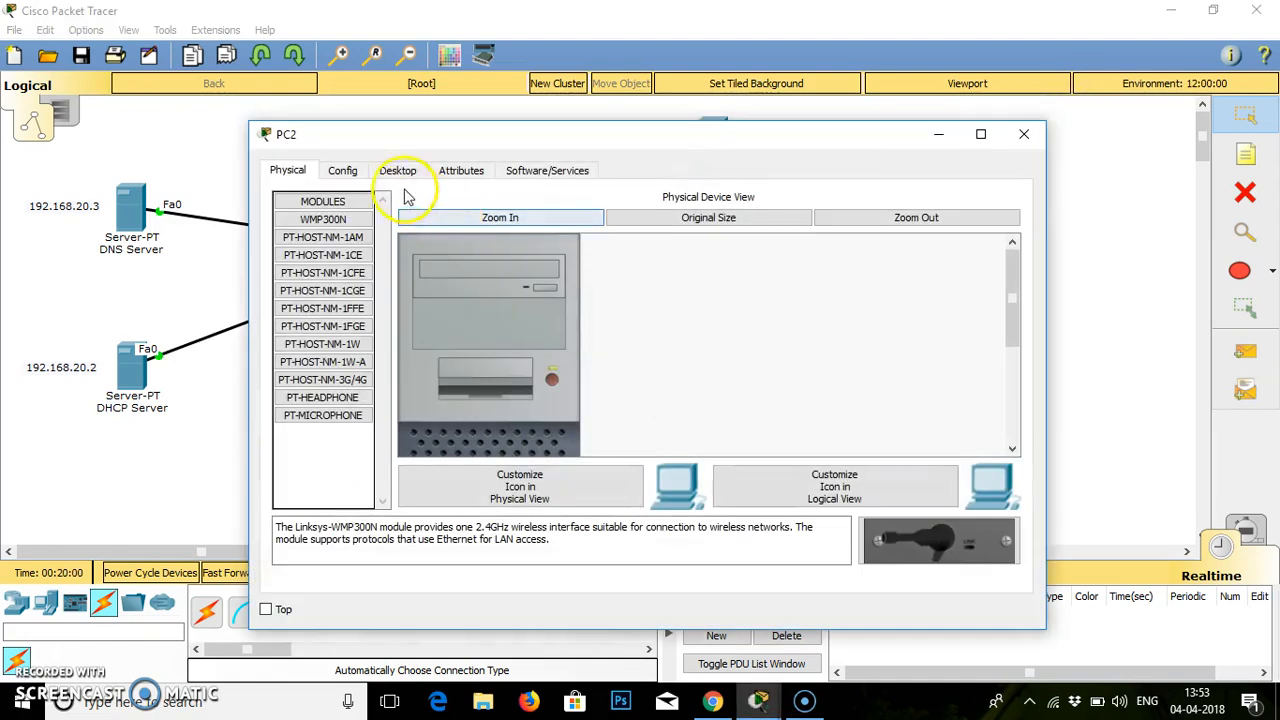
Step: Set PC2 to DHCP, receiving 192.168.20.8, and close its windows
click(396, 170)
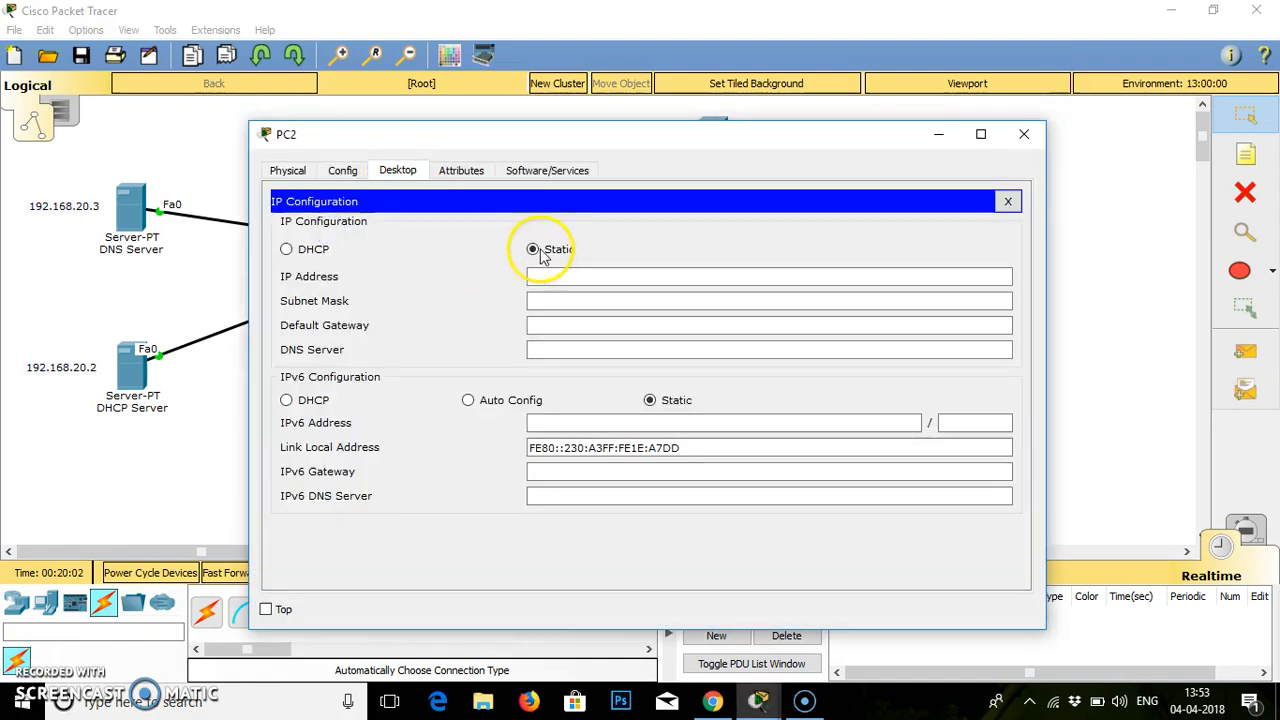
click(286, 248)
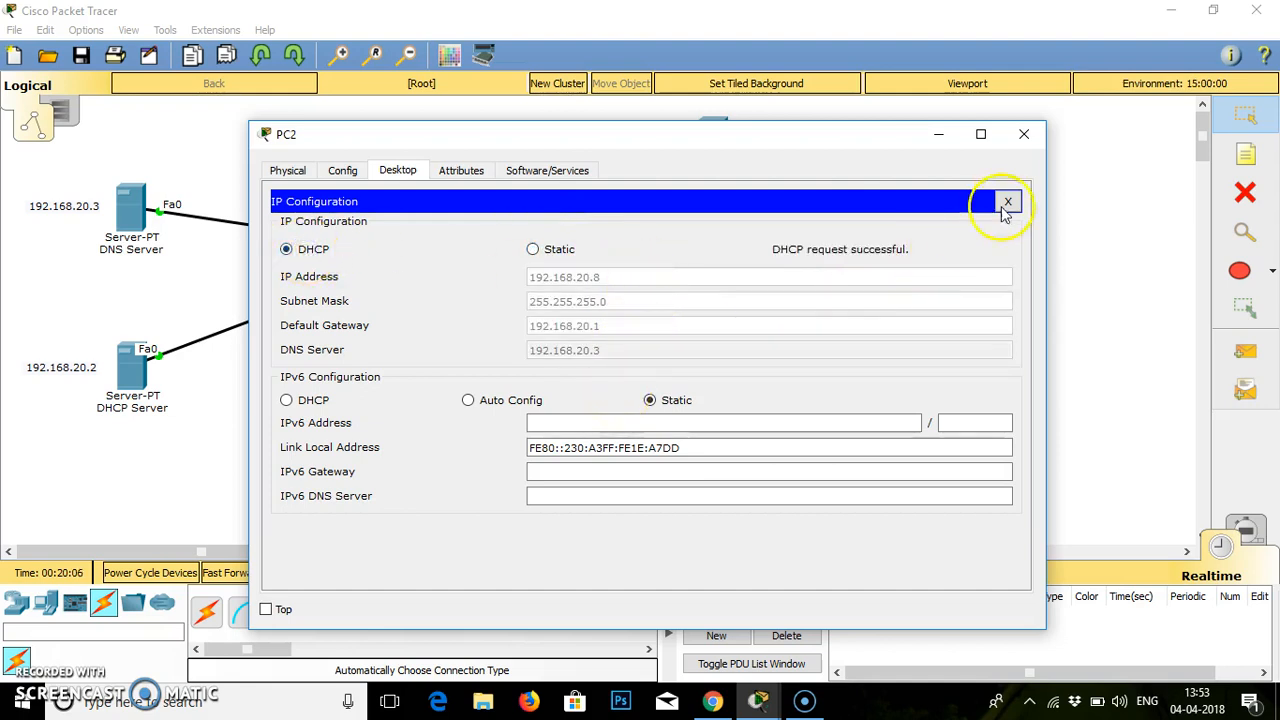
click(1008, 200)
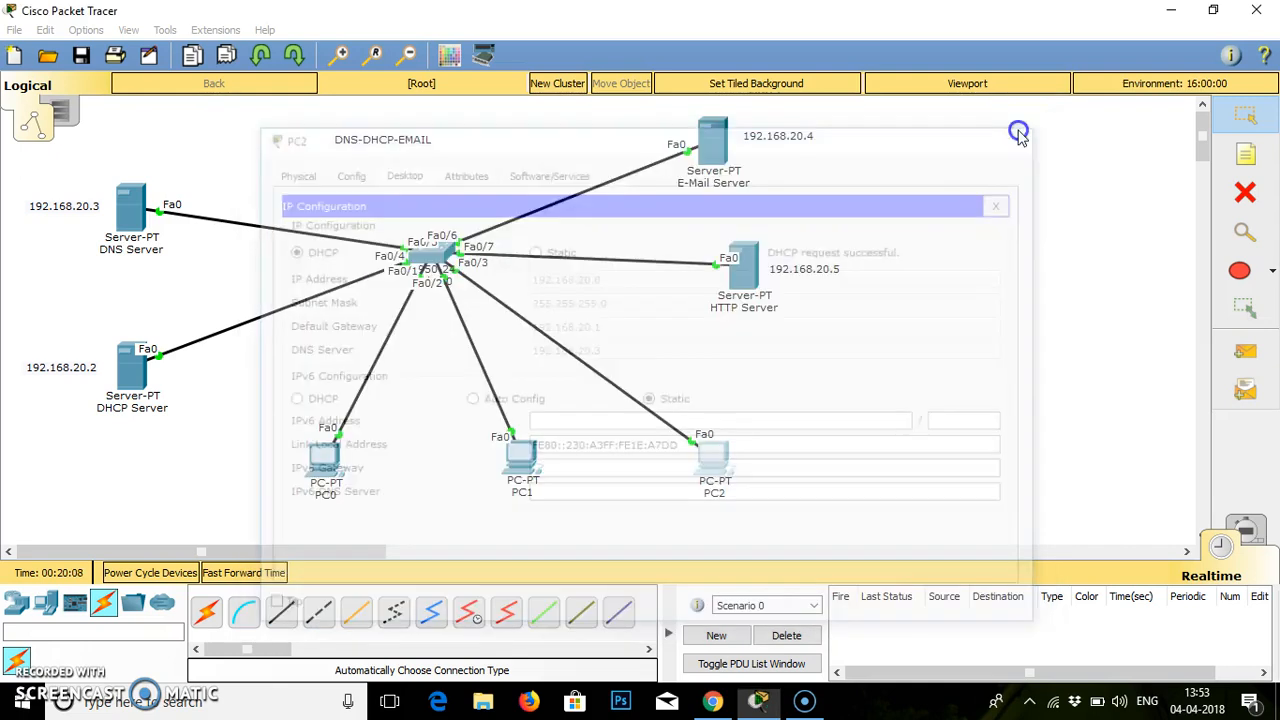
click(996, 206)
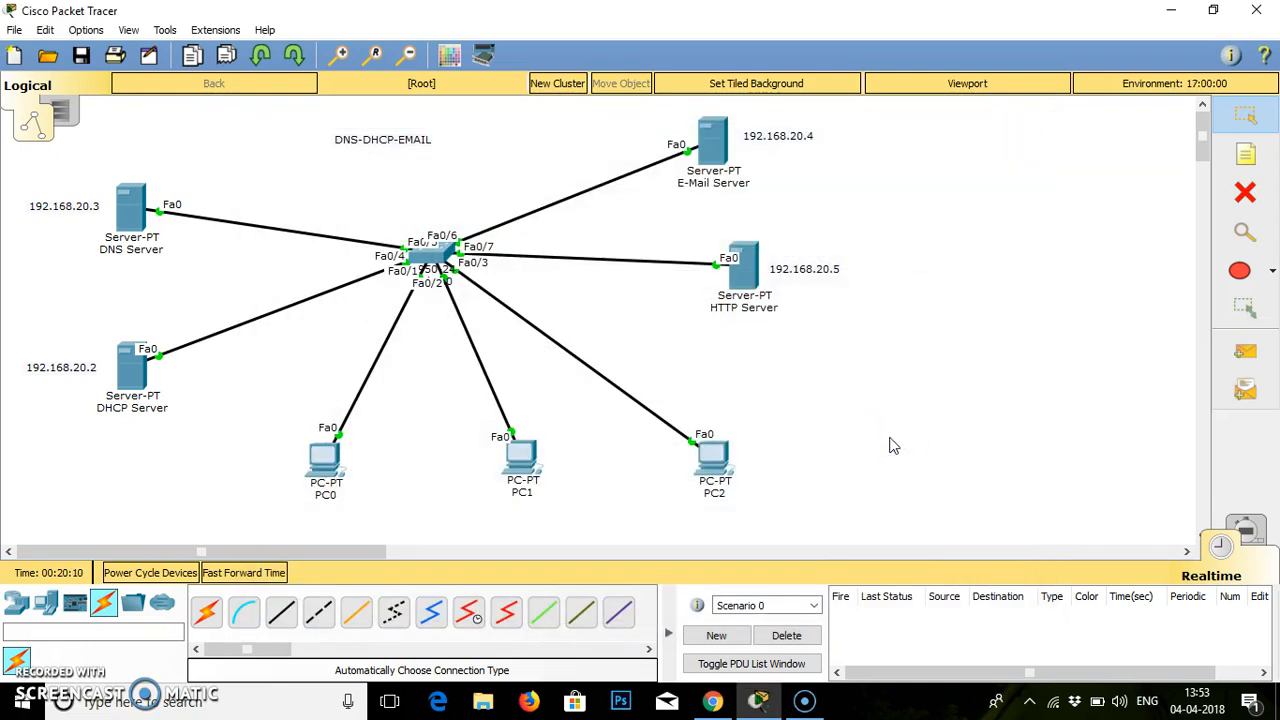
click(322, 462)
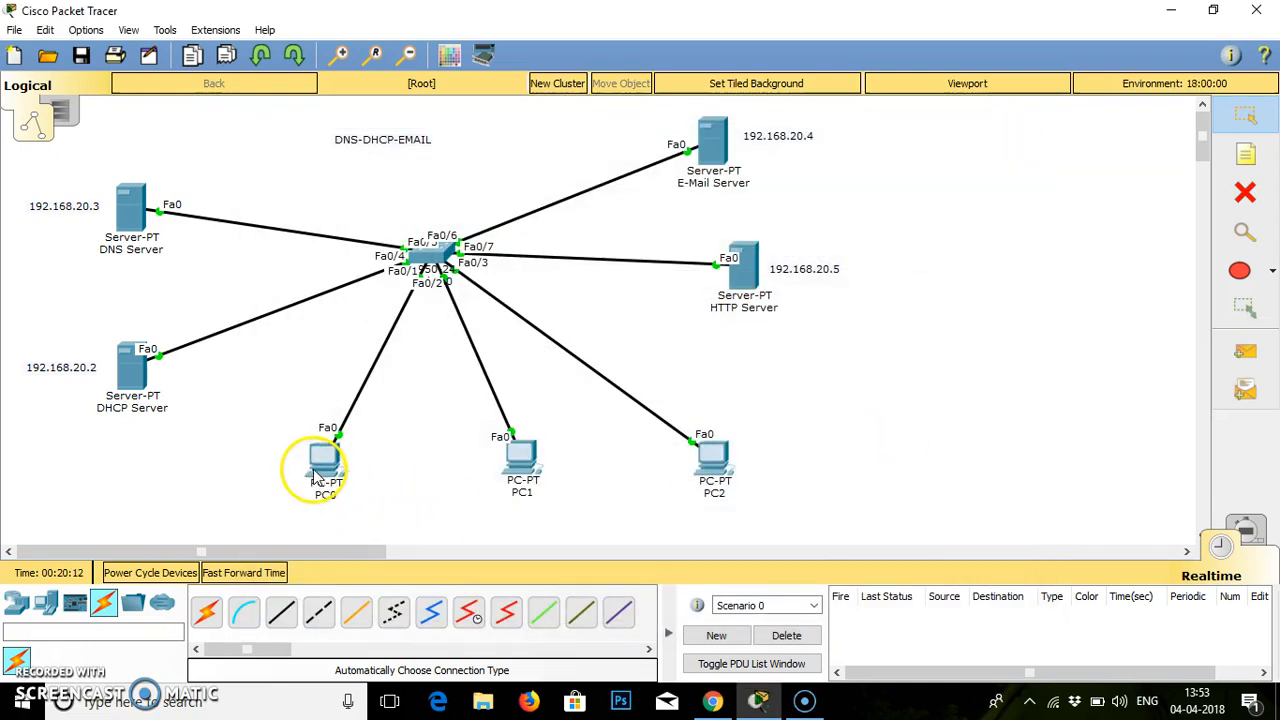
double_click(318, 460)
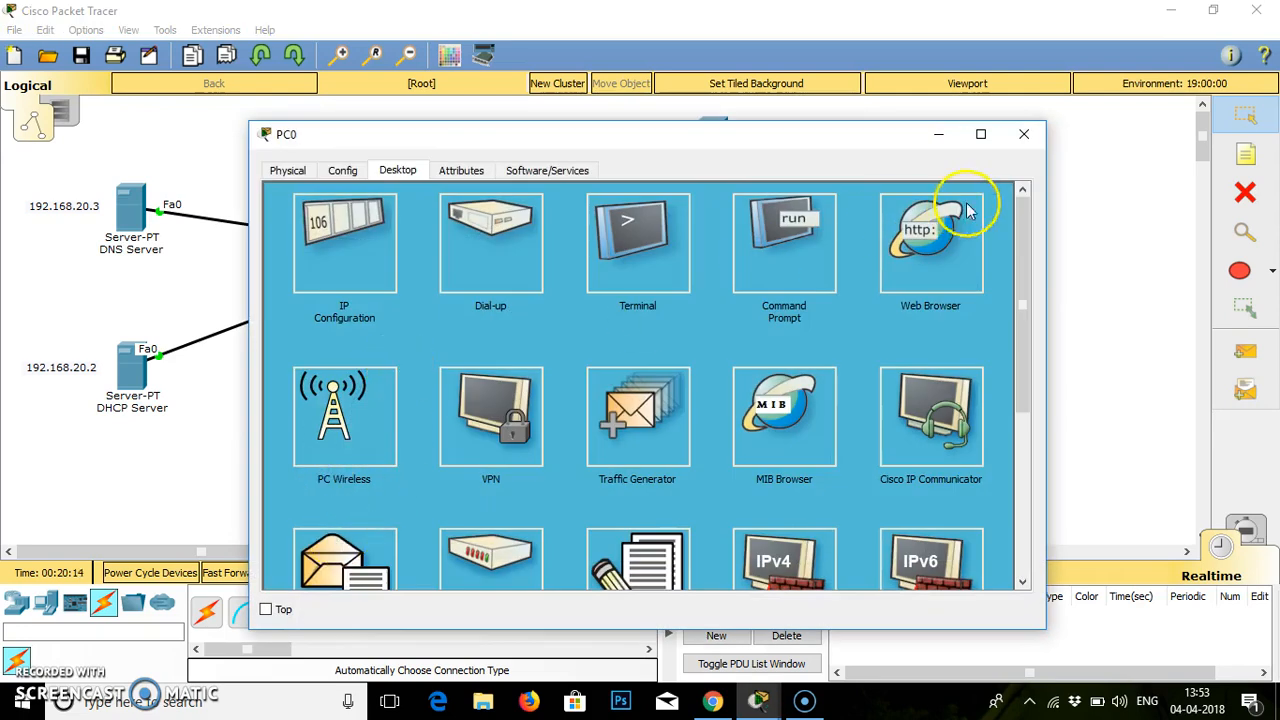
scroll(down, 3)
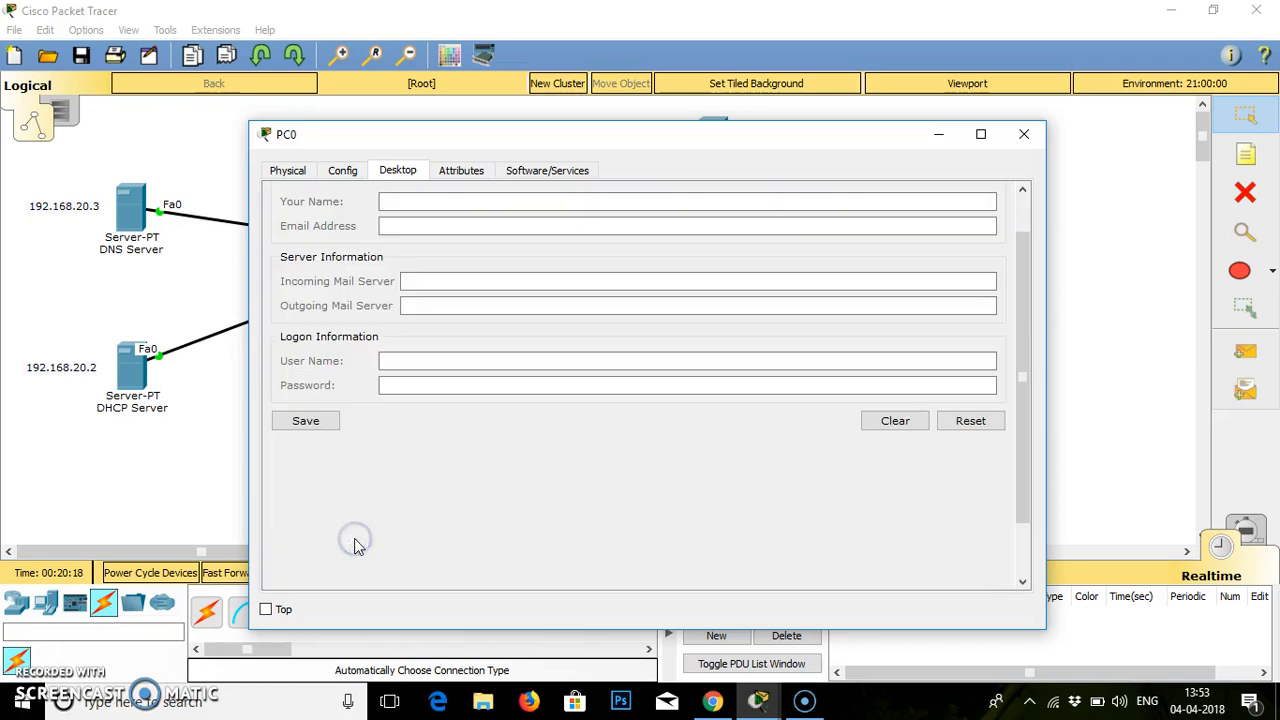
click(688, 200)
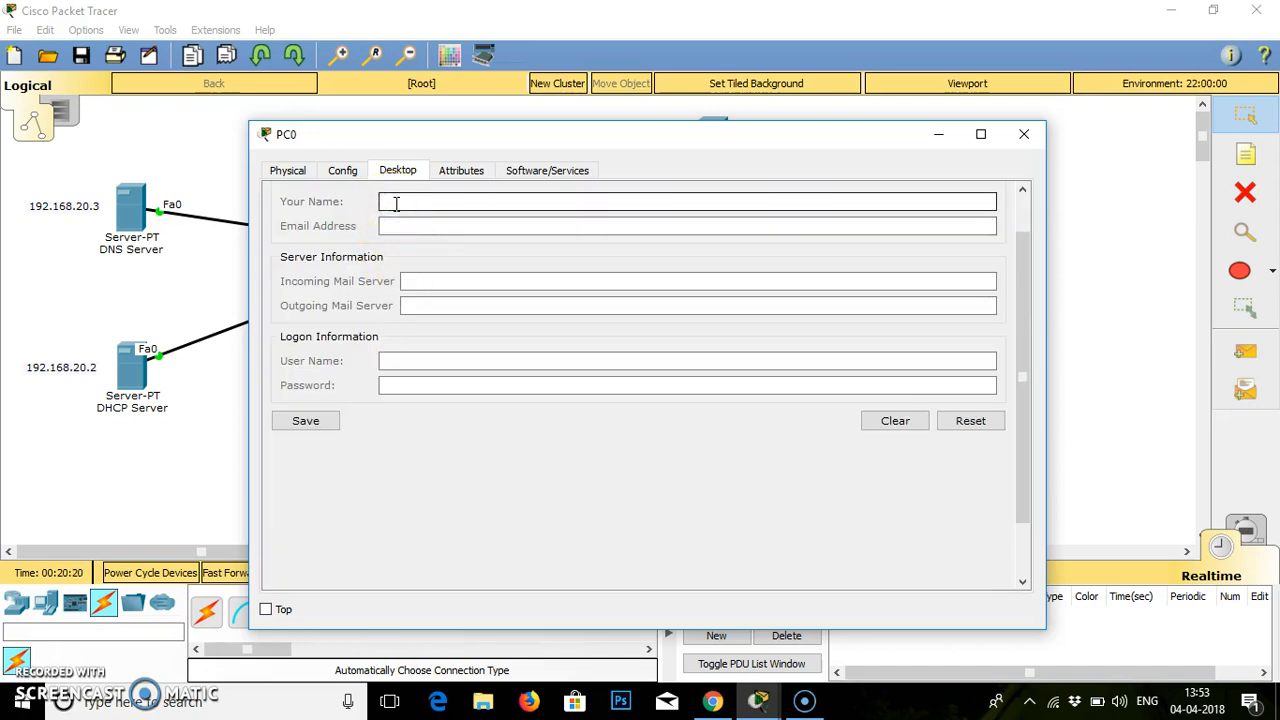
text(pd)
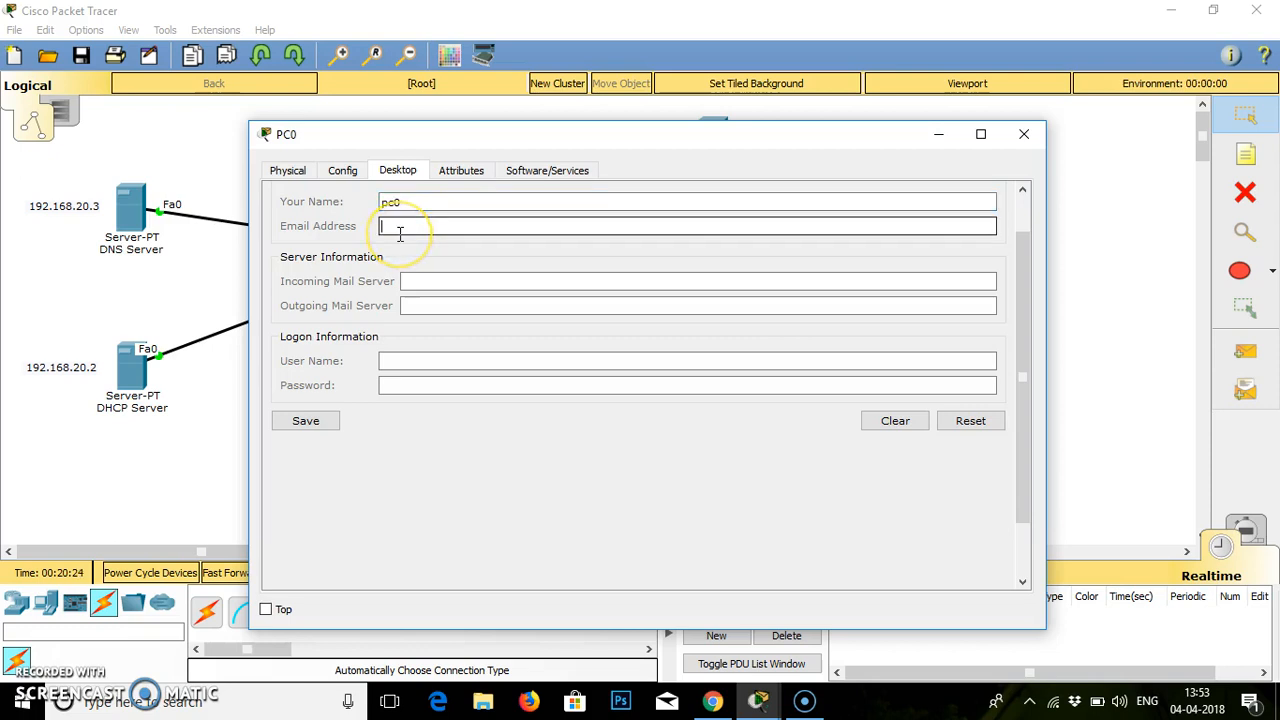
text(pc0@yahoo.com)
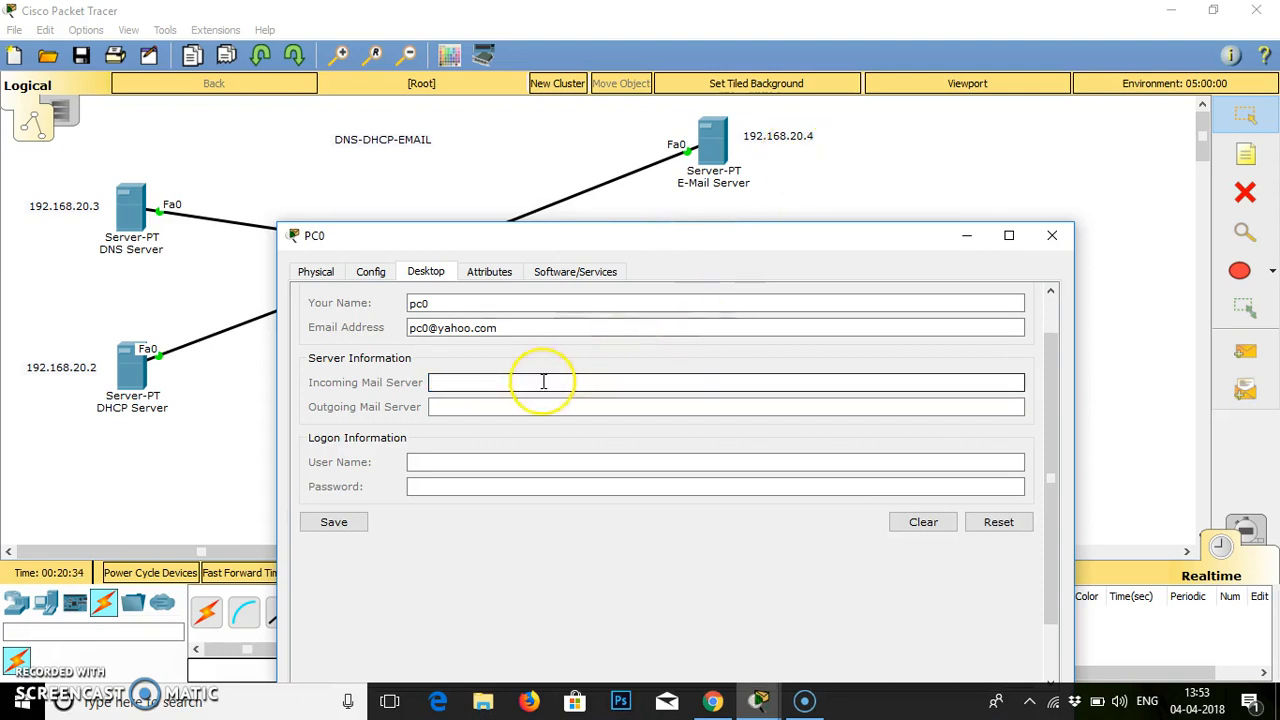
Step: Set both mail servers to 192.168.20.4, login pc0 with password, and save
text(192.168.20.4)
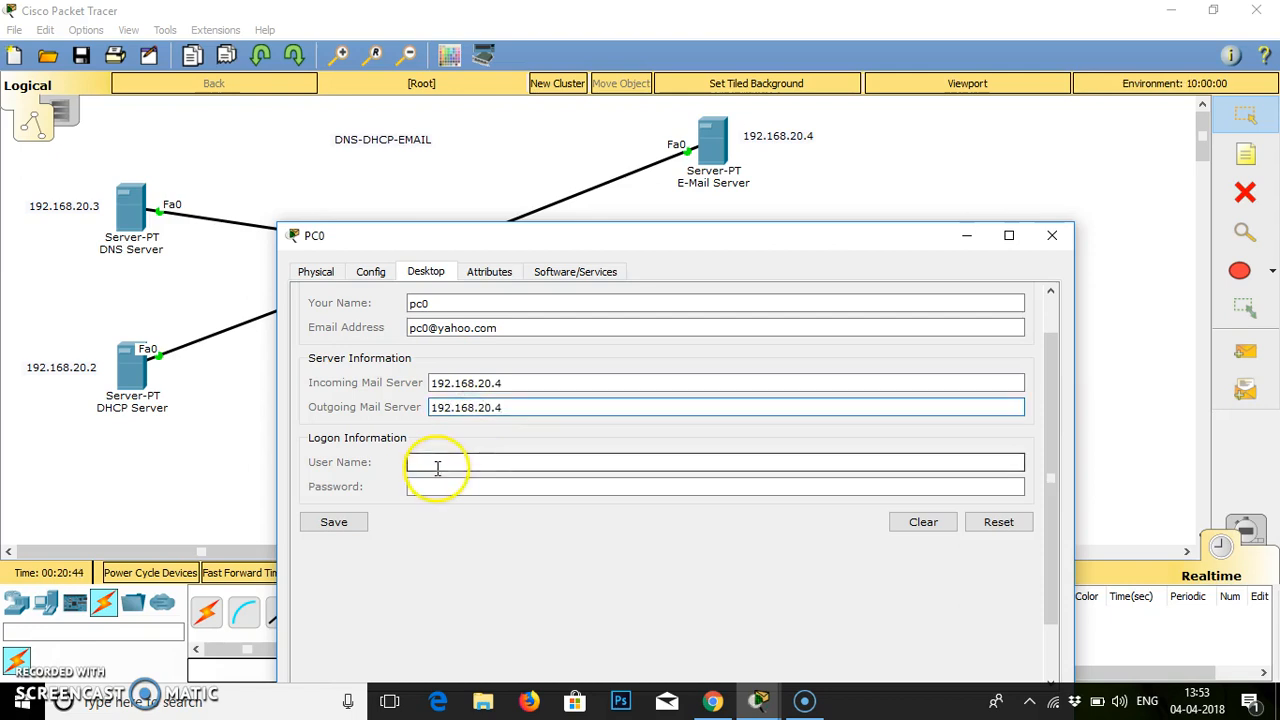
text(pc0)
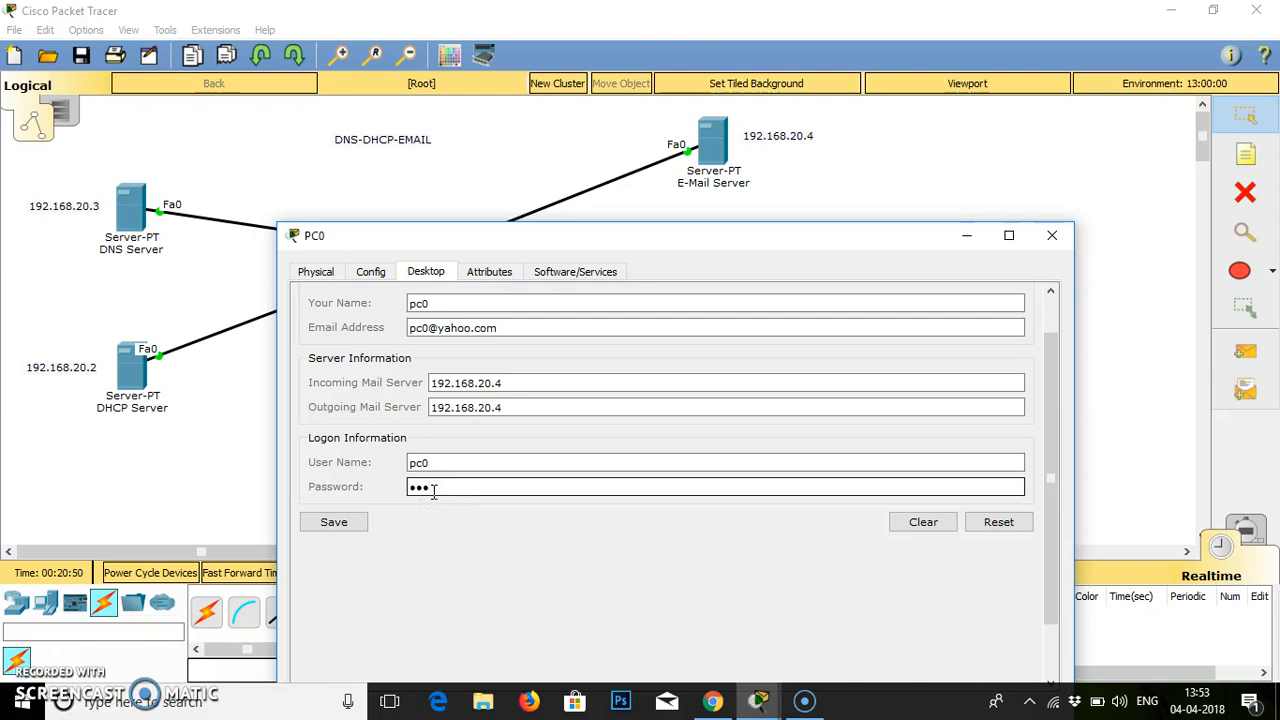
click(332, 520)
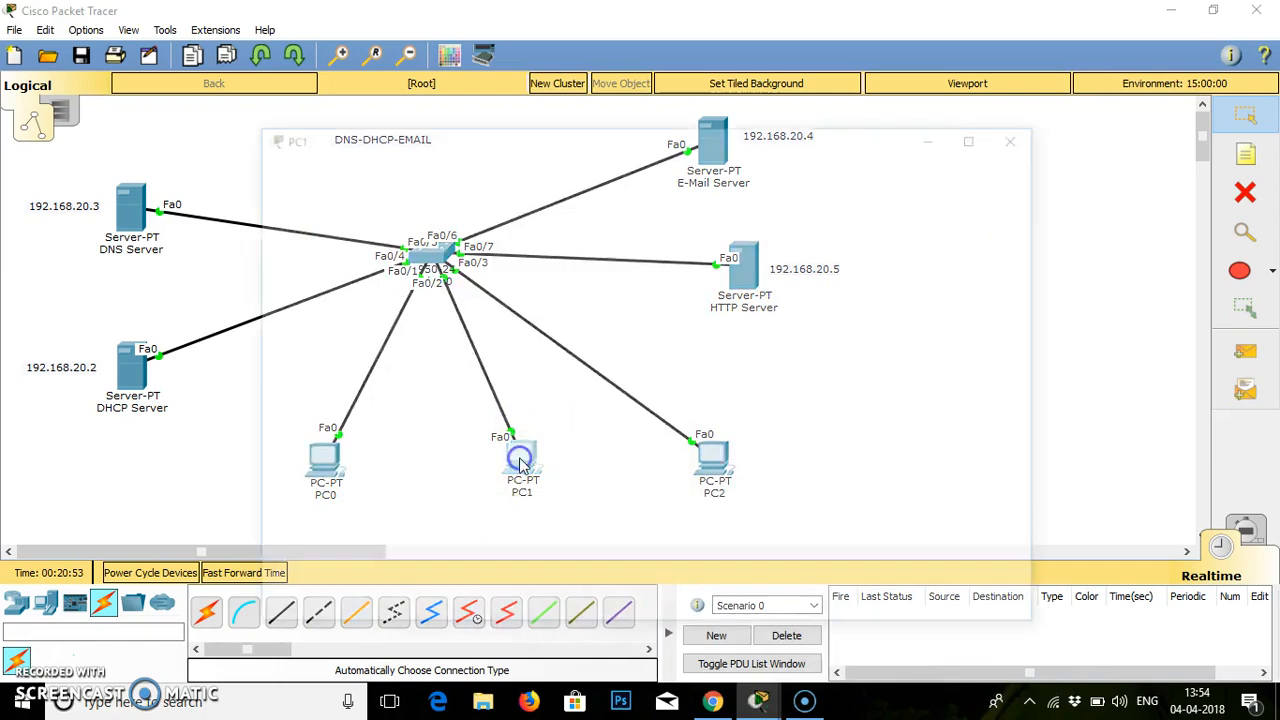
double_click(522, 464)
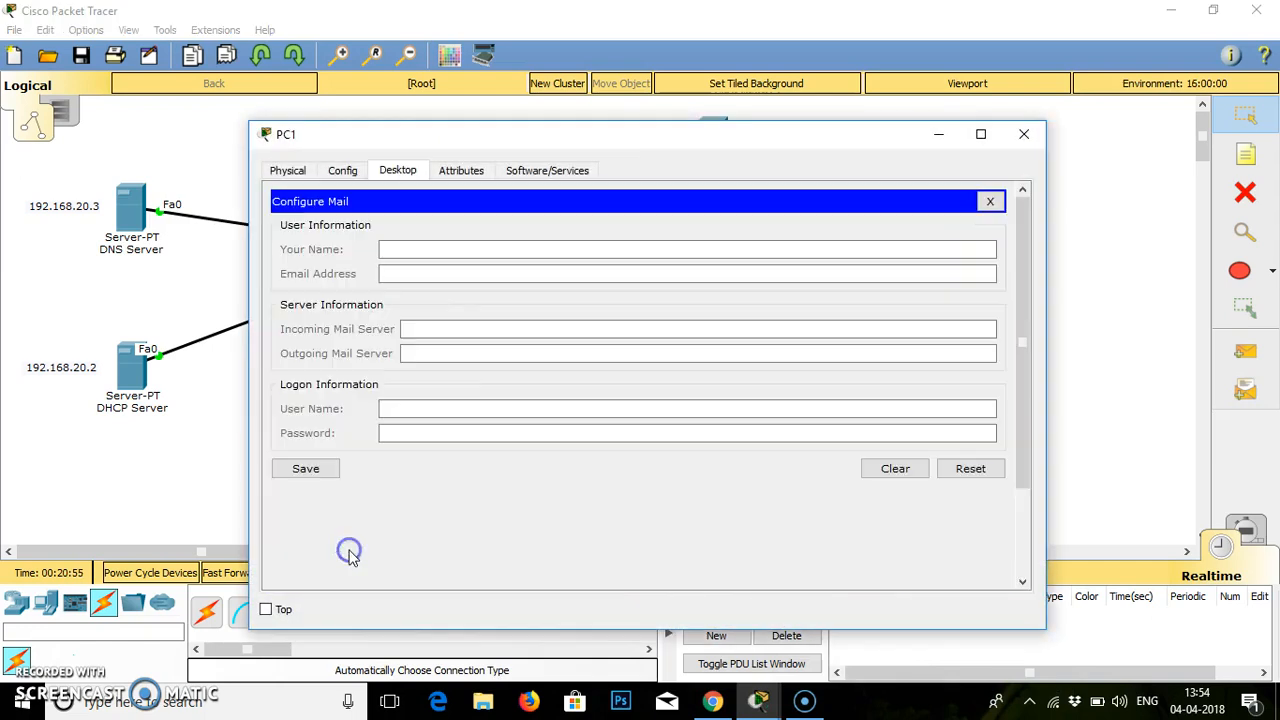
click(686, 248)
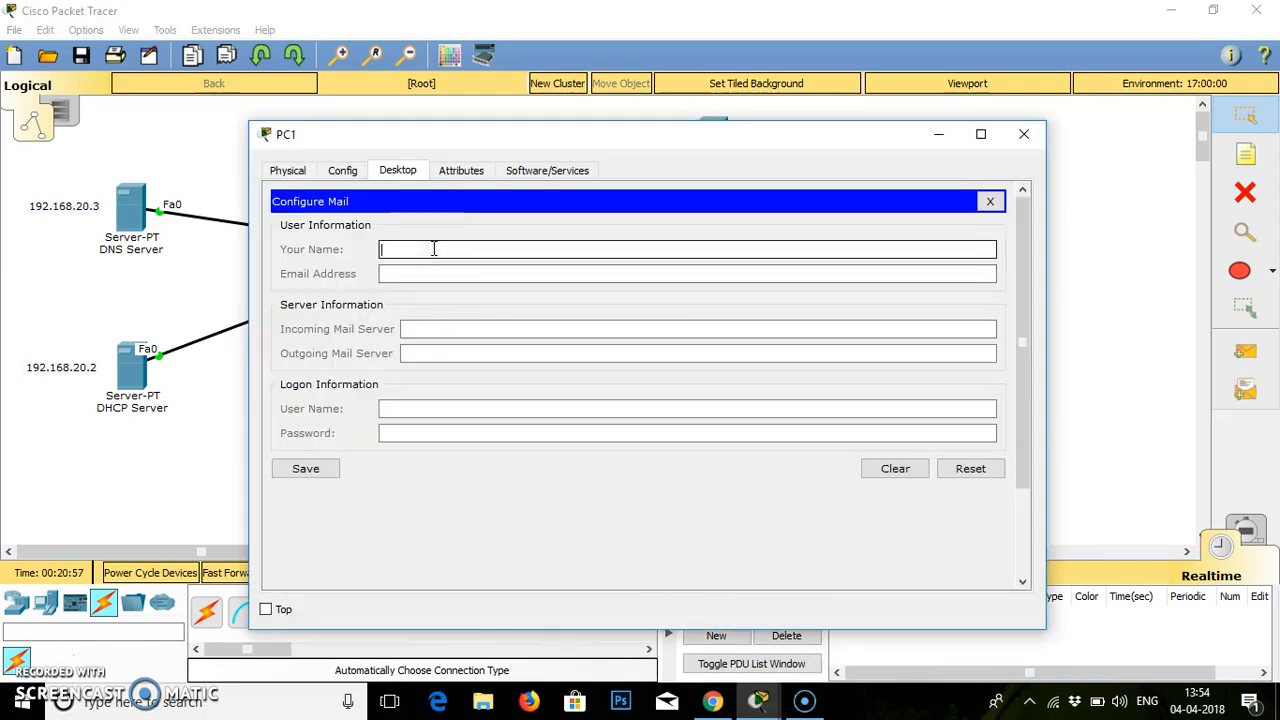
text(pc1)
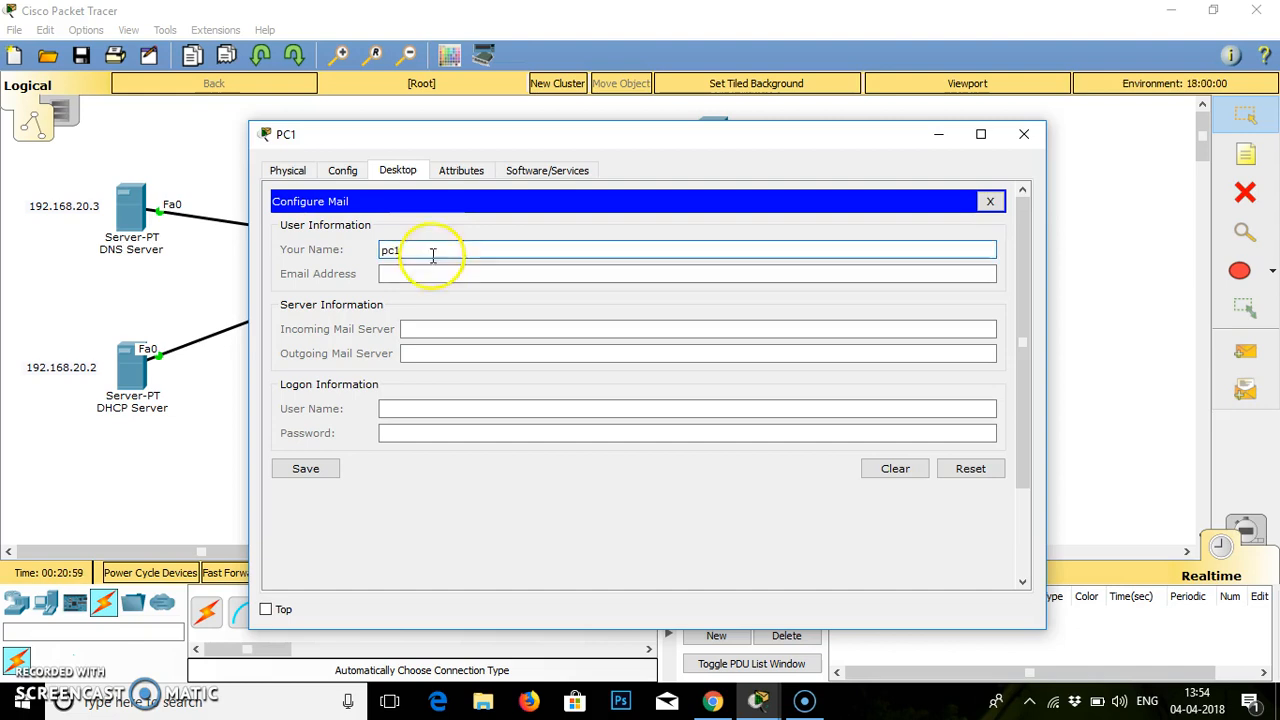
text(pc1@yahoo.com)
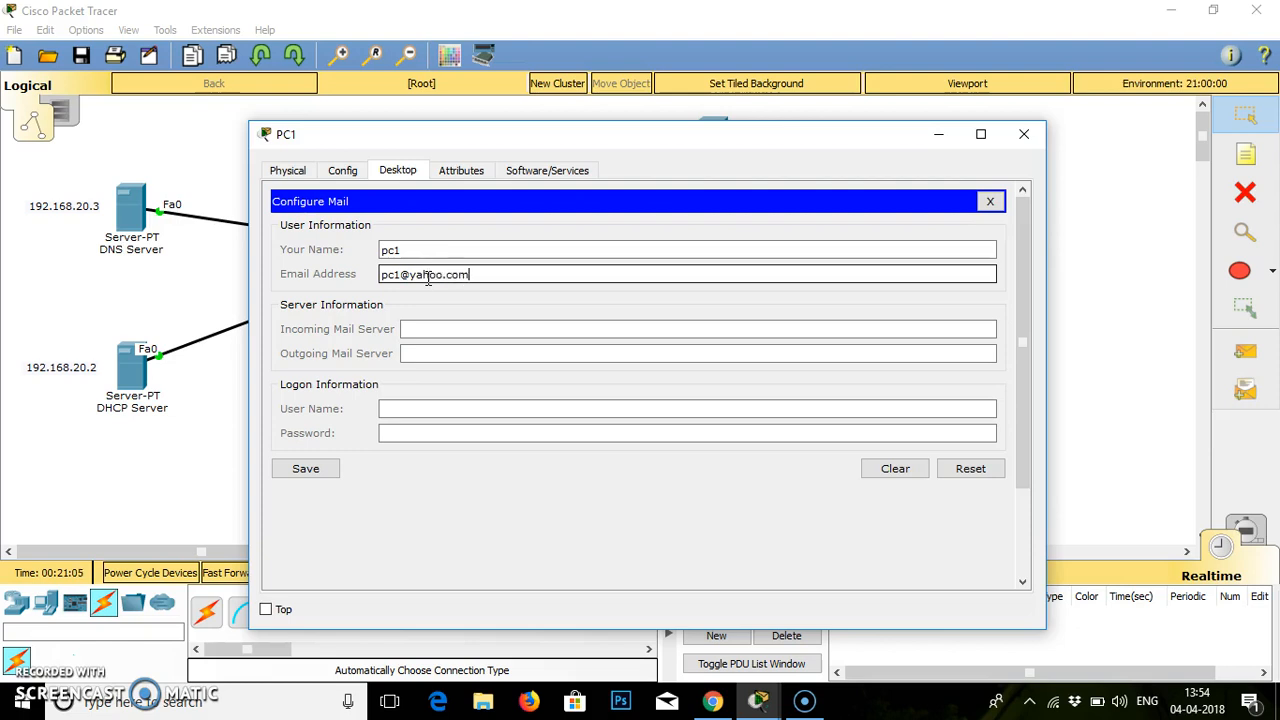
Step: Set PC1's mail servers to 192.168.20.4, login pc1 with password, and save
click(472, 328)
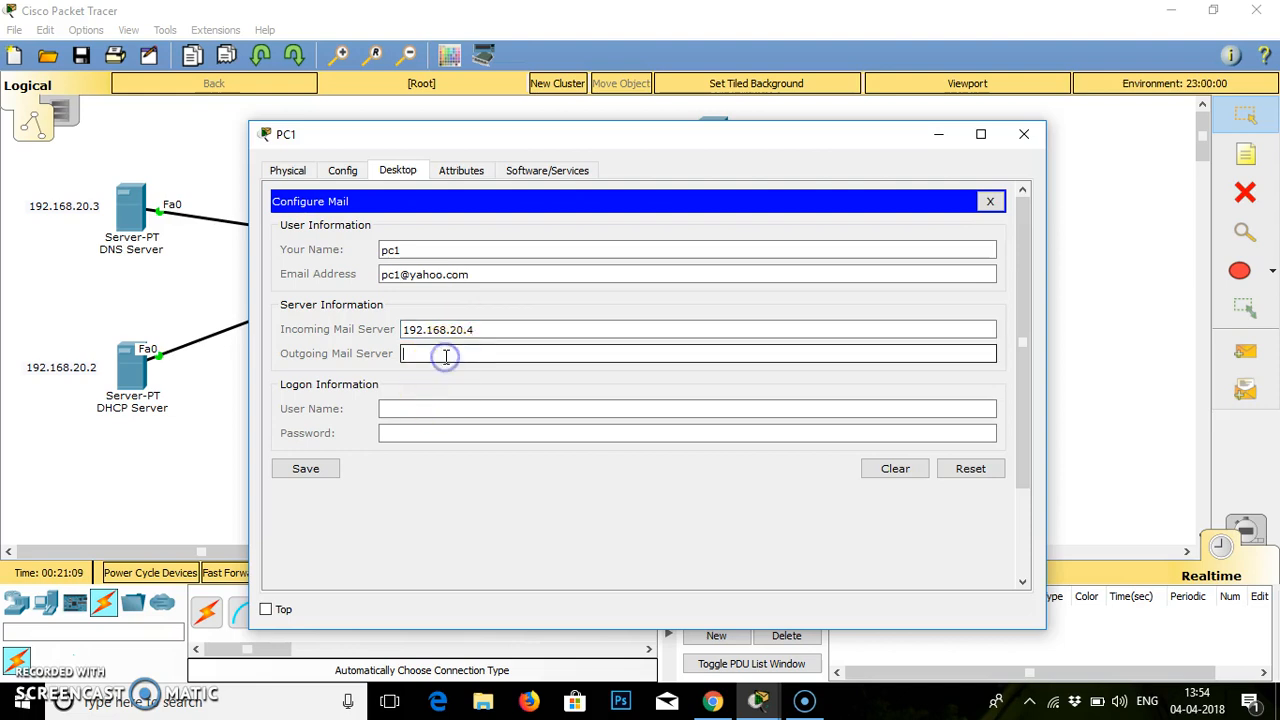
text(192.168.20.4)
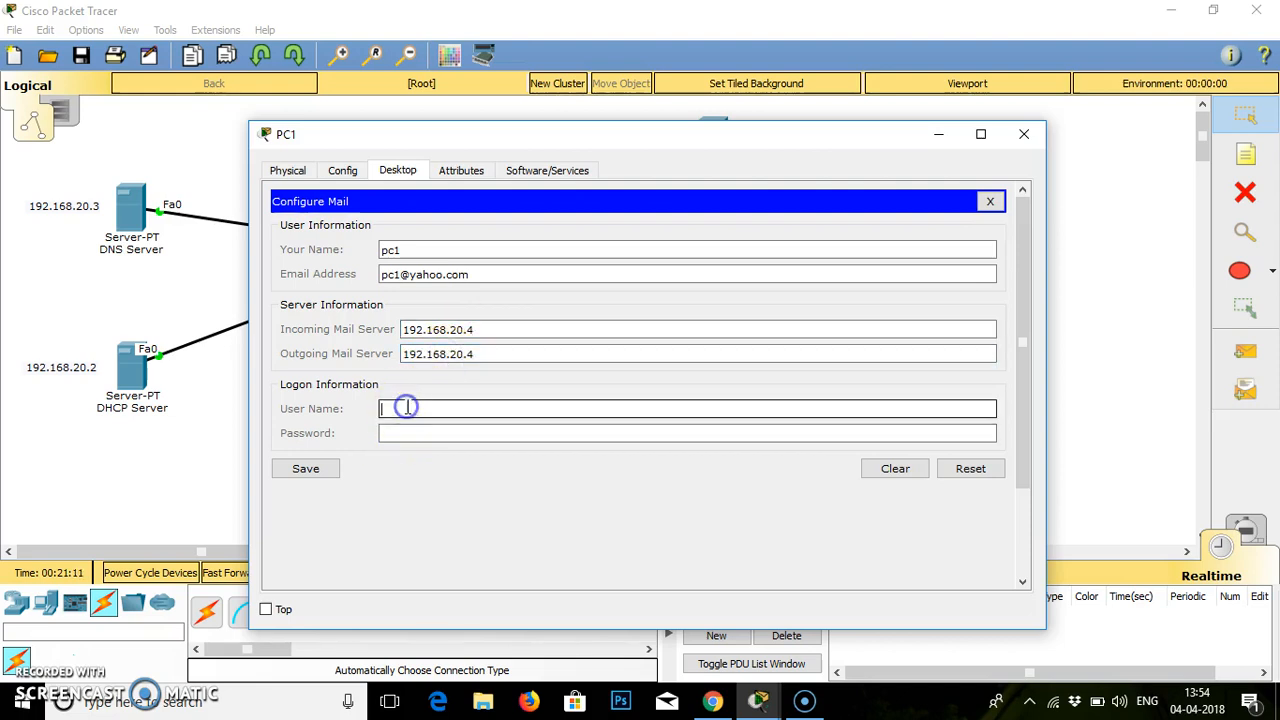
text(pc1)
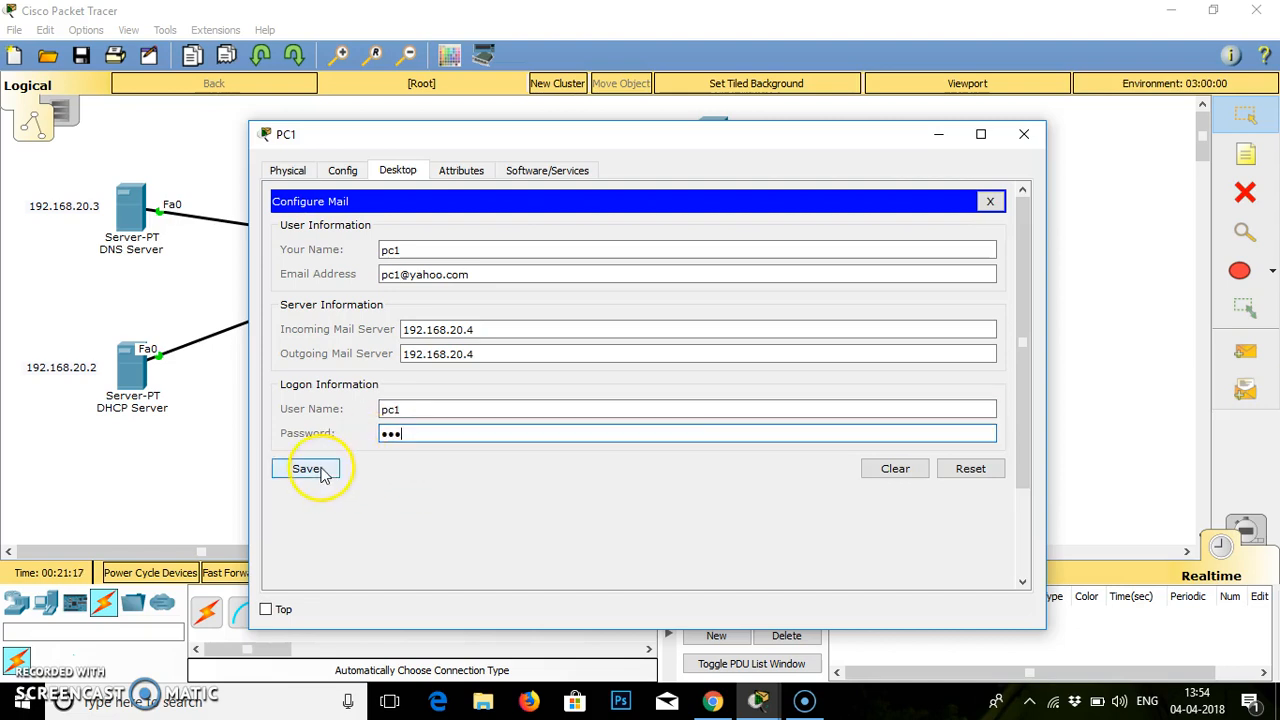
click(310, 468)
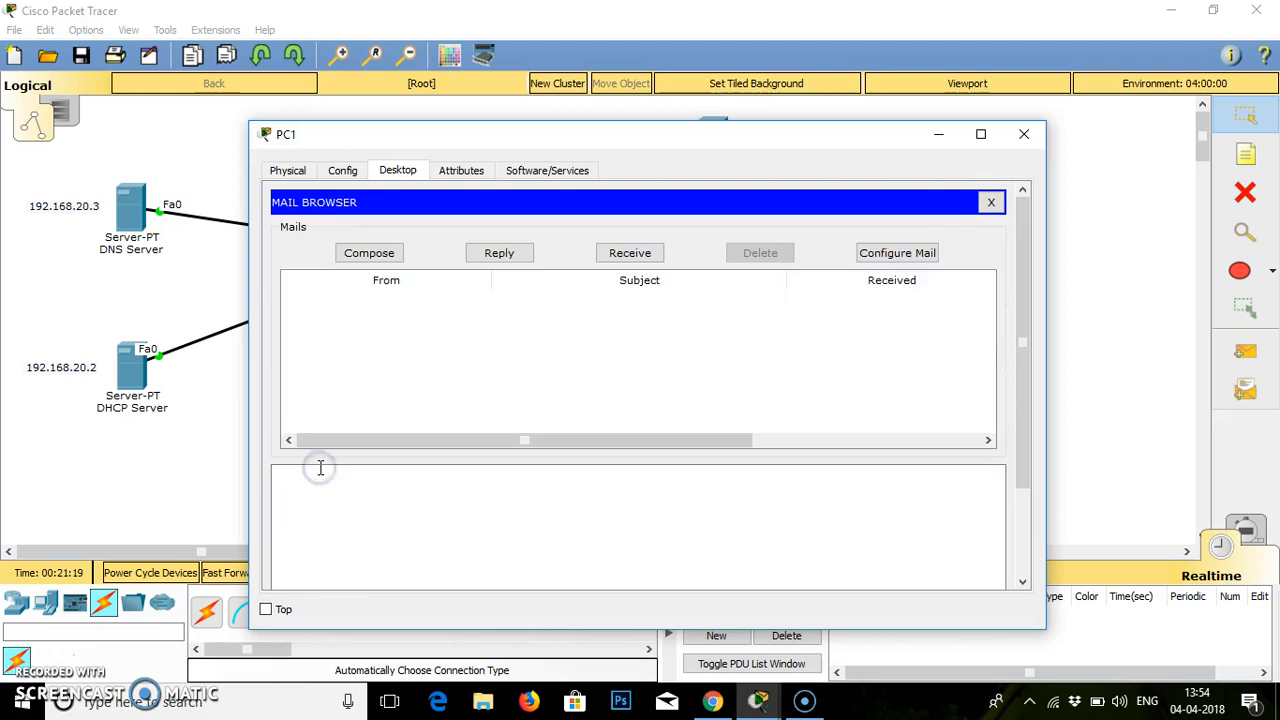
click(1020, 136)
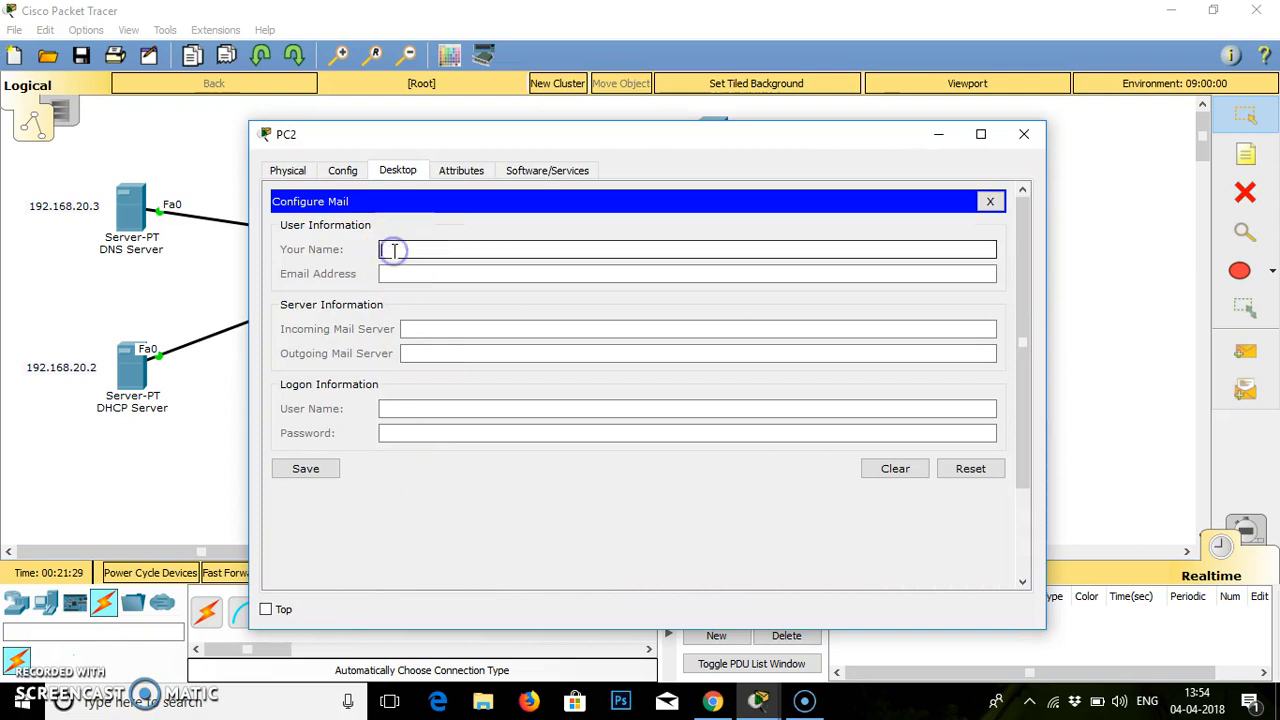
text(pc2)
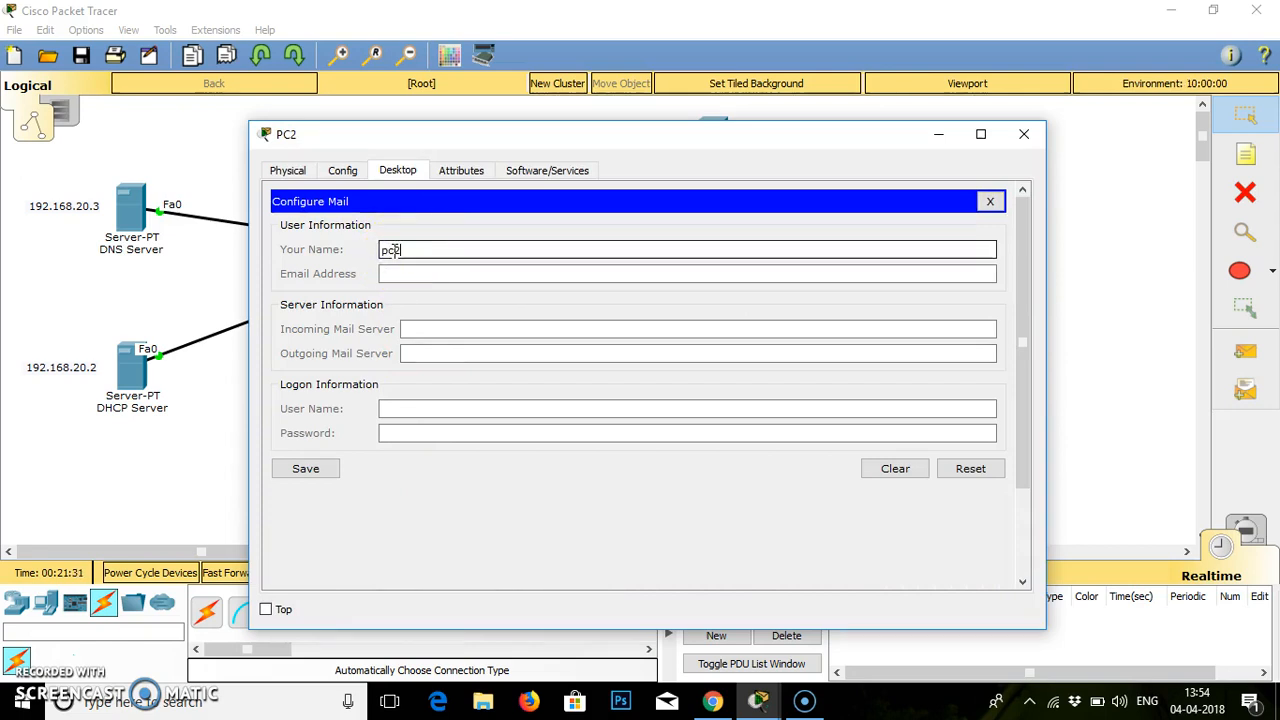
text(pc)
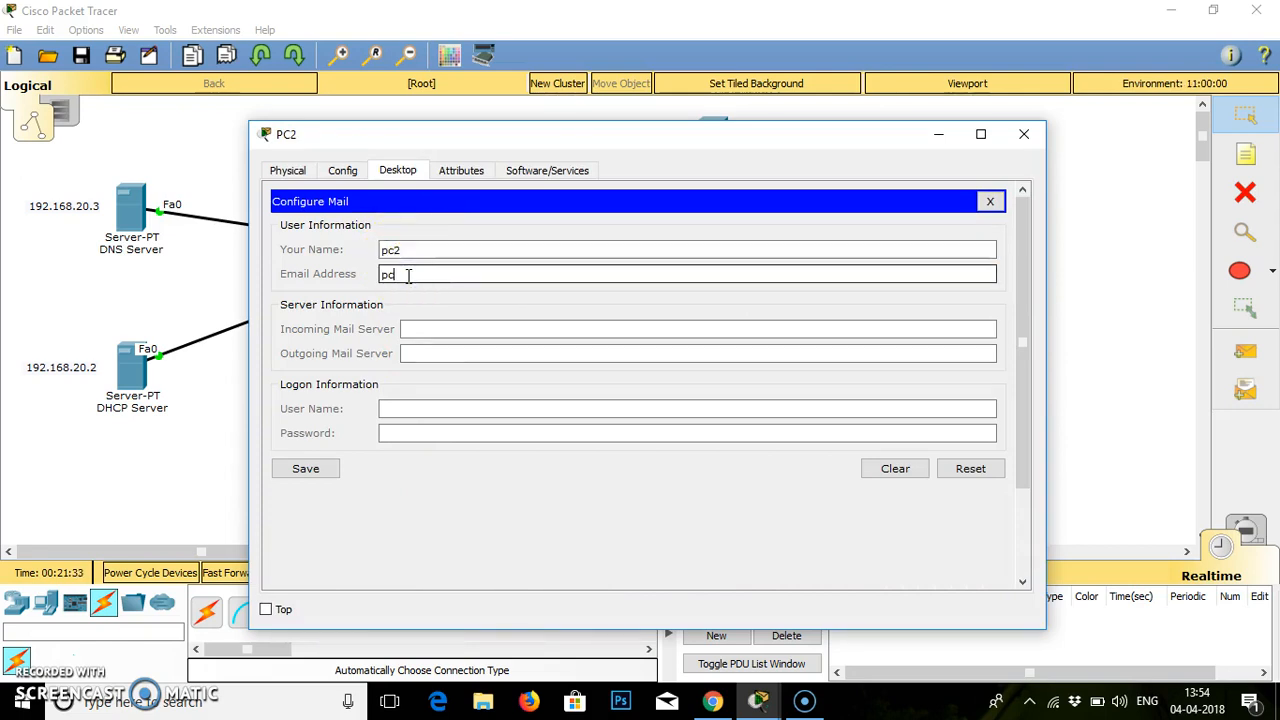
text(c22)
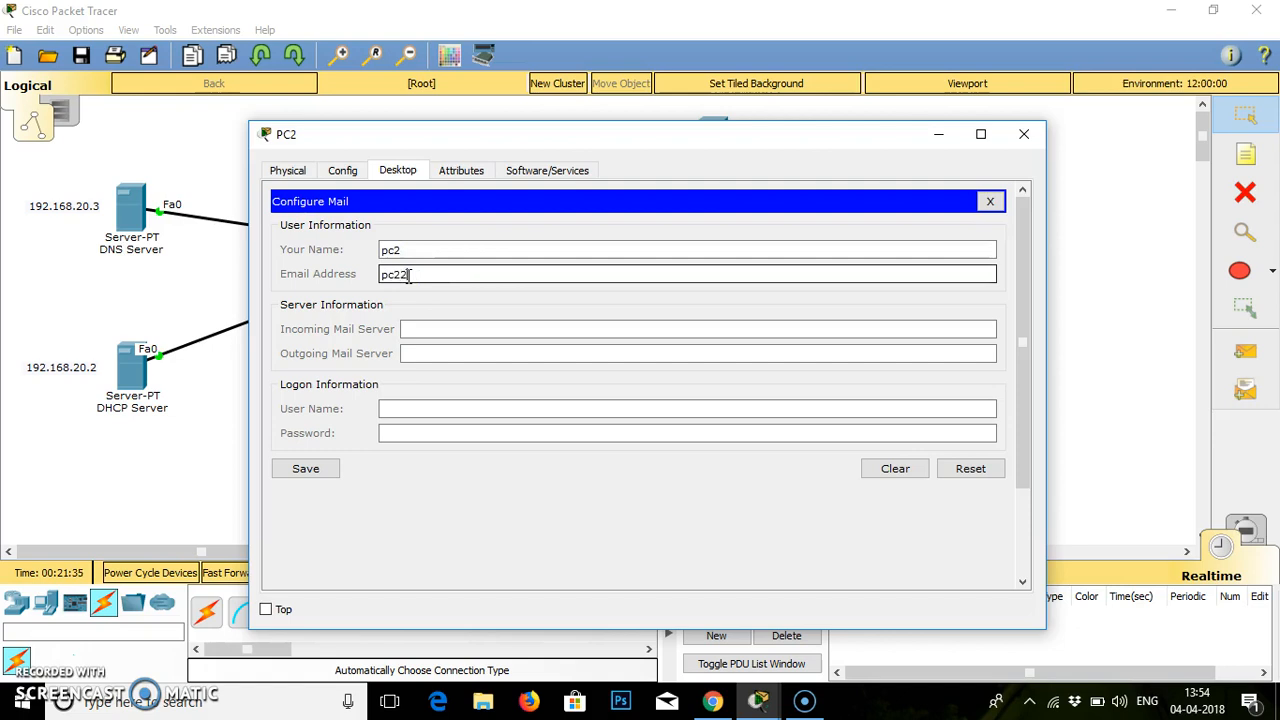
key(Backspace)
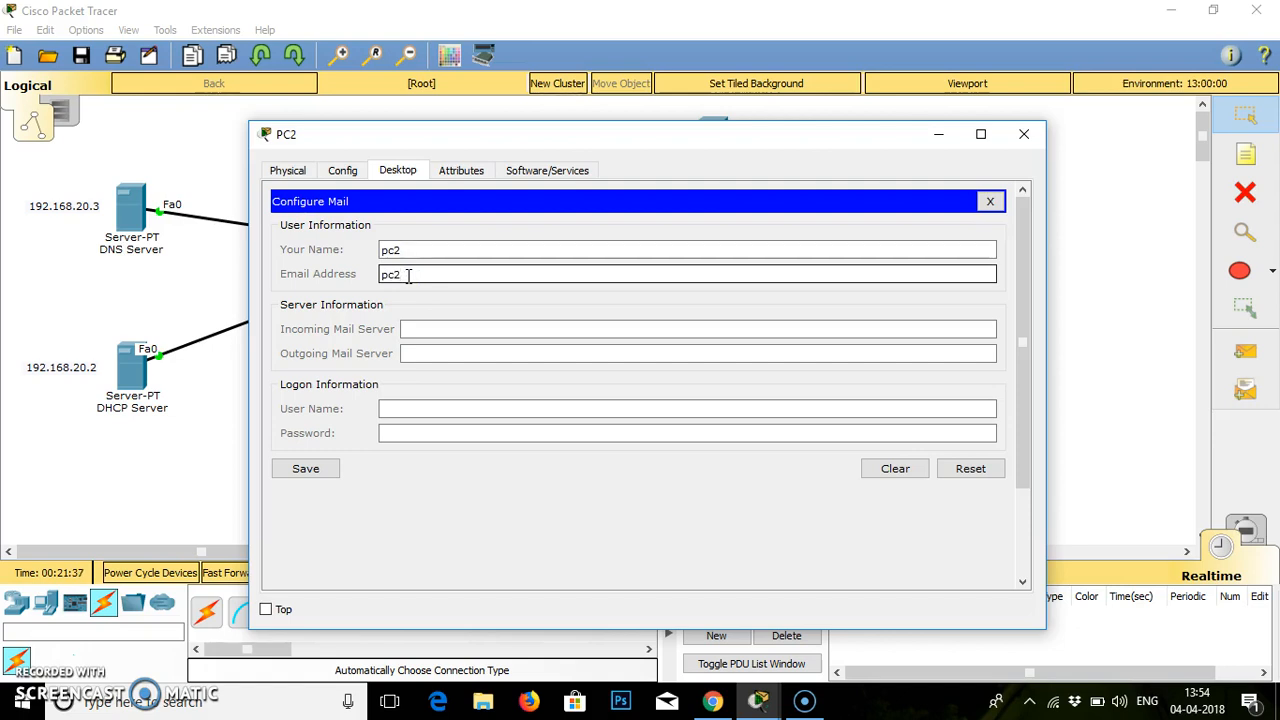
text(@yah)
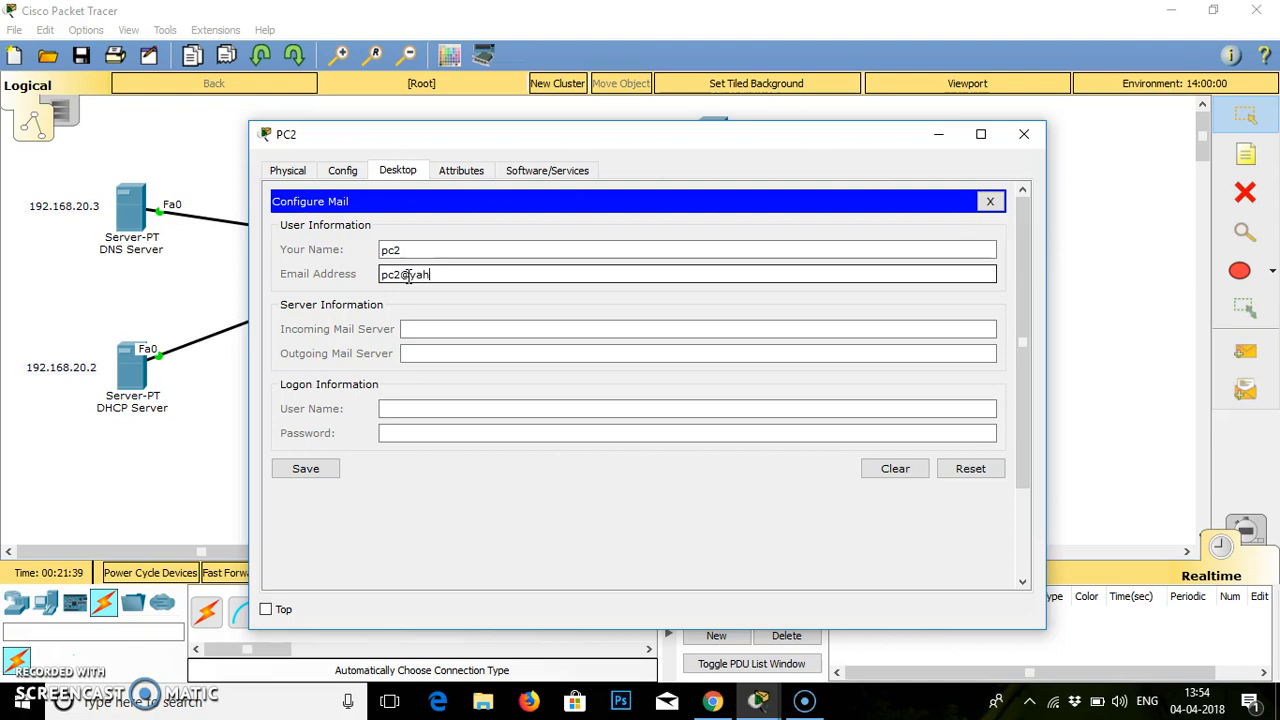
text(oo.co)
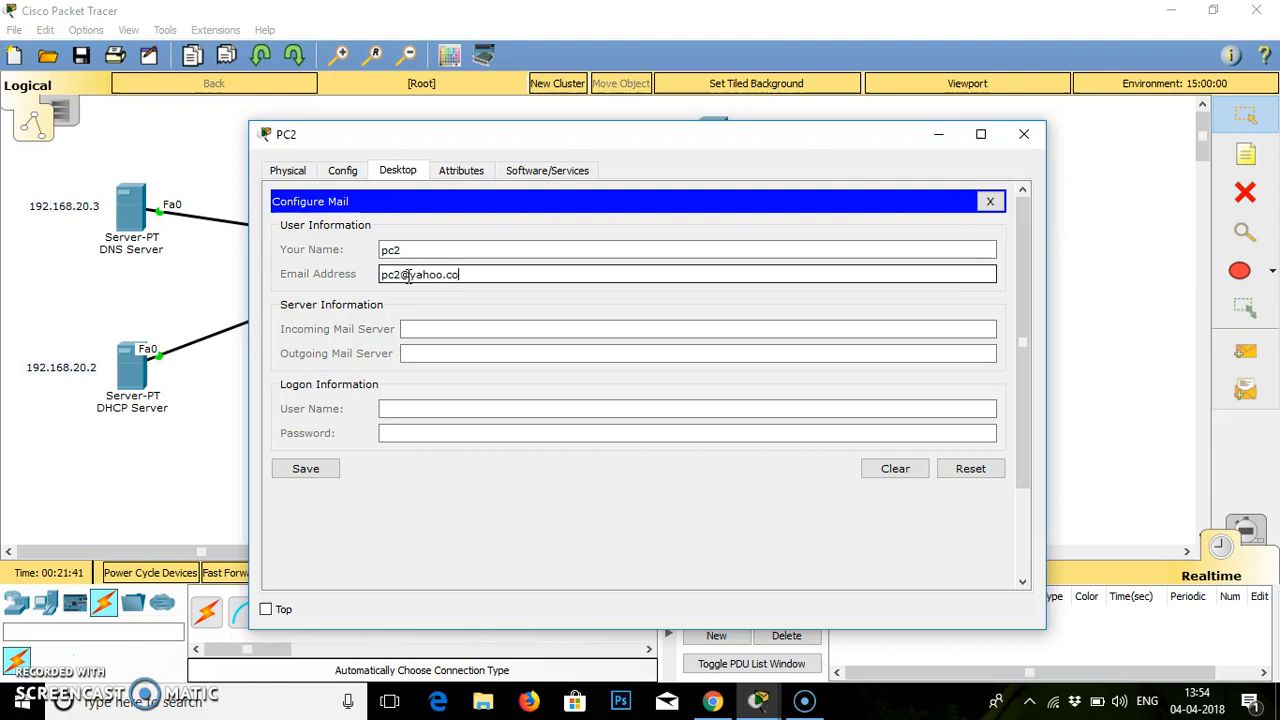
Step: Set PC2's incoming and outgoing servers to 192.168.20.4, login pc2, save and close PC2
click(444, 328)
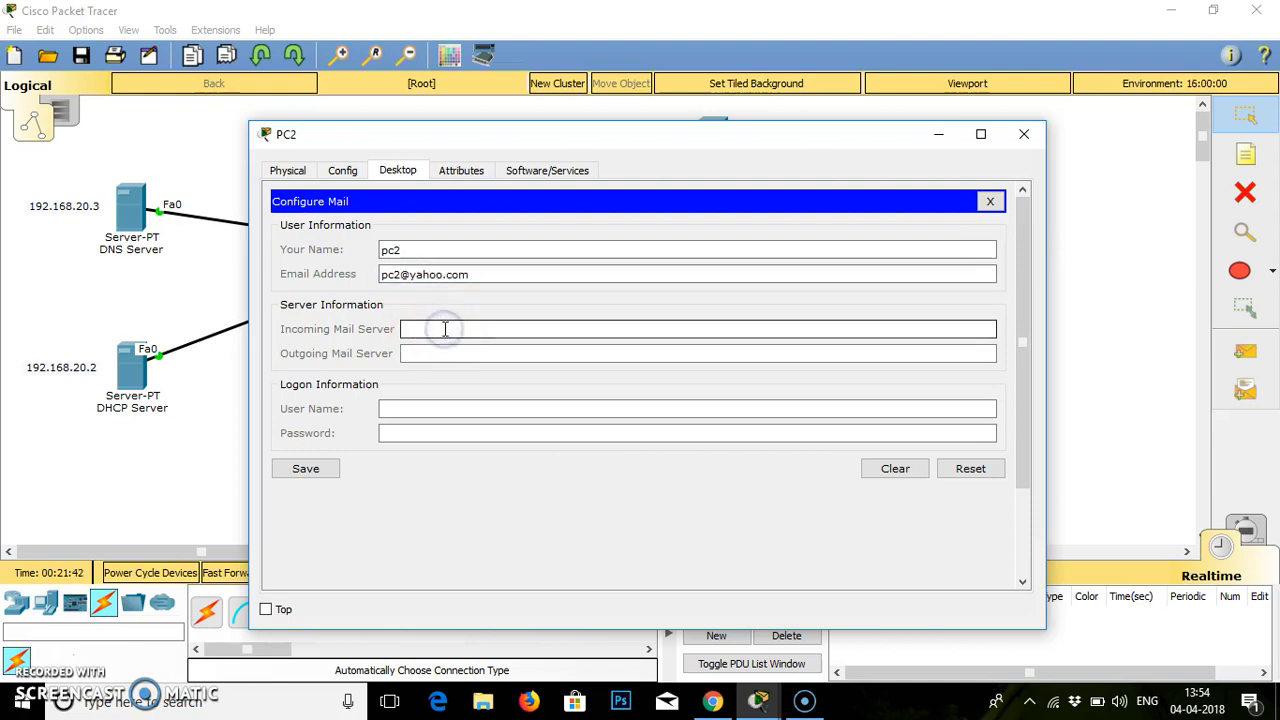
text(192.168.20.4)
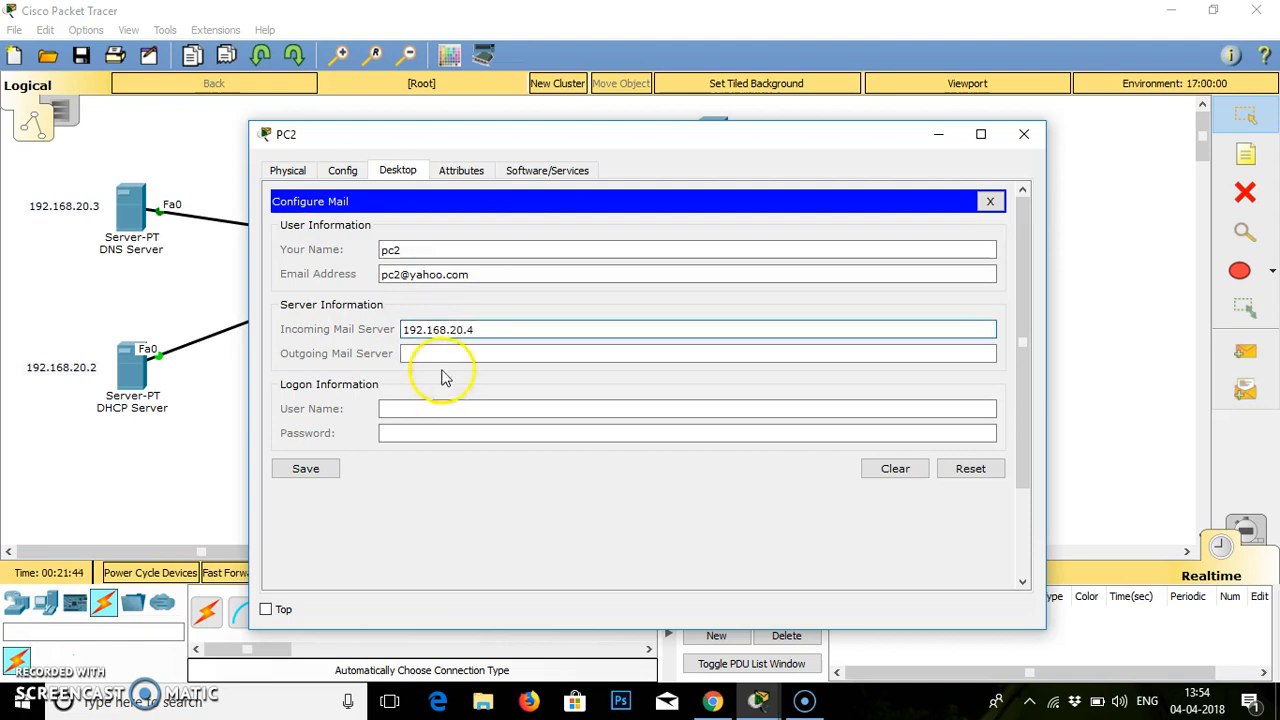
text(192.168.20.4)
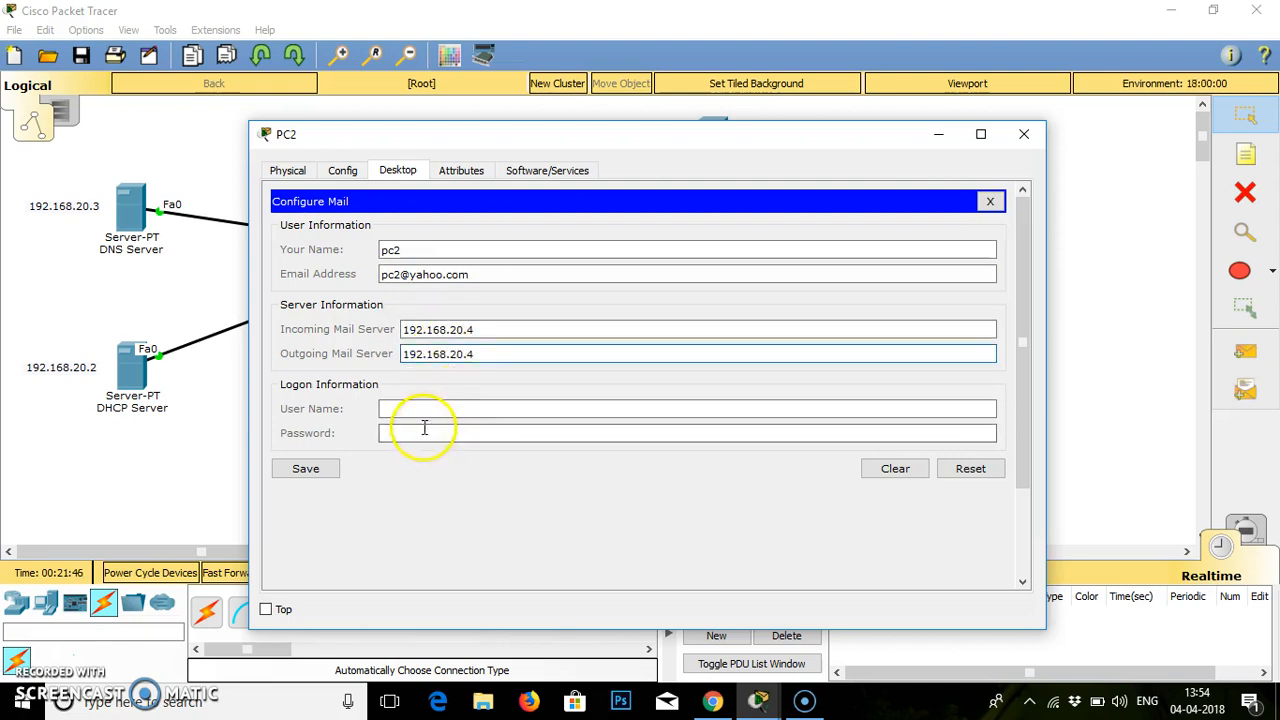
text(pc2)
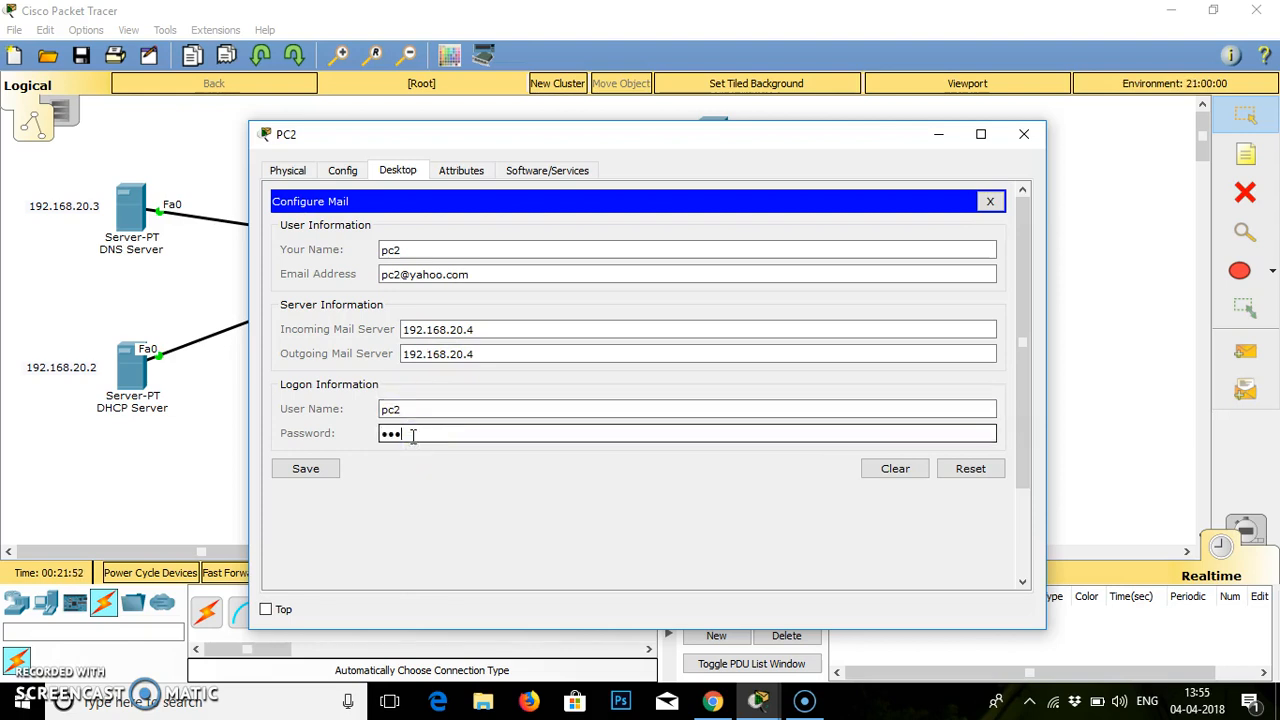
click(304, 468)
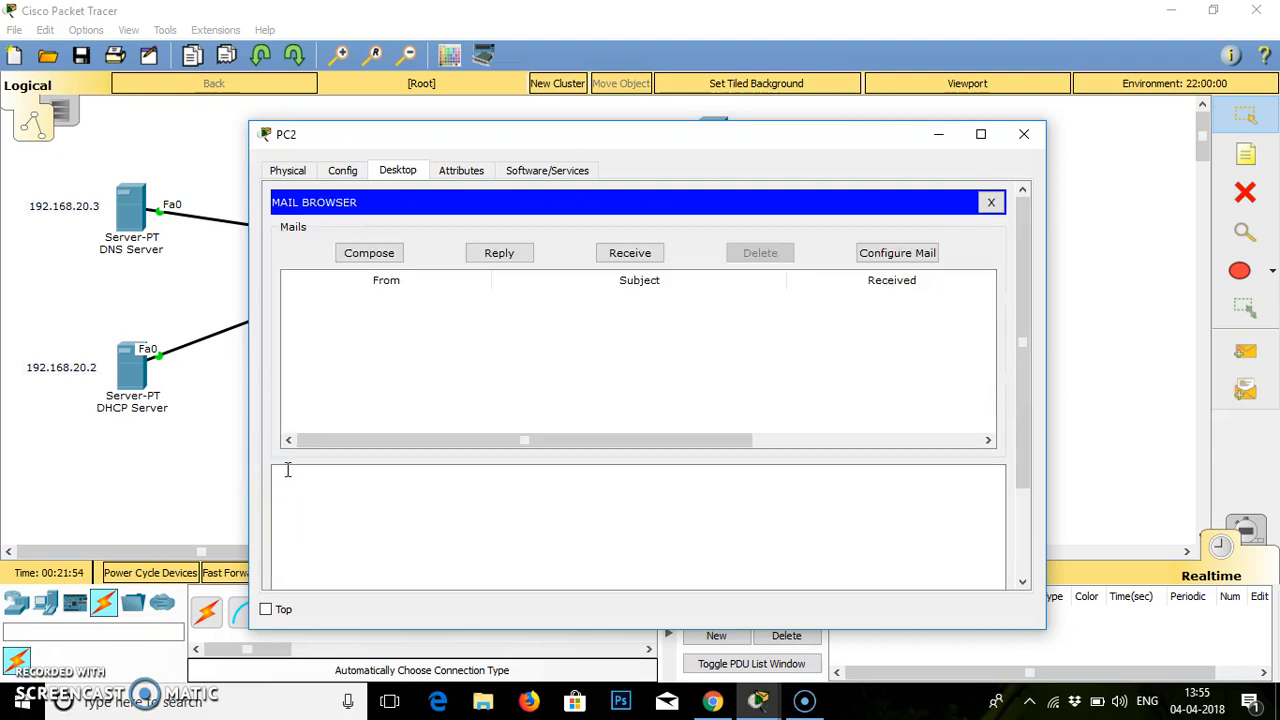
click(1022, 132)
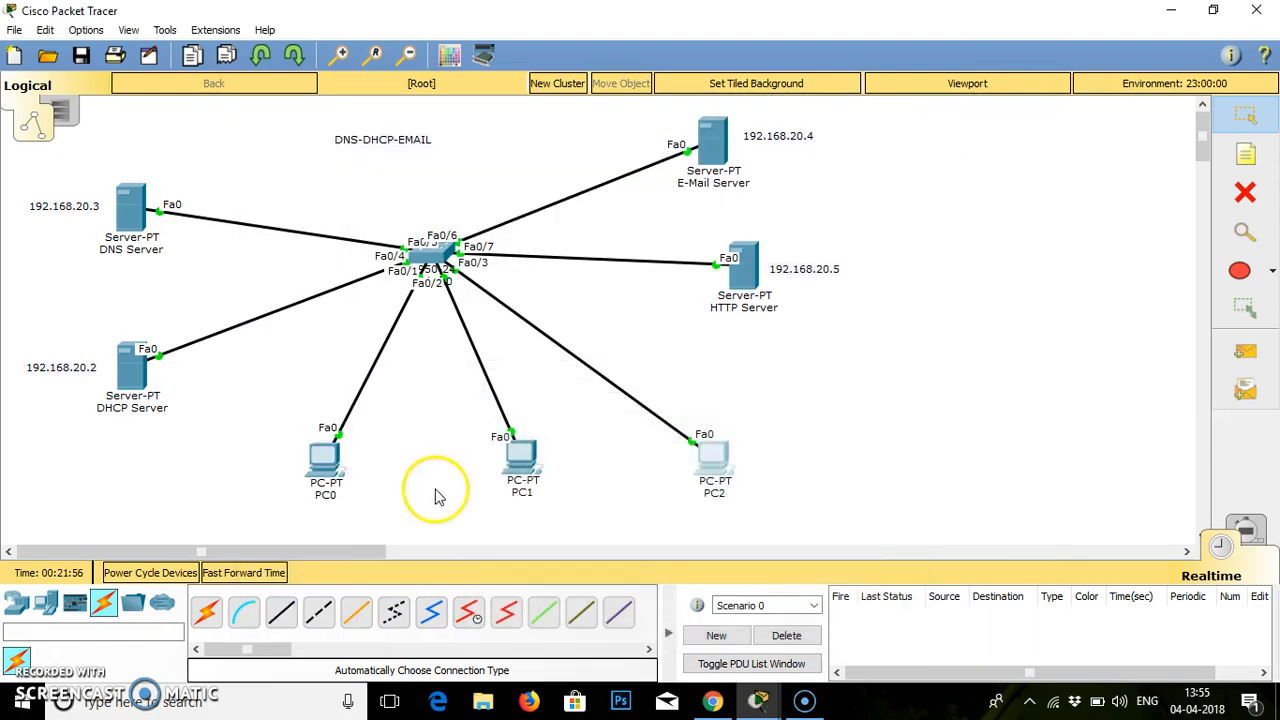
mouse_move(324, 460)
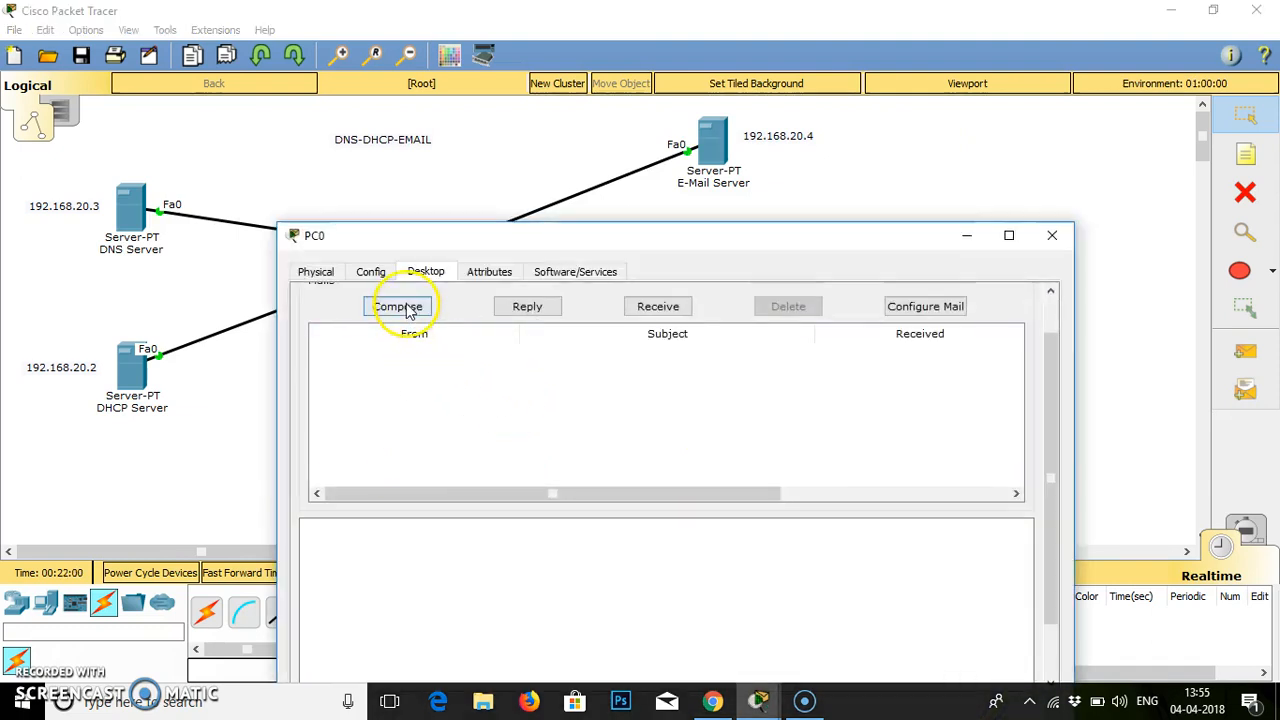
click(402, 306)
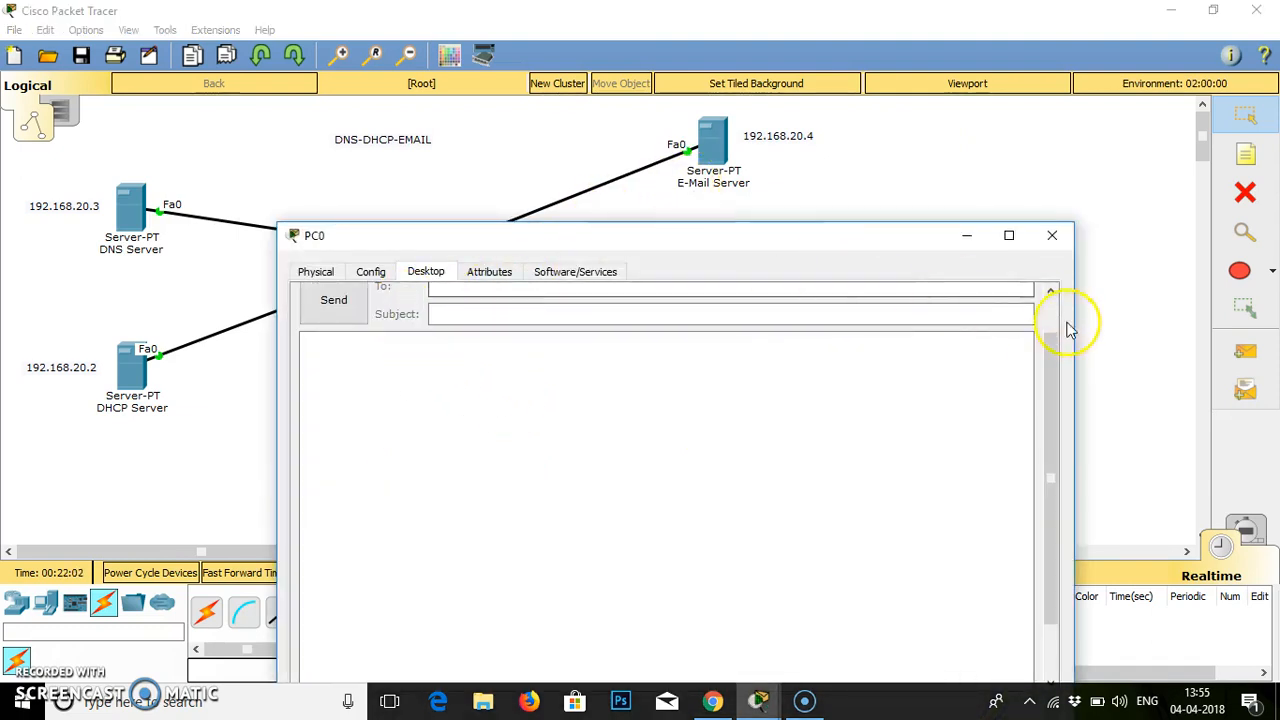
click(536, 332)
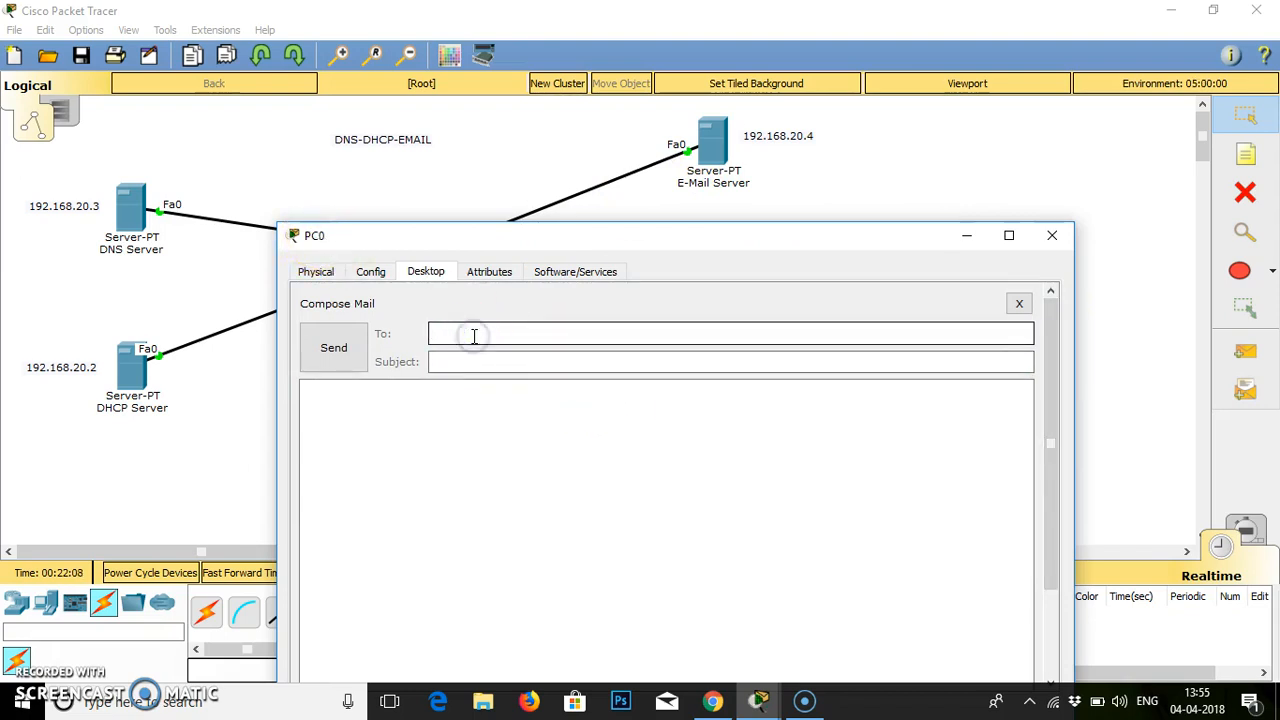
text(pc1@y)
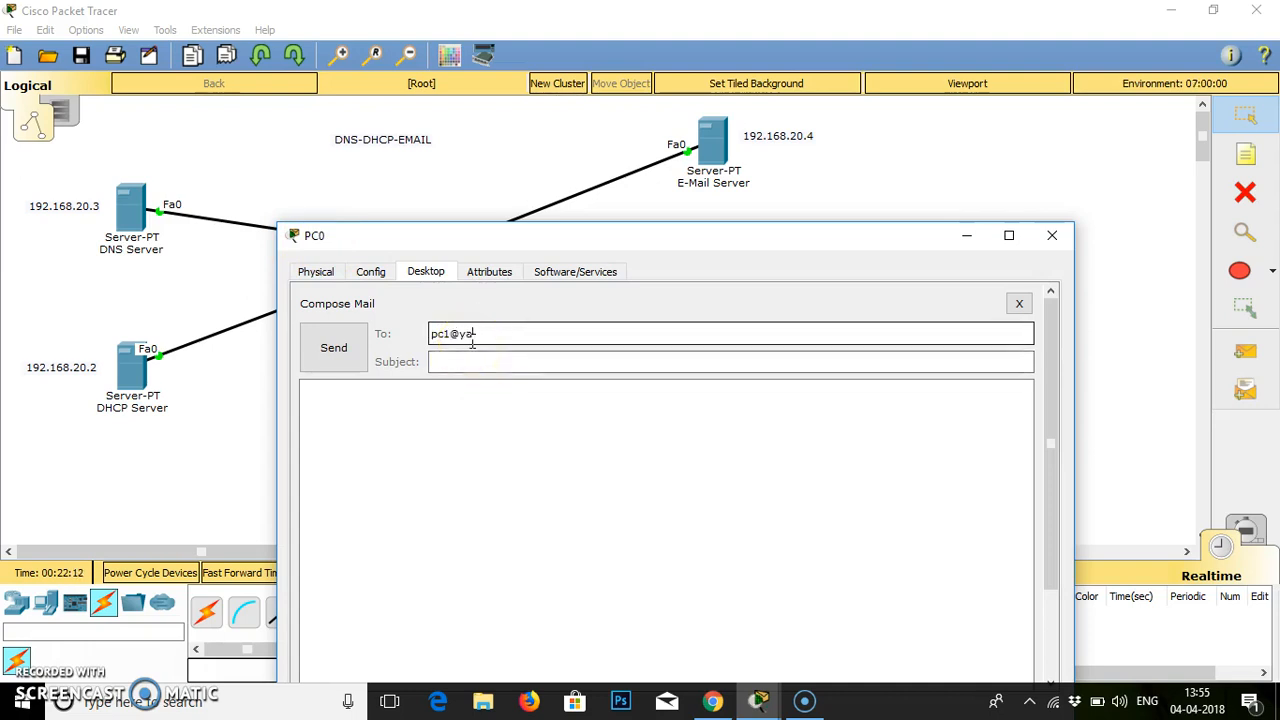
text(ahoo.com)
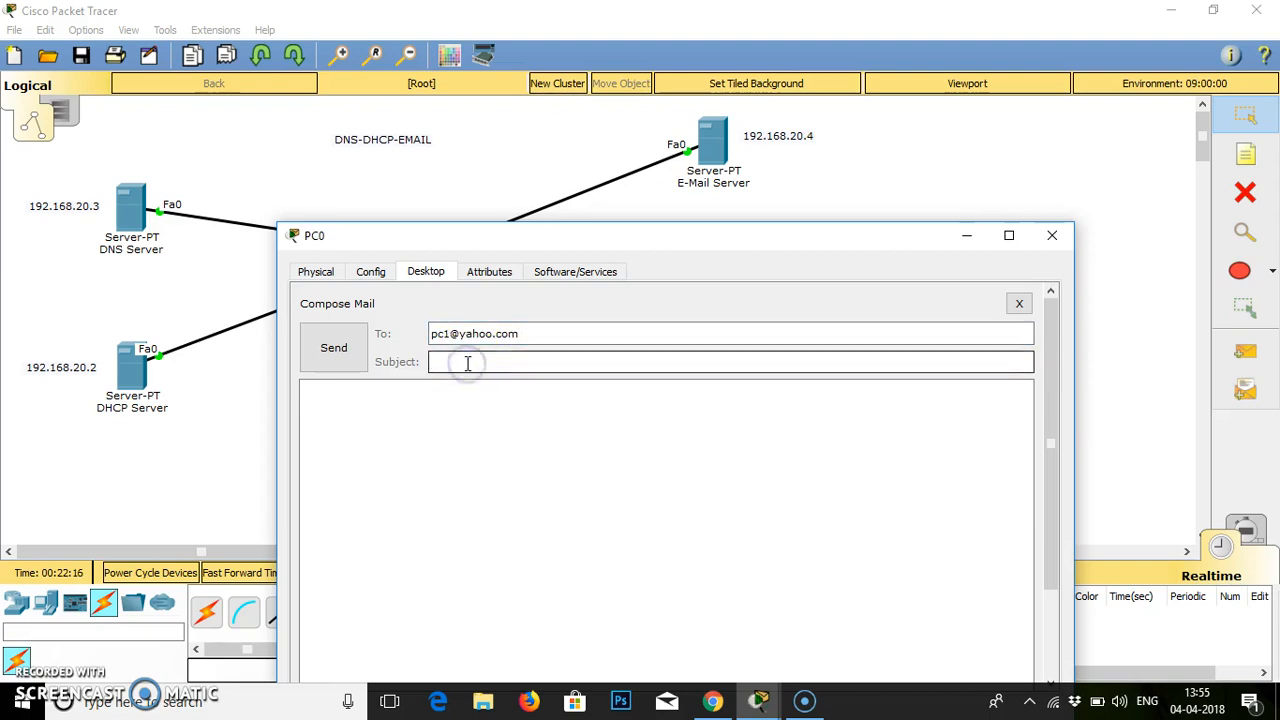
text(heloo)
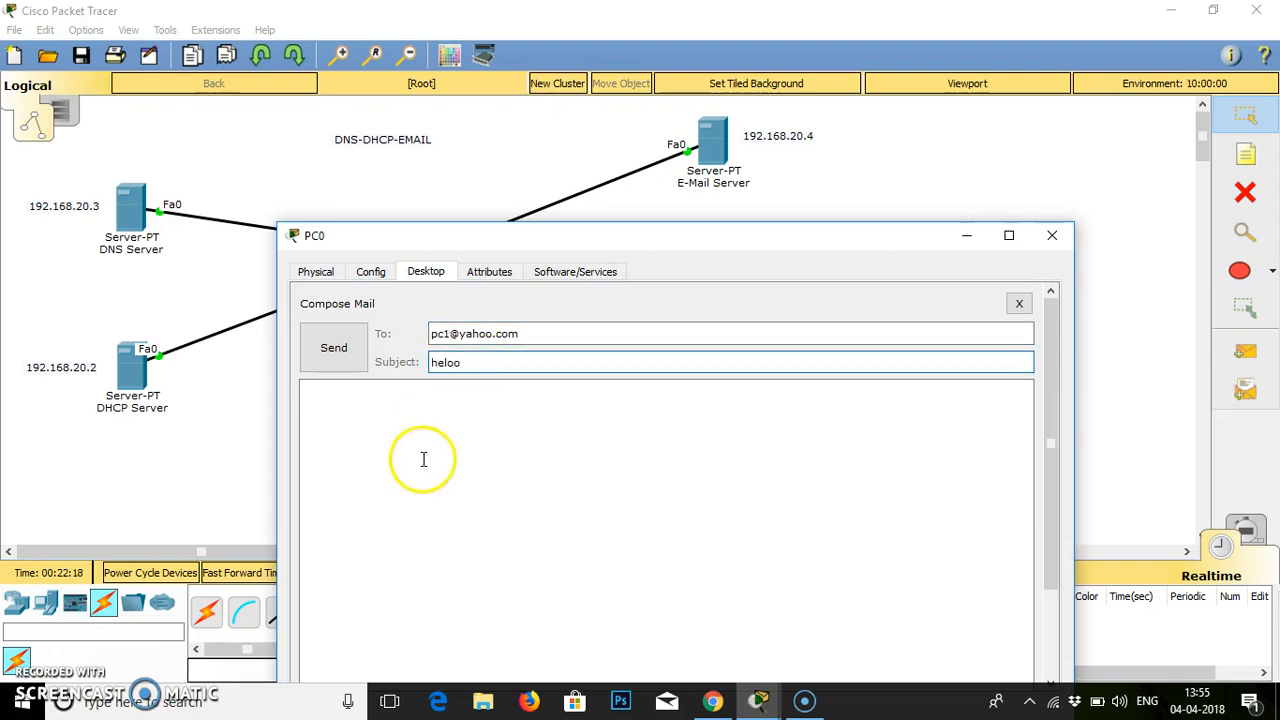
Step: Write the body 'Heloo Pc1 :-)' and send the email
text(Heloo Pc1 :)
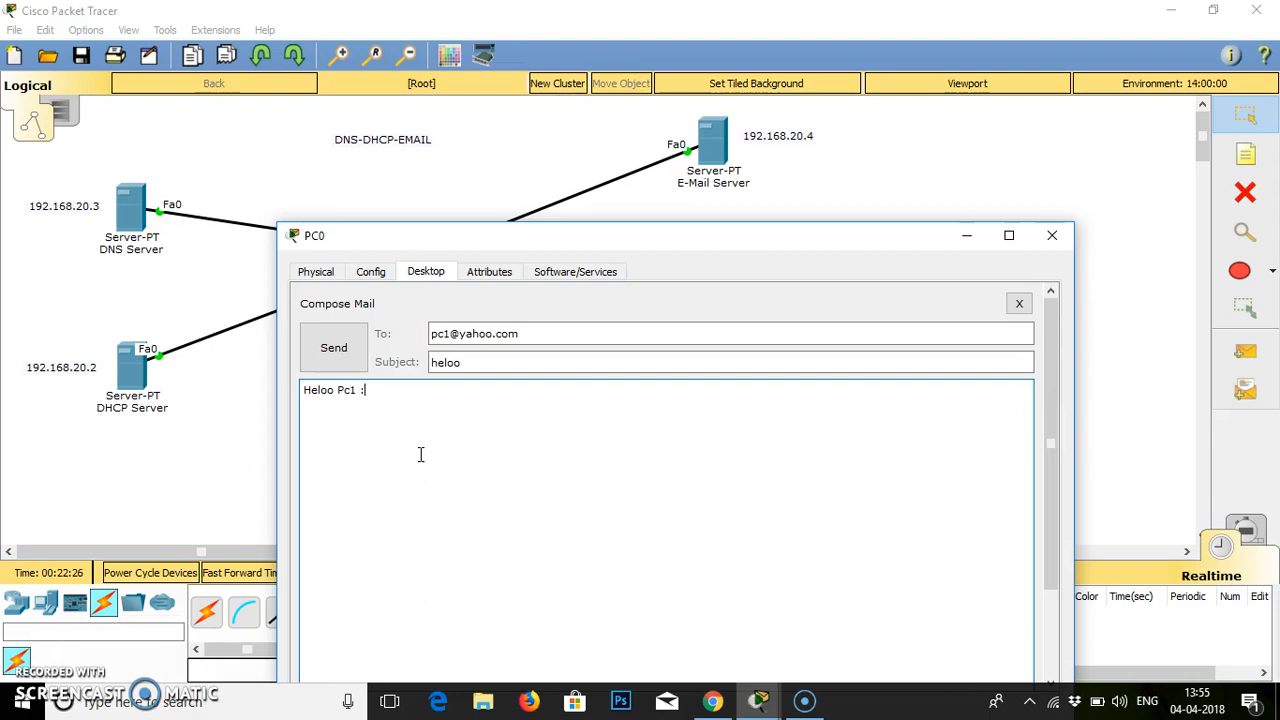
text(-)
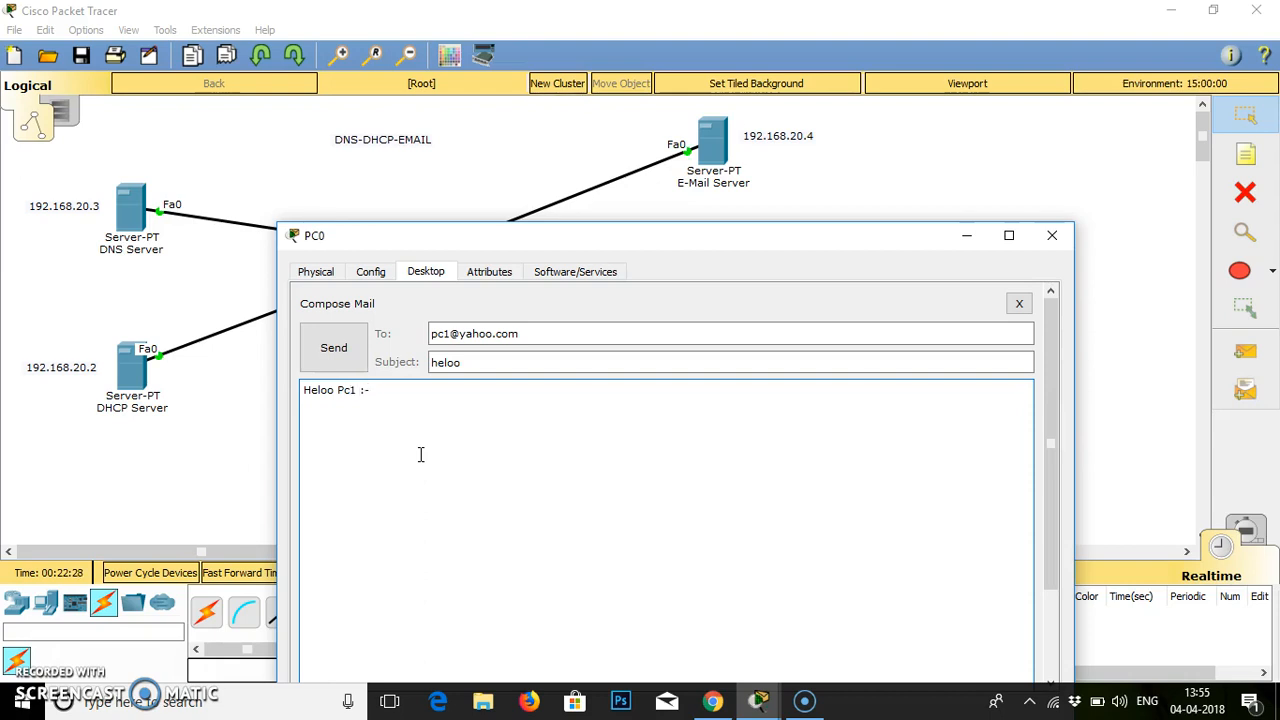
text())
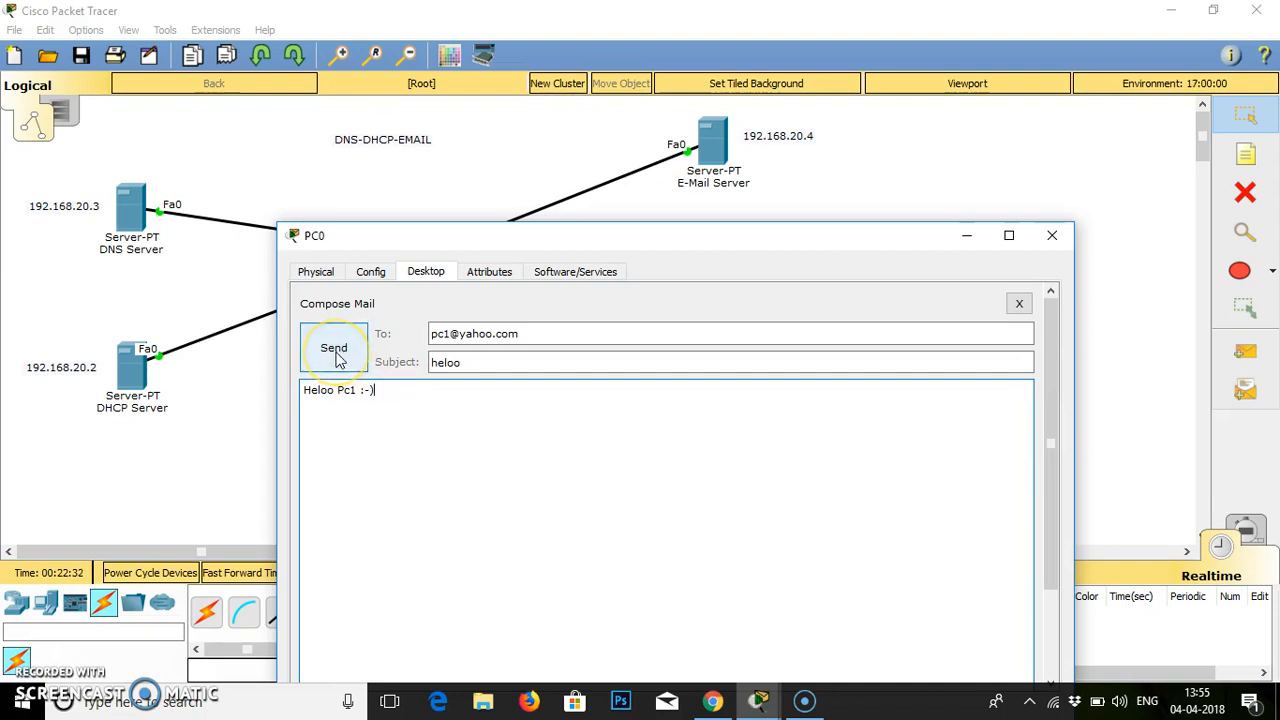
click(334, 348)
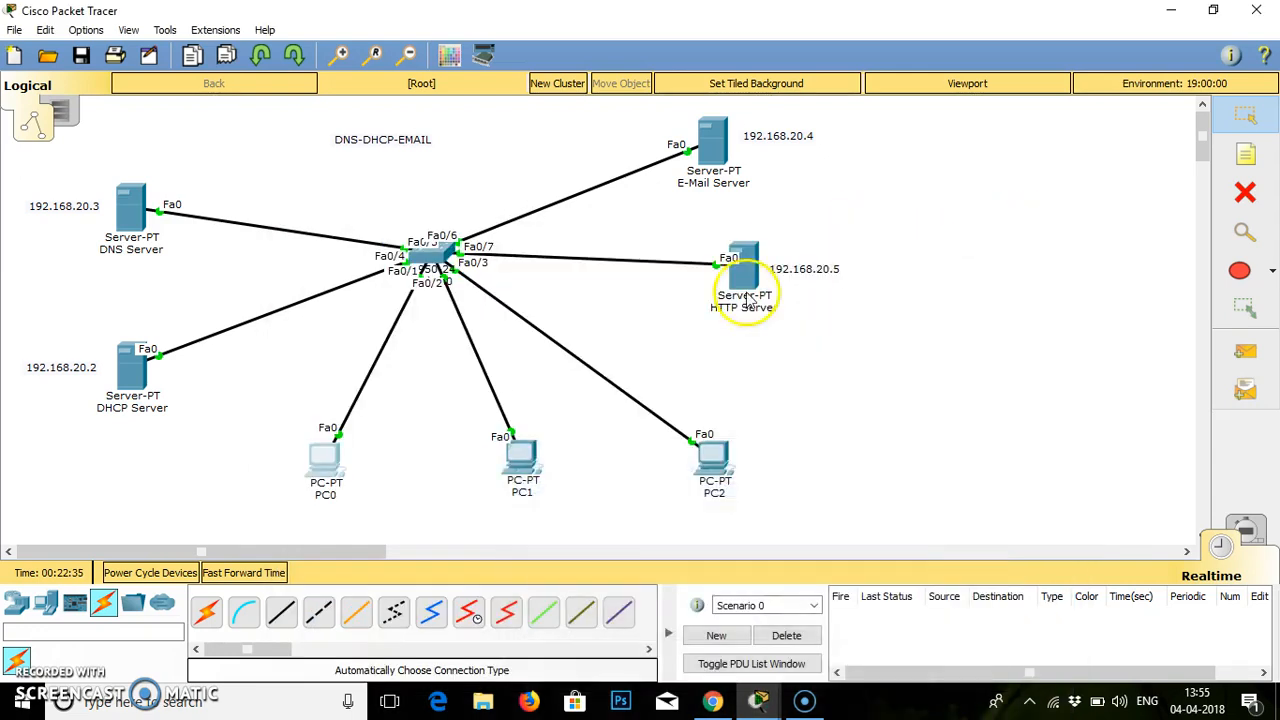
Step: Fetch PC1's mail and dismiss the no-message-selected reply error
click(628, 252)
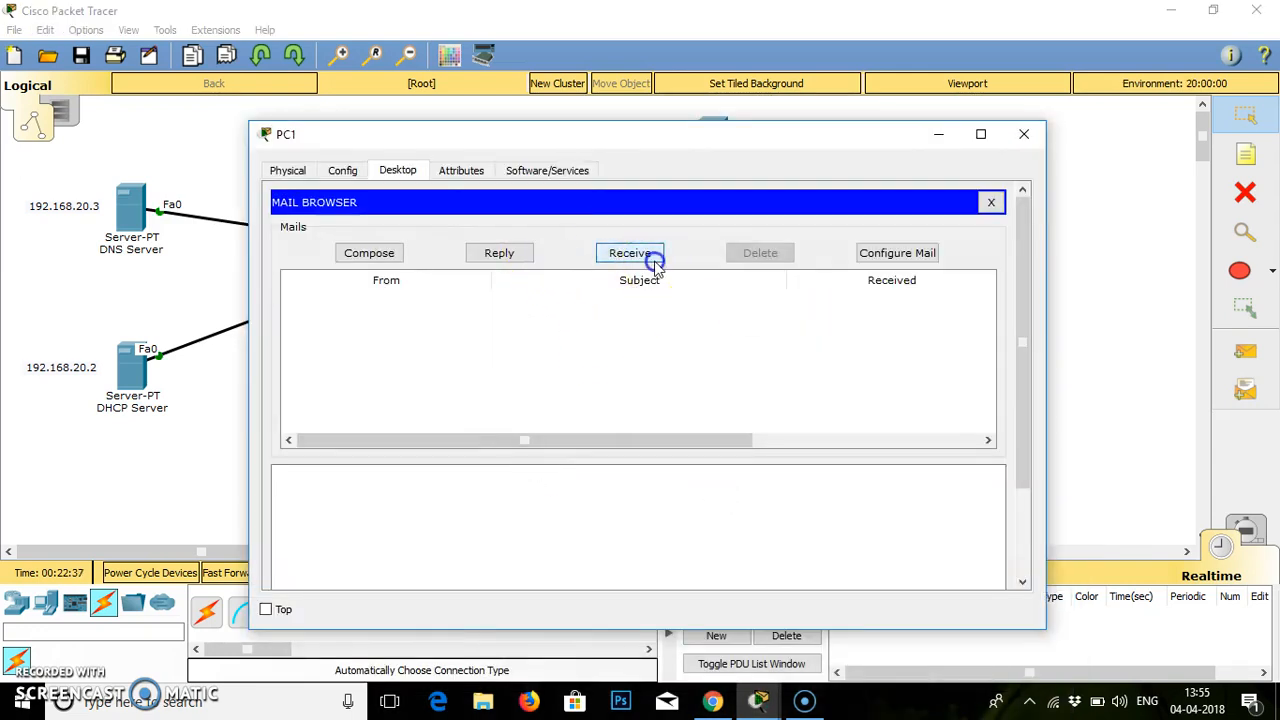
click(630, 252)
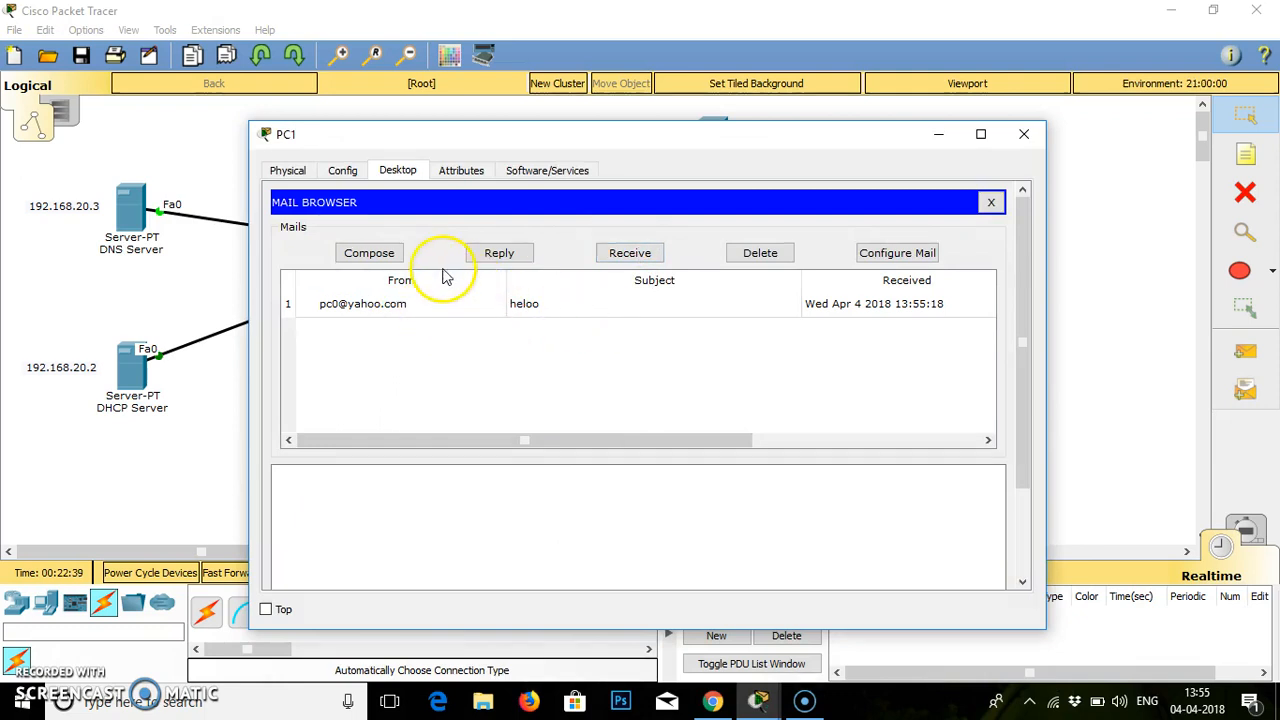
click(500, 252)
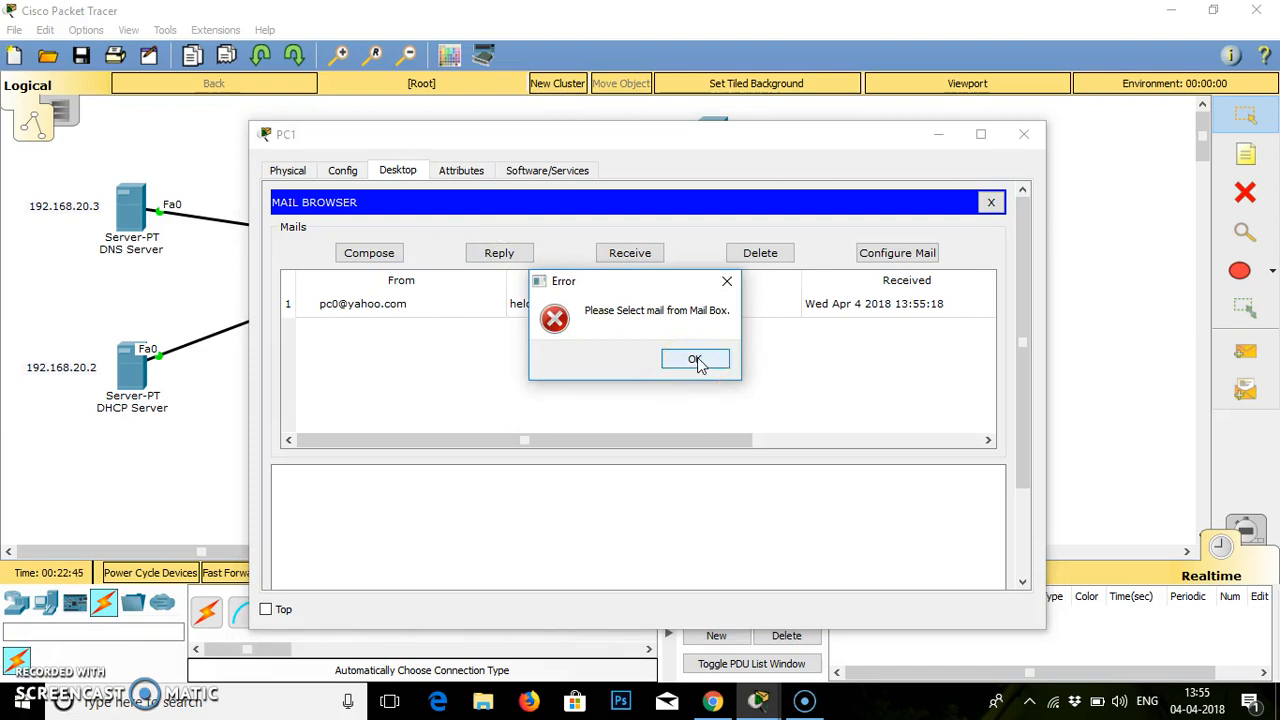
click(696, 360)
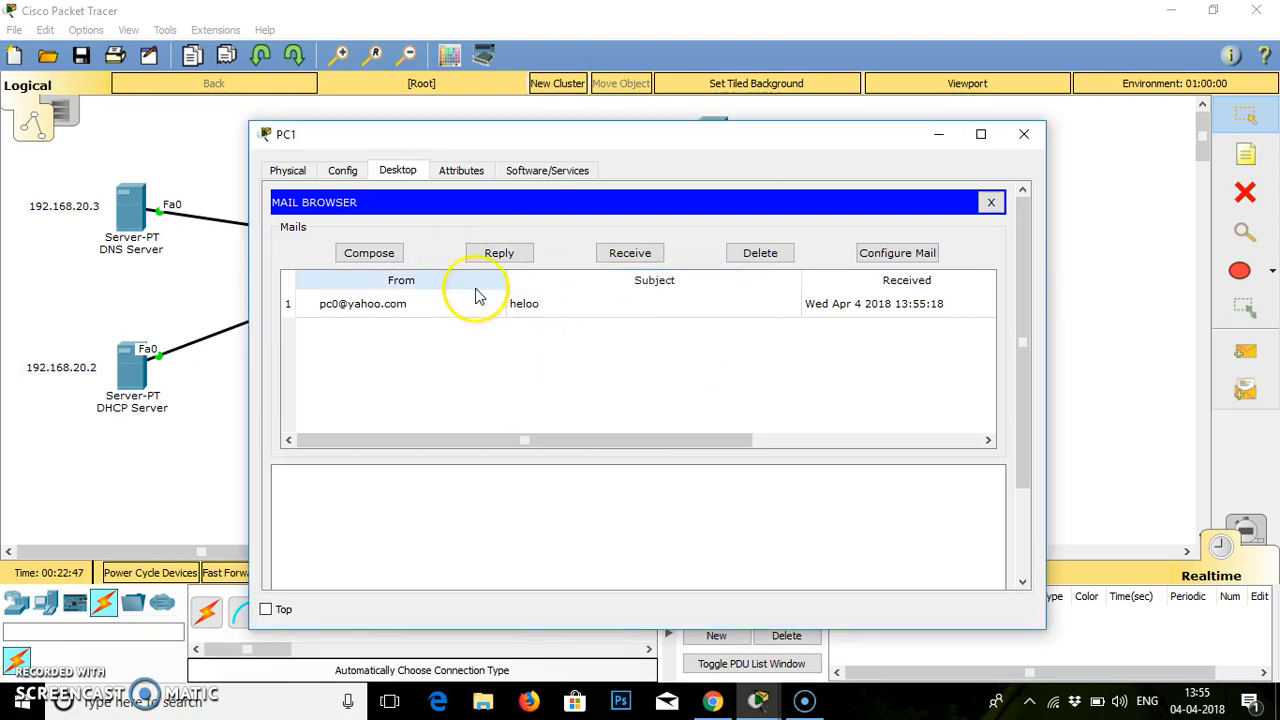
click(400, 304)
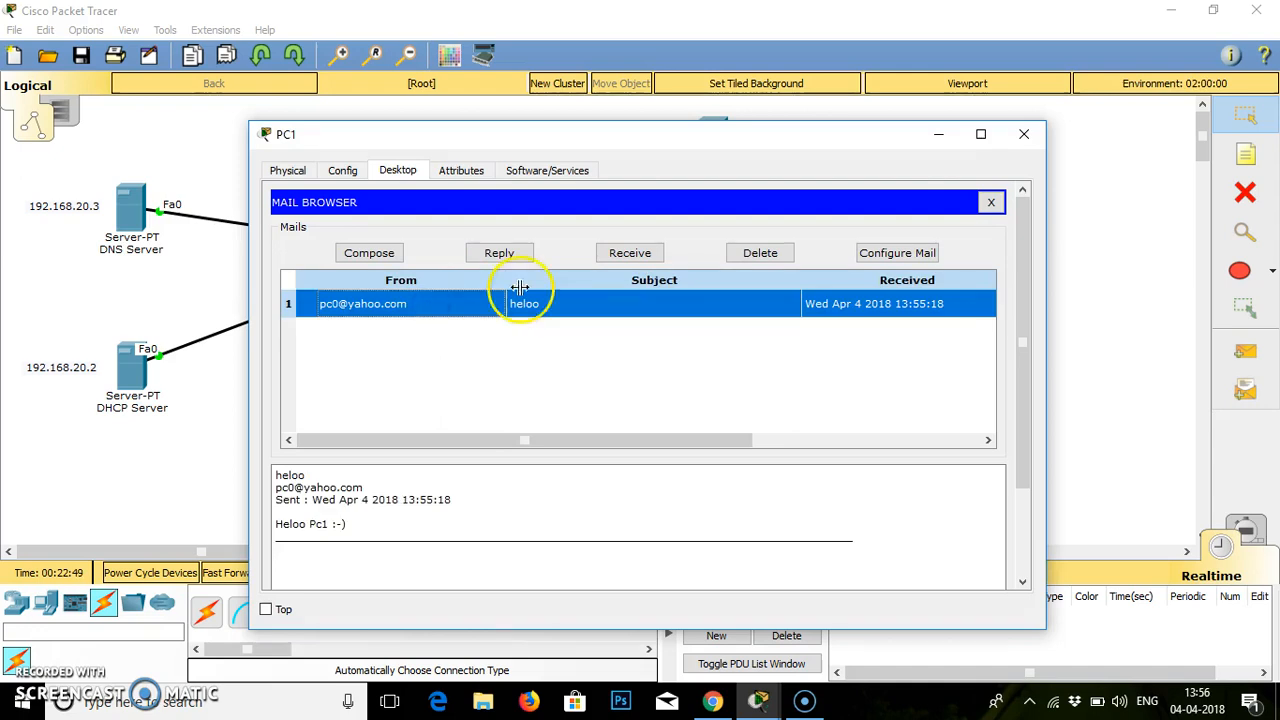
click(500, 252)
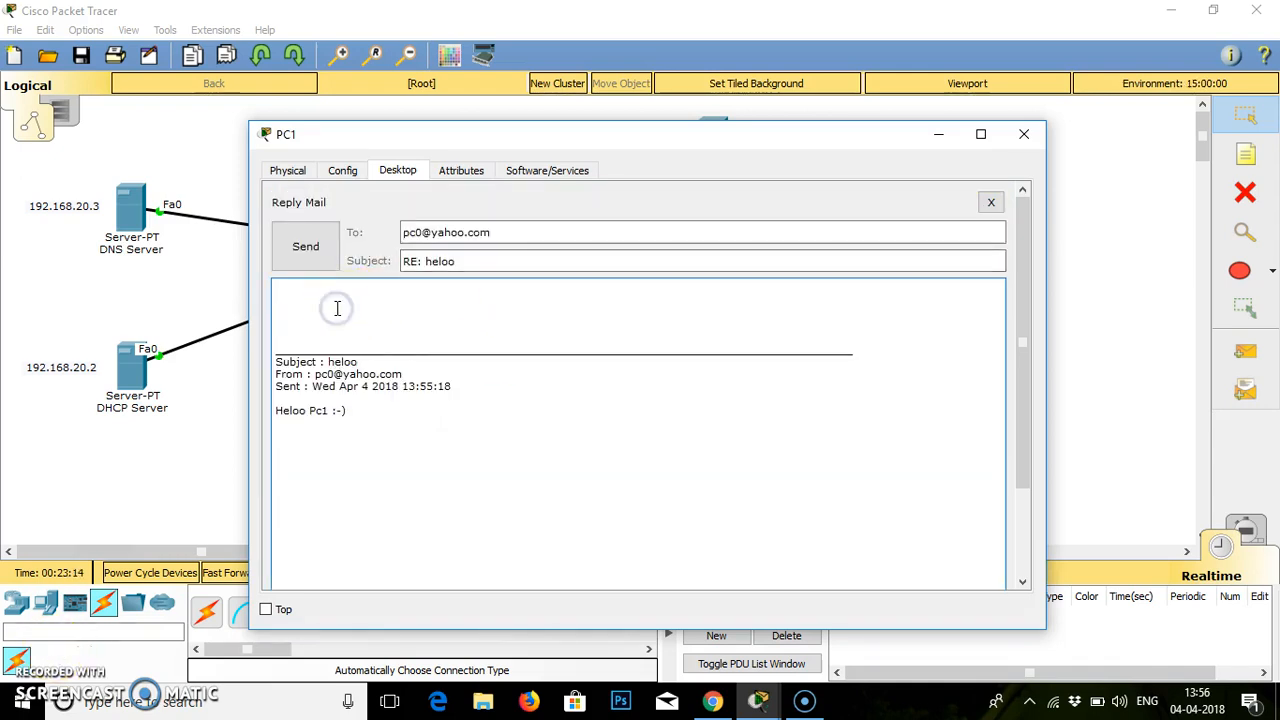
click(336, 308)
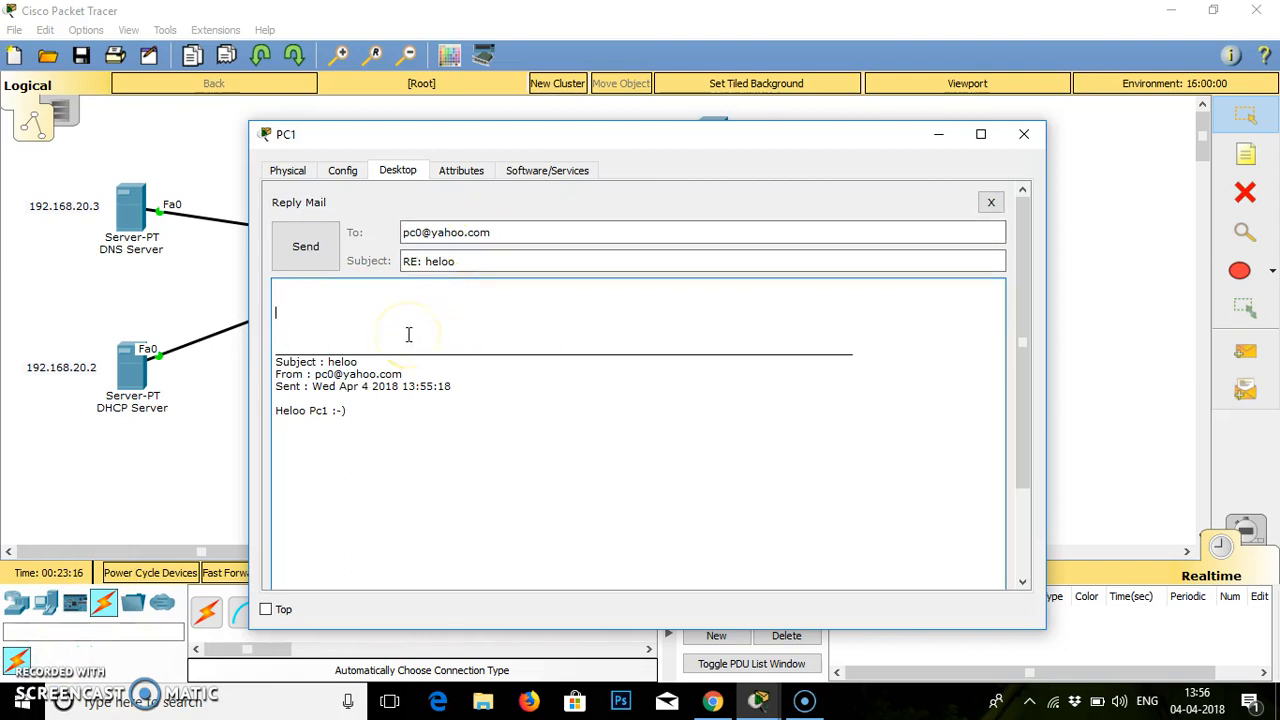
text(M fin)
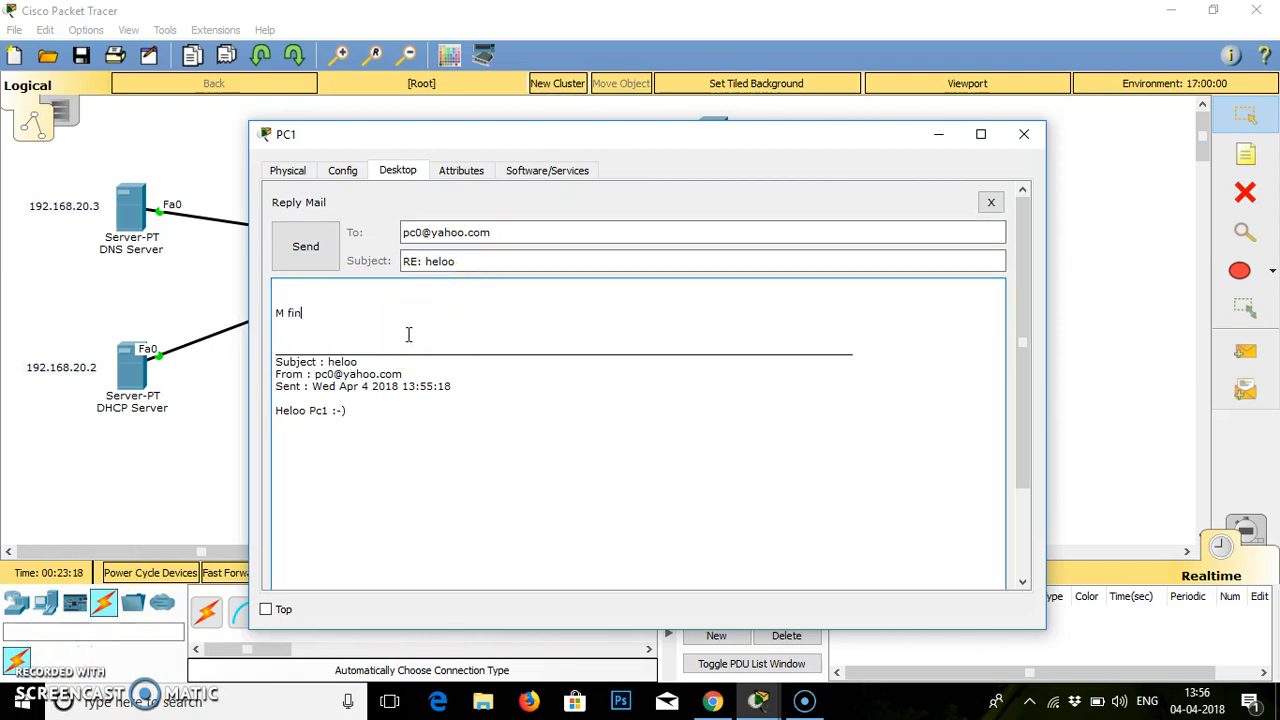
text(e ,H)
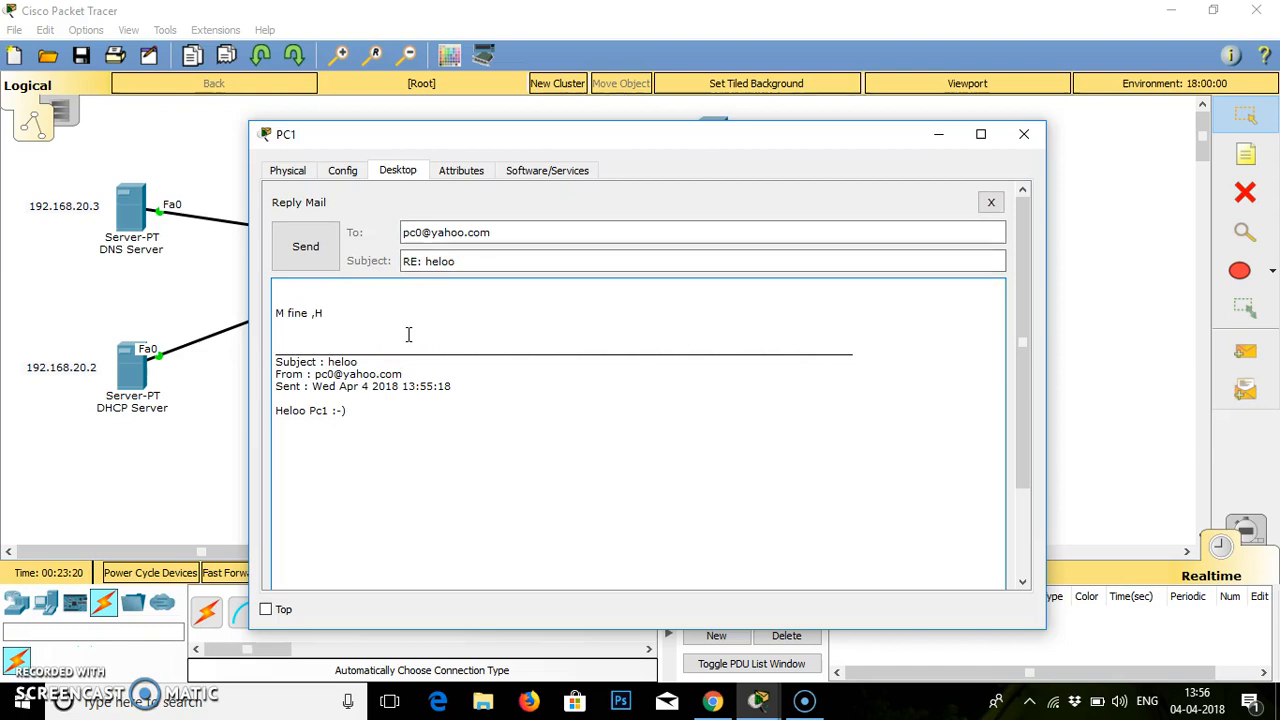
text(How y)
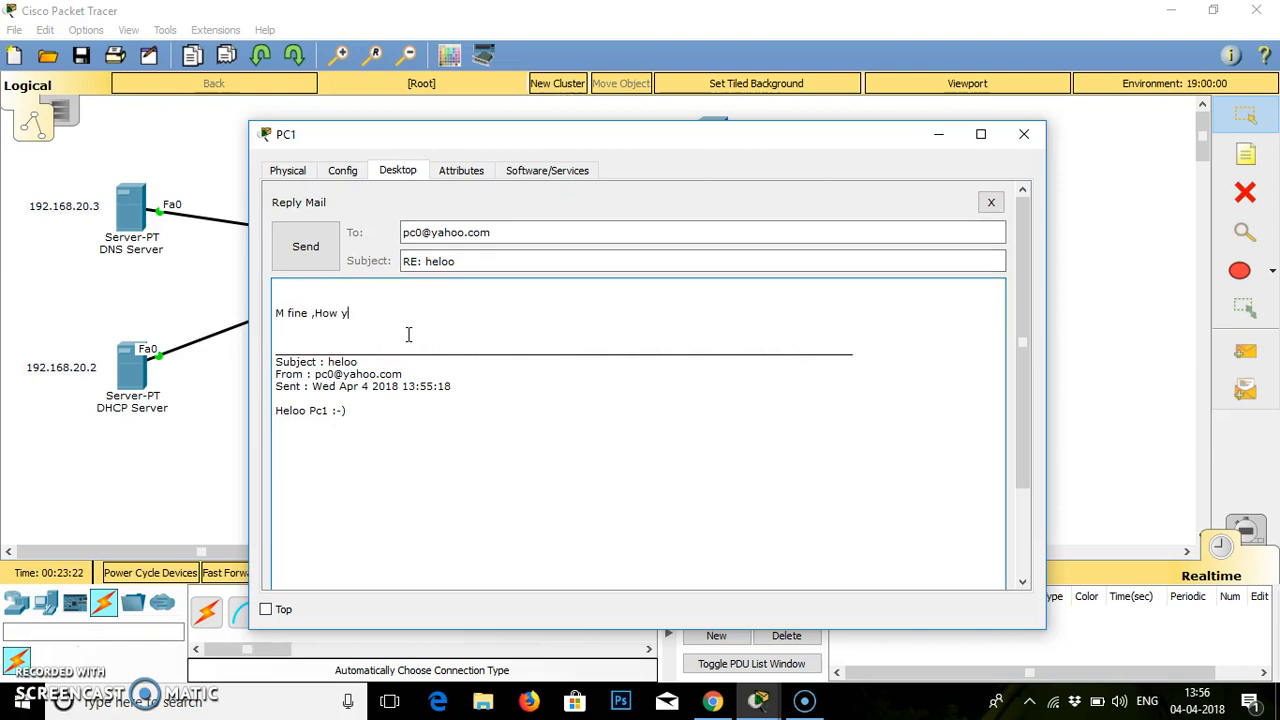
text(r u)
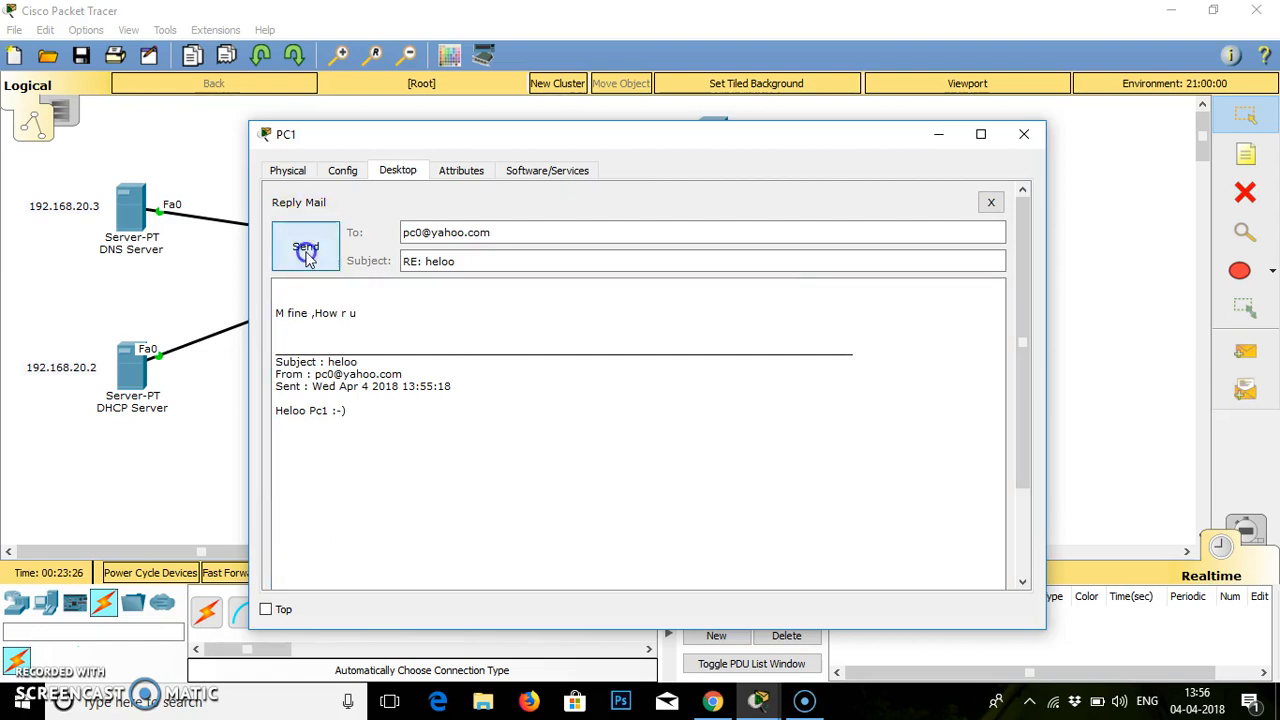
click(304, 246)
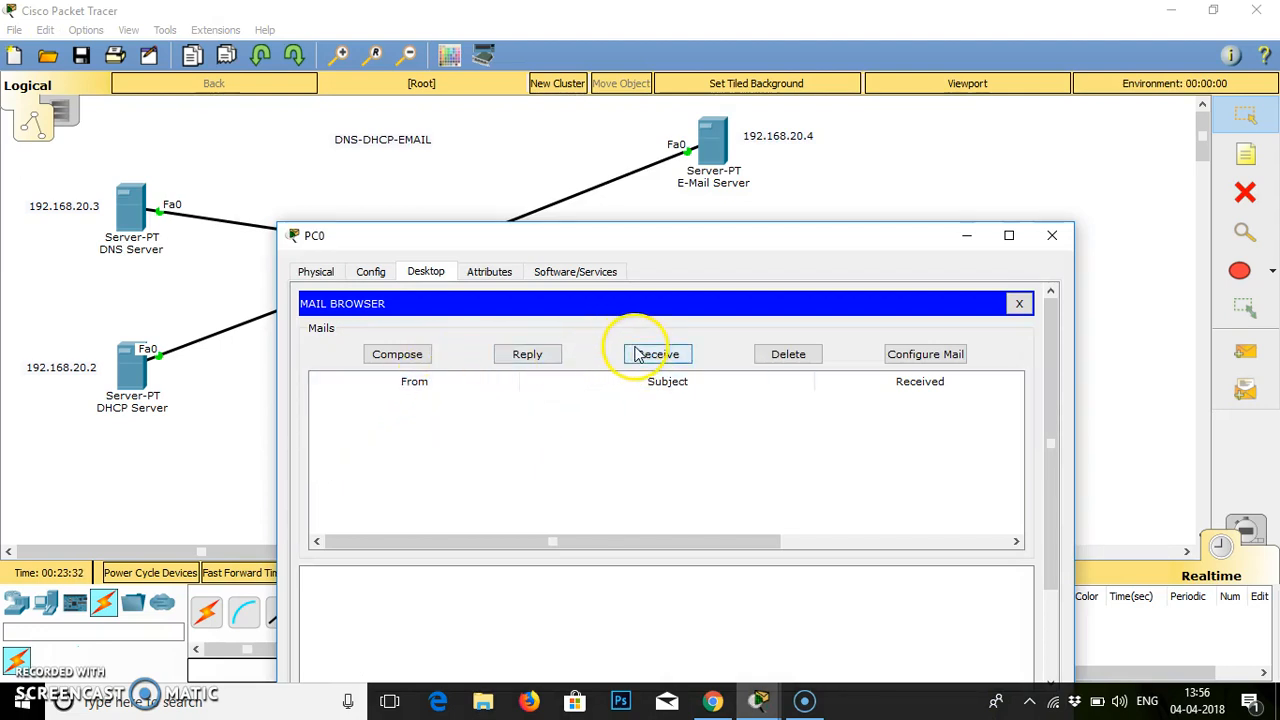
click(656, 354)
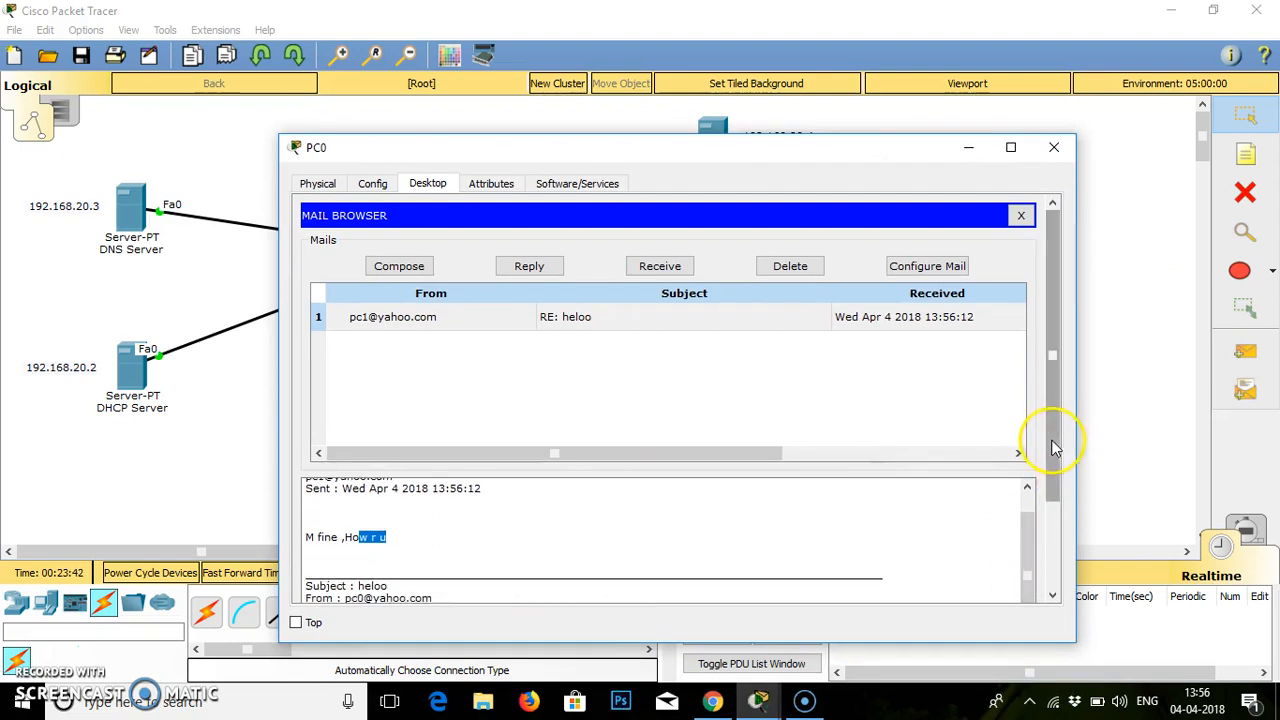
click(400, 264)
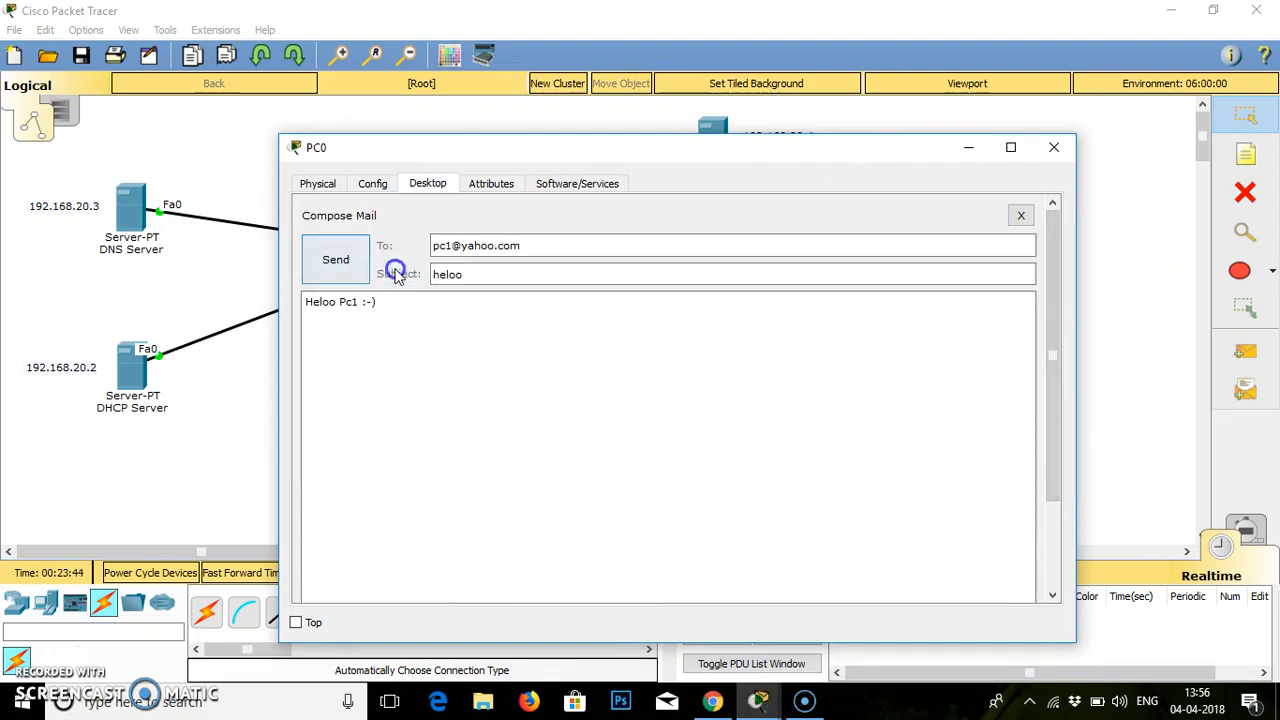
click(450, 244)
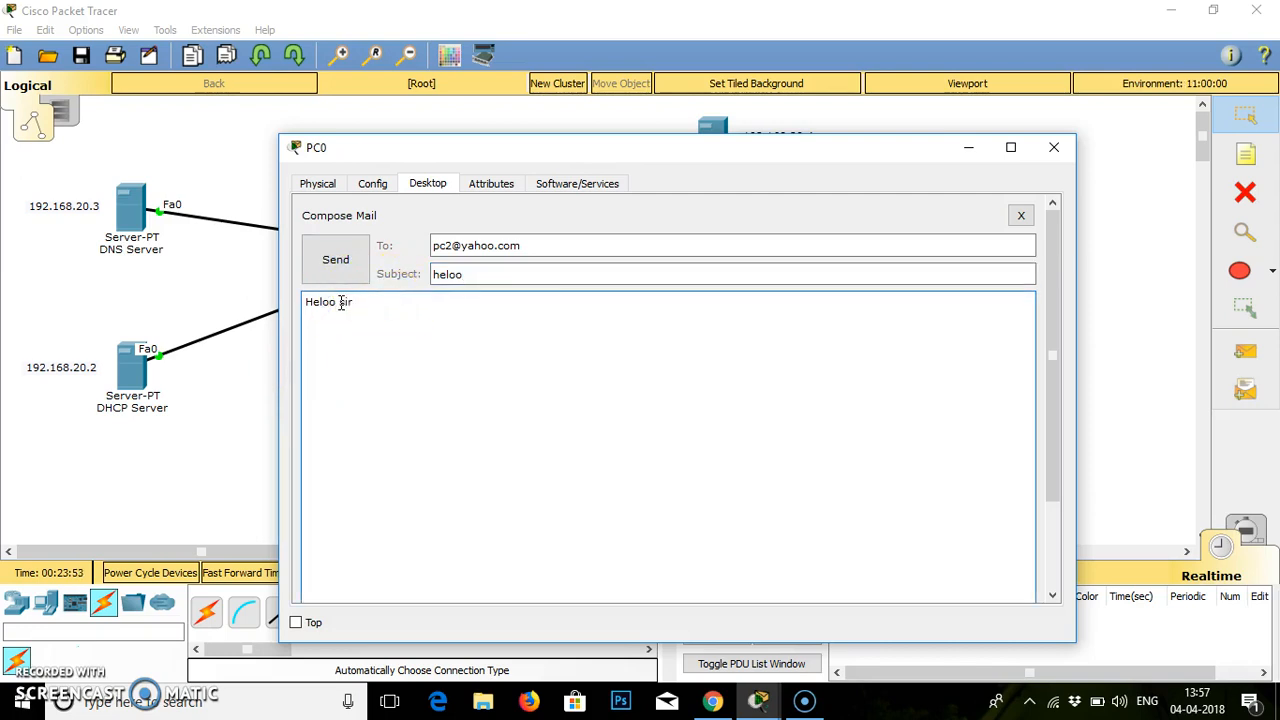
Step: Send the 'Heloo sir ....' mail from PC0 to PC2 and switch to PC2's mail client
text(....)
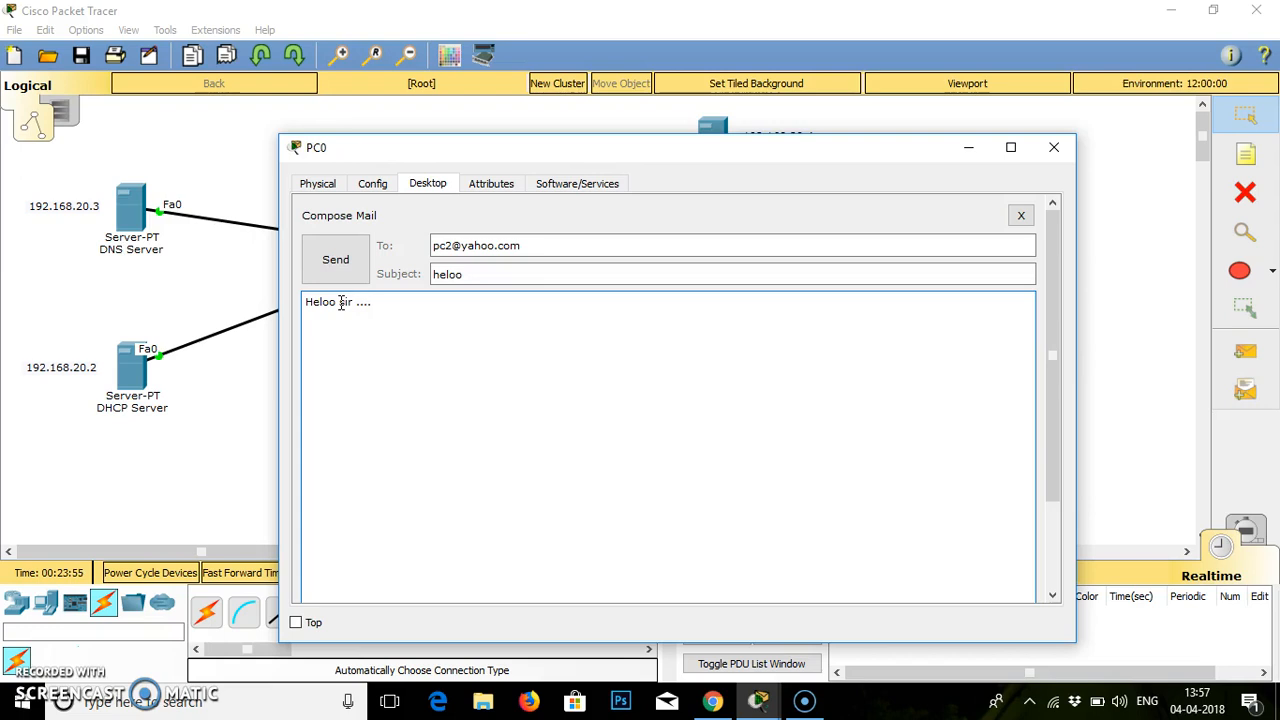
click(336, 260)
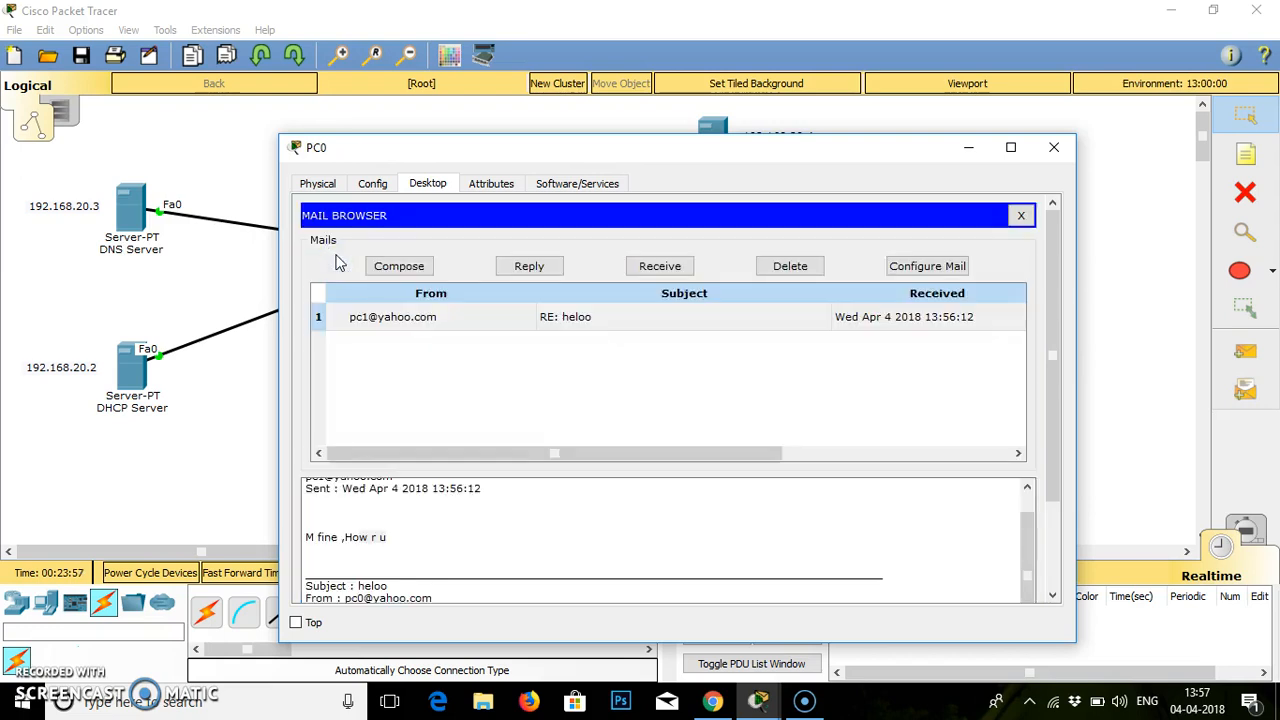
click(1052, 148)
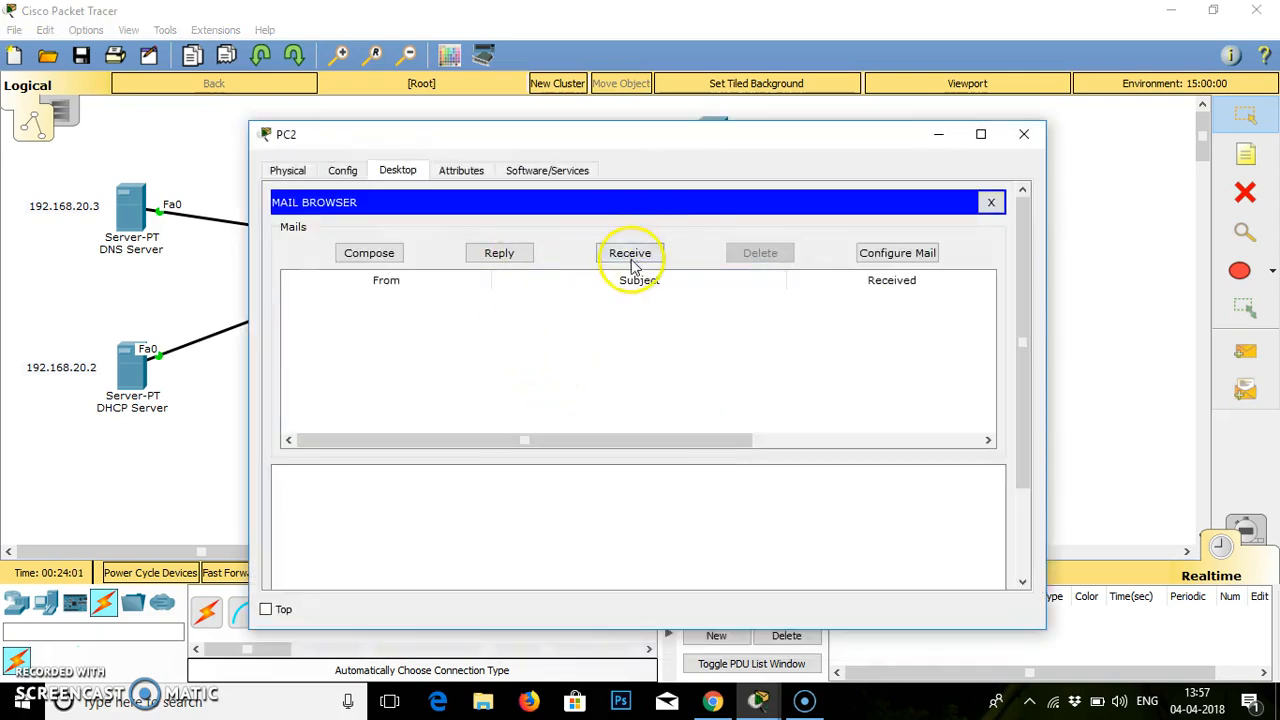
Step: Receive PC0's heloo mail on PC2, reply 'Okk', and receive the replies on PC0
click(628, 252)
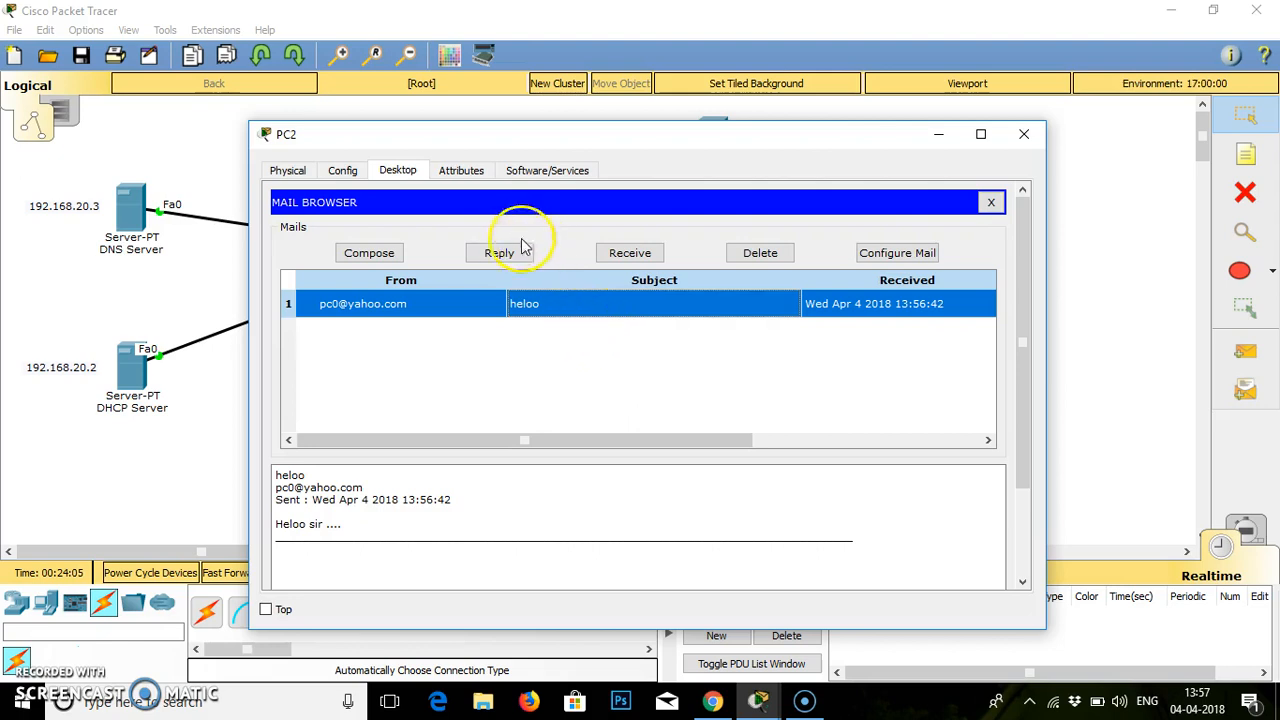
click(500, 252)
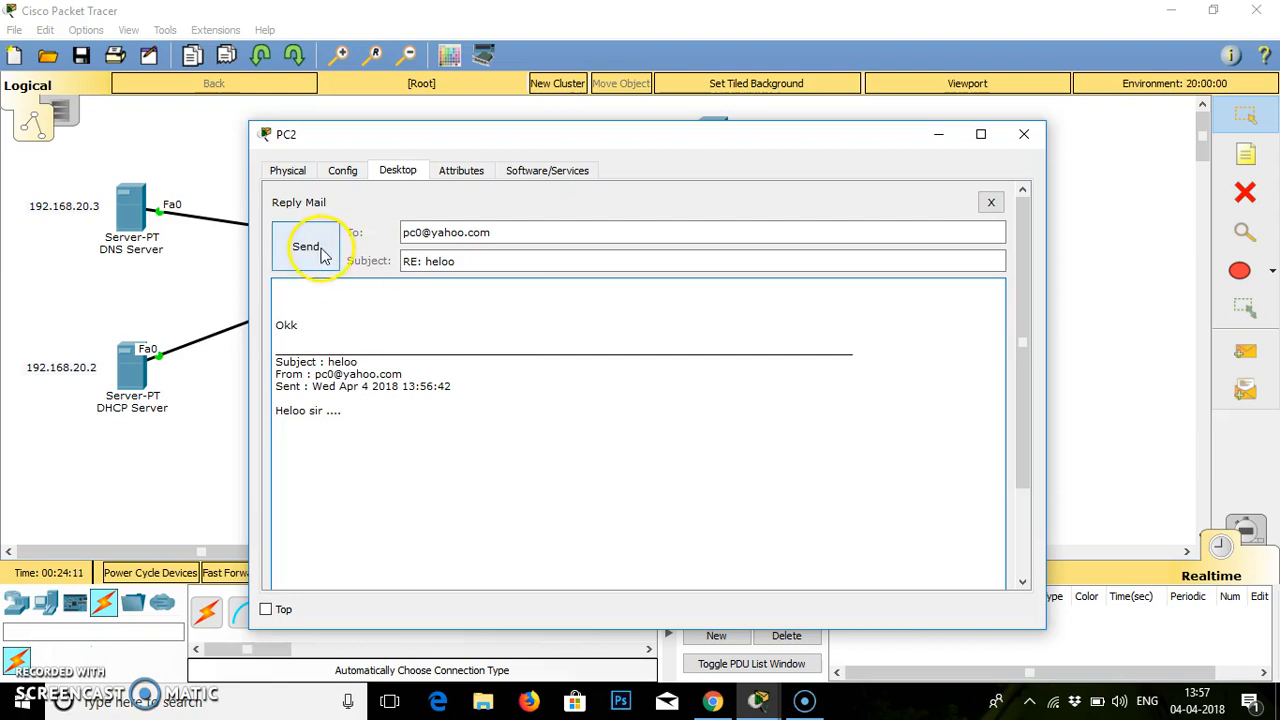
click(306, 246)
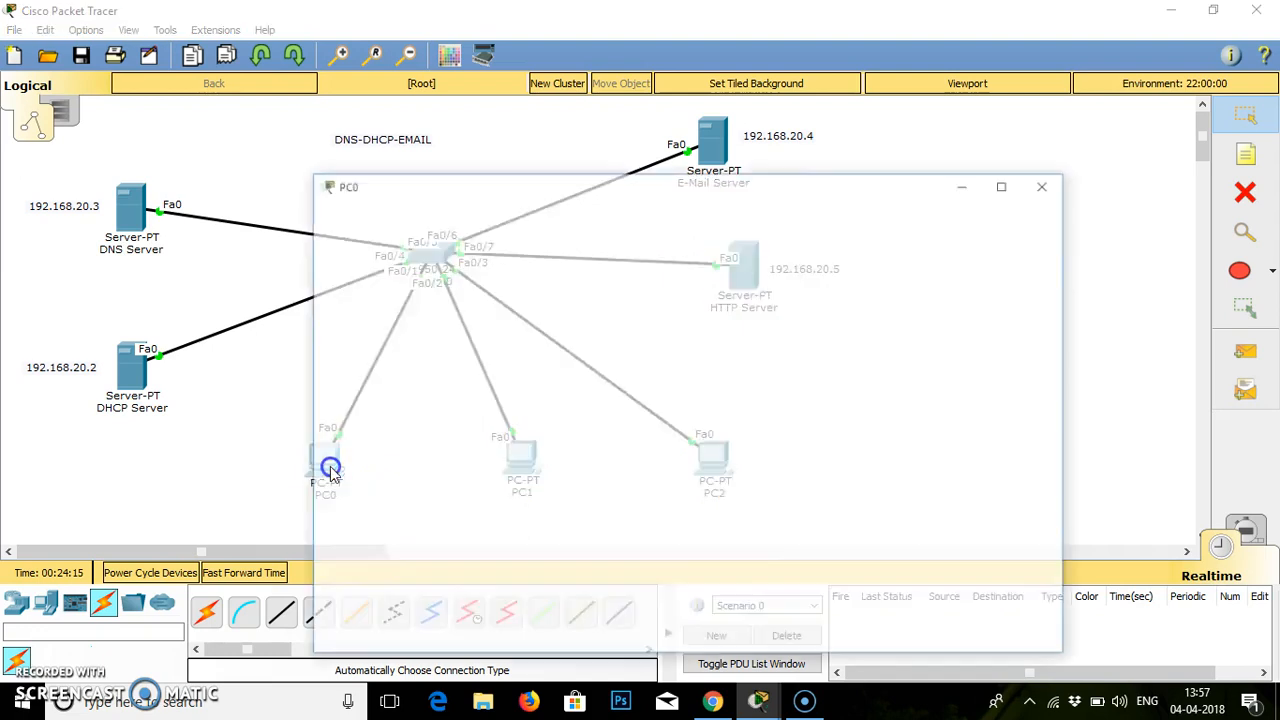
click(660, 264)
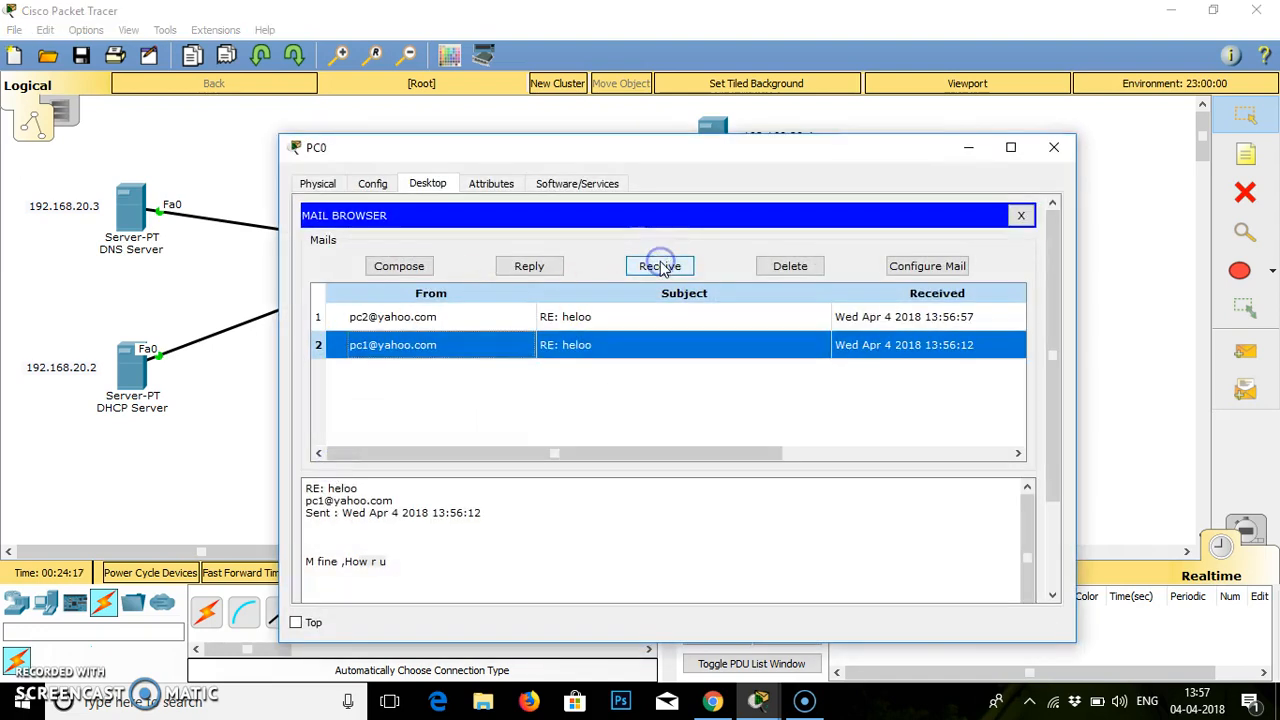